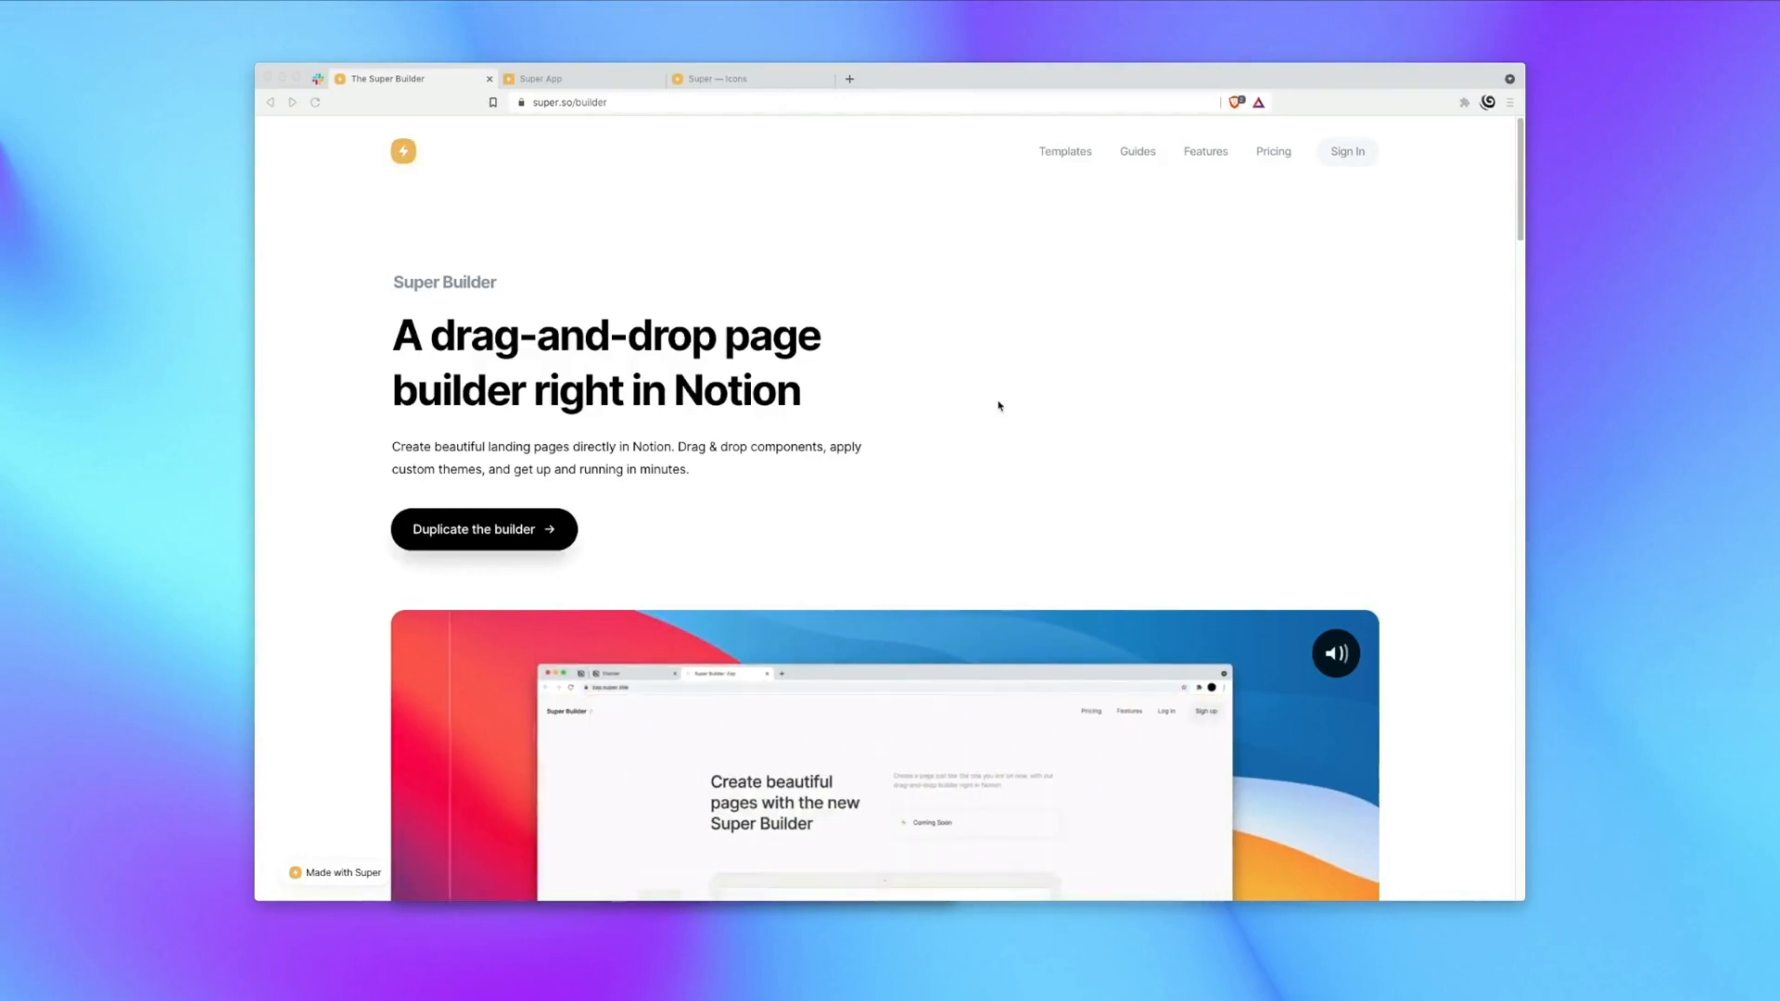
# Duplicate the Super Builder template into a chosen Notion workspace.
pyautogui.click(849, 78)
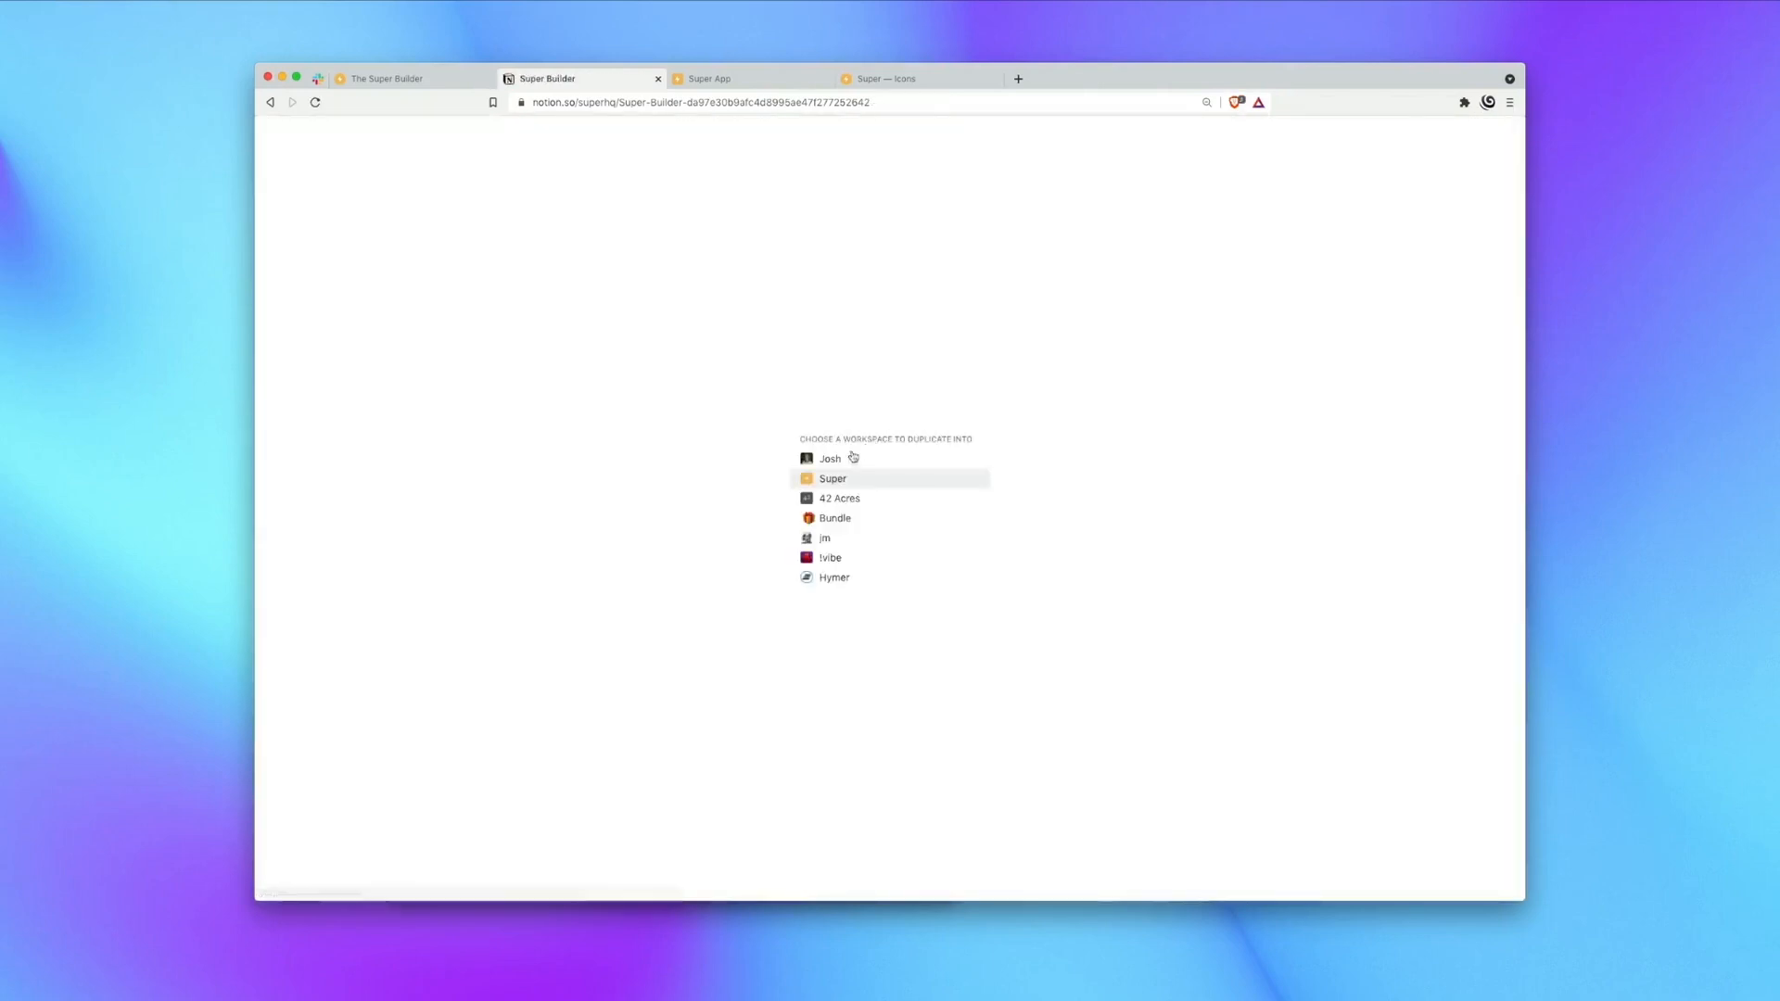
pyautogui.click(824, 538)
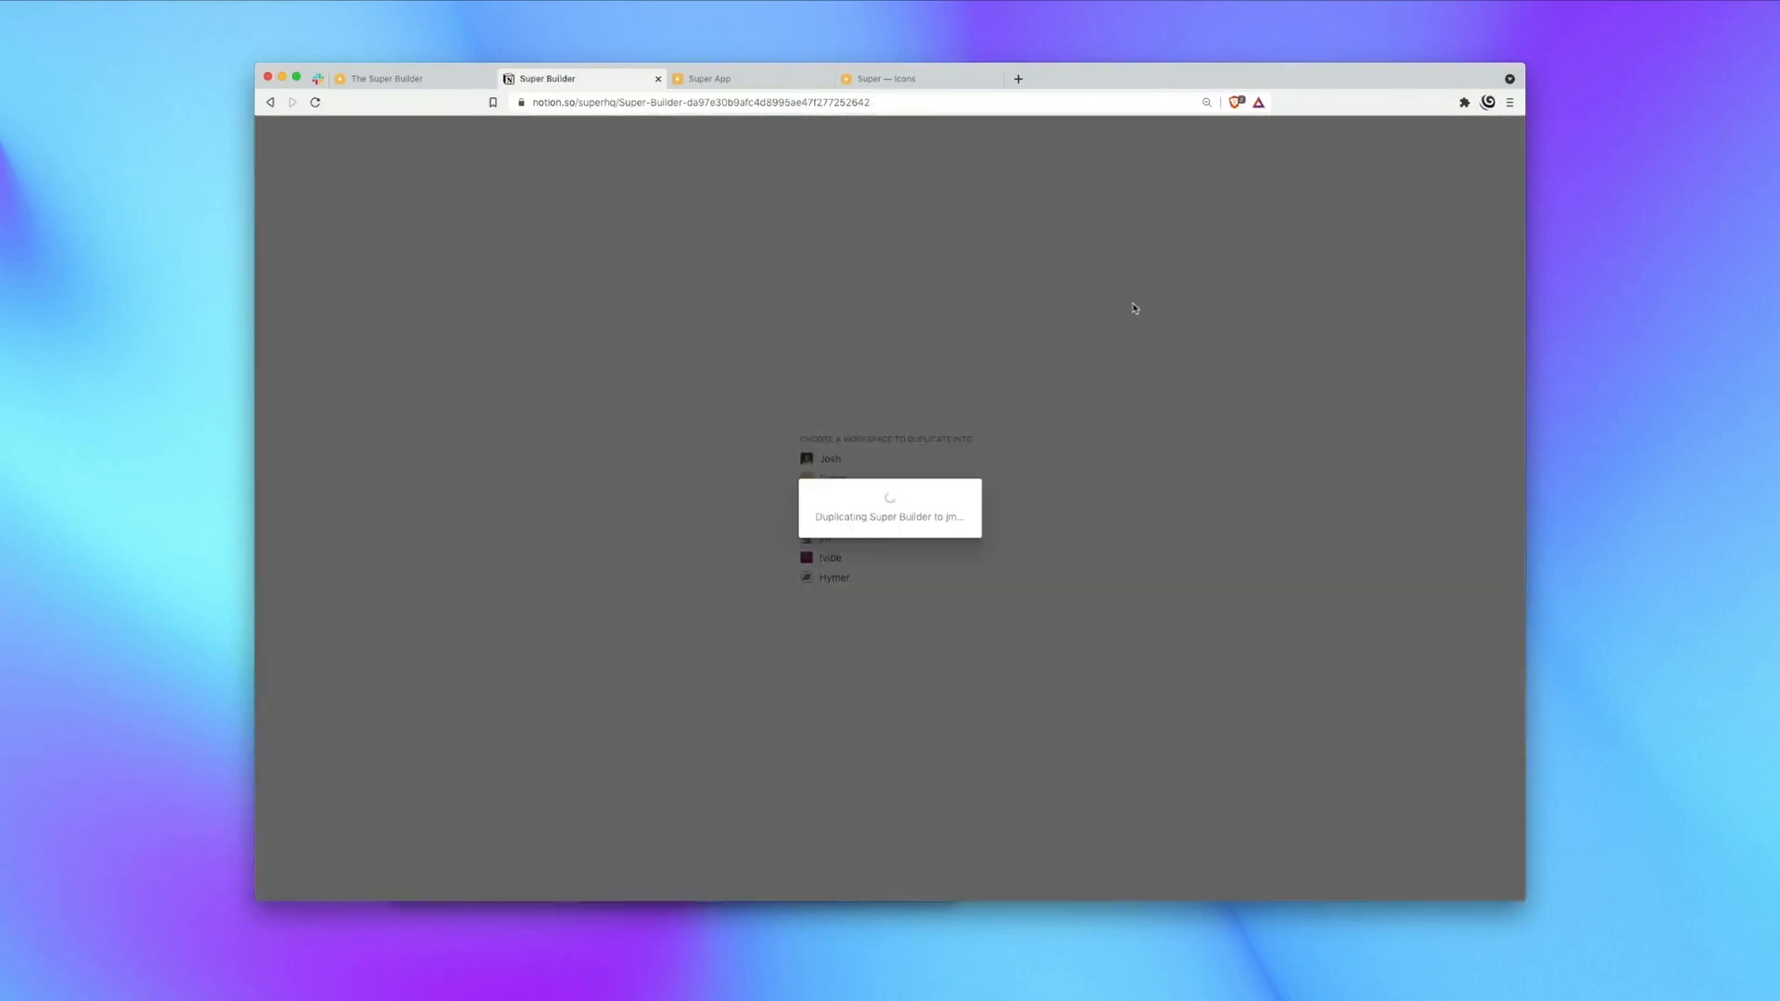
pyautogui.moveTo(1103, 415)
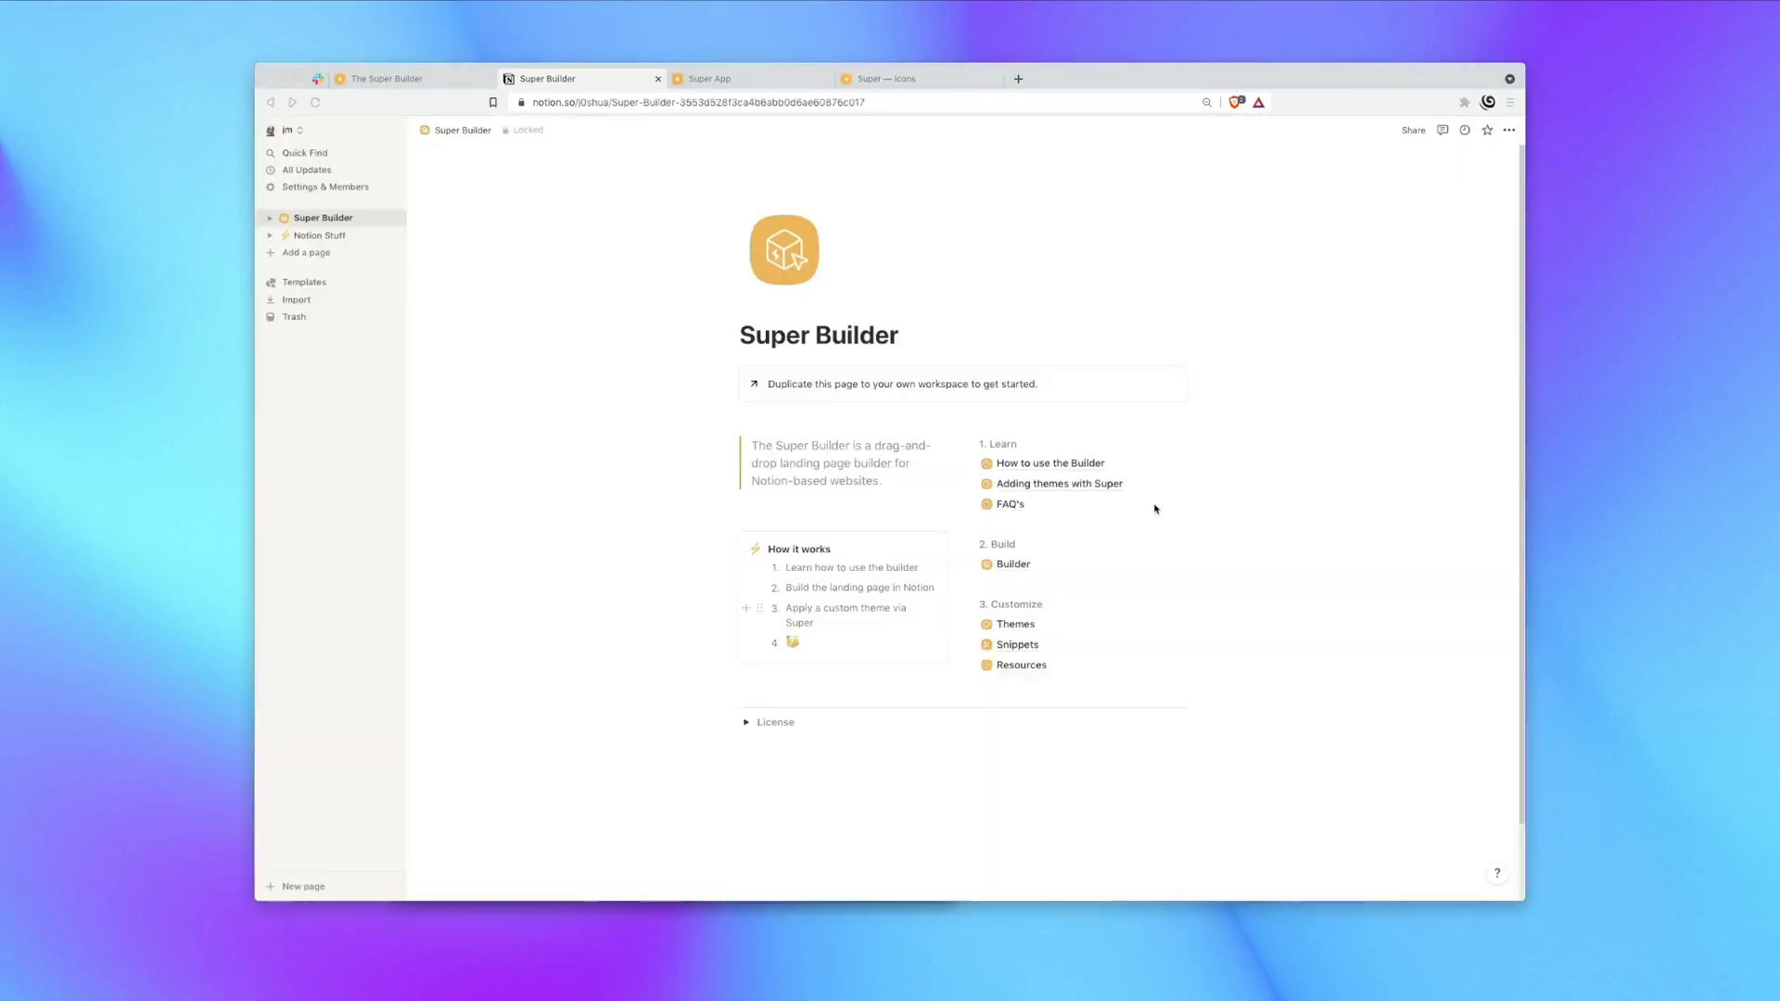
pyautogui.moveTo(1137, 516)
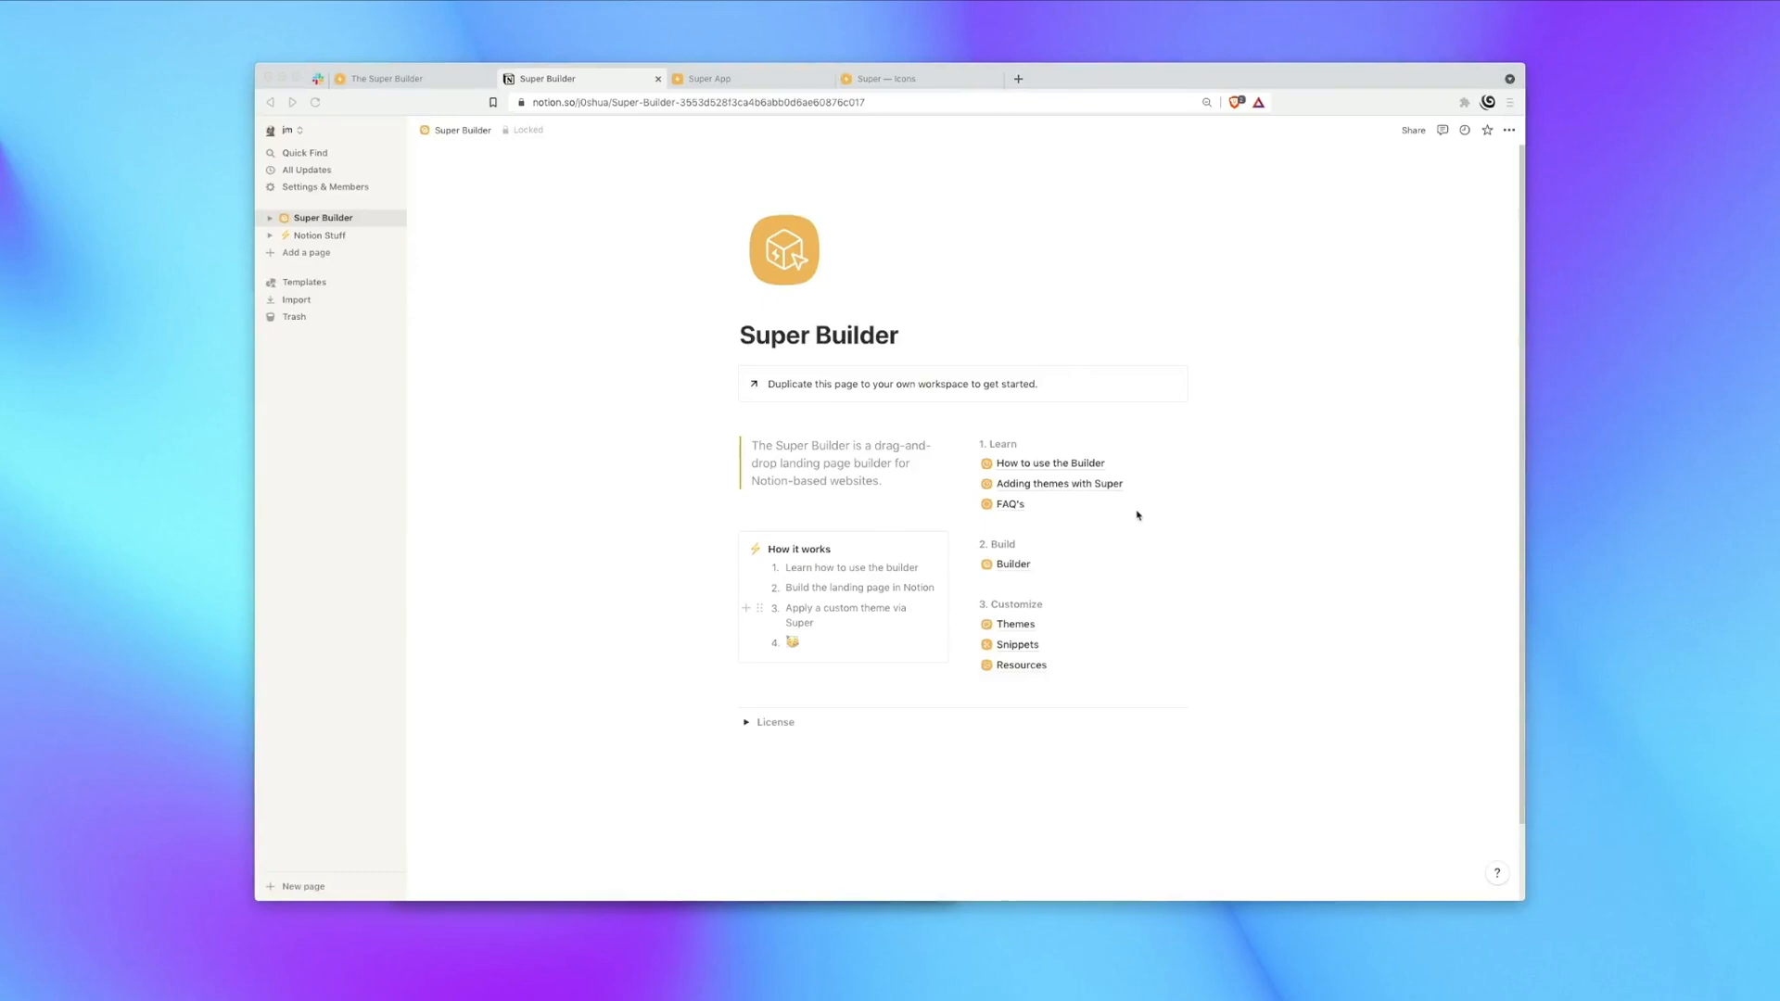
# Collapse the Notion sidebar so the Super Builder page fills the window.
pyautogui.click(277, 130)
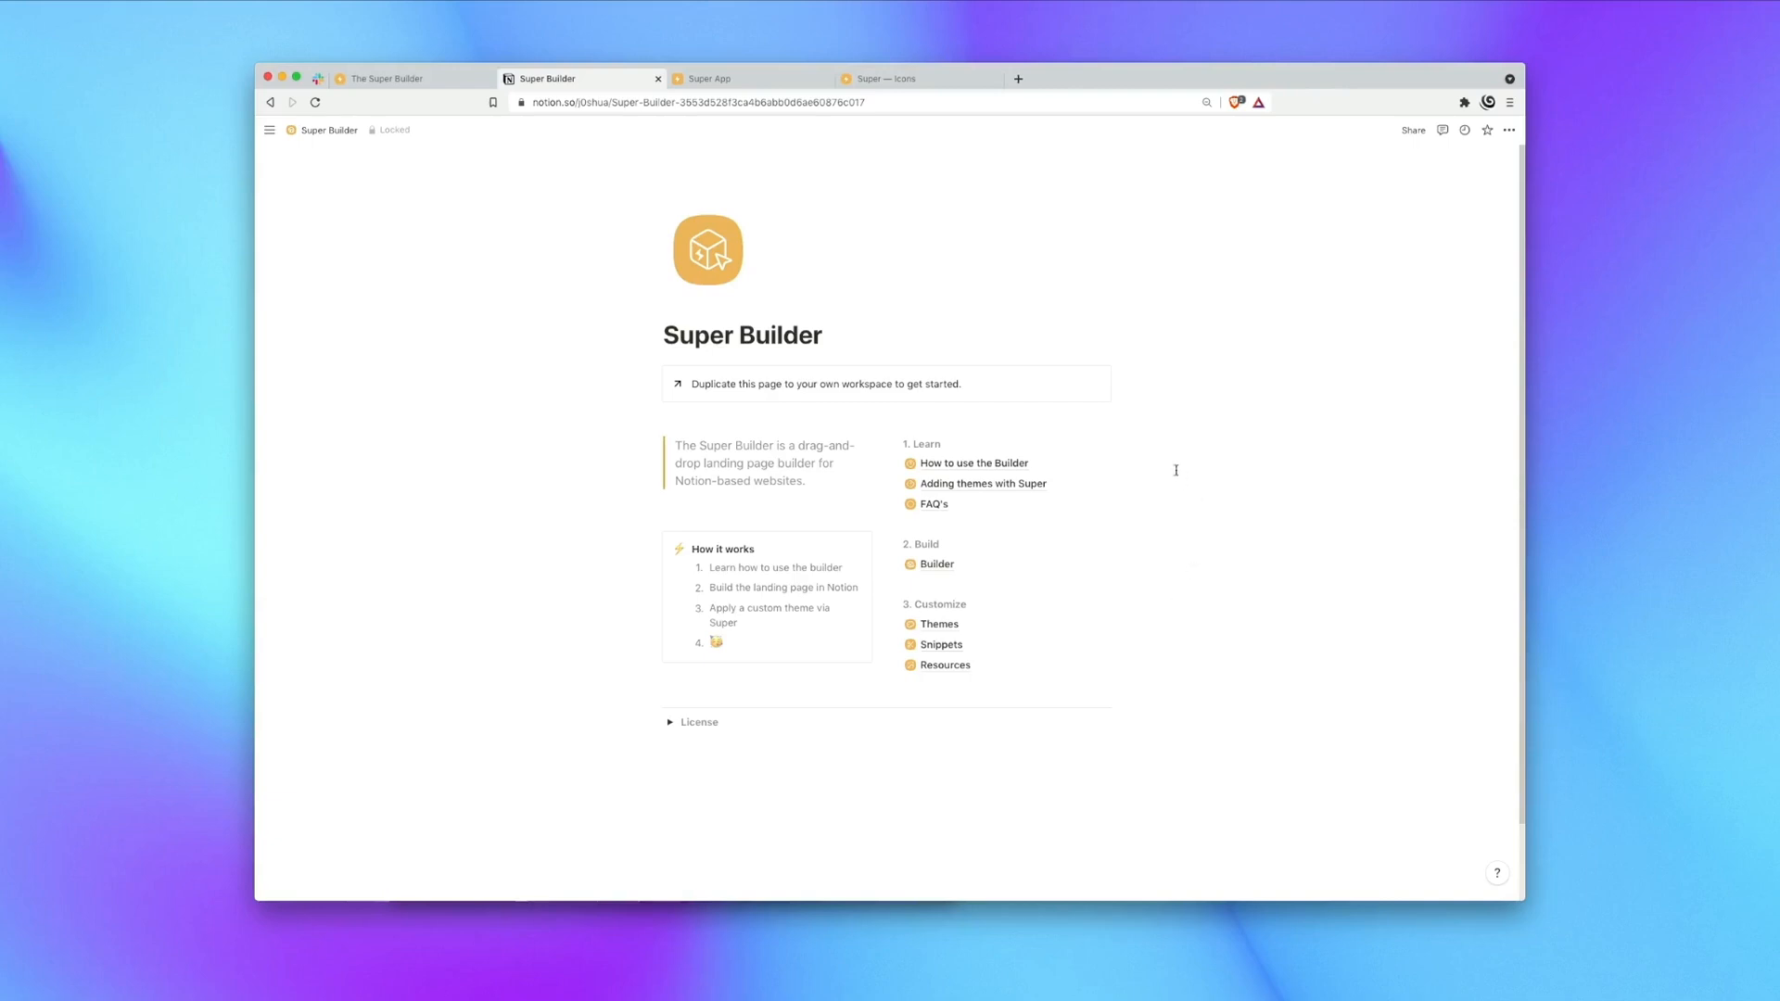
pyautogui.moveTo(1111, 588)
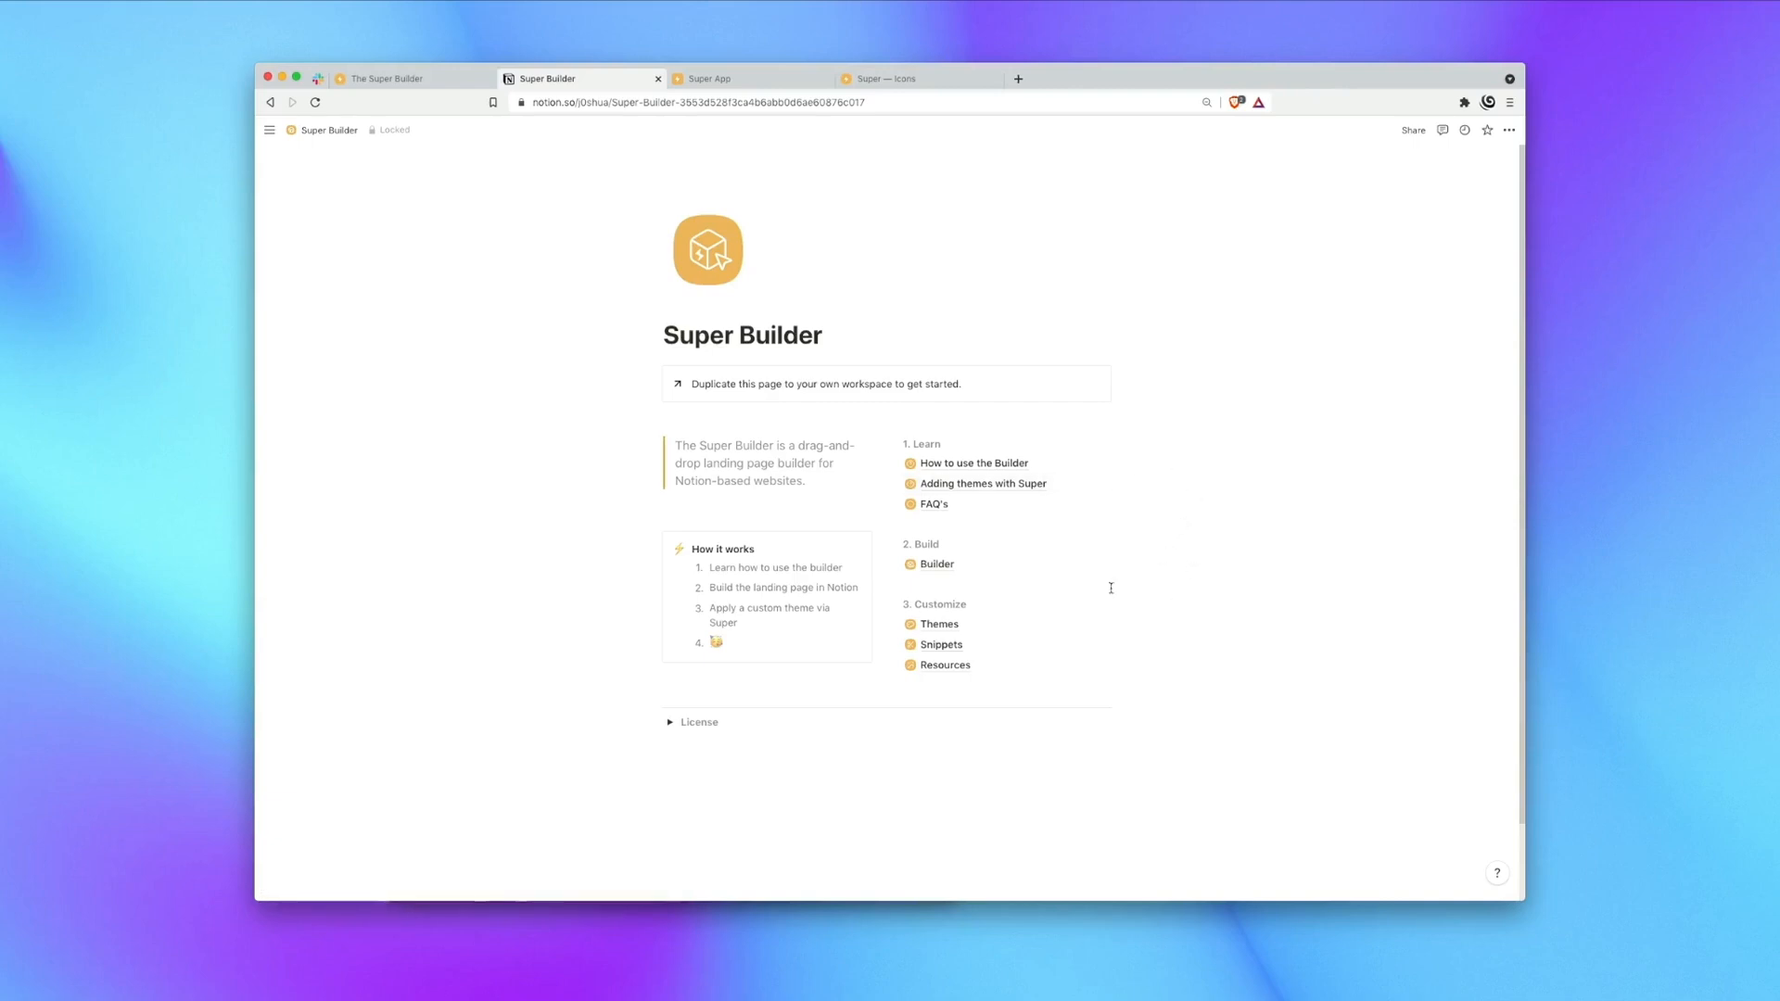
pyautogui.moveTo(945, 665)
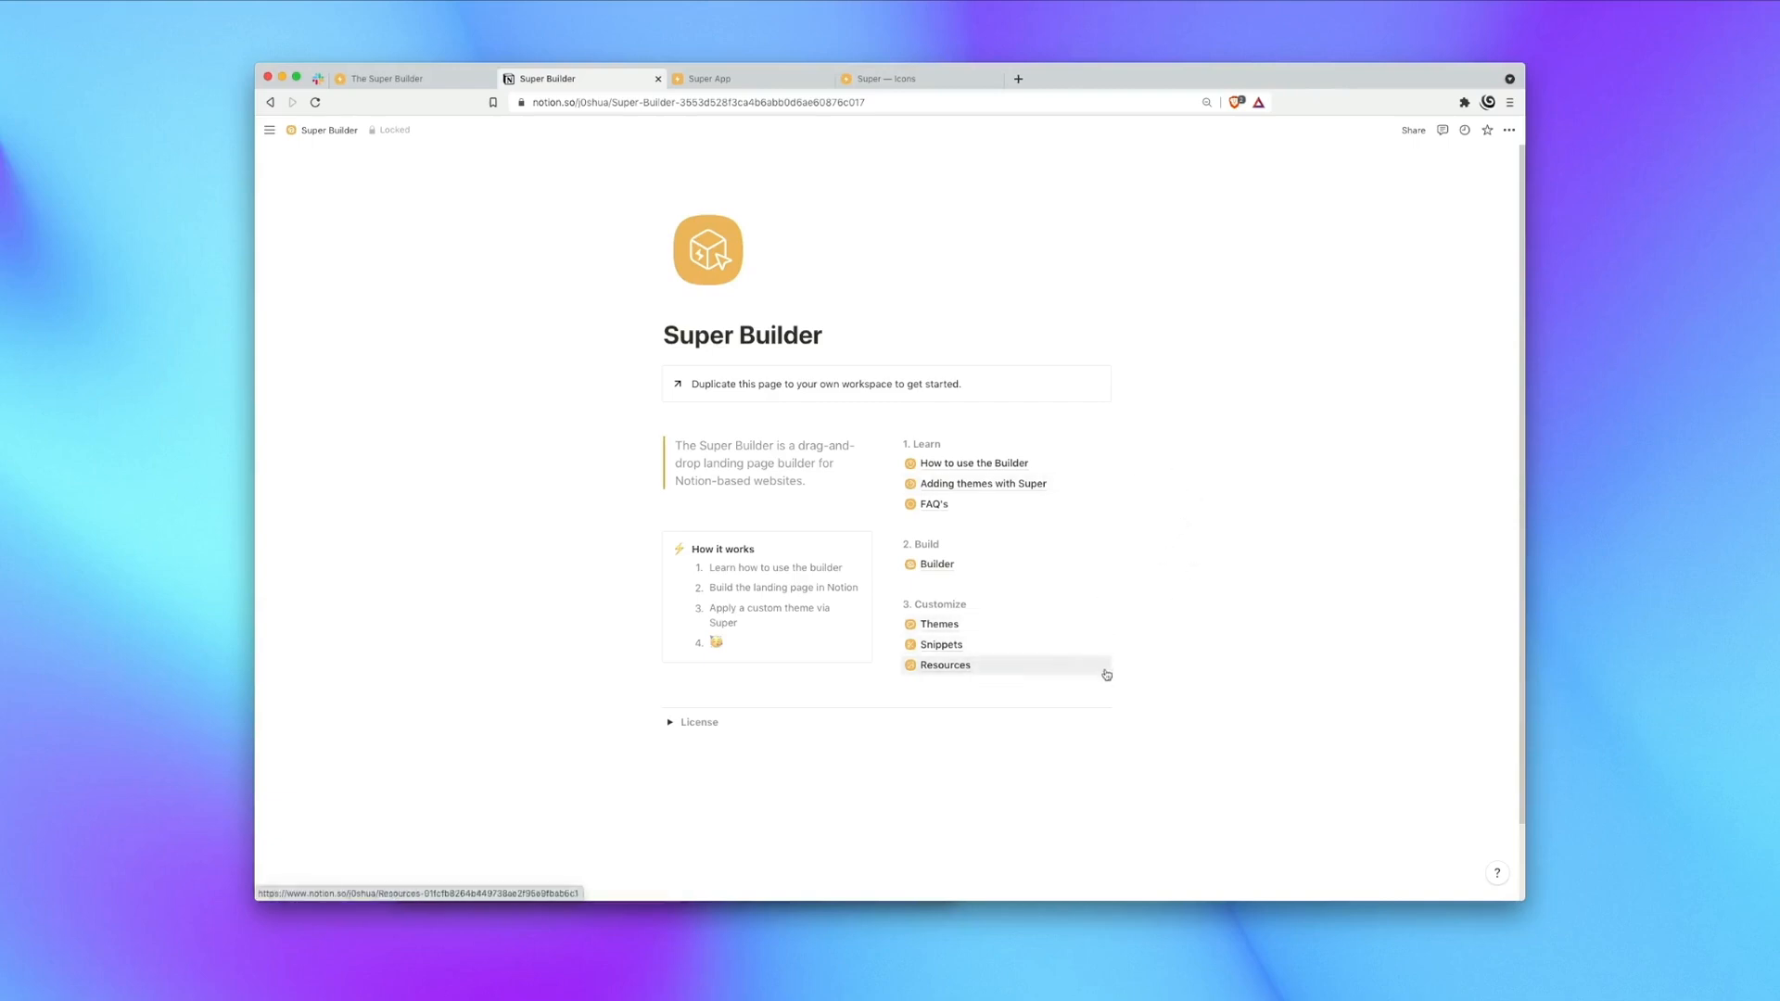
pyautogui.moveTo(1140, 610)
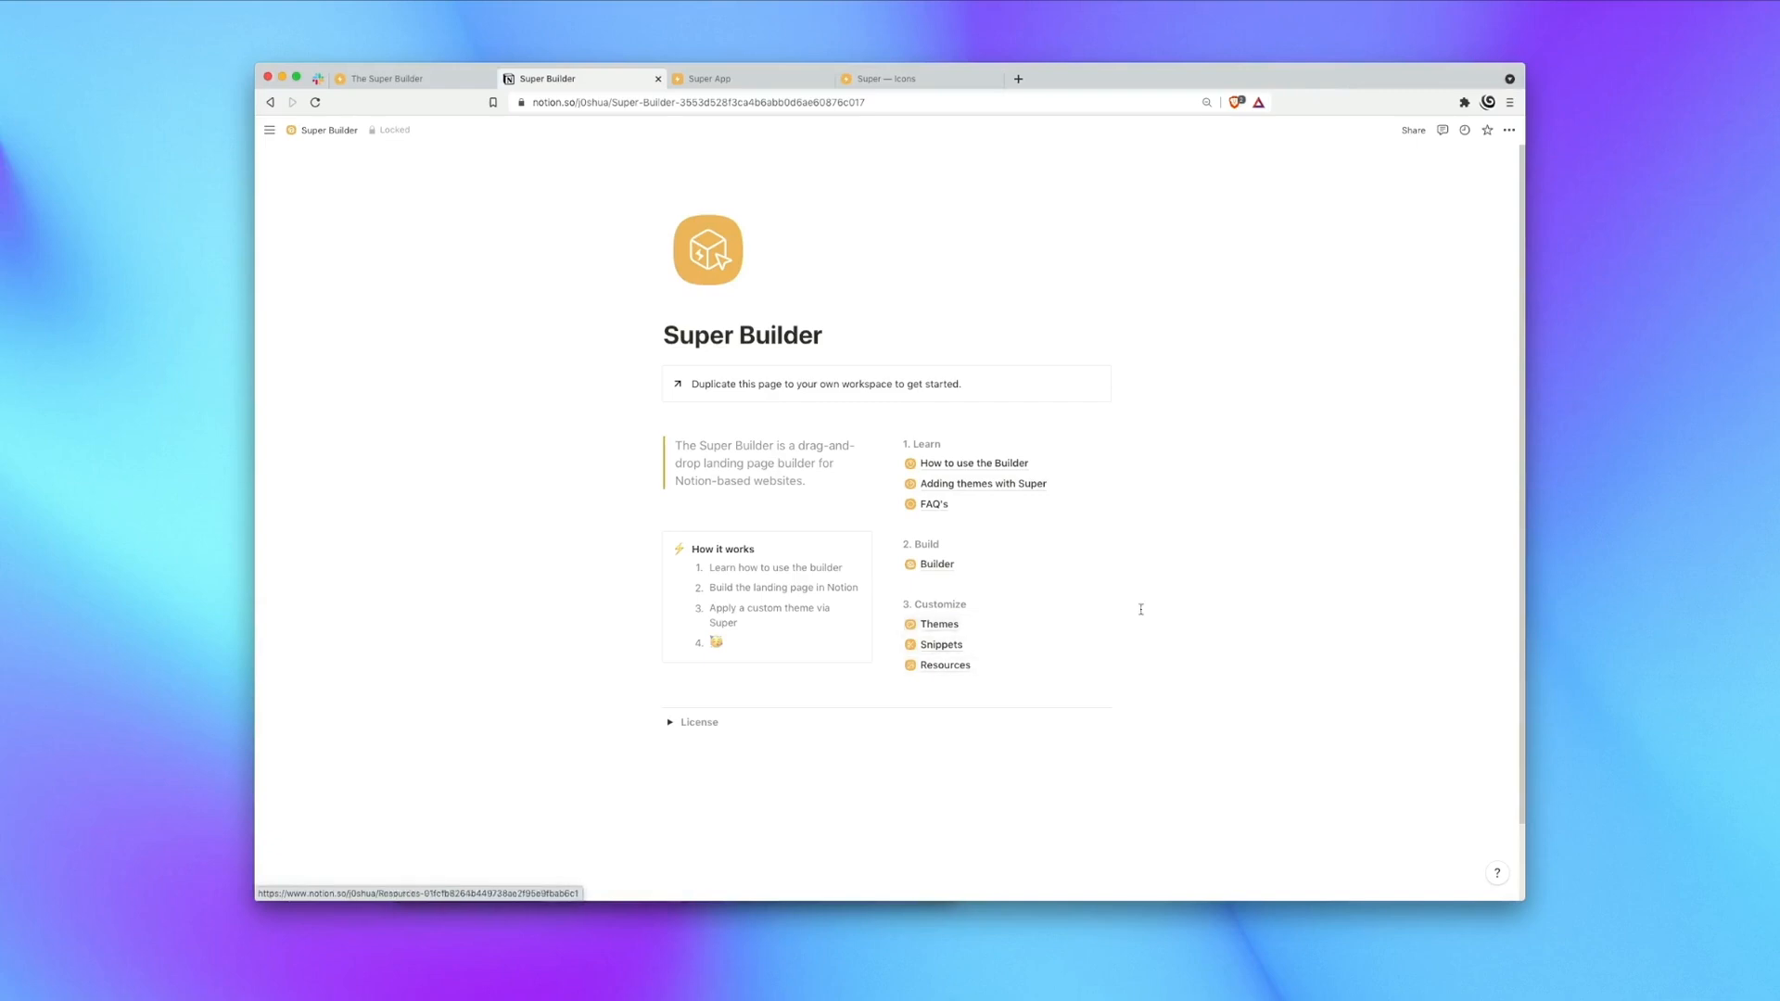
pyautogui.moveTo(1154, 471)
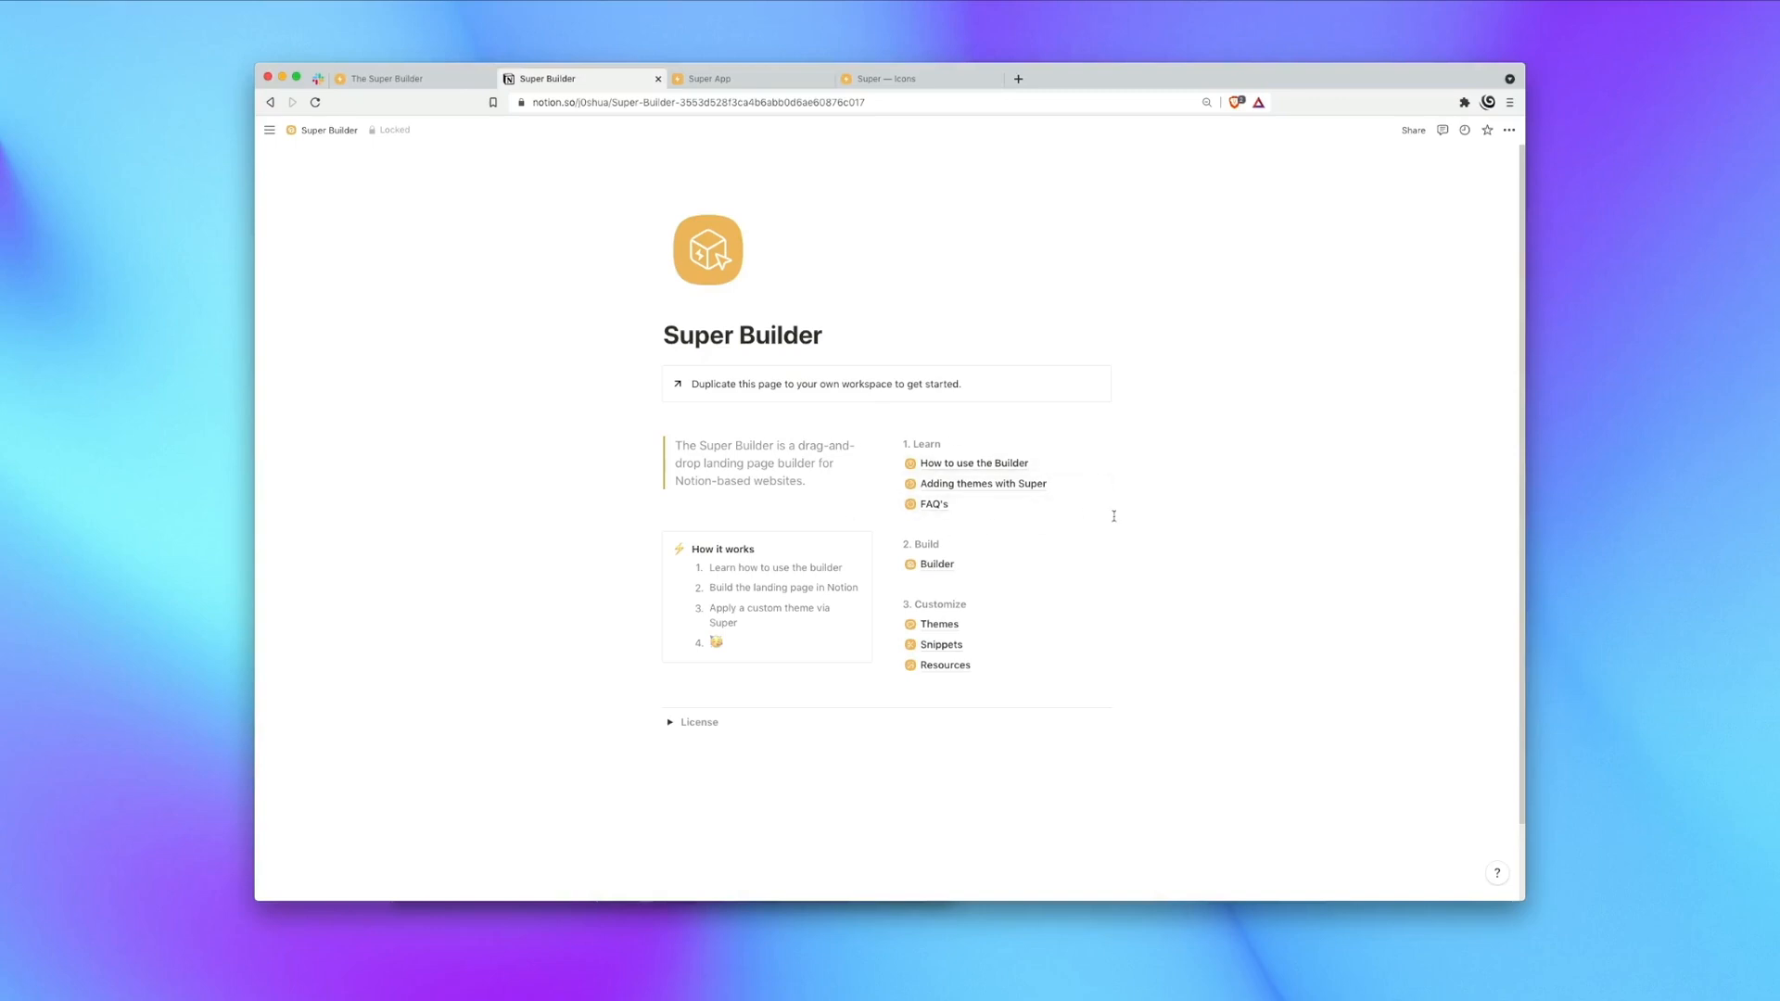
pyautogui.moveTo(948, 567)
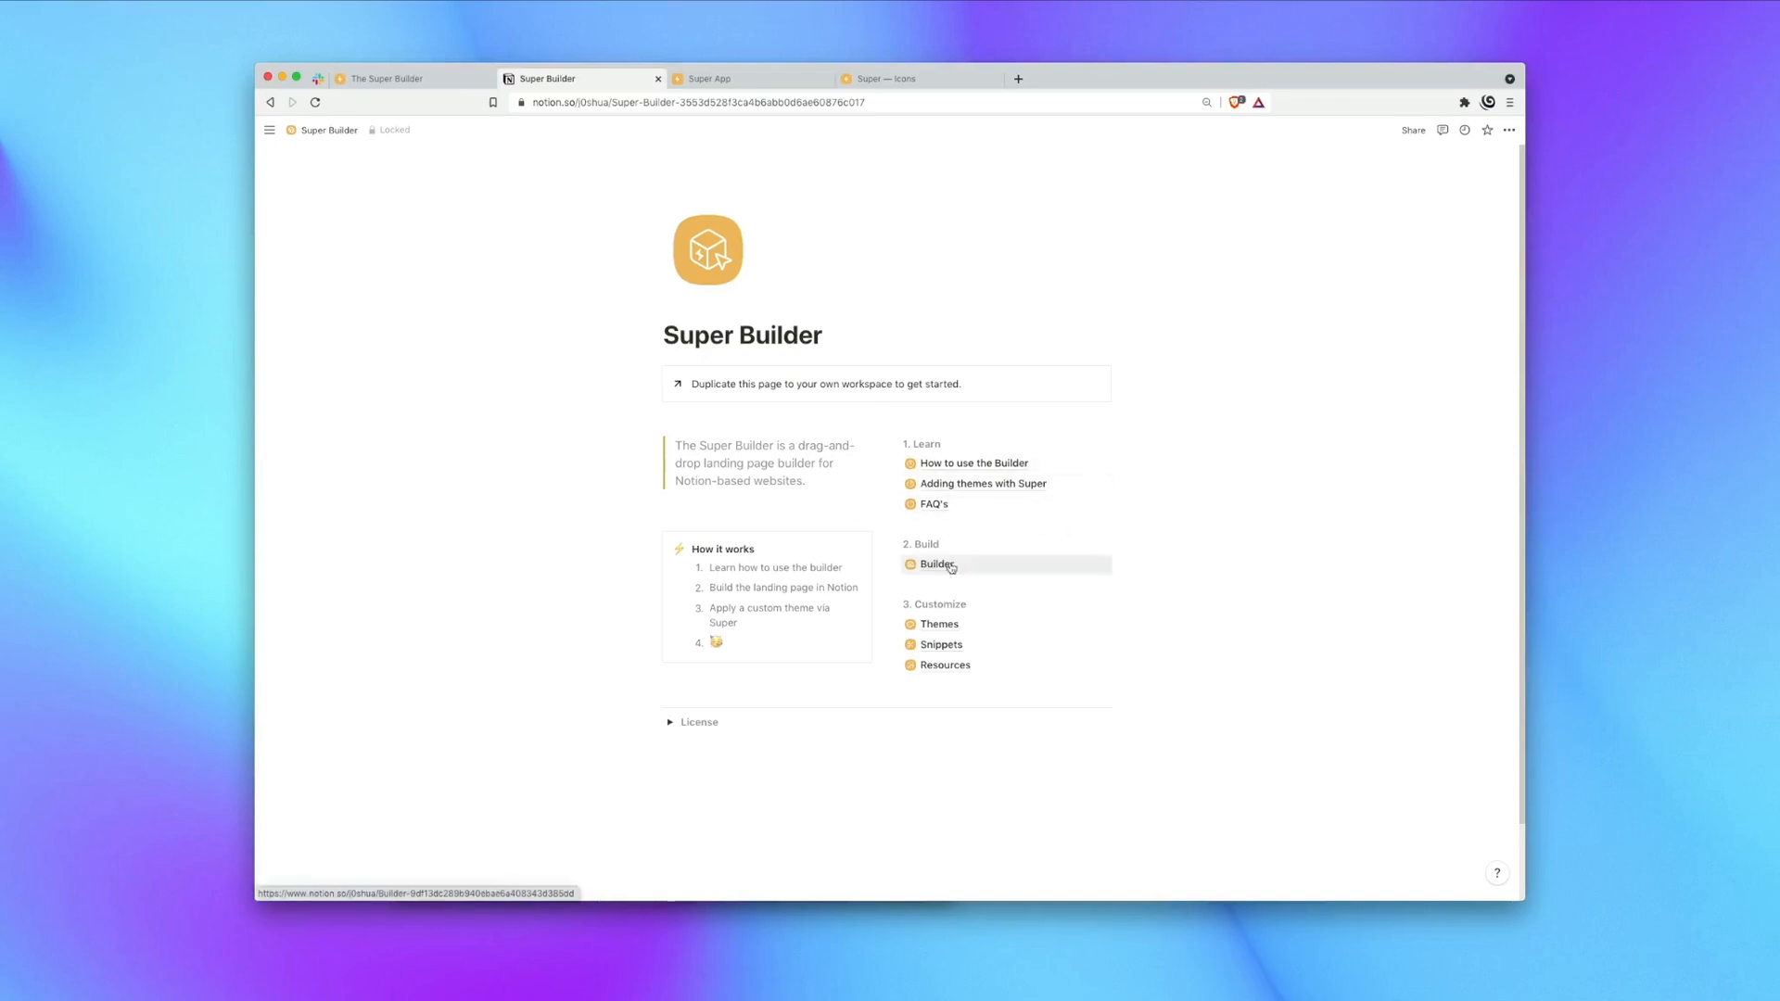
# Go to the Builder page and read through its important steps and Component Library.
pyautogui.click(935, 565)
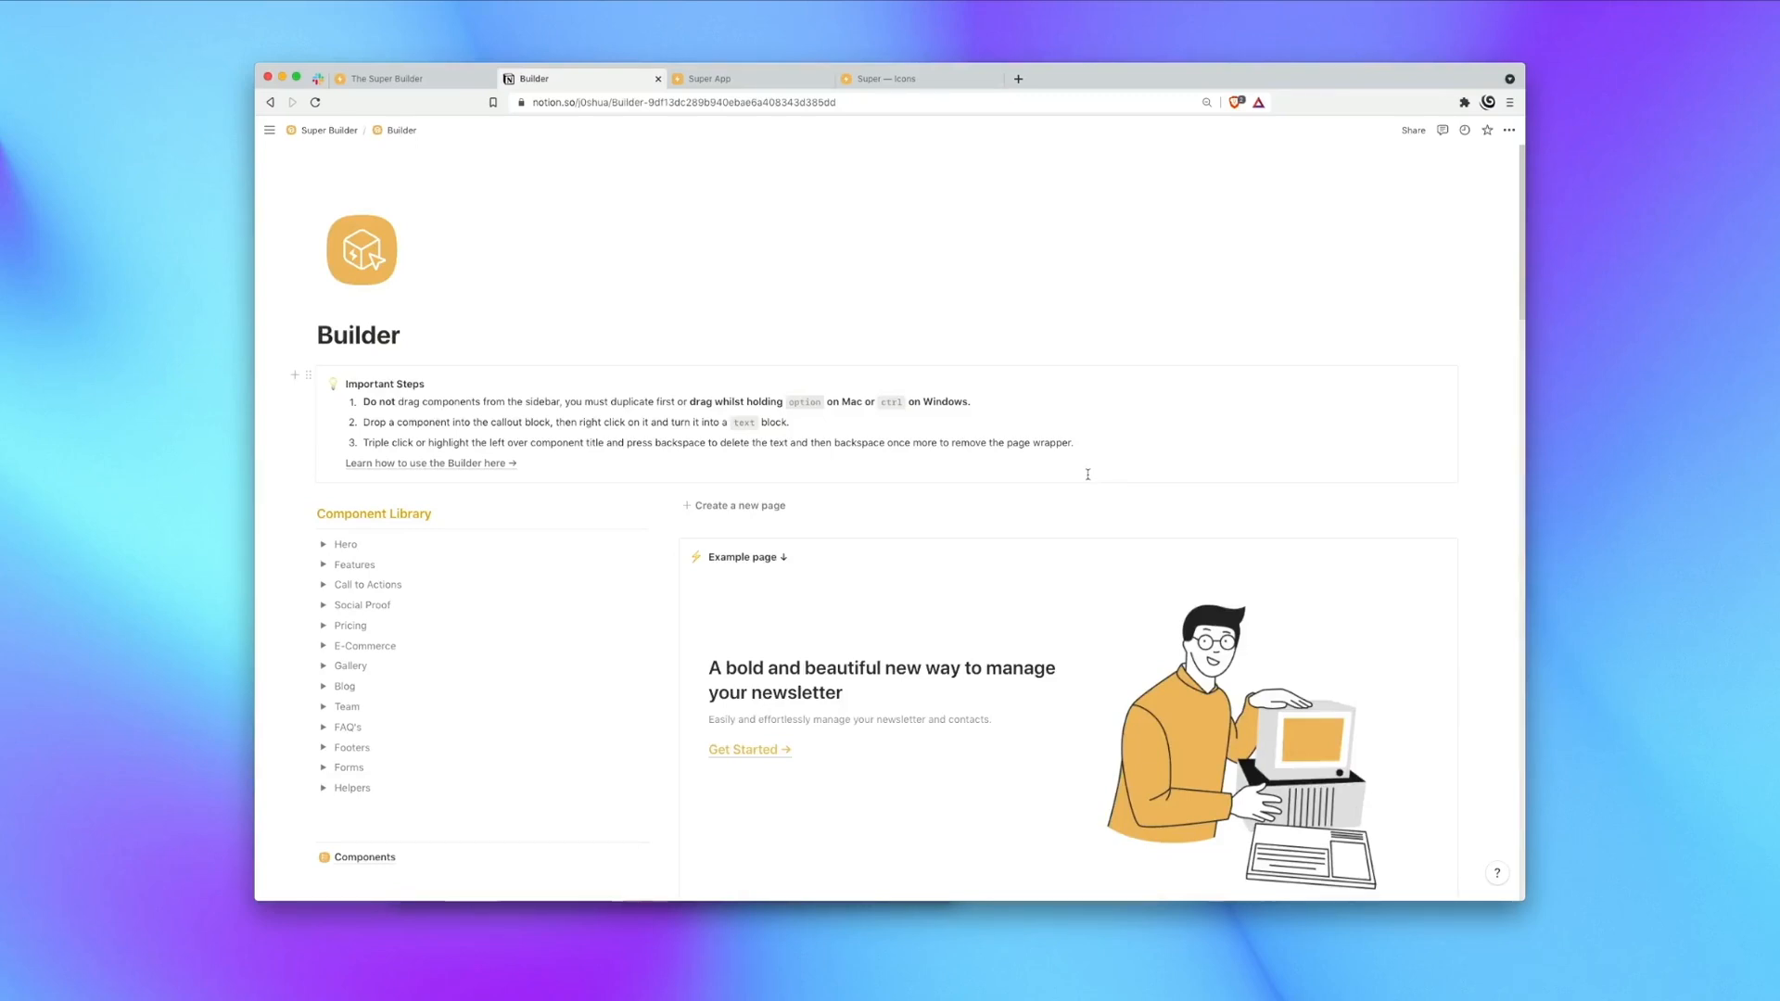
pyautogui.scroll(-3)
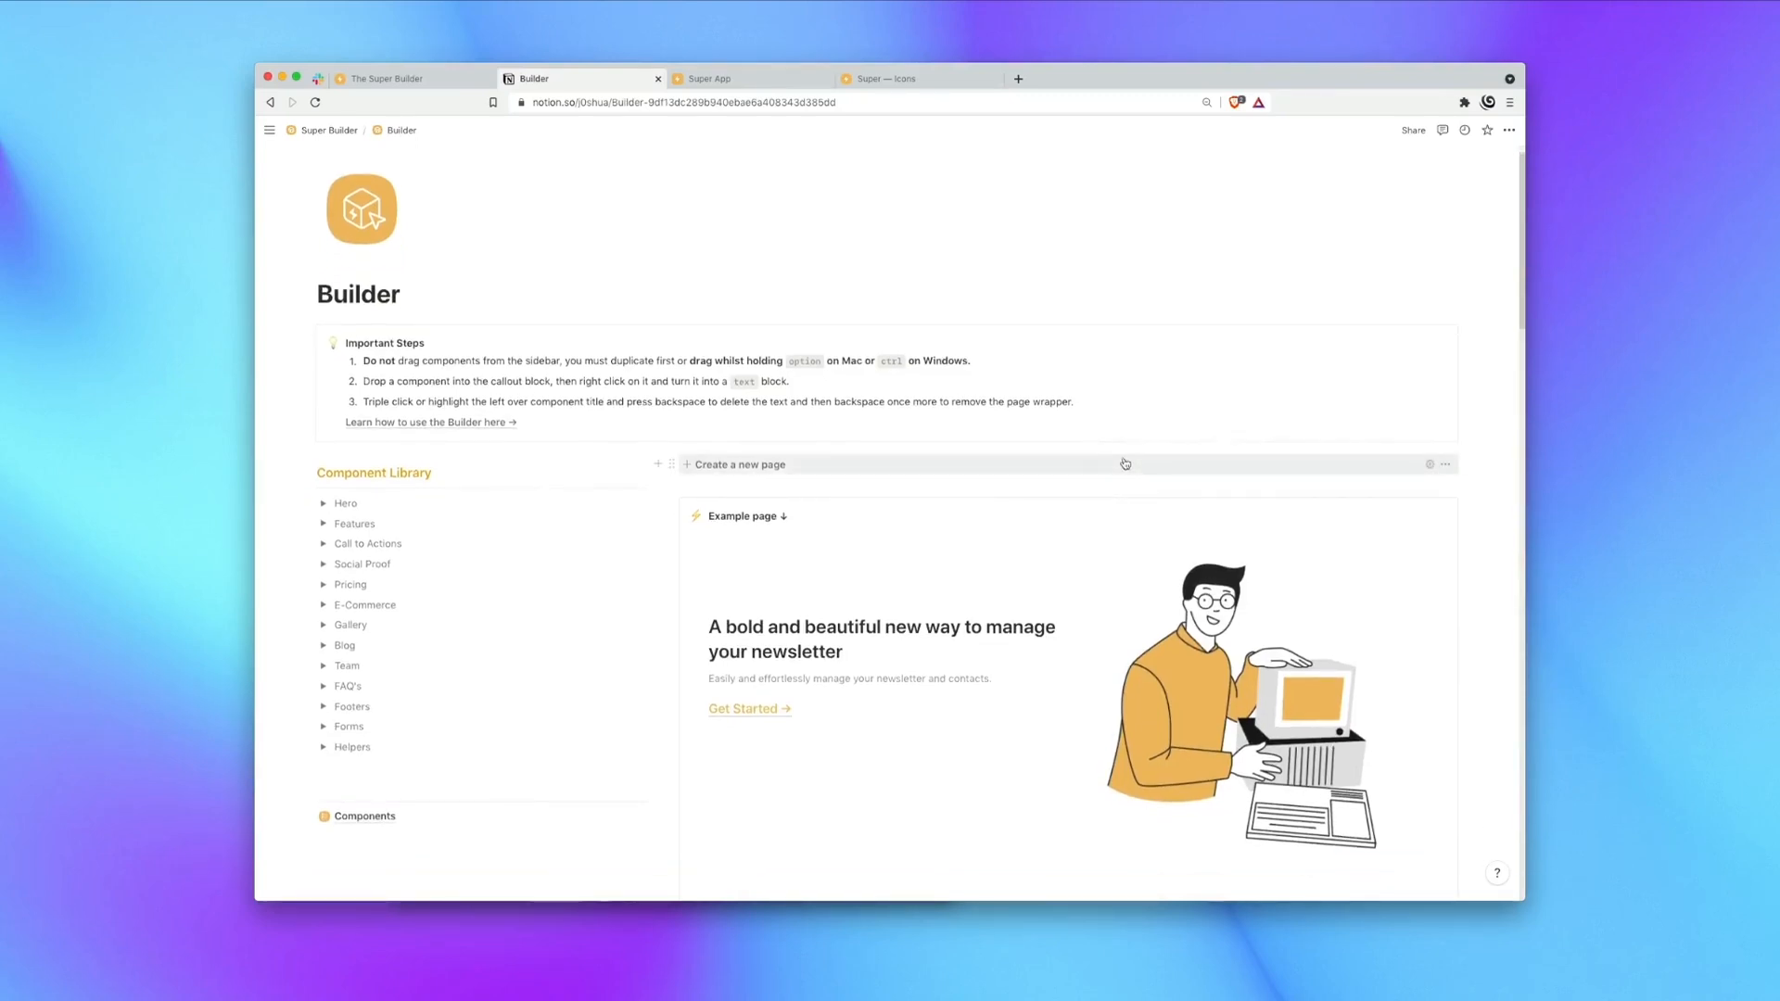
pyautogui.moveTo(1043, 464)
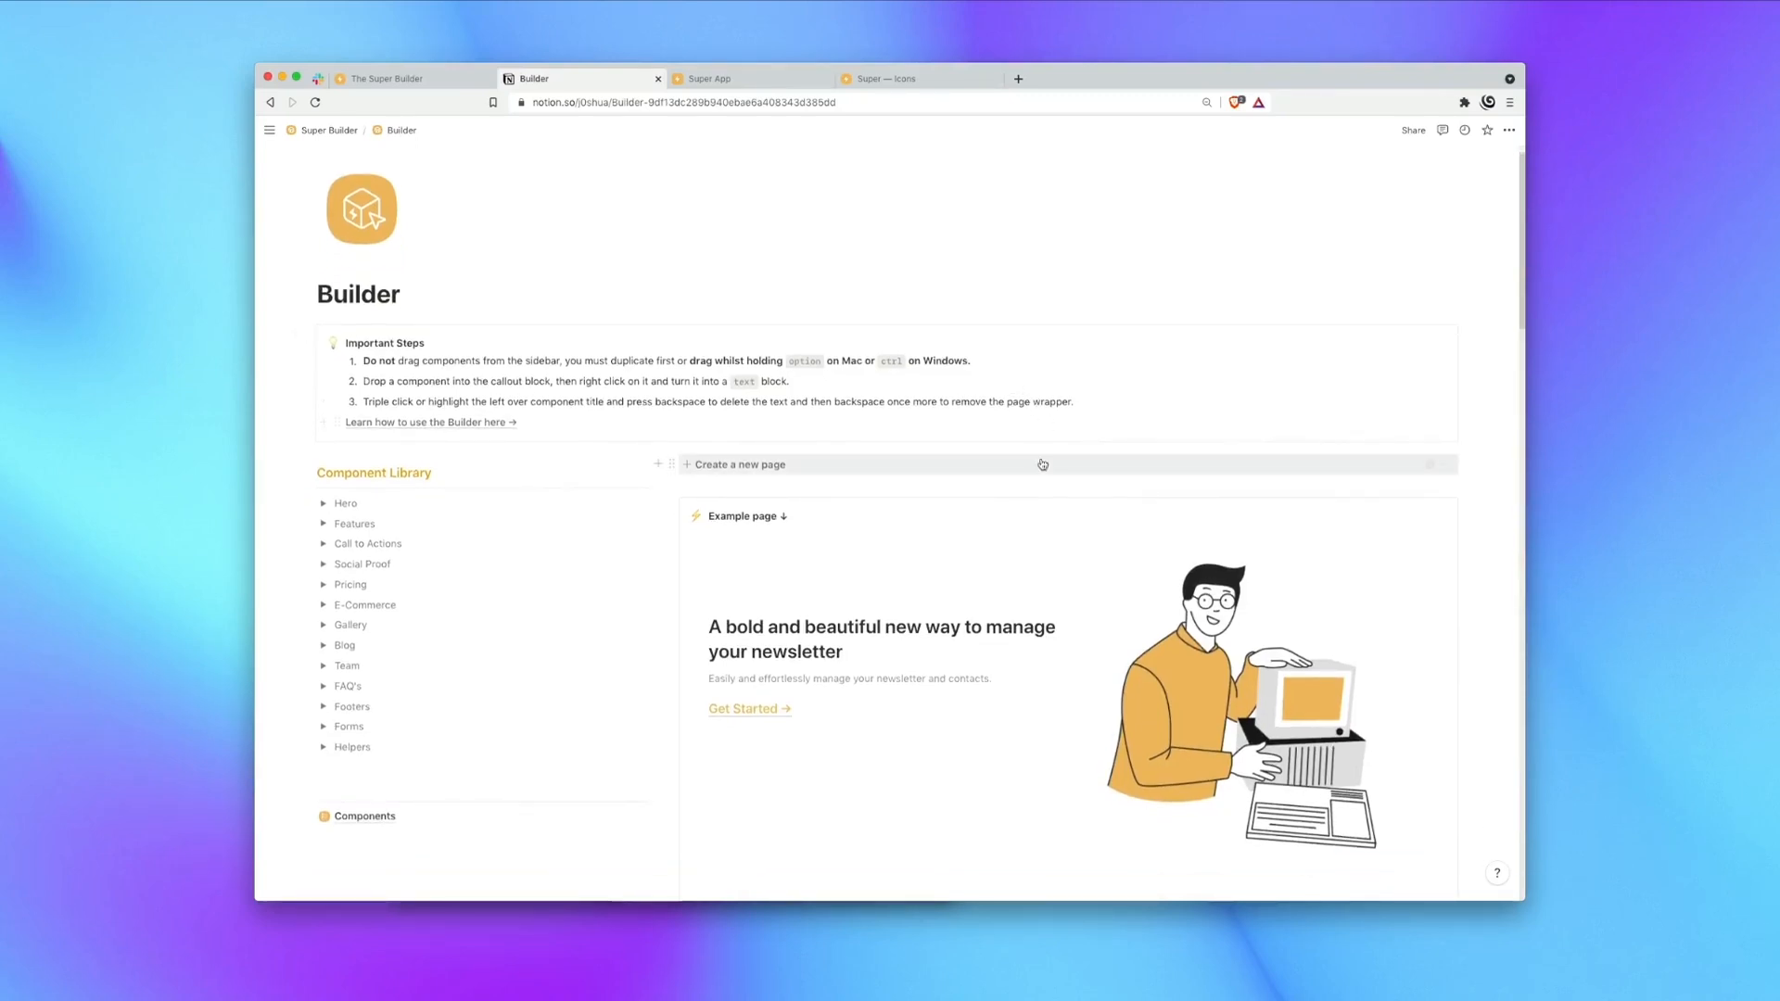
pyautogui.scroll(-3)
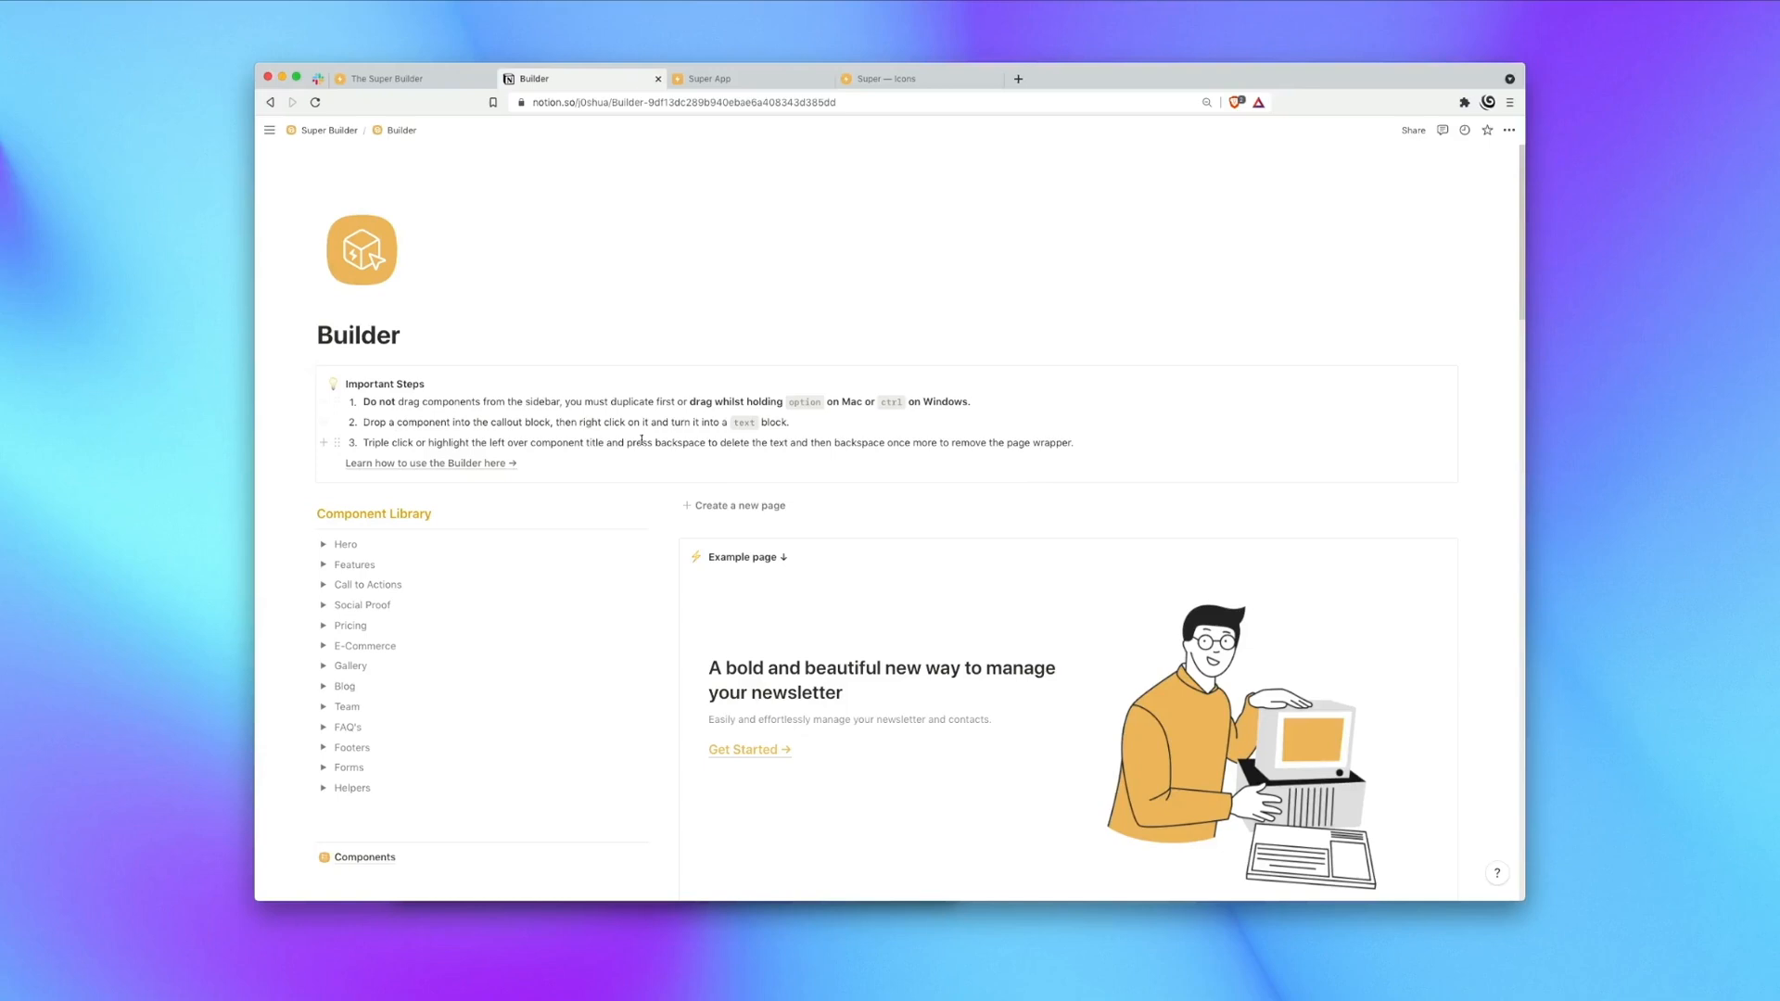
pyautogui.moveTo(634, 442)
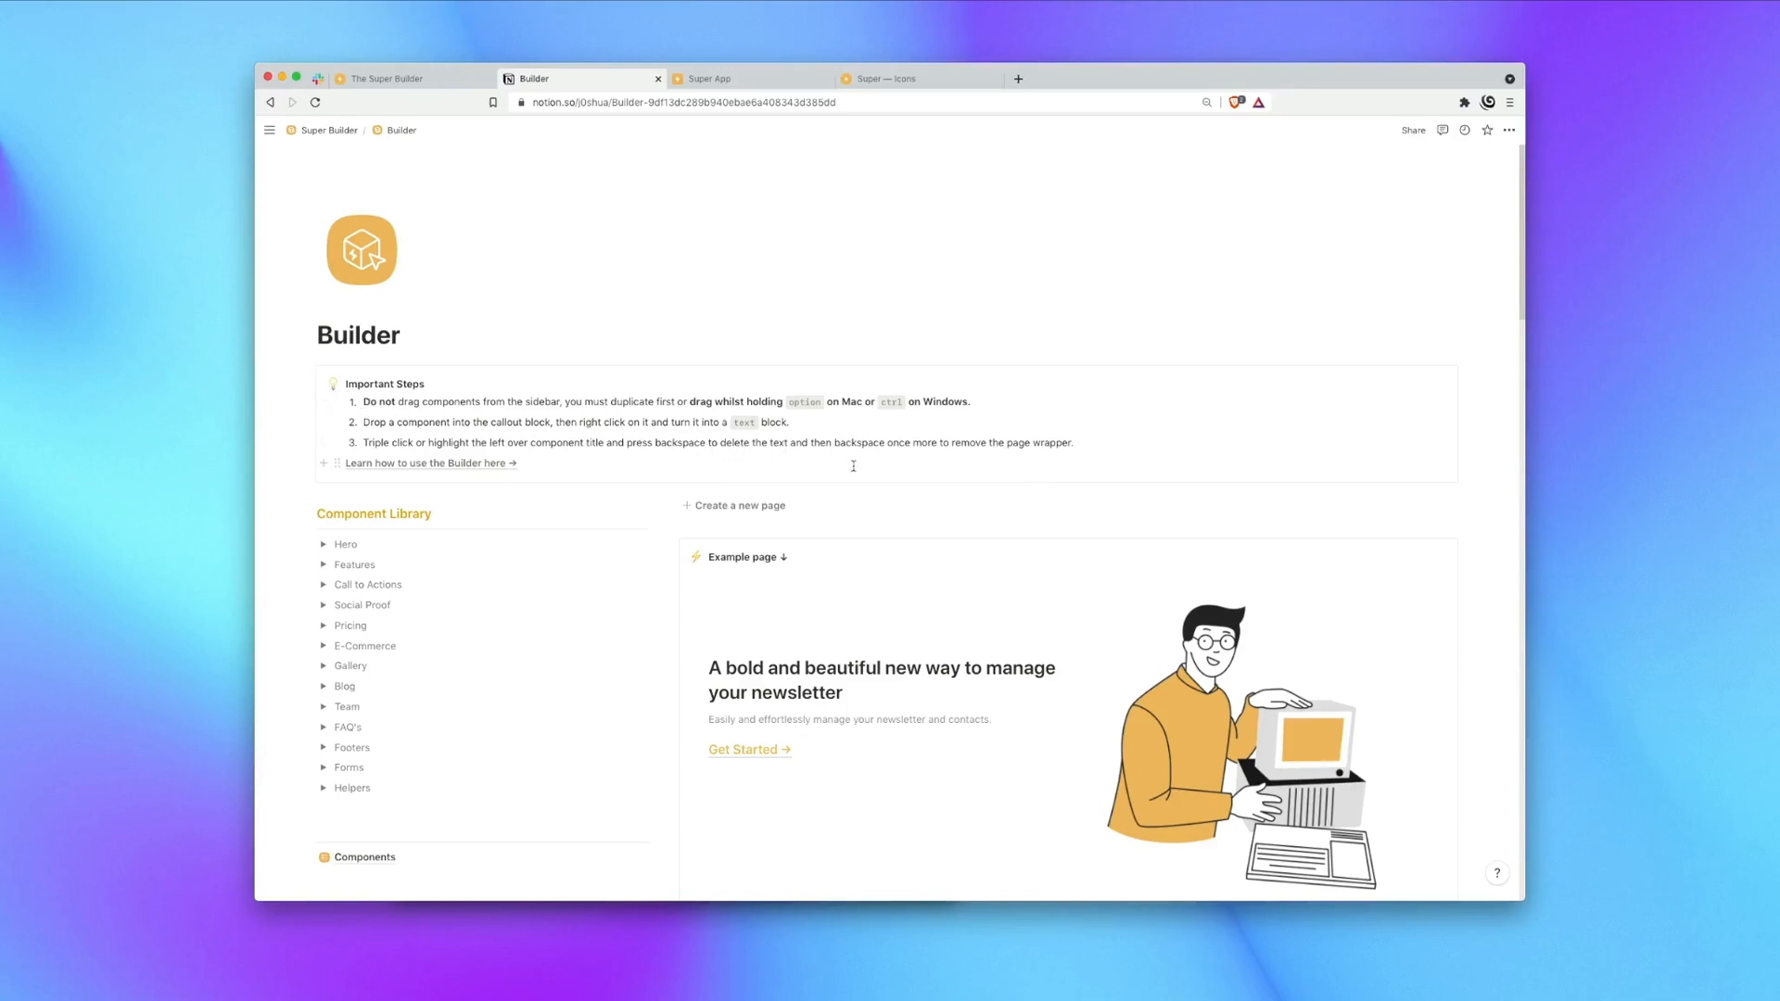
pyautogui.moveTo(352, 401)
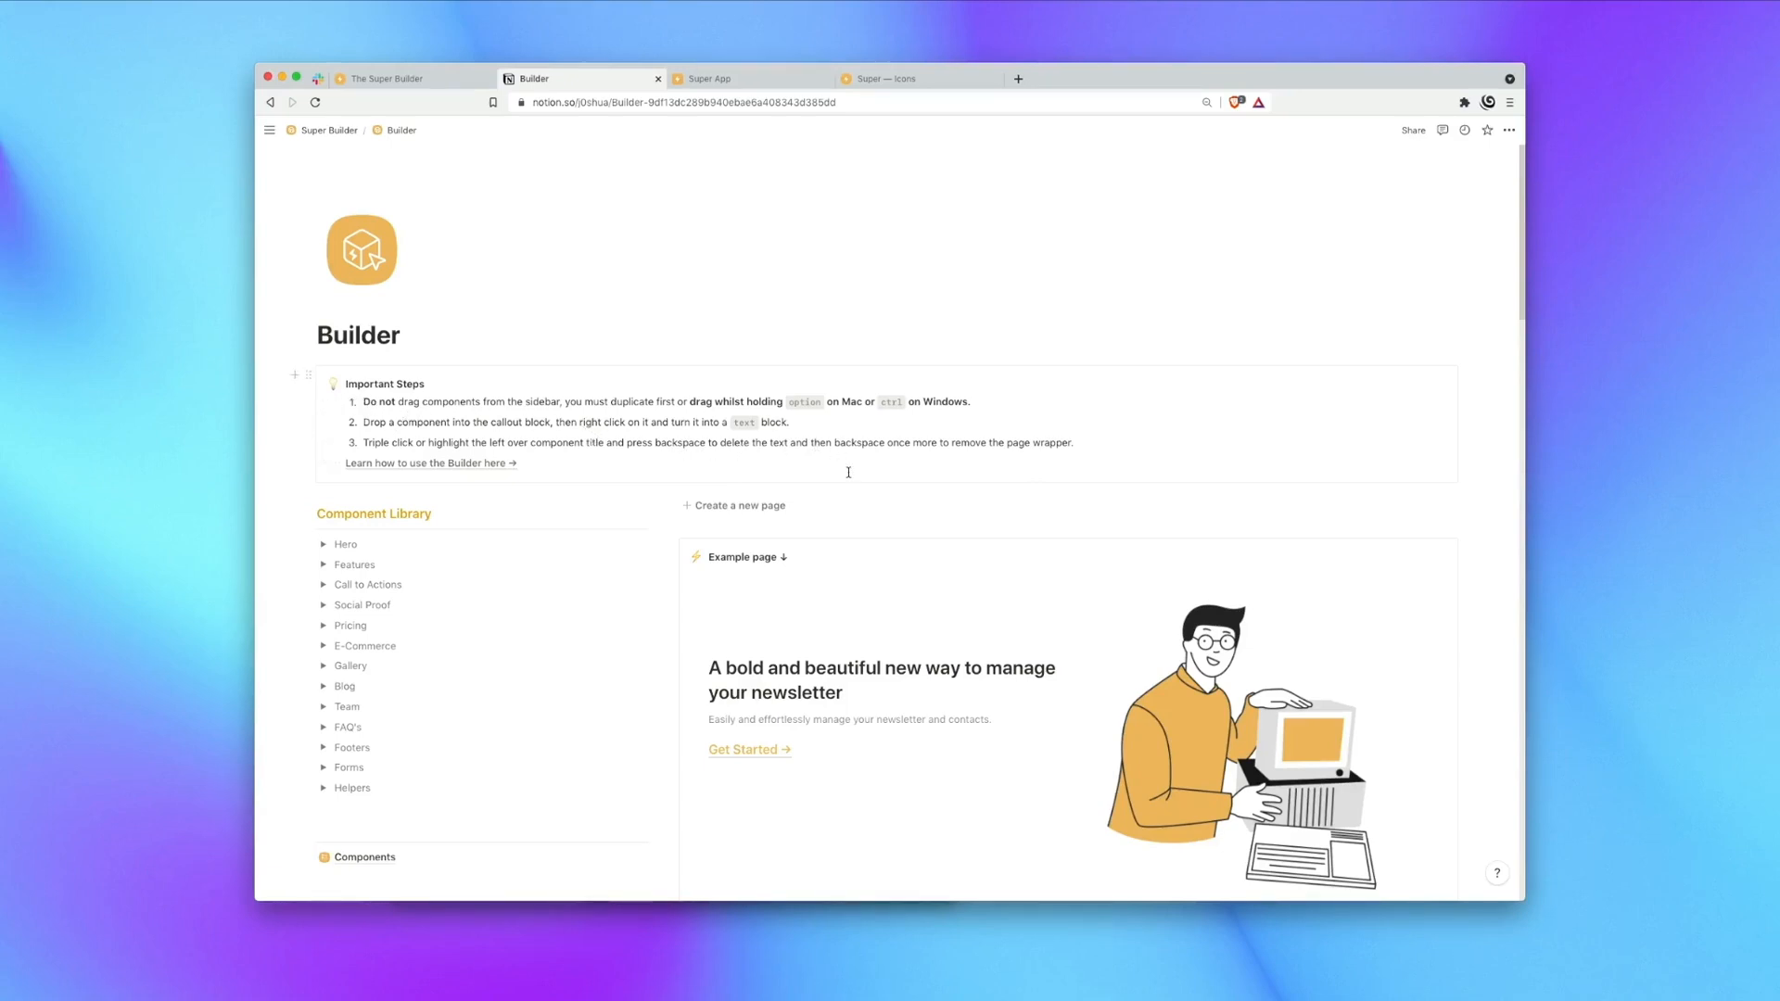
pyautogui.moveTo(864, 450)
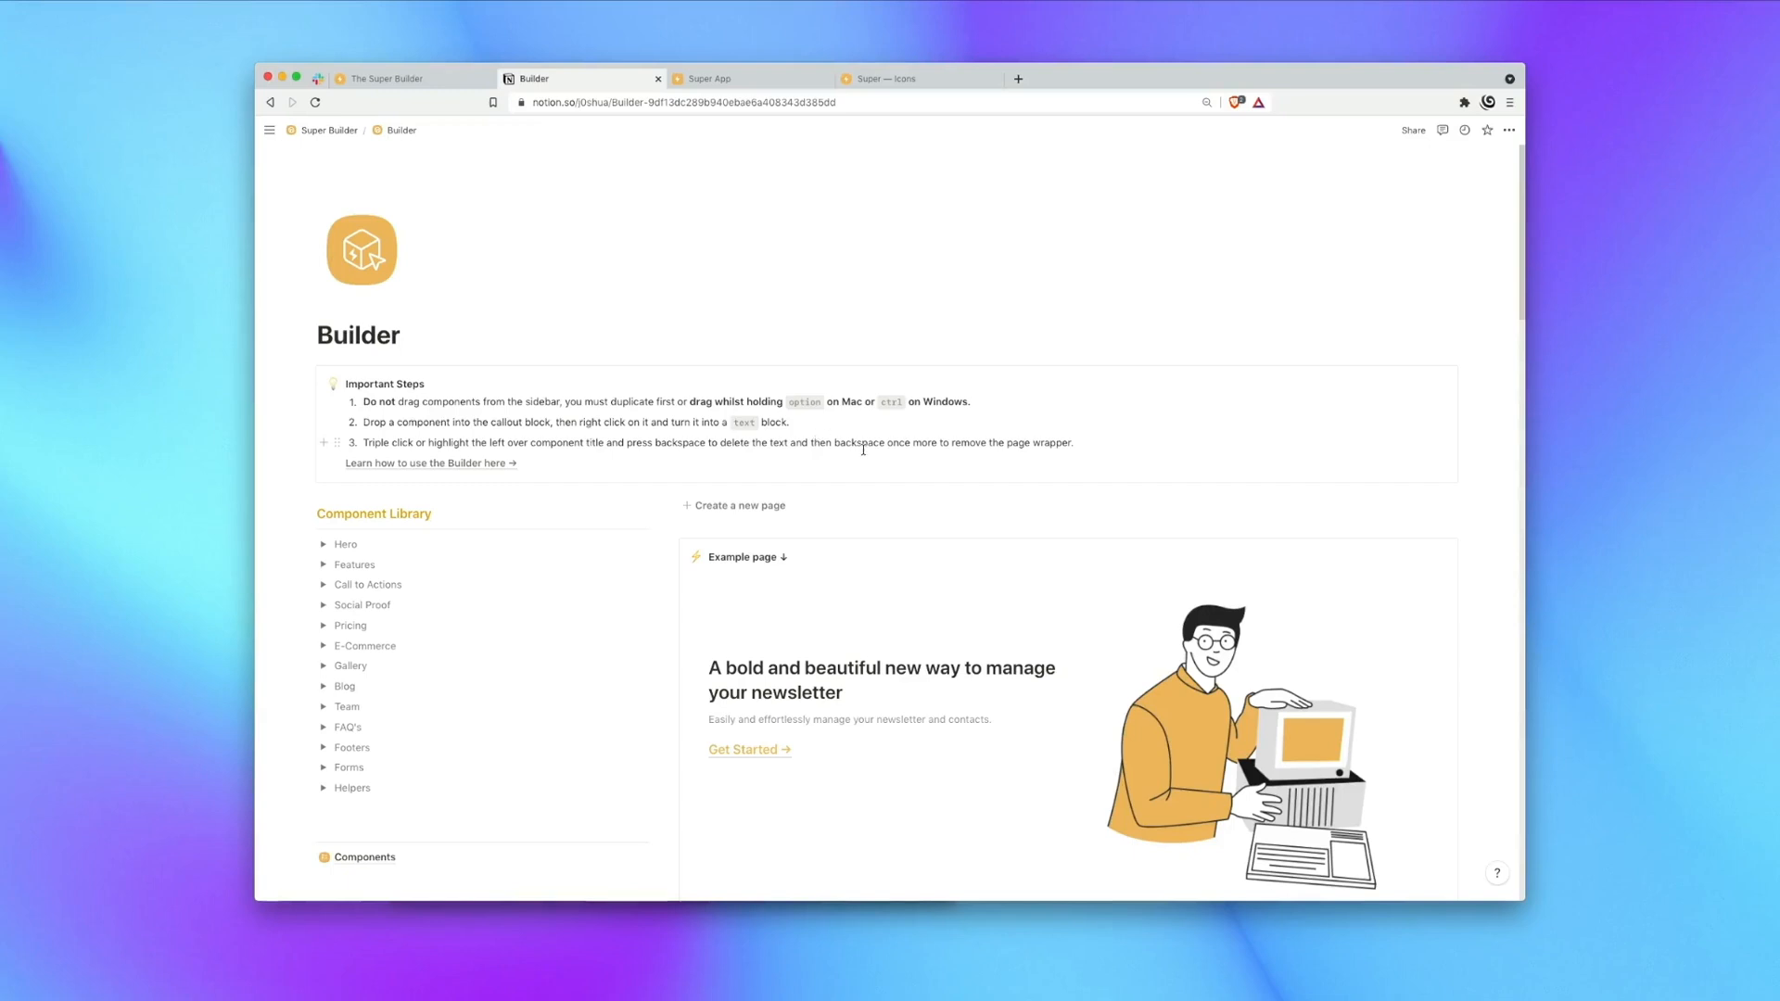
pyautogui.scroll(-3)
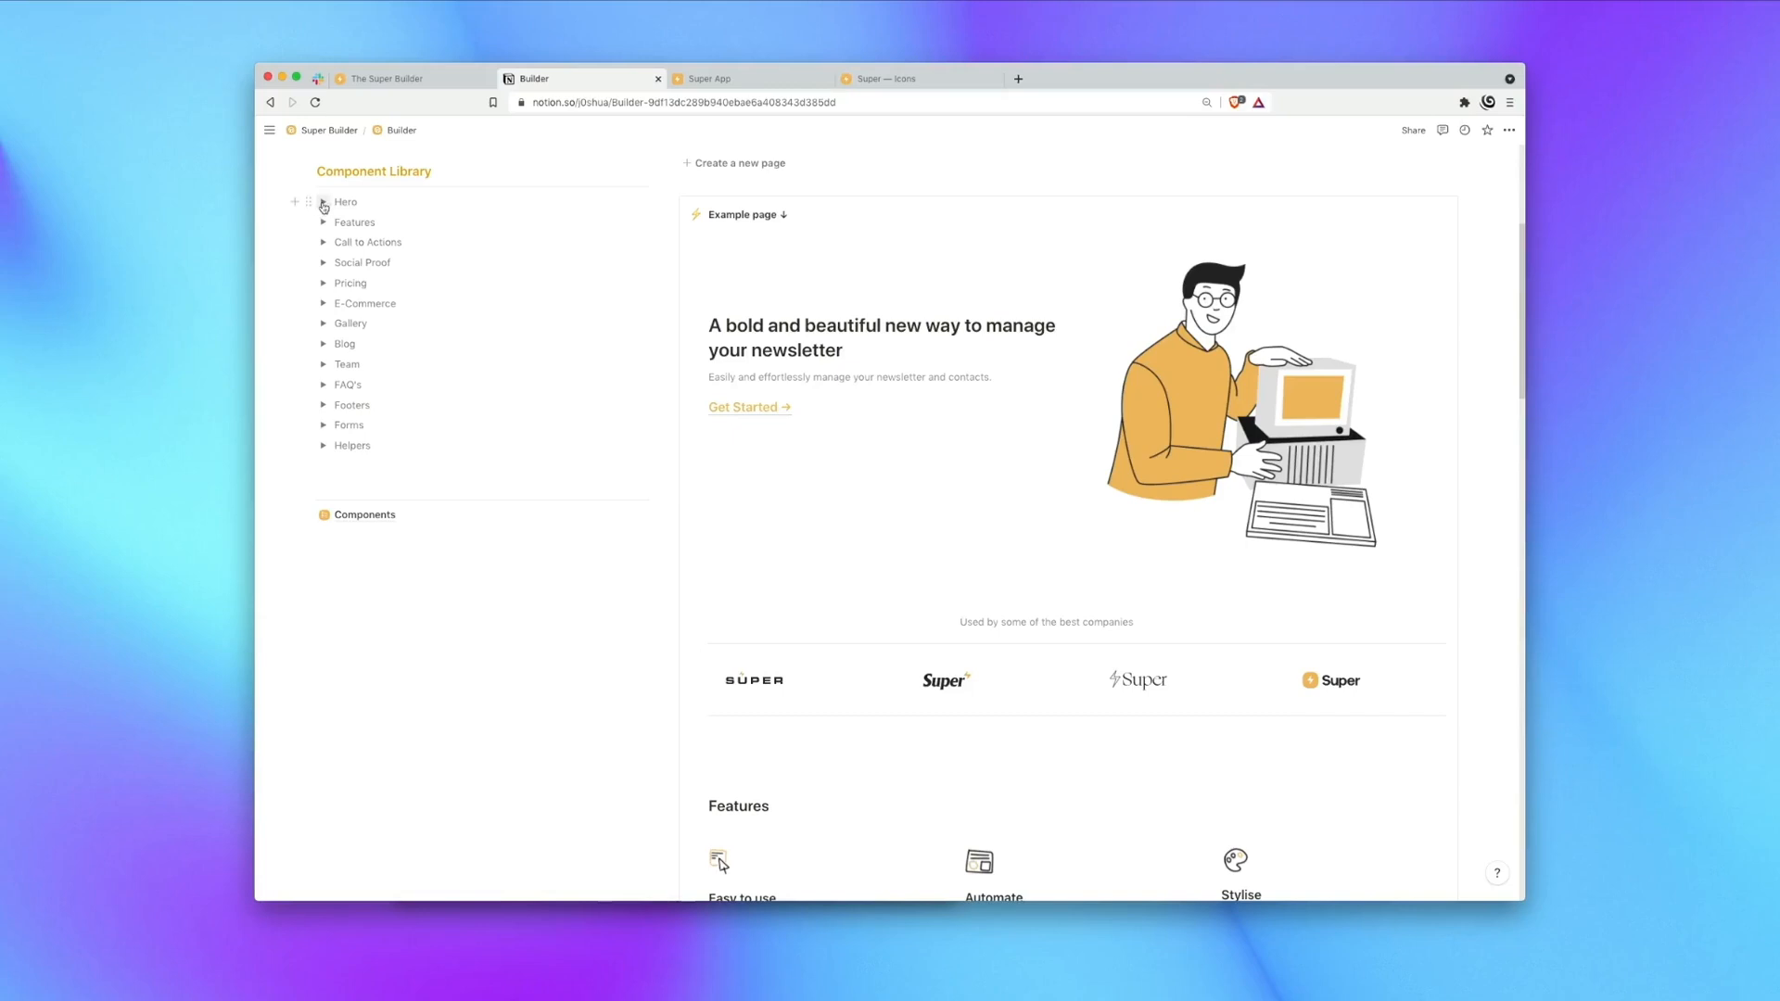
# Expand the Hero component collection and scroll through the example landing page.
pyautogui.click(324, 202)
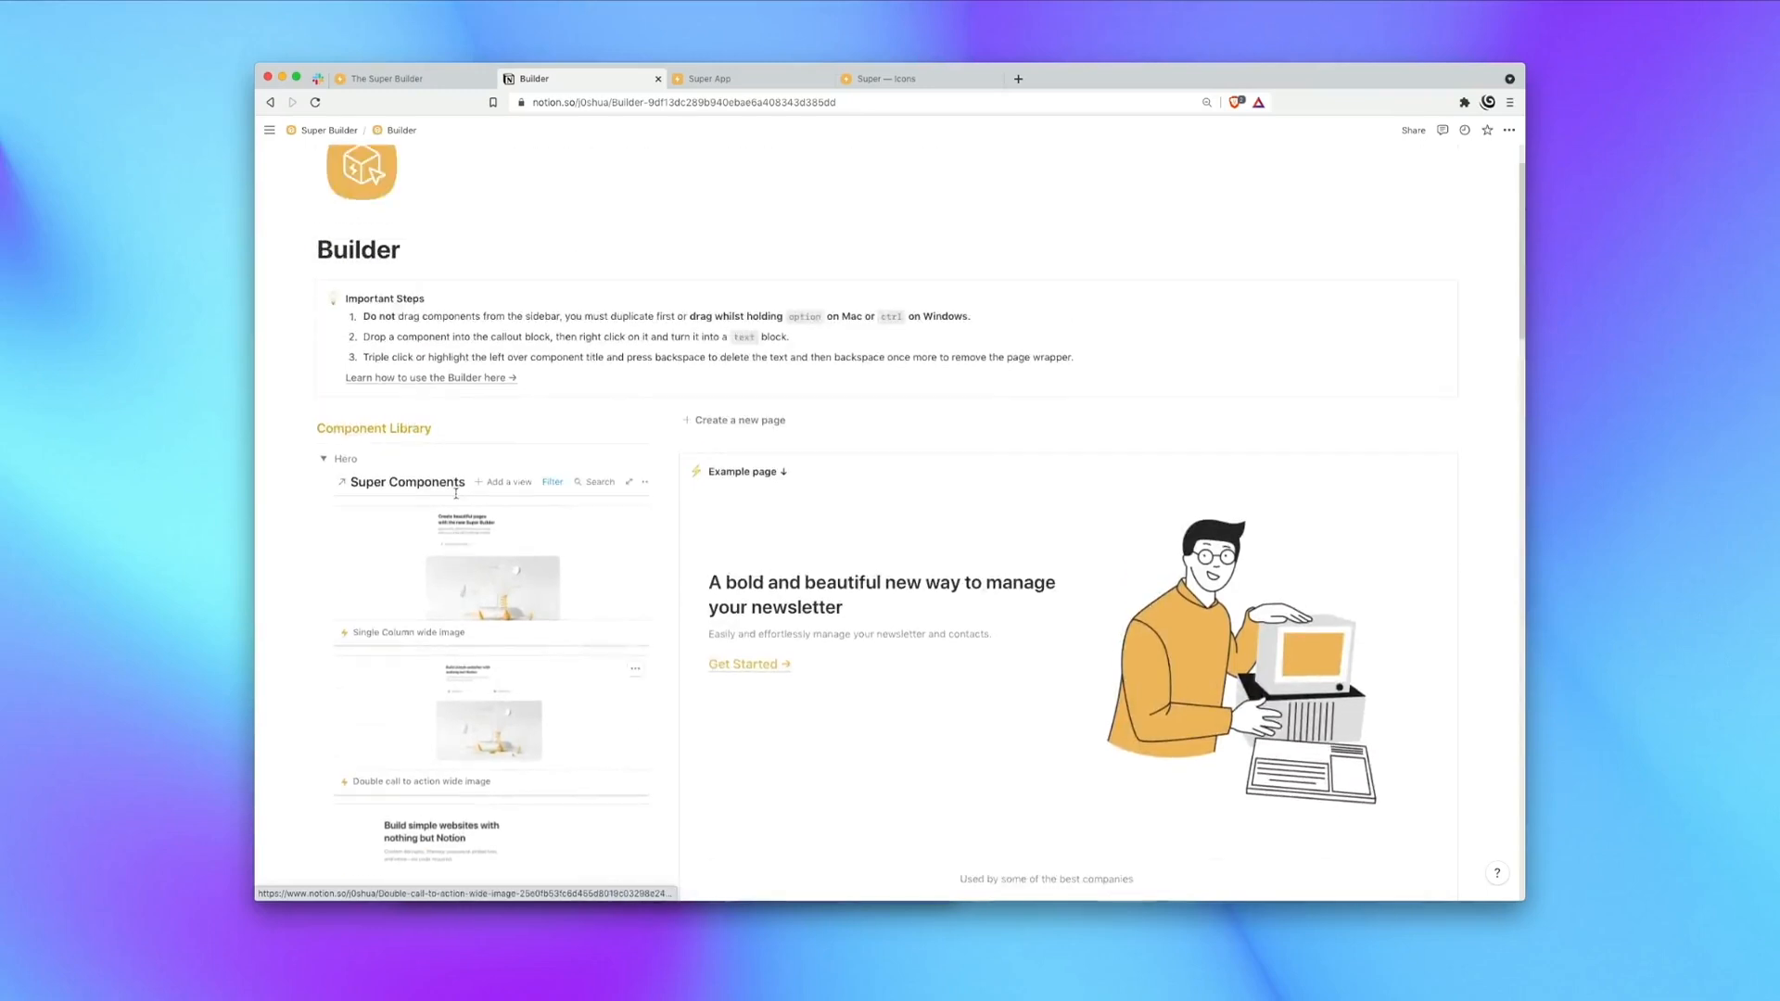
pyautogui.scroll(-3)
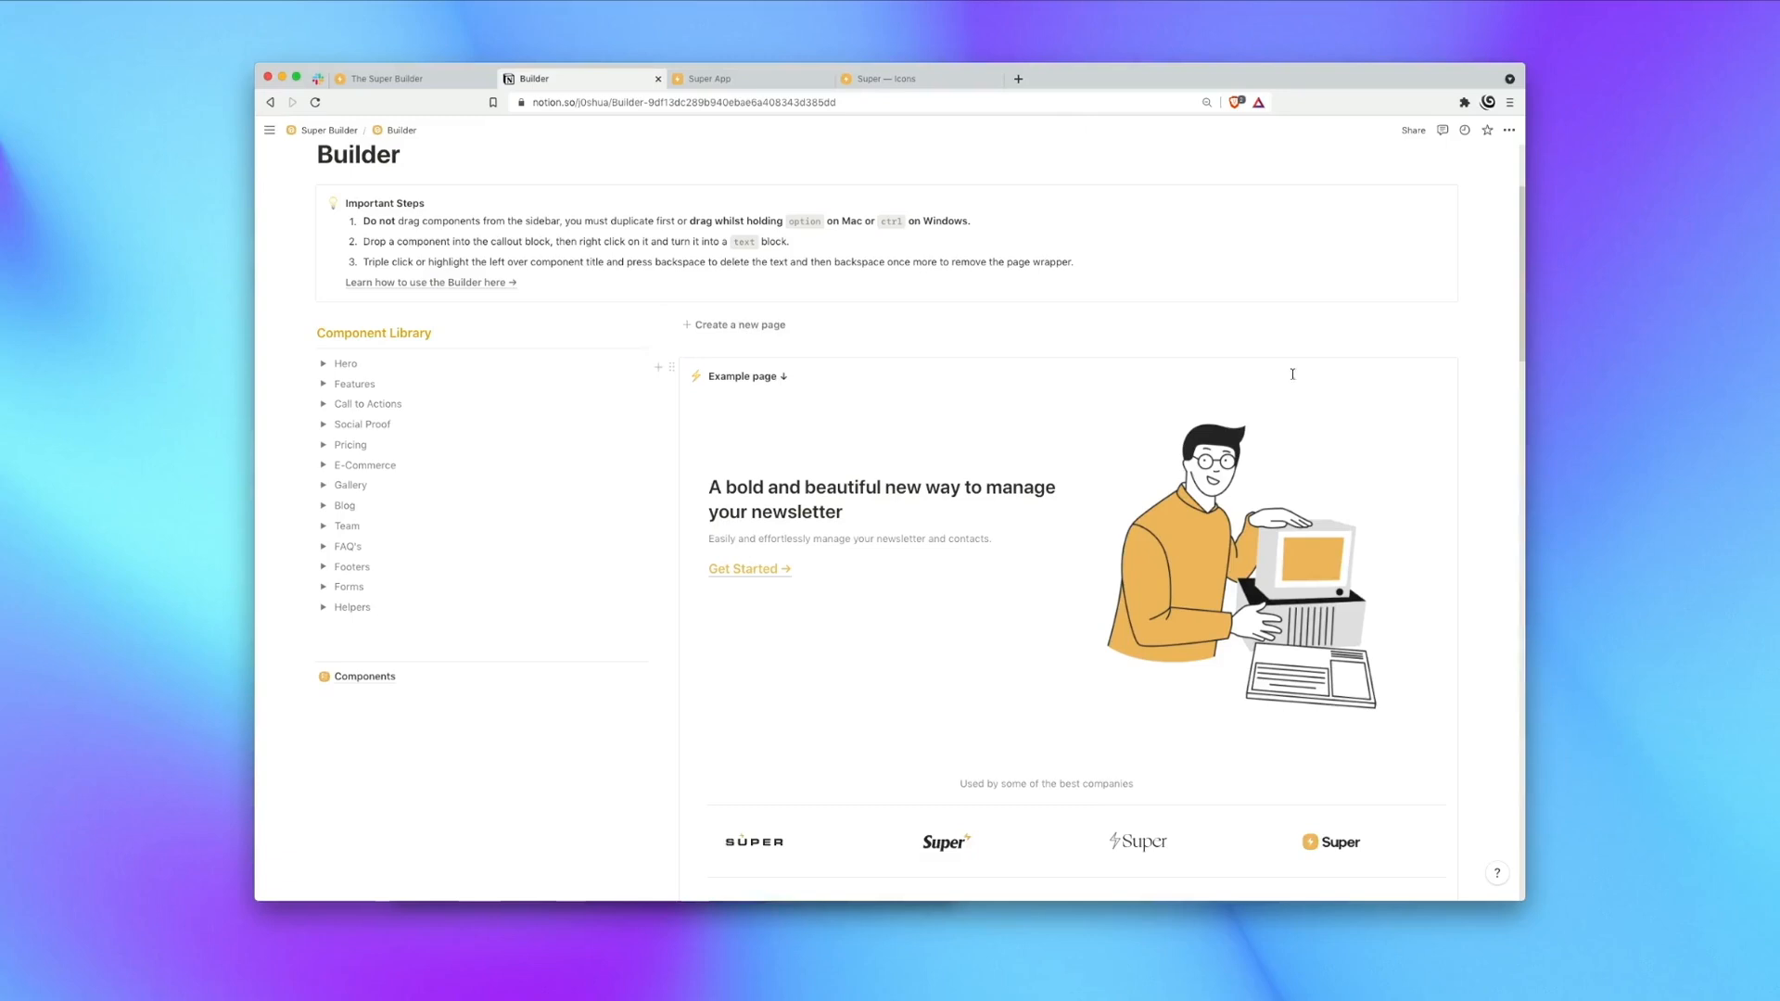
pyautogui.scroll(-3)
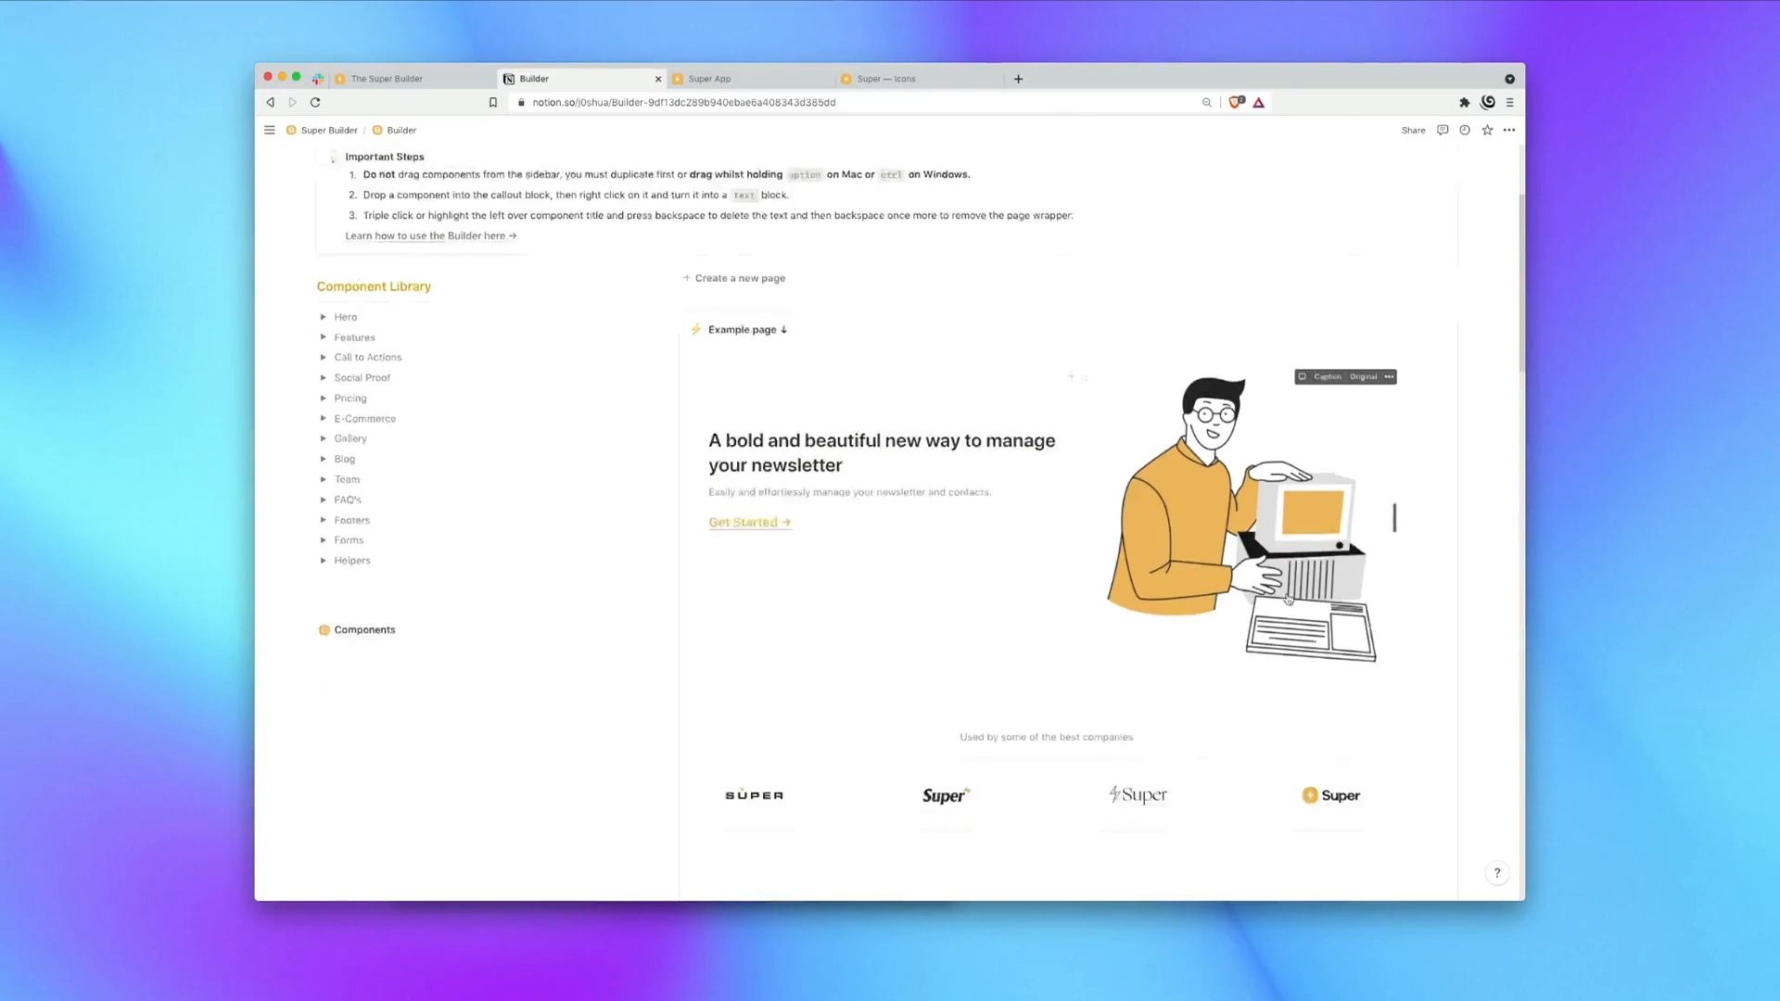
pyautogui.scroll(-3)
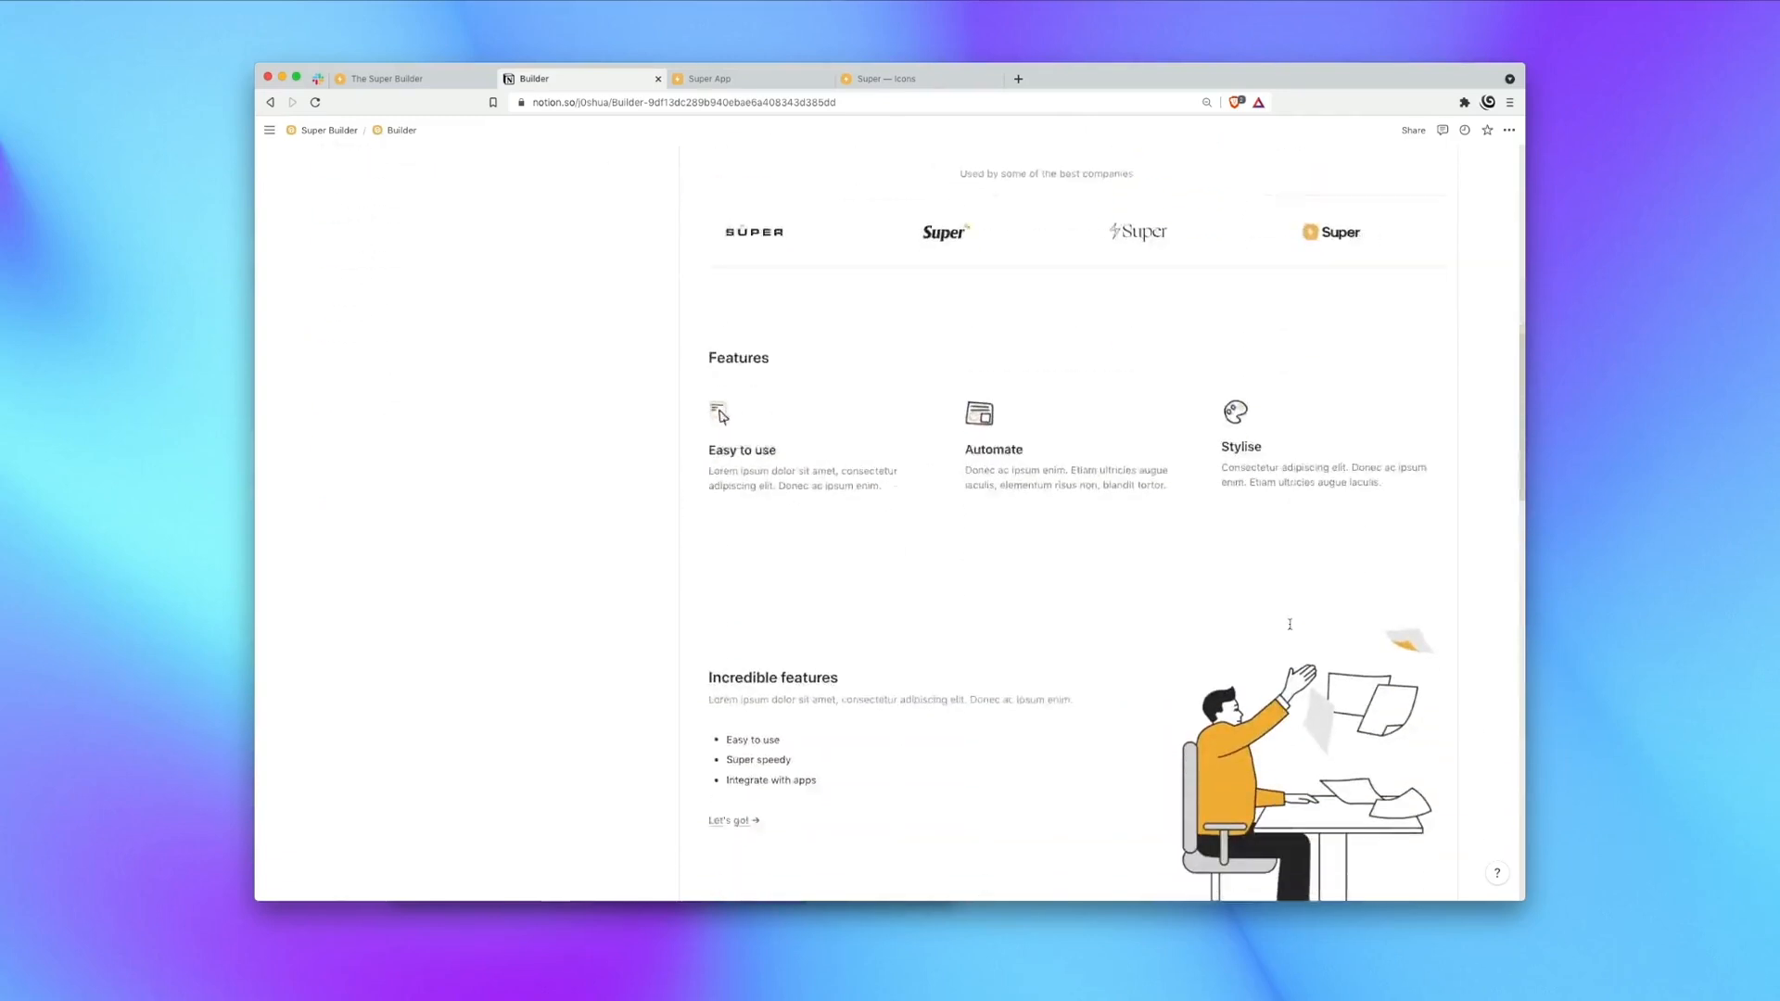
pyautogui.scroll(-3)
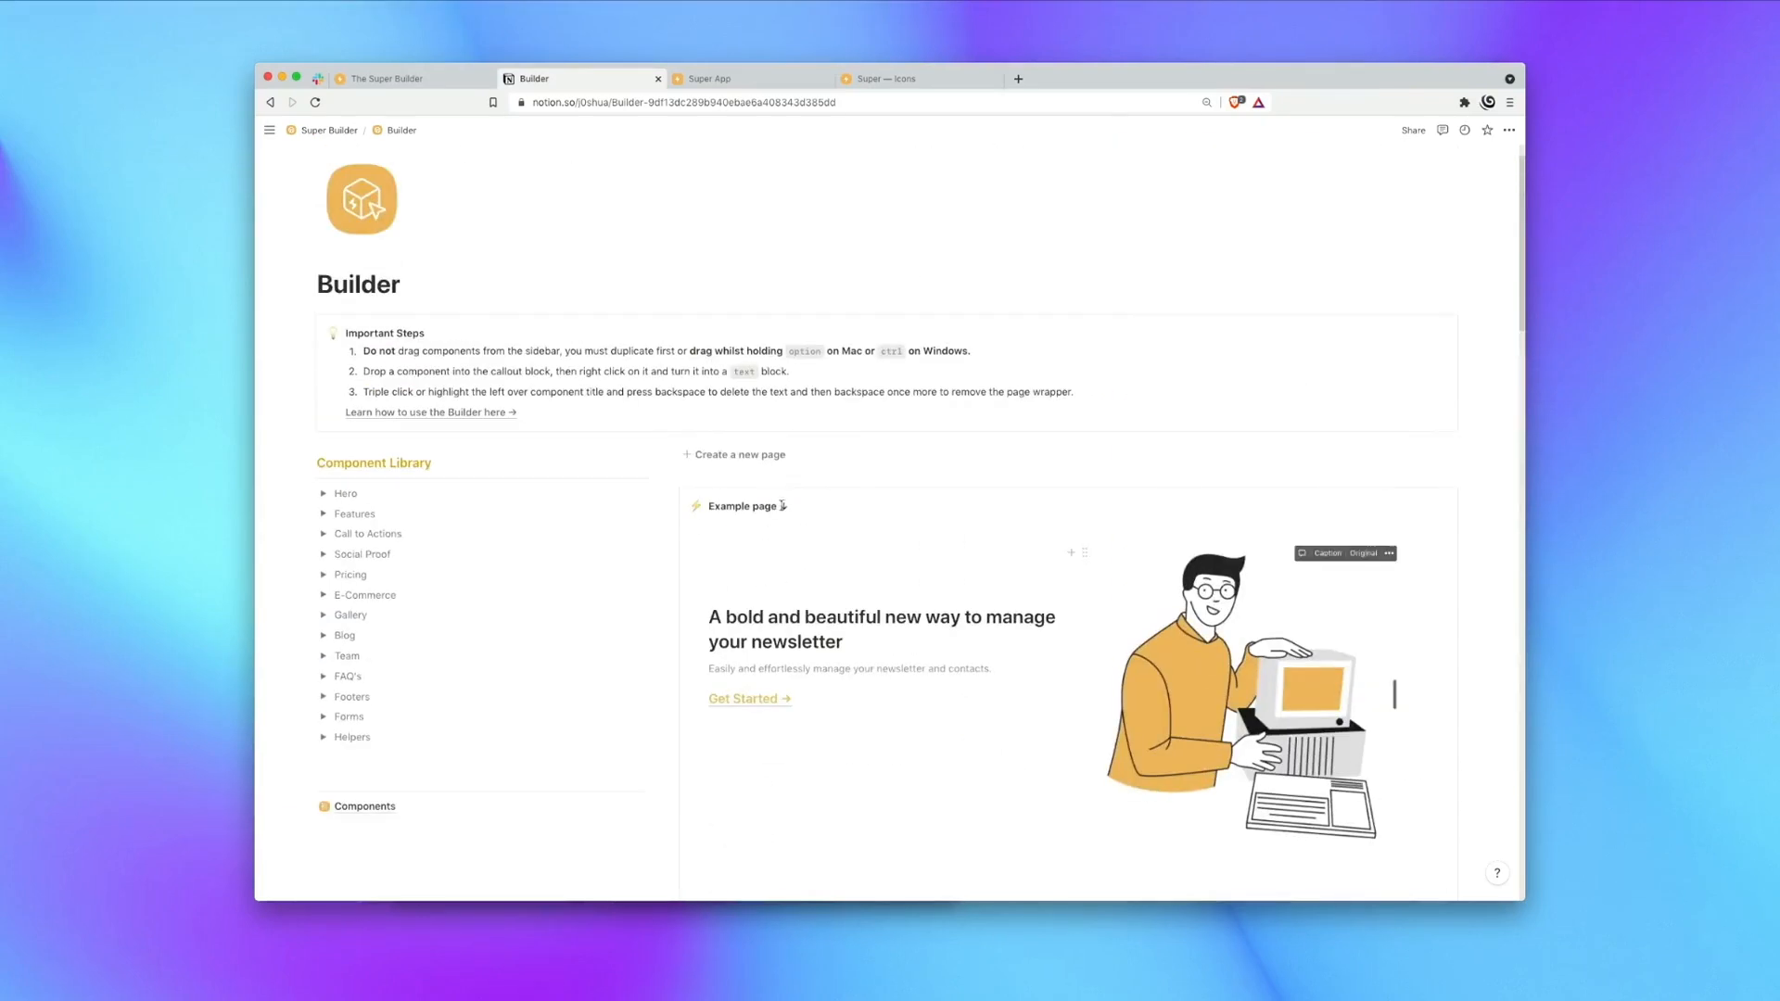
# Delete the Example page callout block, keeping the empty Page callout block.
pyautogui.rightClick(739, 506)
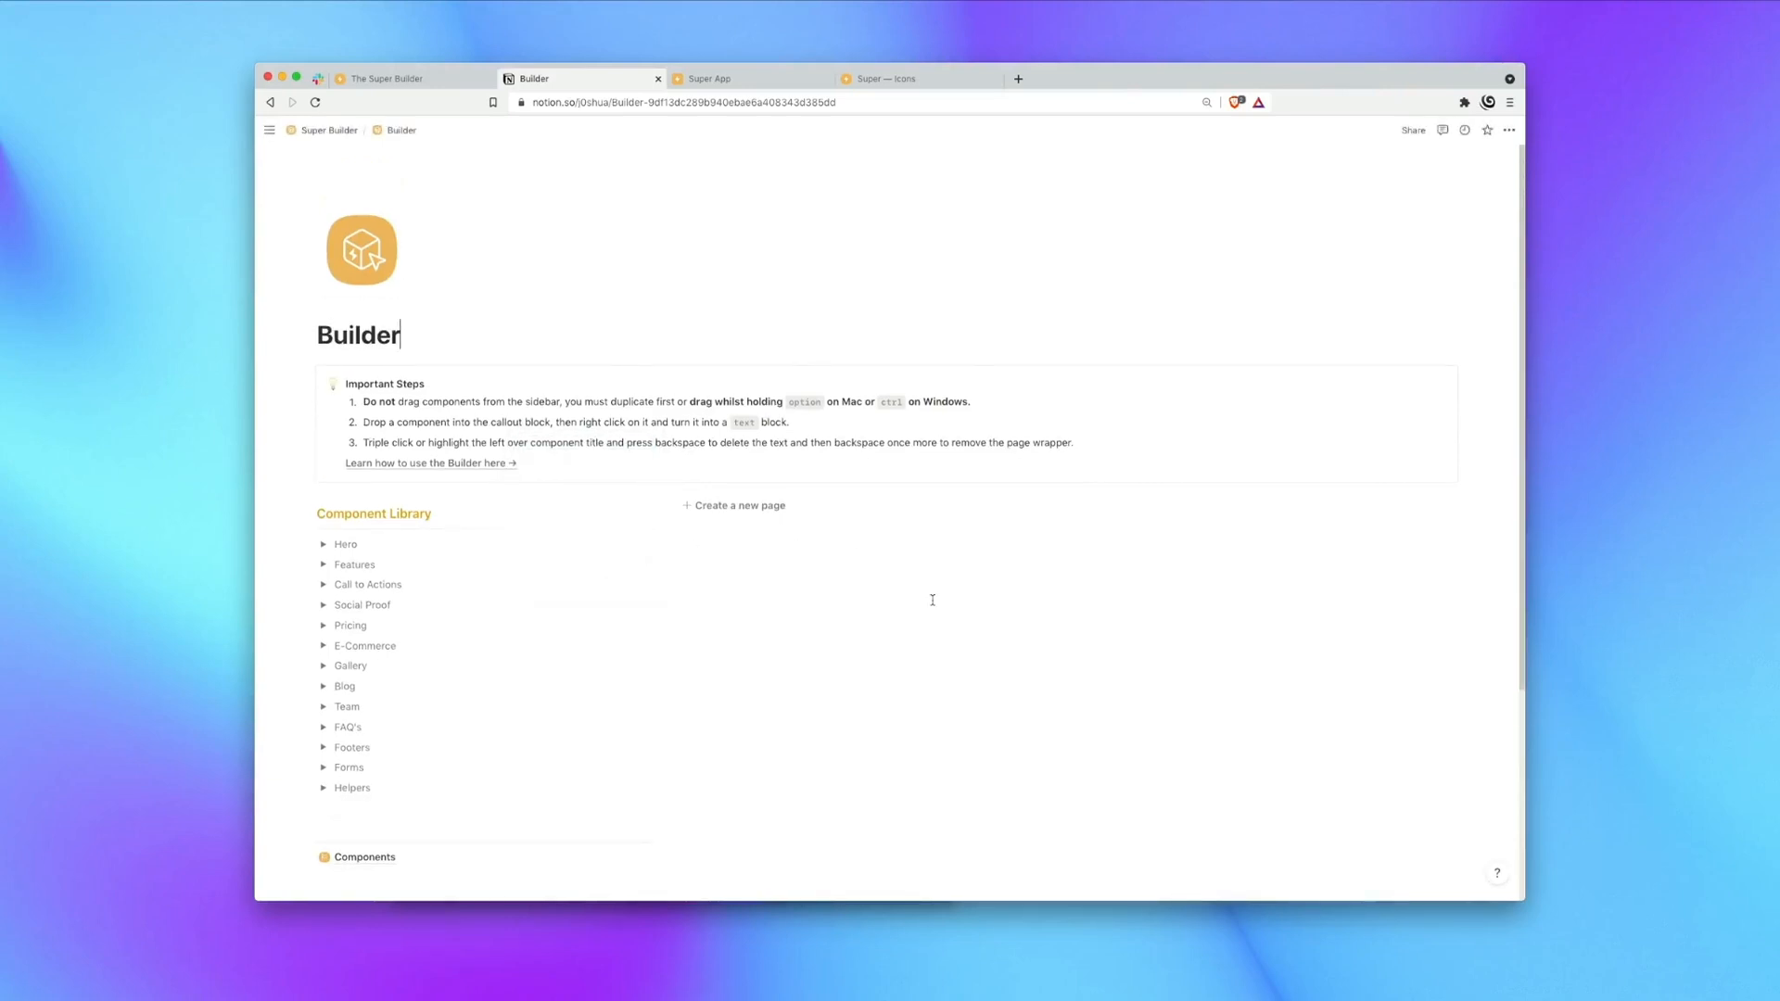
pyautogui.moveTo(730, 511)
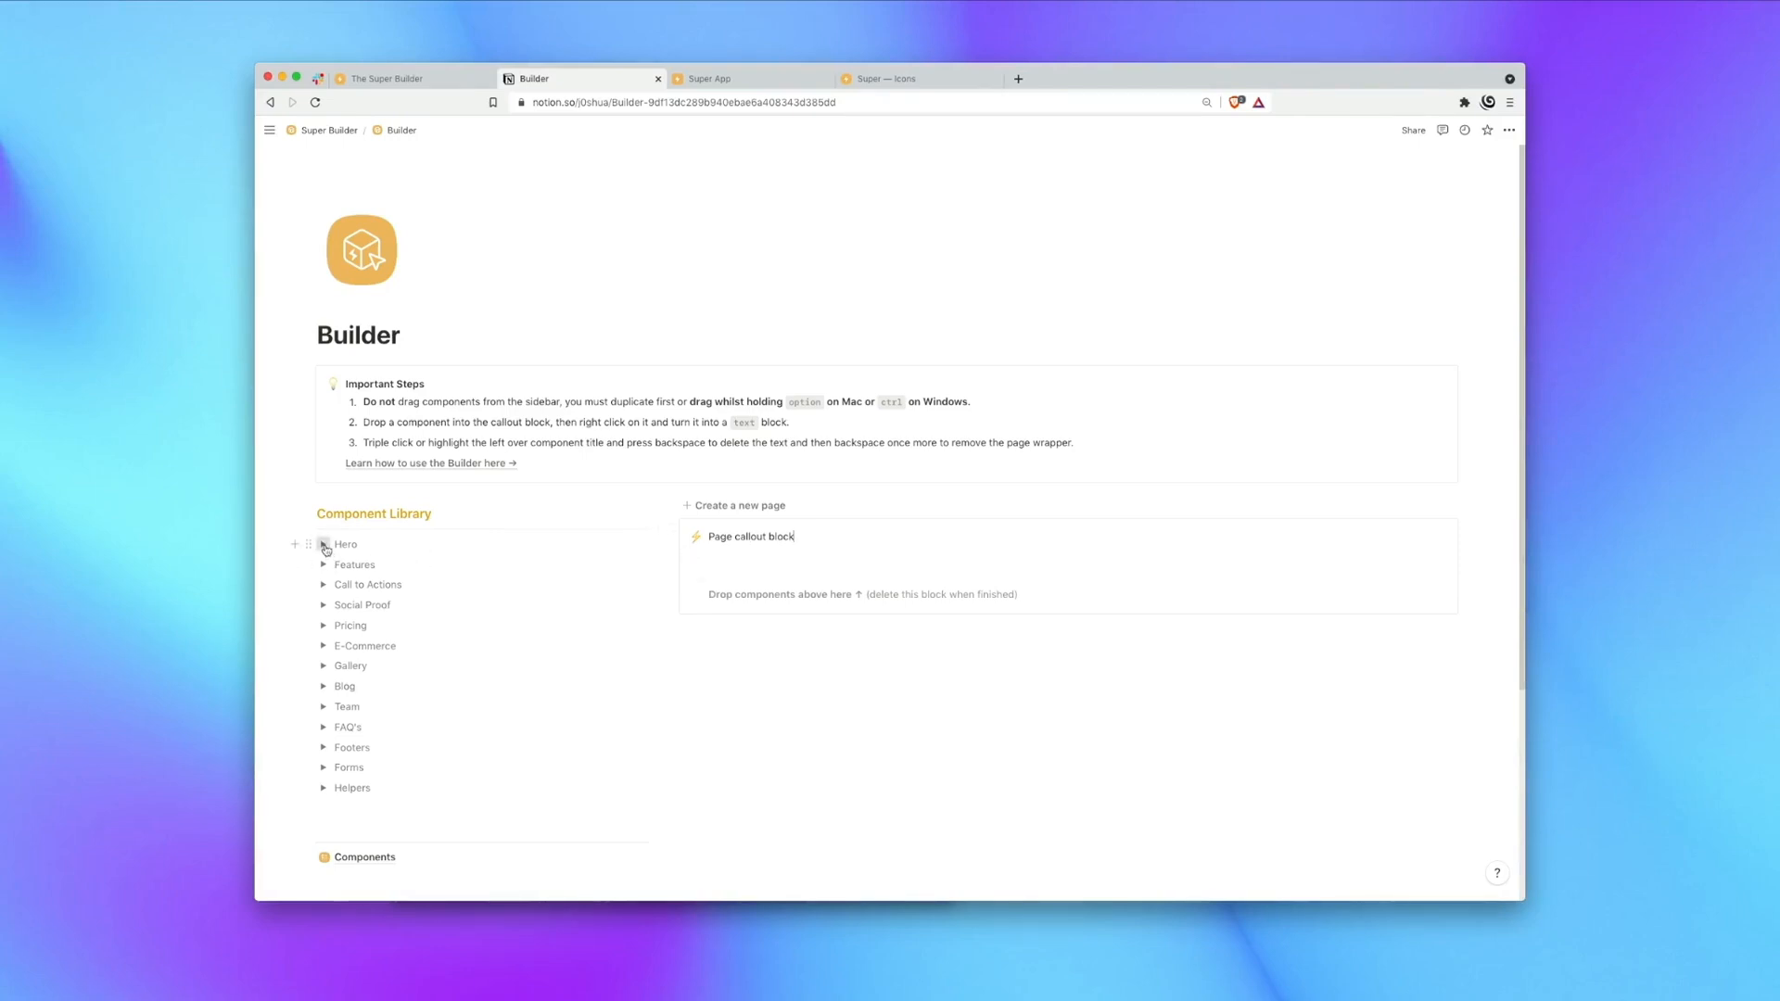
# Expand the Hero collection and drop a hero with headline, store links and wide image into the callout.
pyautogui.click(325, 544)
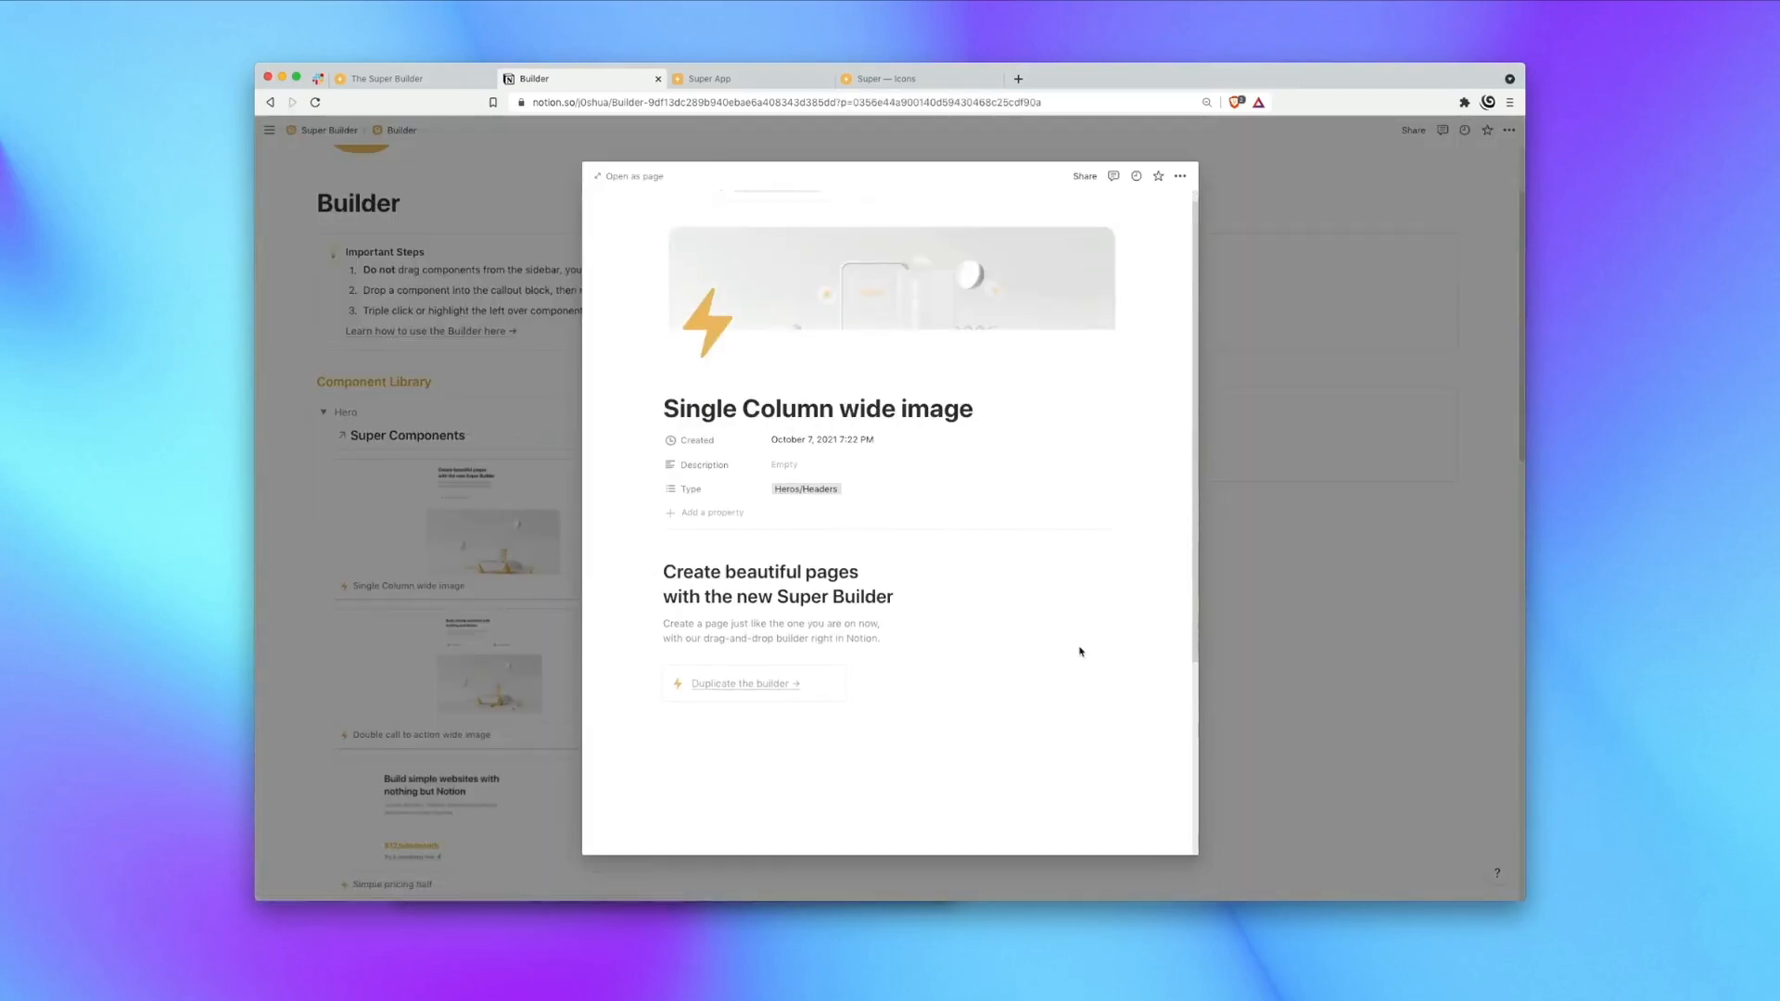
pyautogui.scroll(-3)
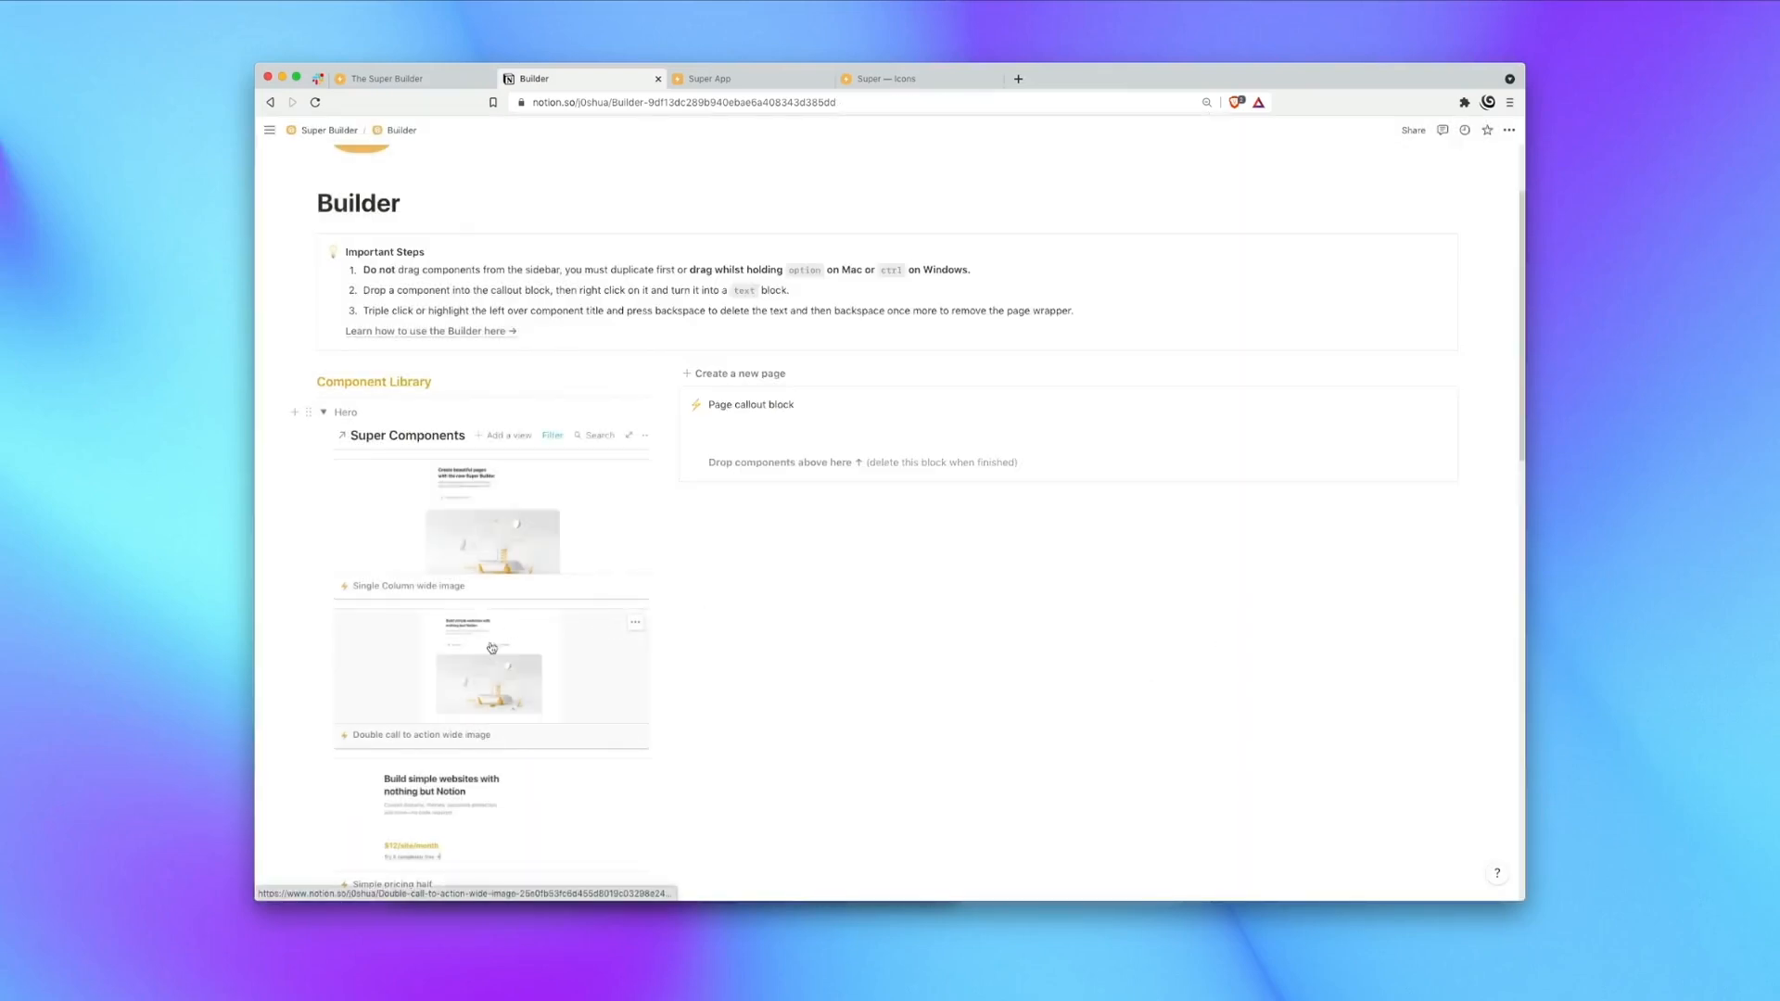
pyautogui.scroll(-3)
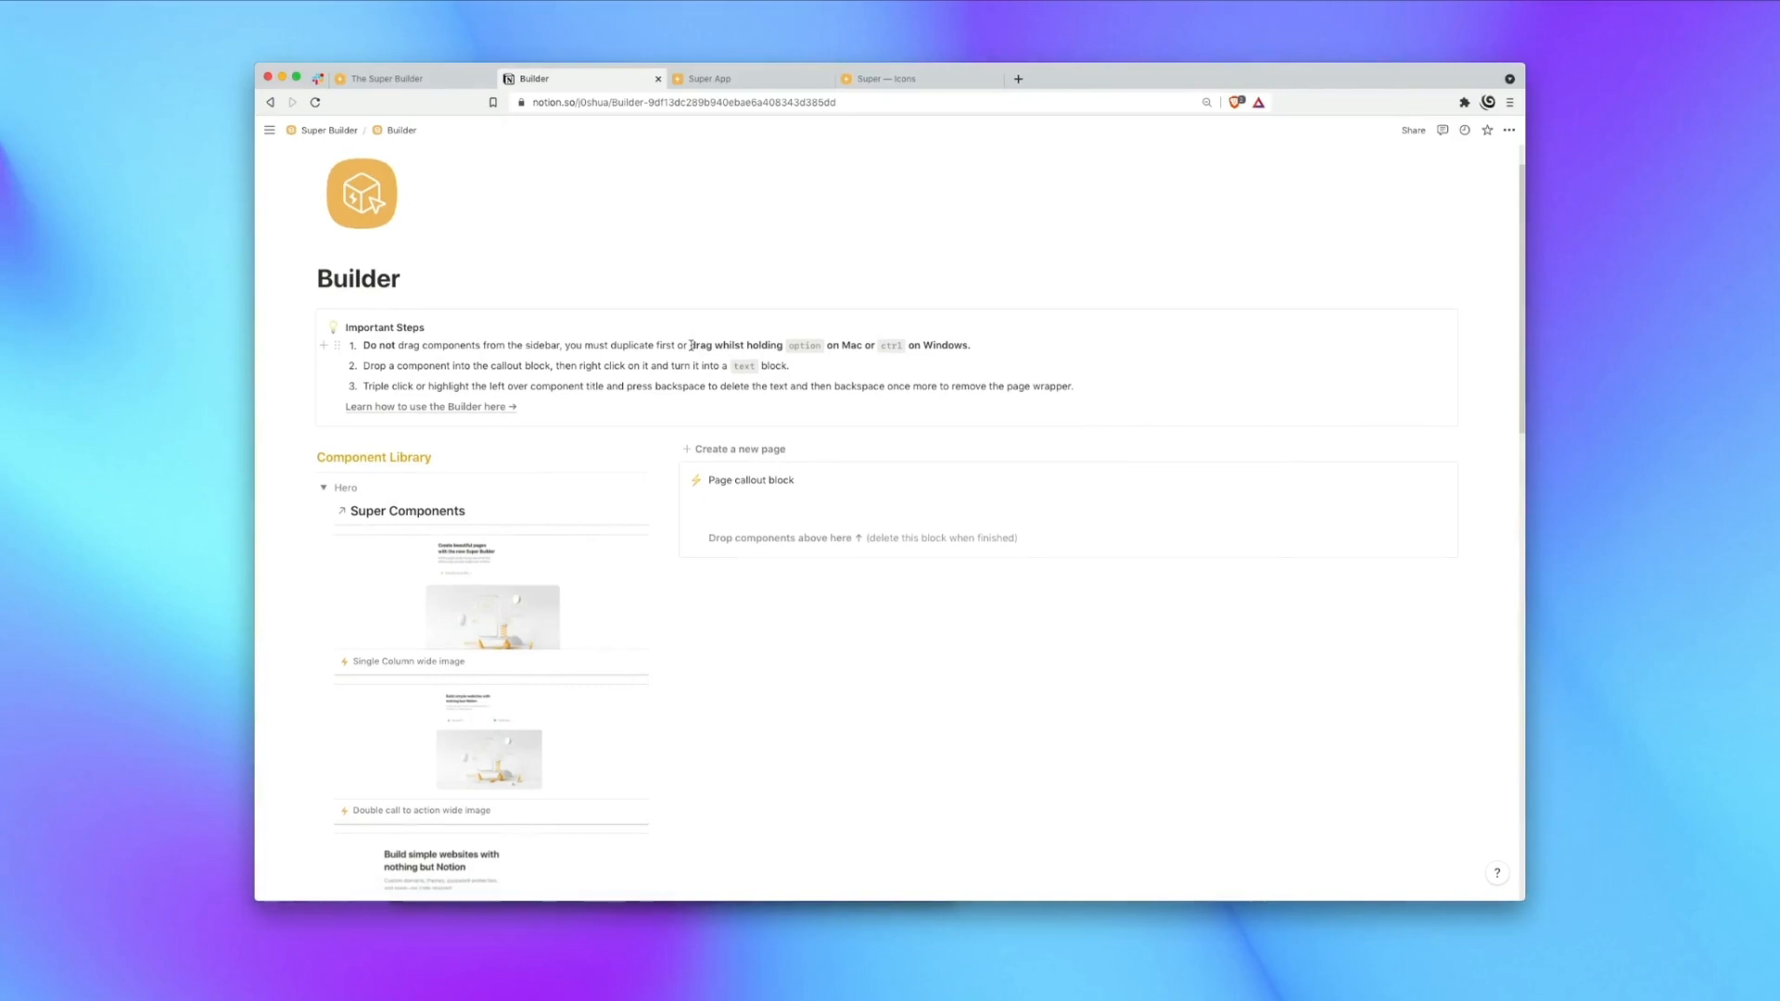
pyautogui.moveTo(850, 345)
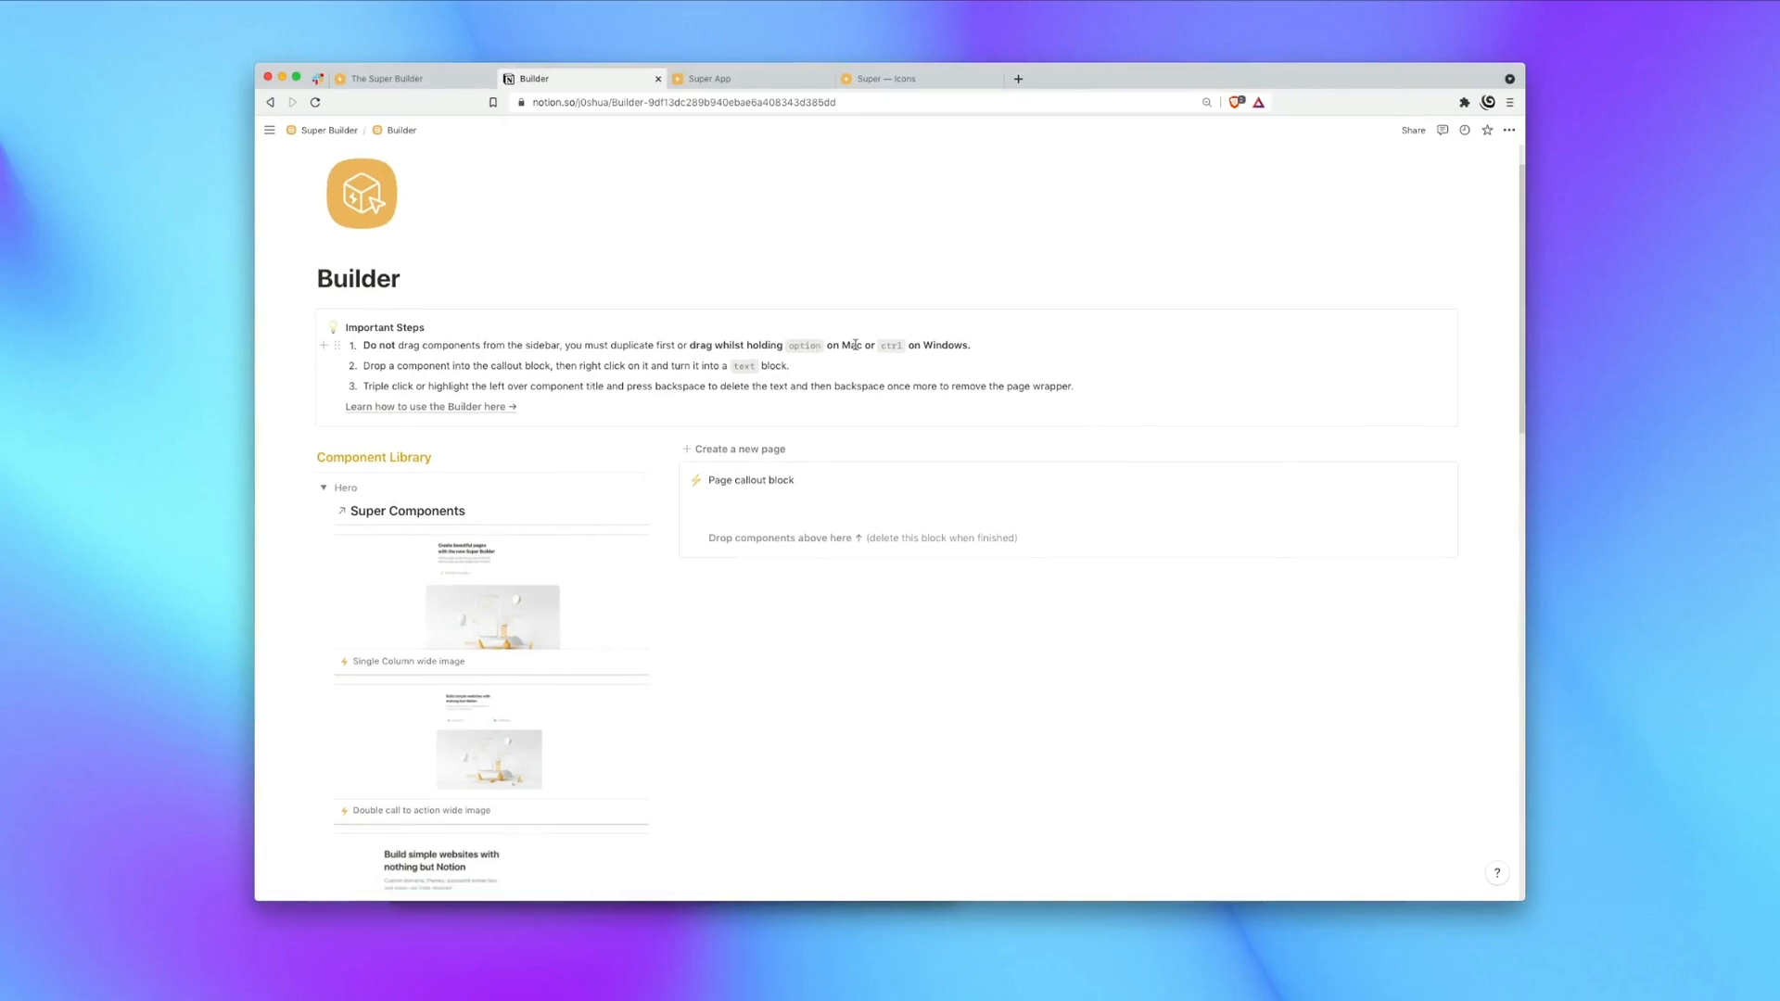
pyautogui.moveTo(499, 586)
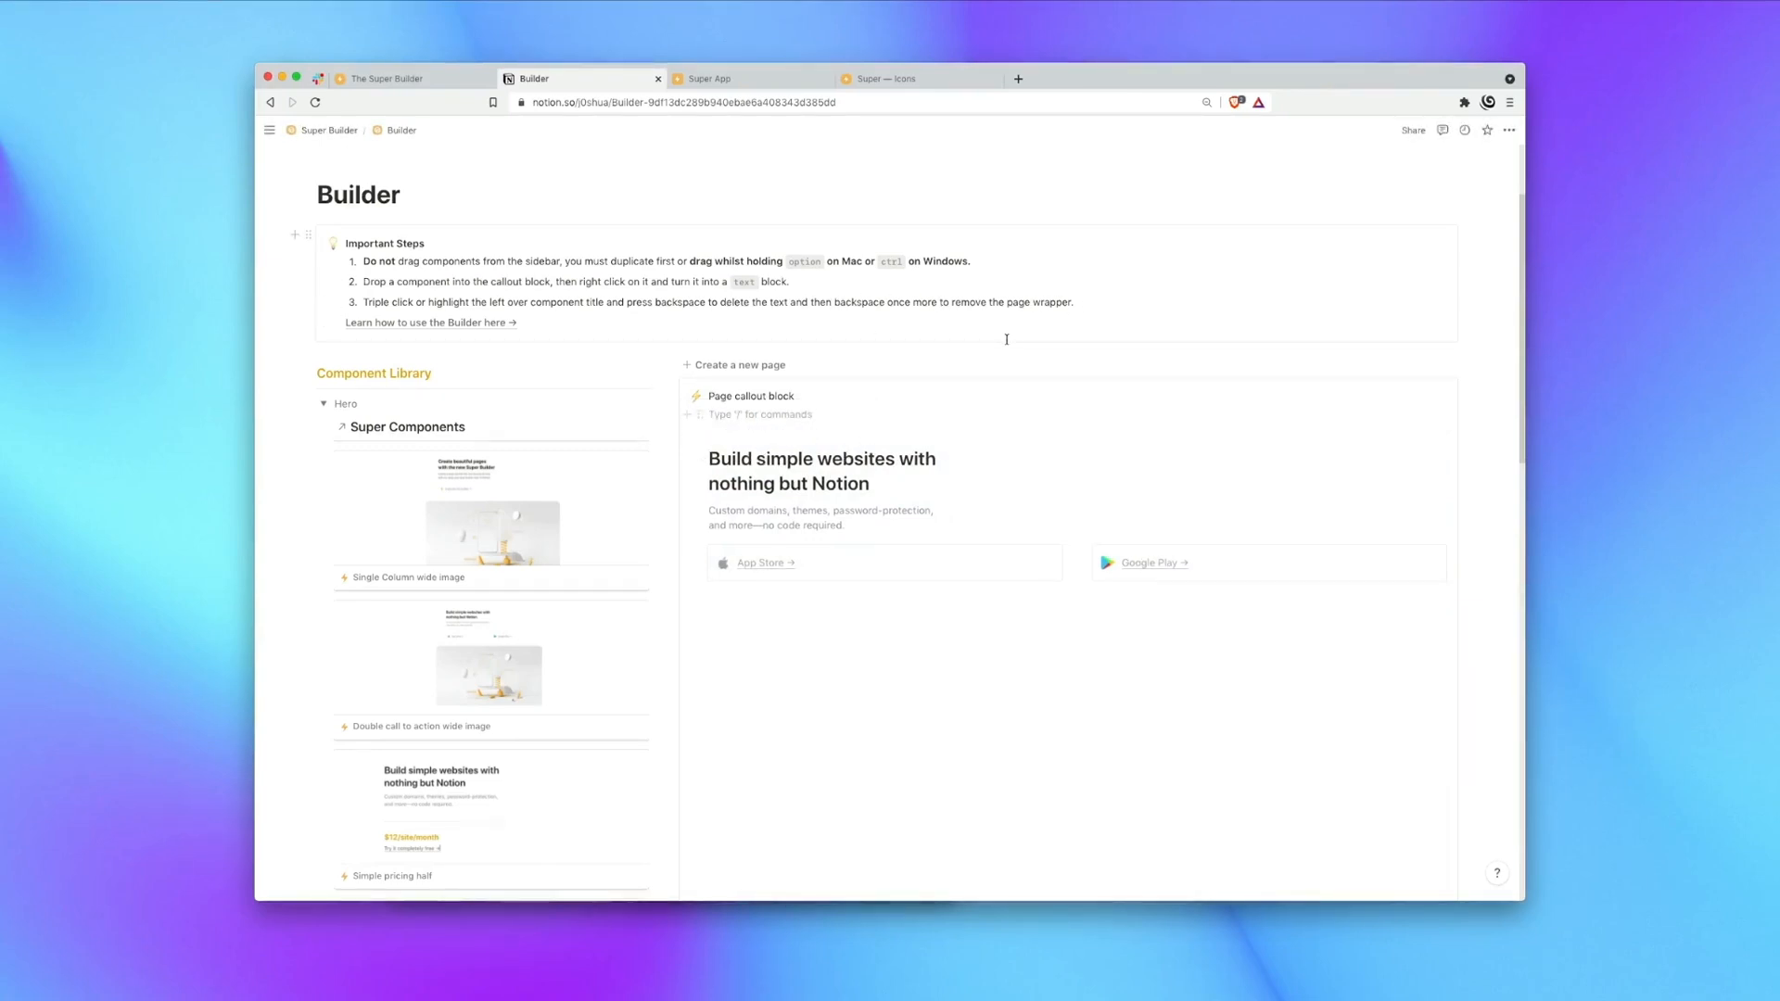
pyautogui.scroll(-3)
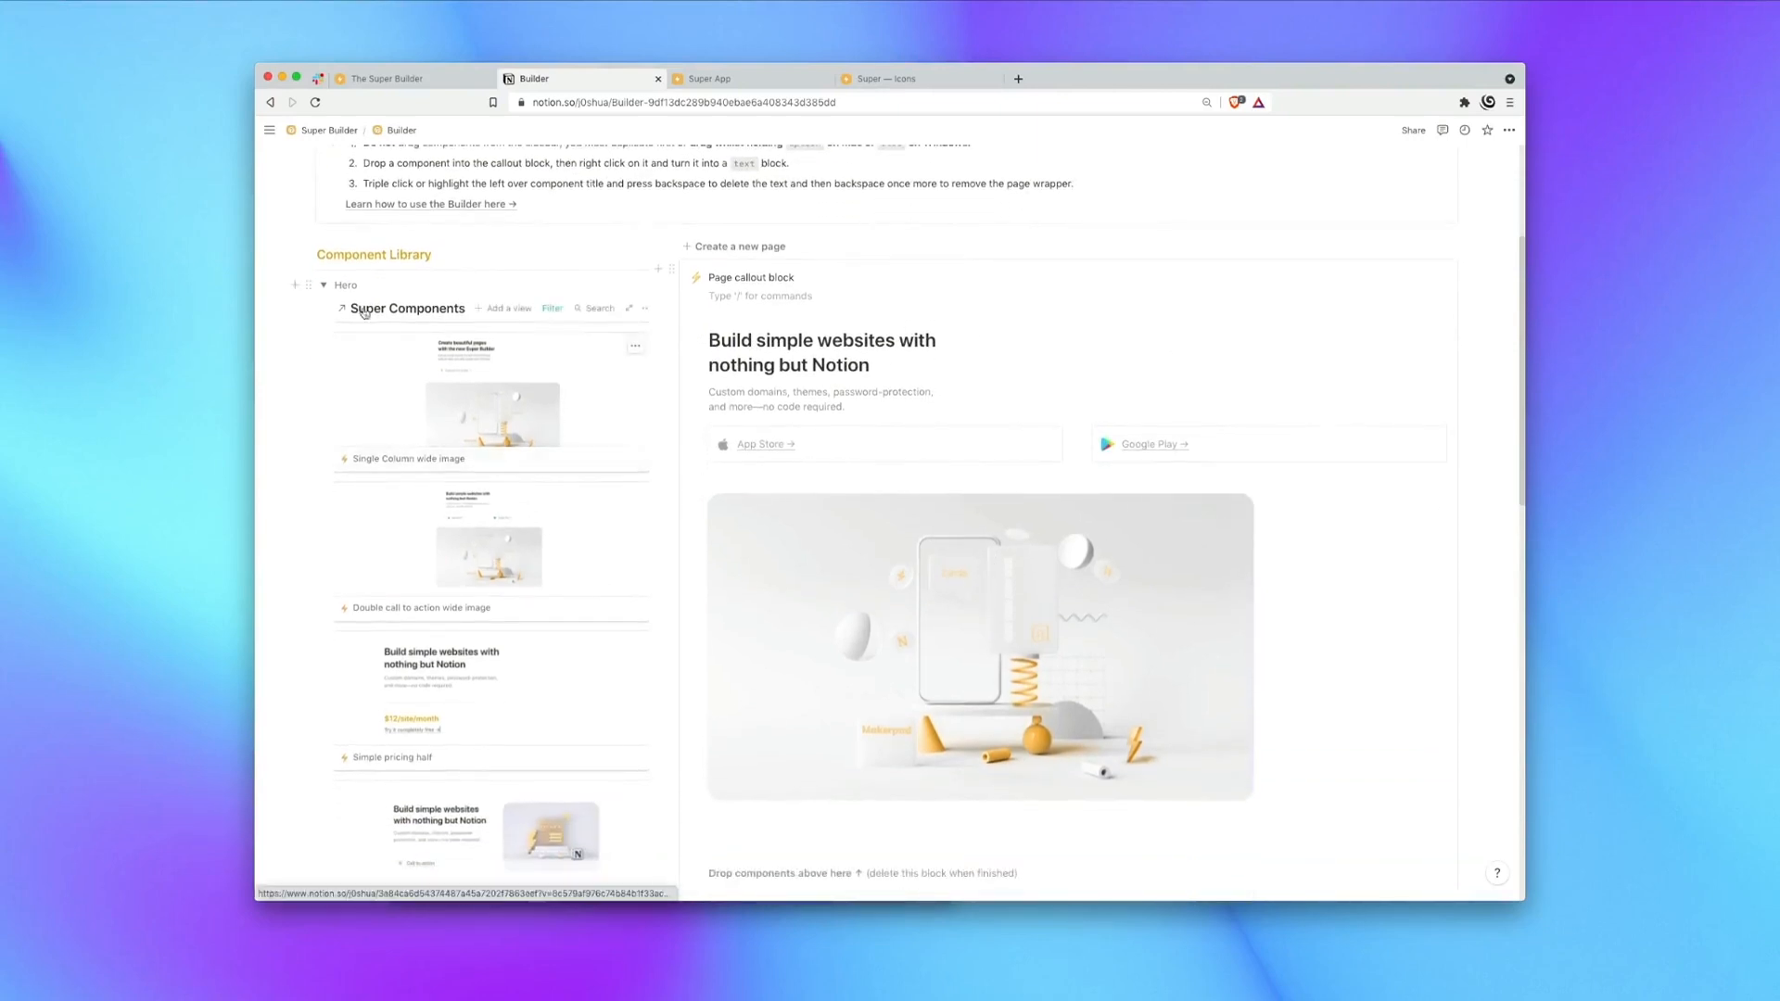
# Duplicate Features, Social Proof, Team and Footer components into the callout and remove leftover wrapper titles.
pyautogui.click(325, 286)
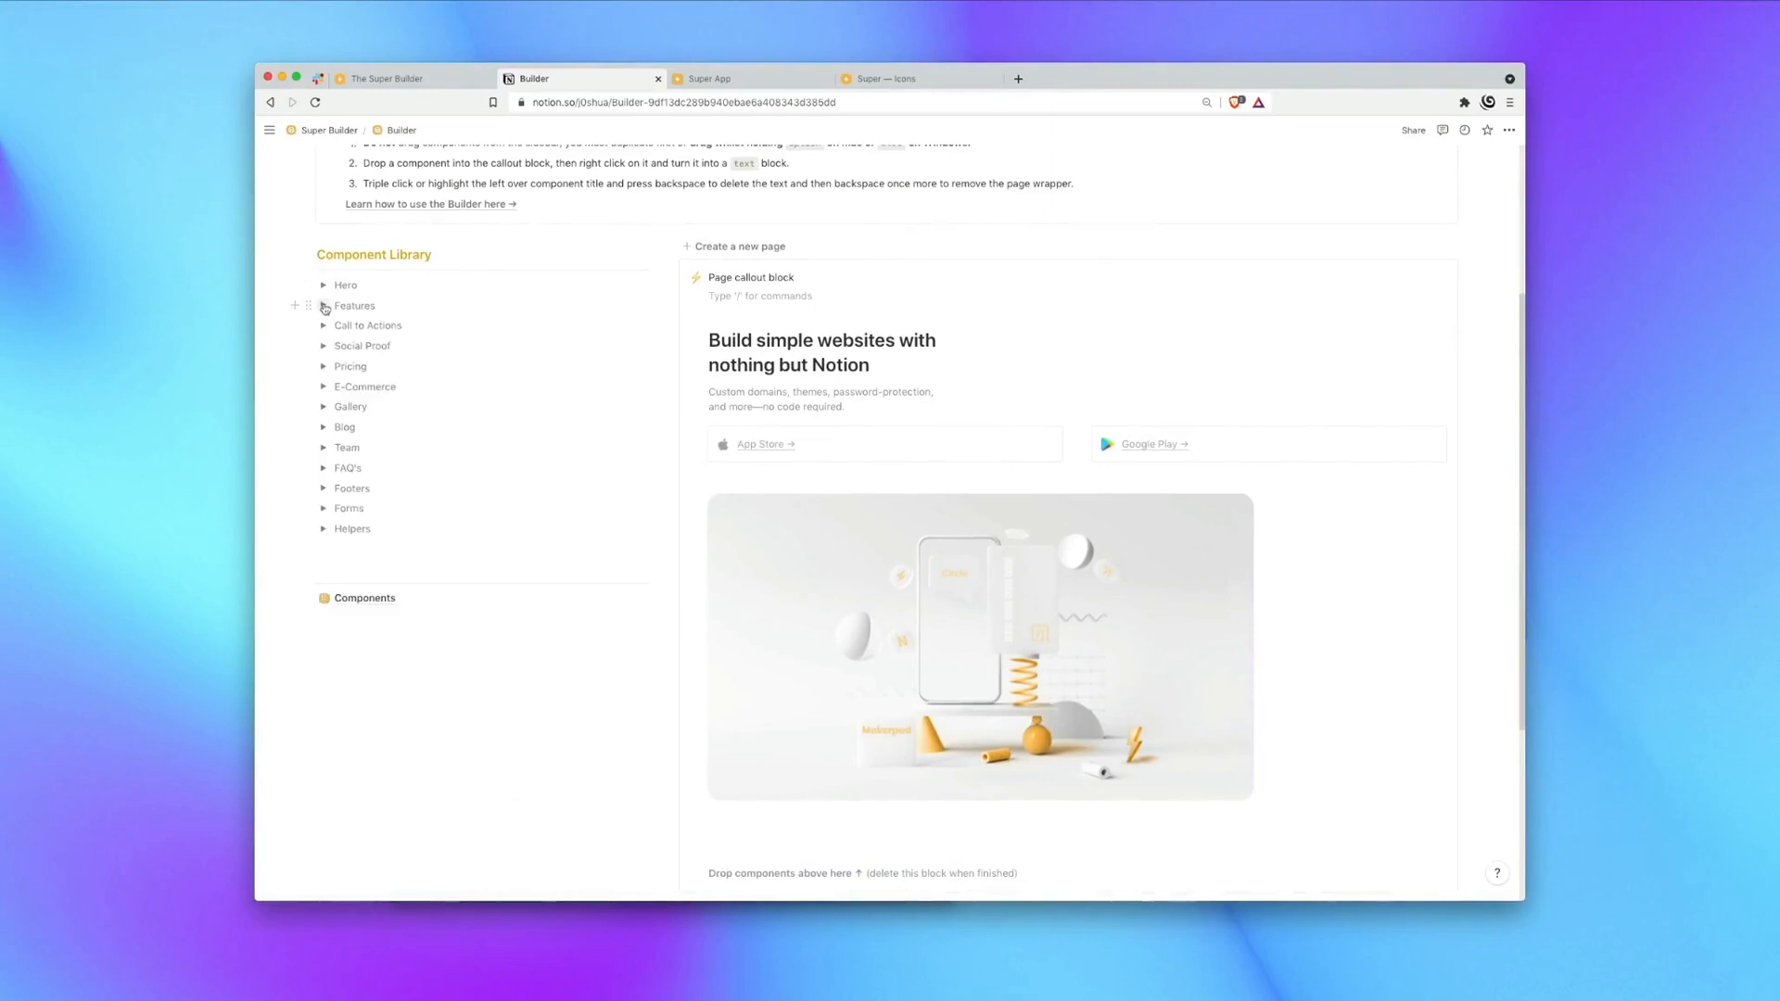
pyautogui.scroll(-3)
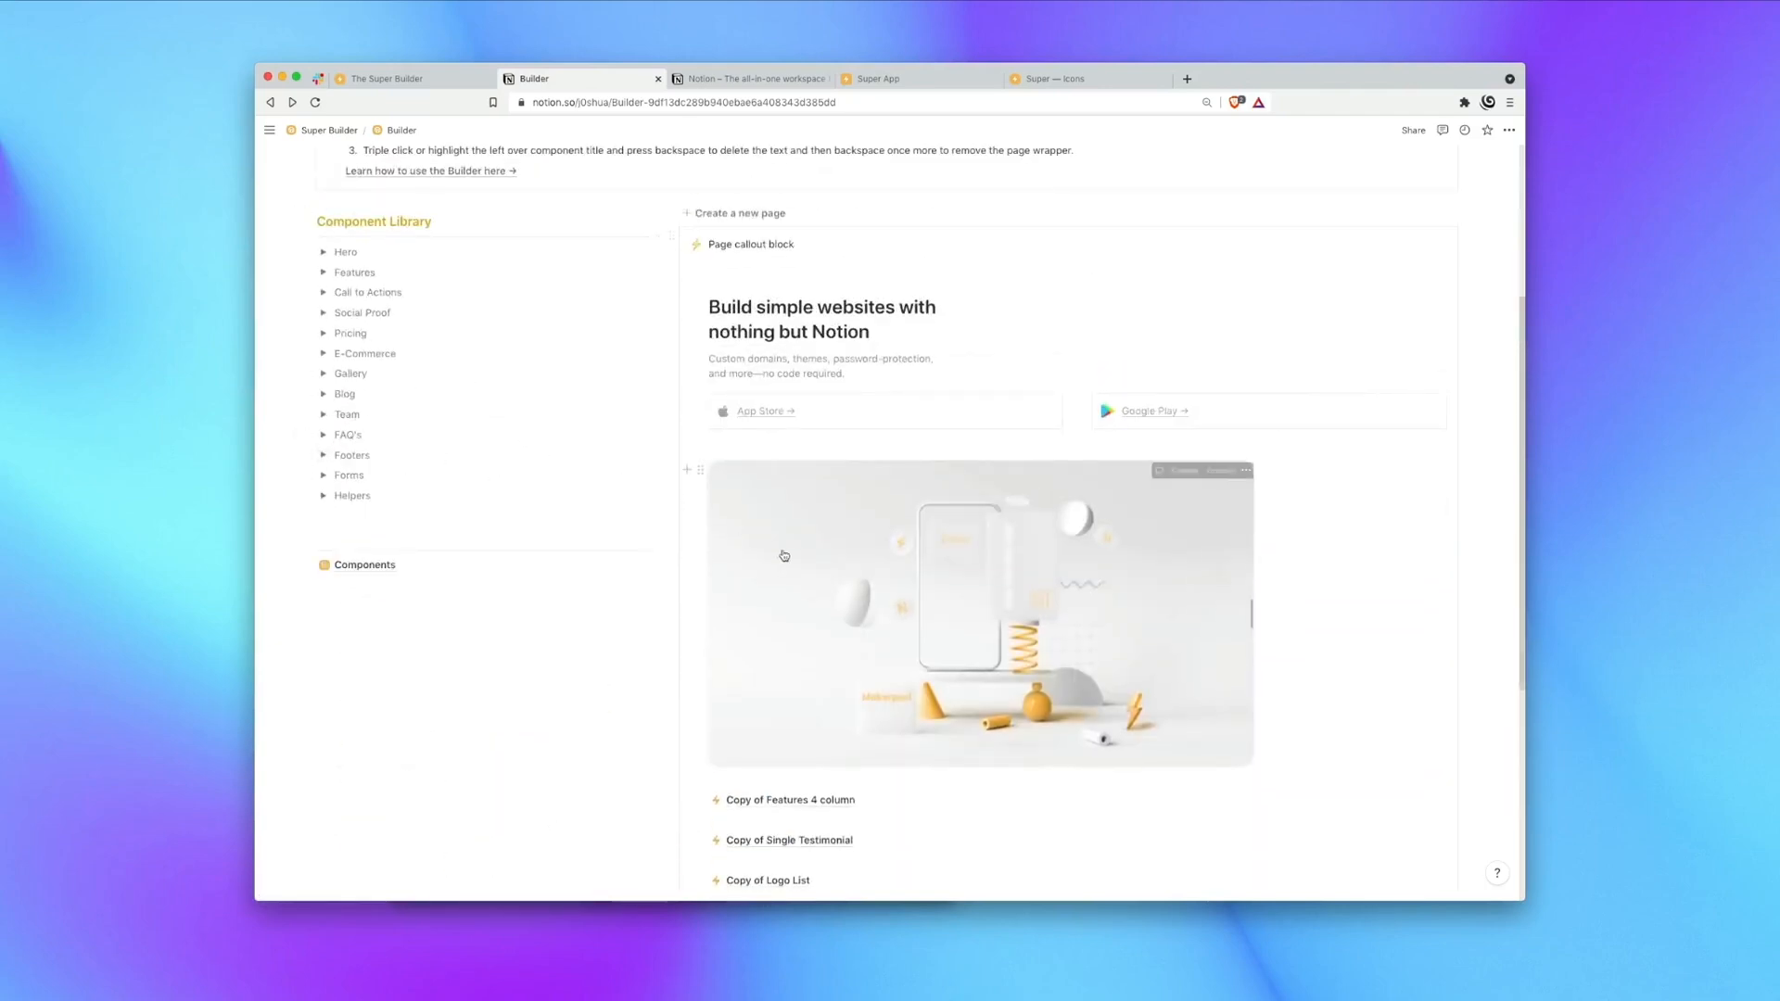
pyautogui.scroll(-3)
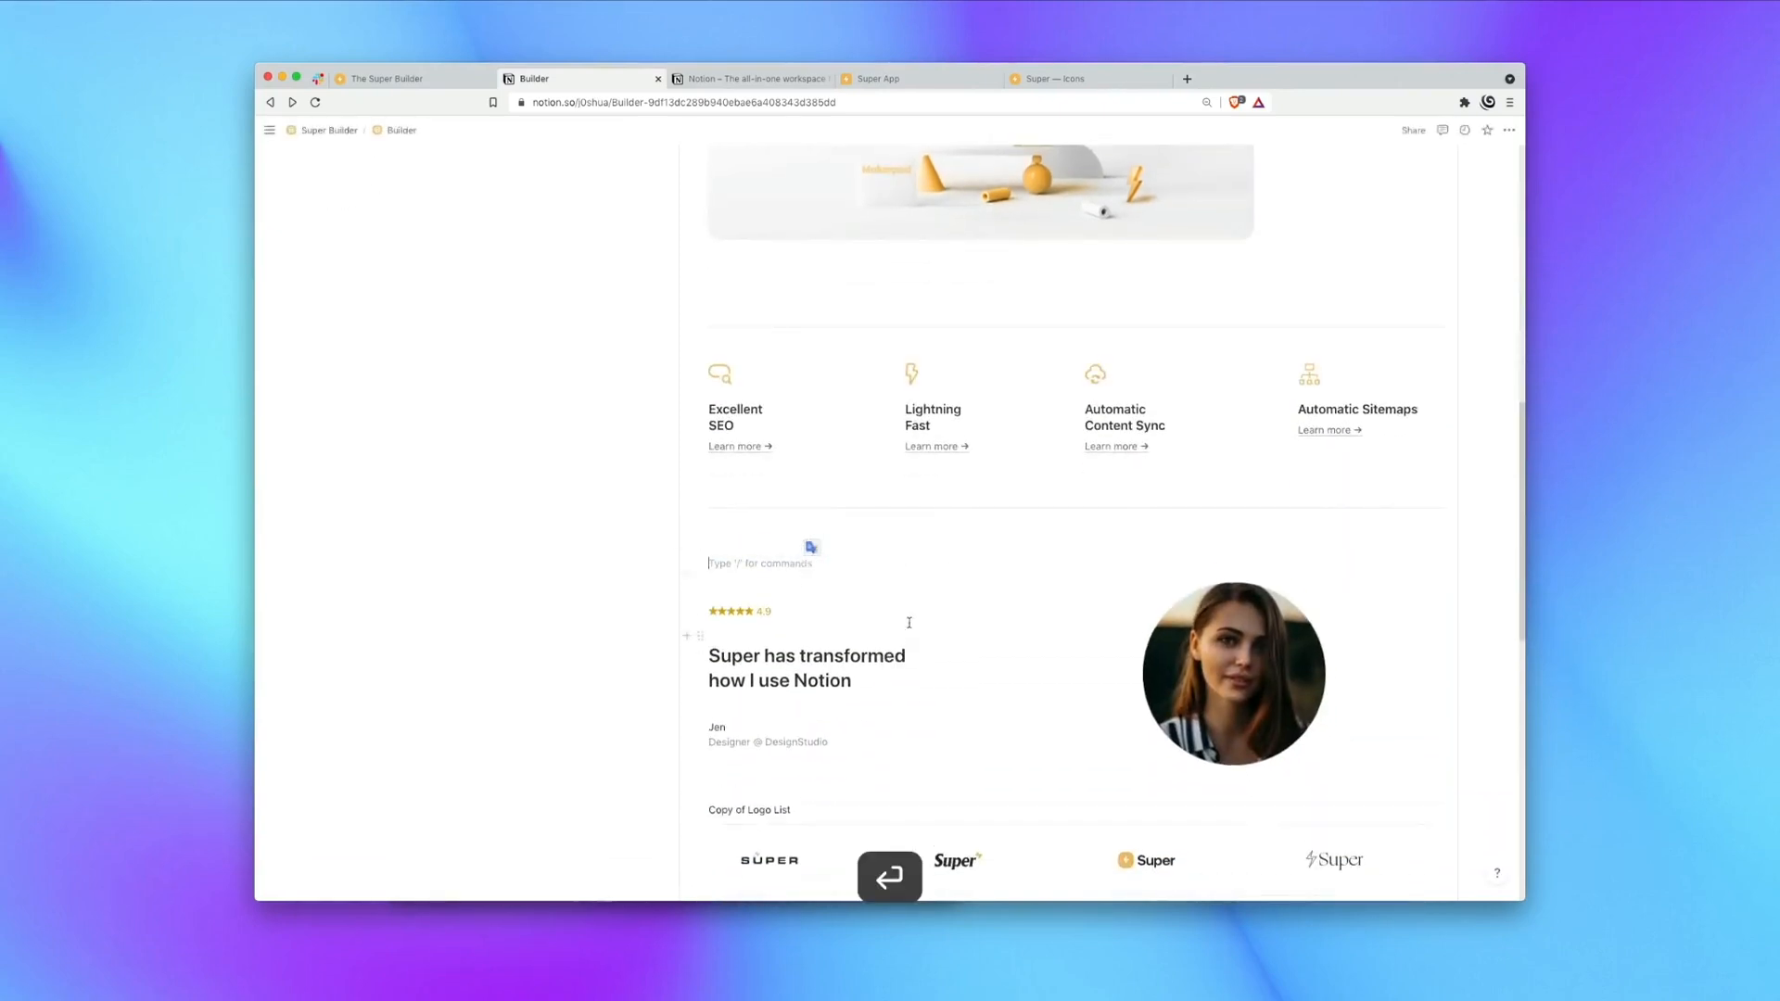
pyautogui.scroll(-3)
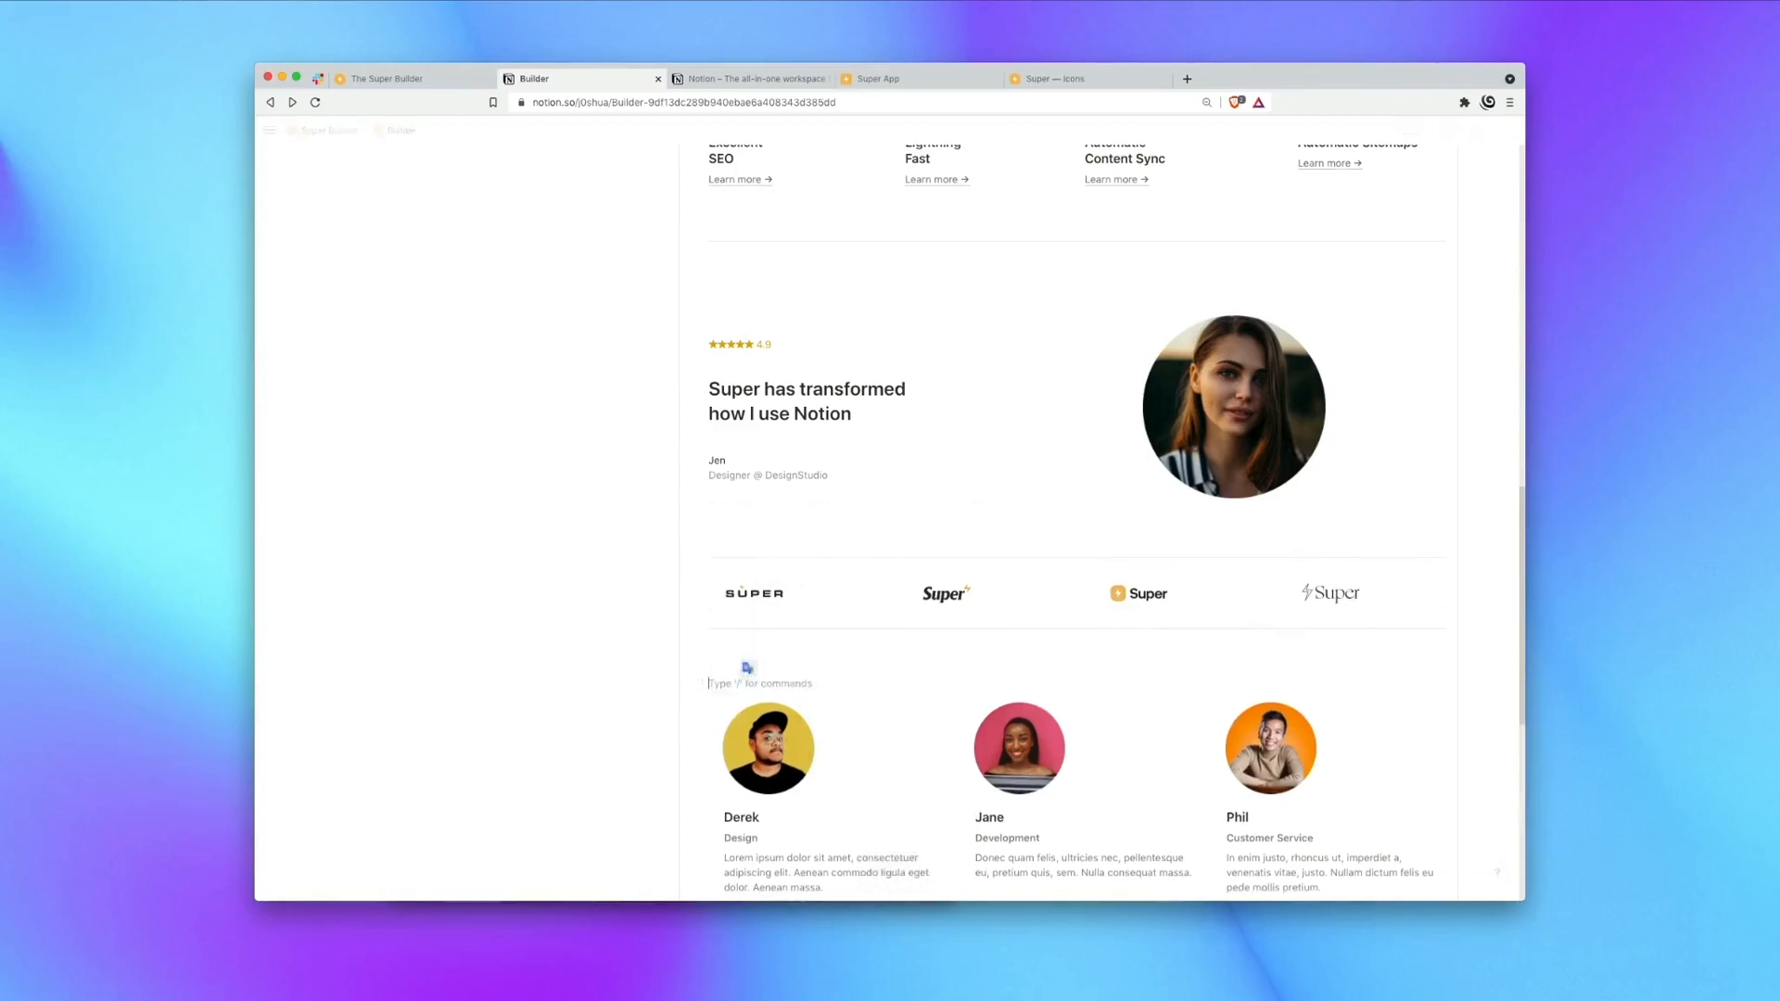
pyautogui.scroll(-3)
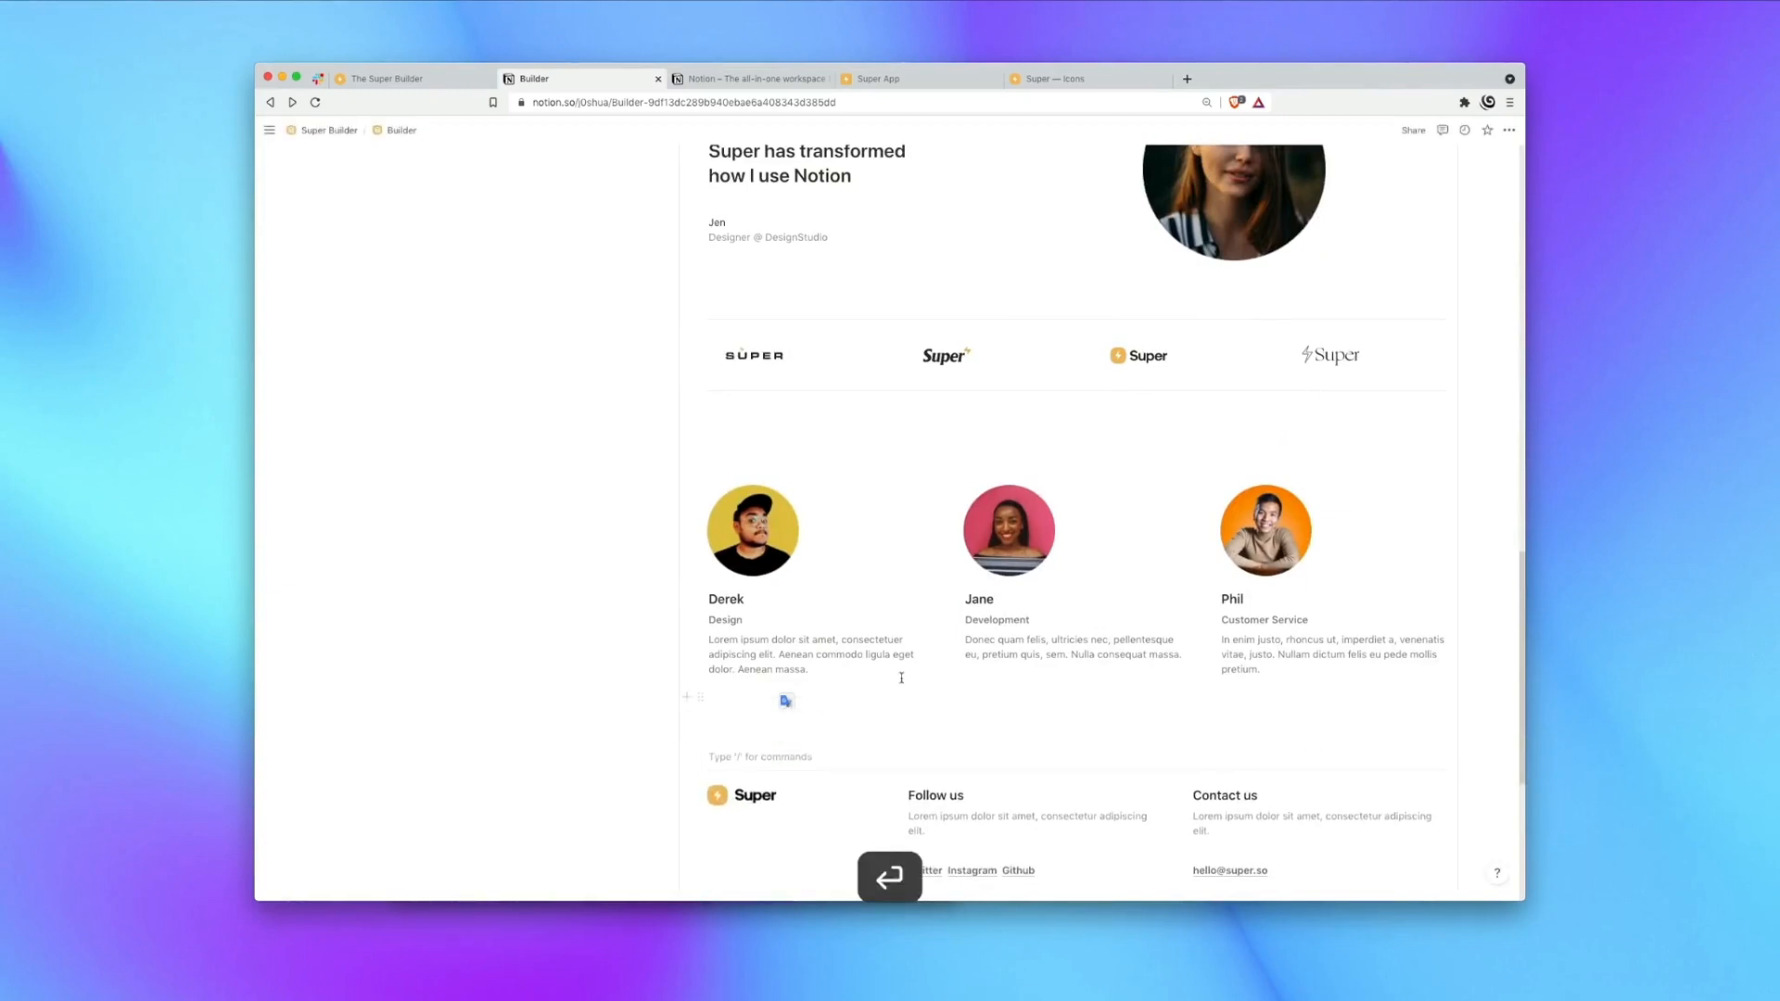
pyautogui.scroll(3)
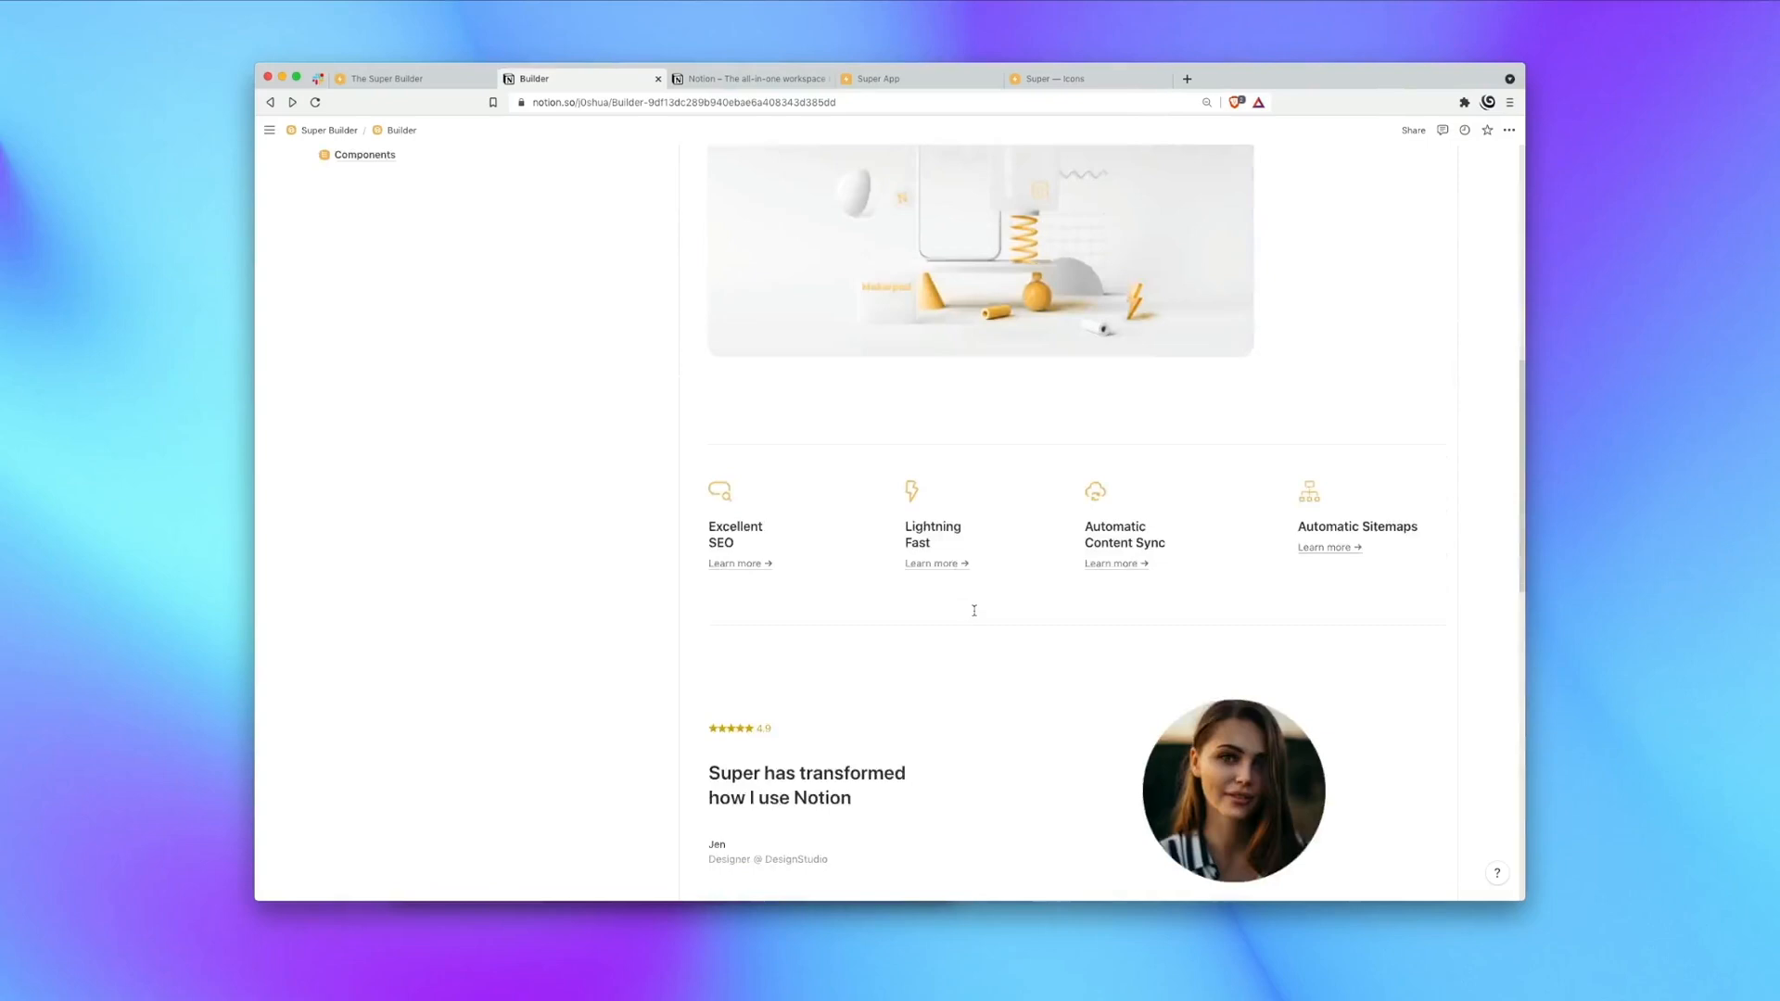
pyautogui.scroll(-3)
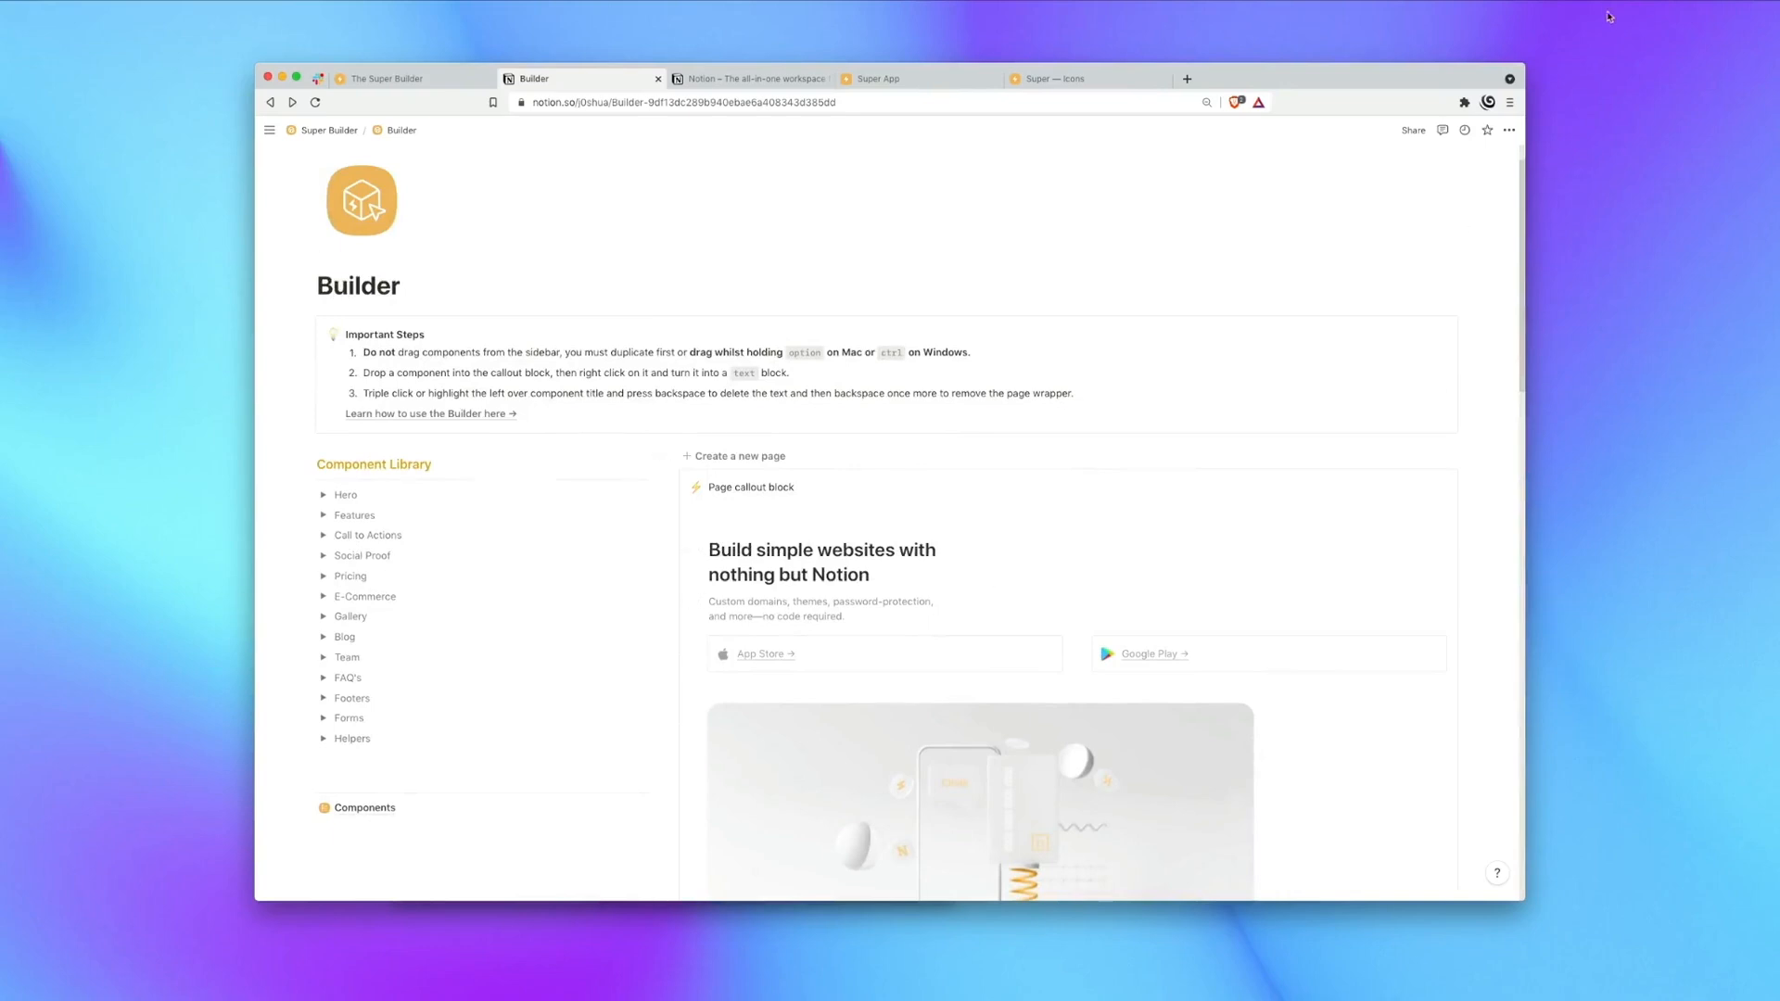
# Delete the Automatic Sitemaps column so three features remain, then go to the Super icons page.
pyautogui.scroll(-3)
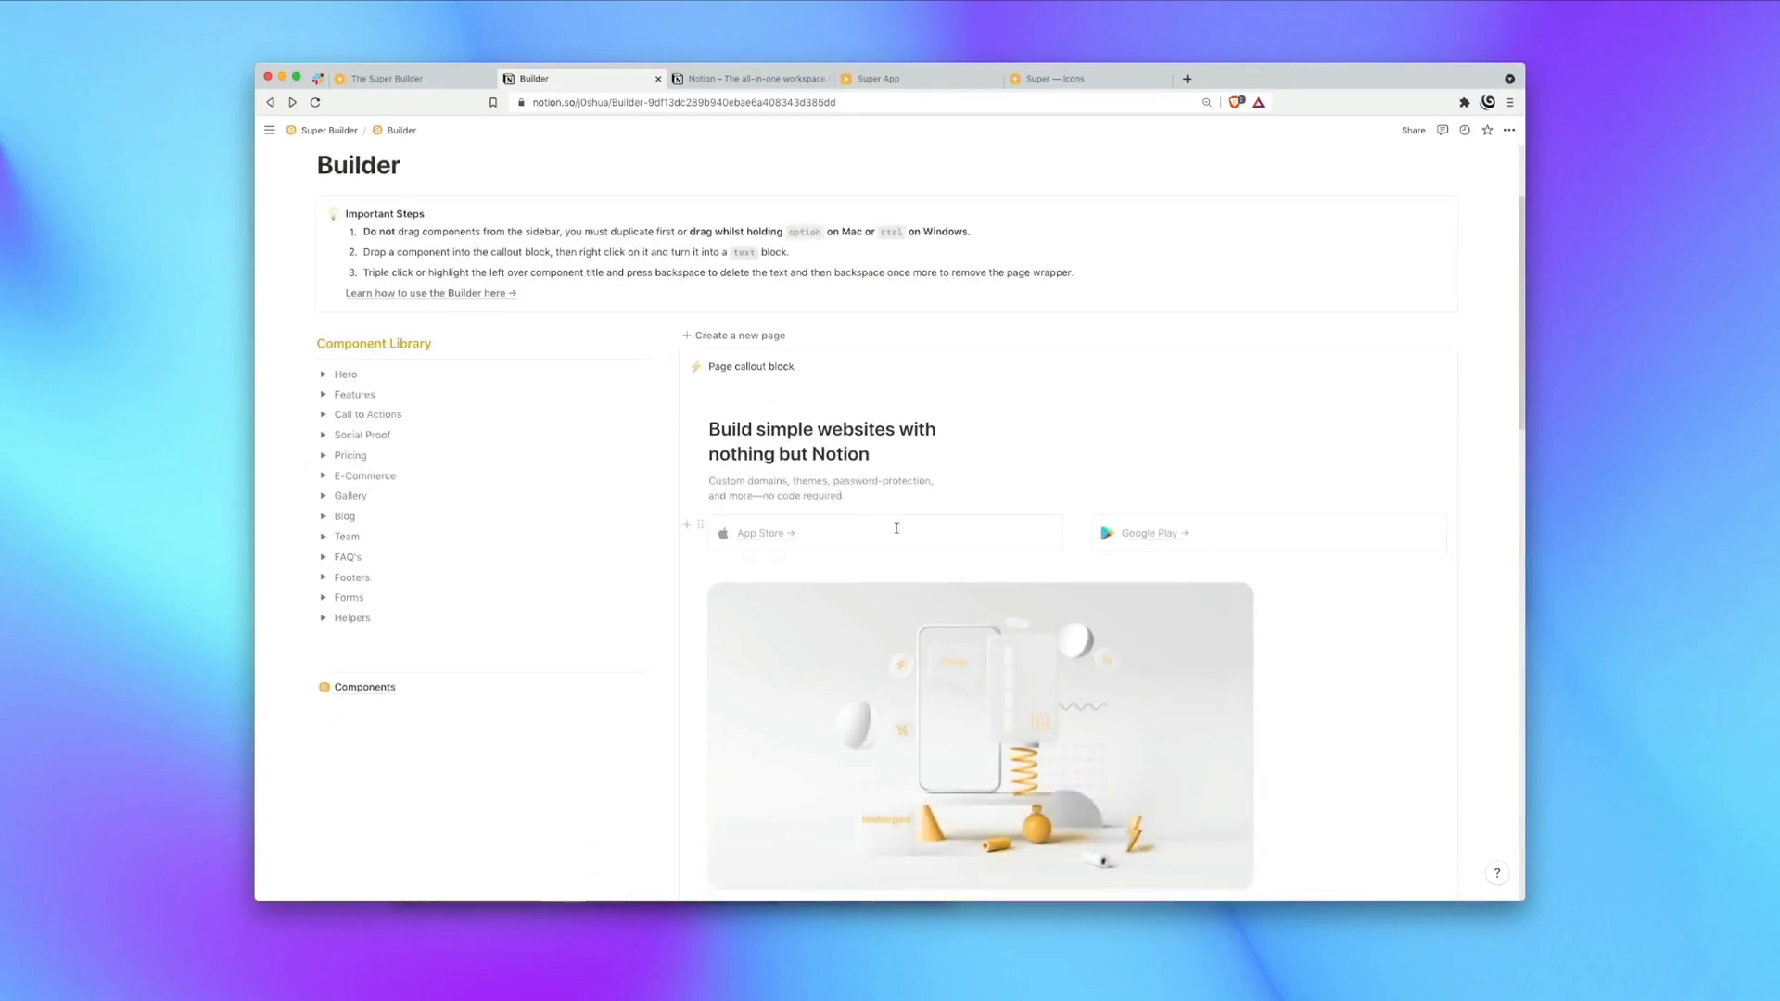
pyautogui.scroll(-3)
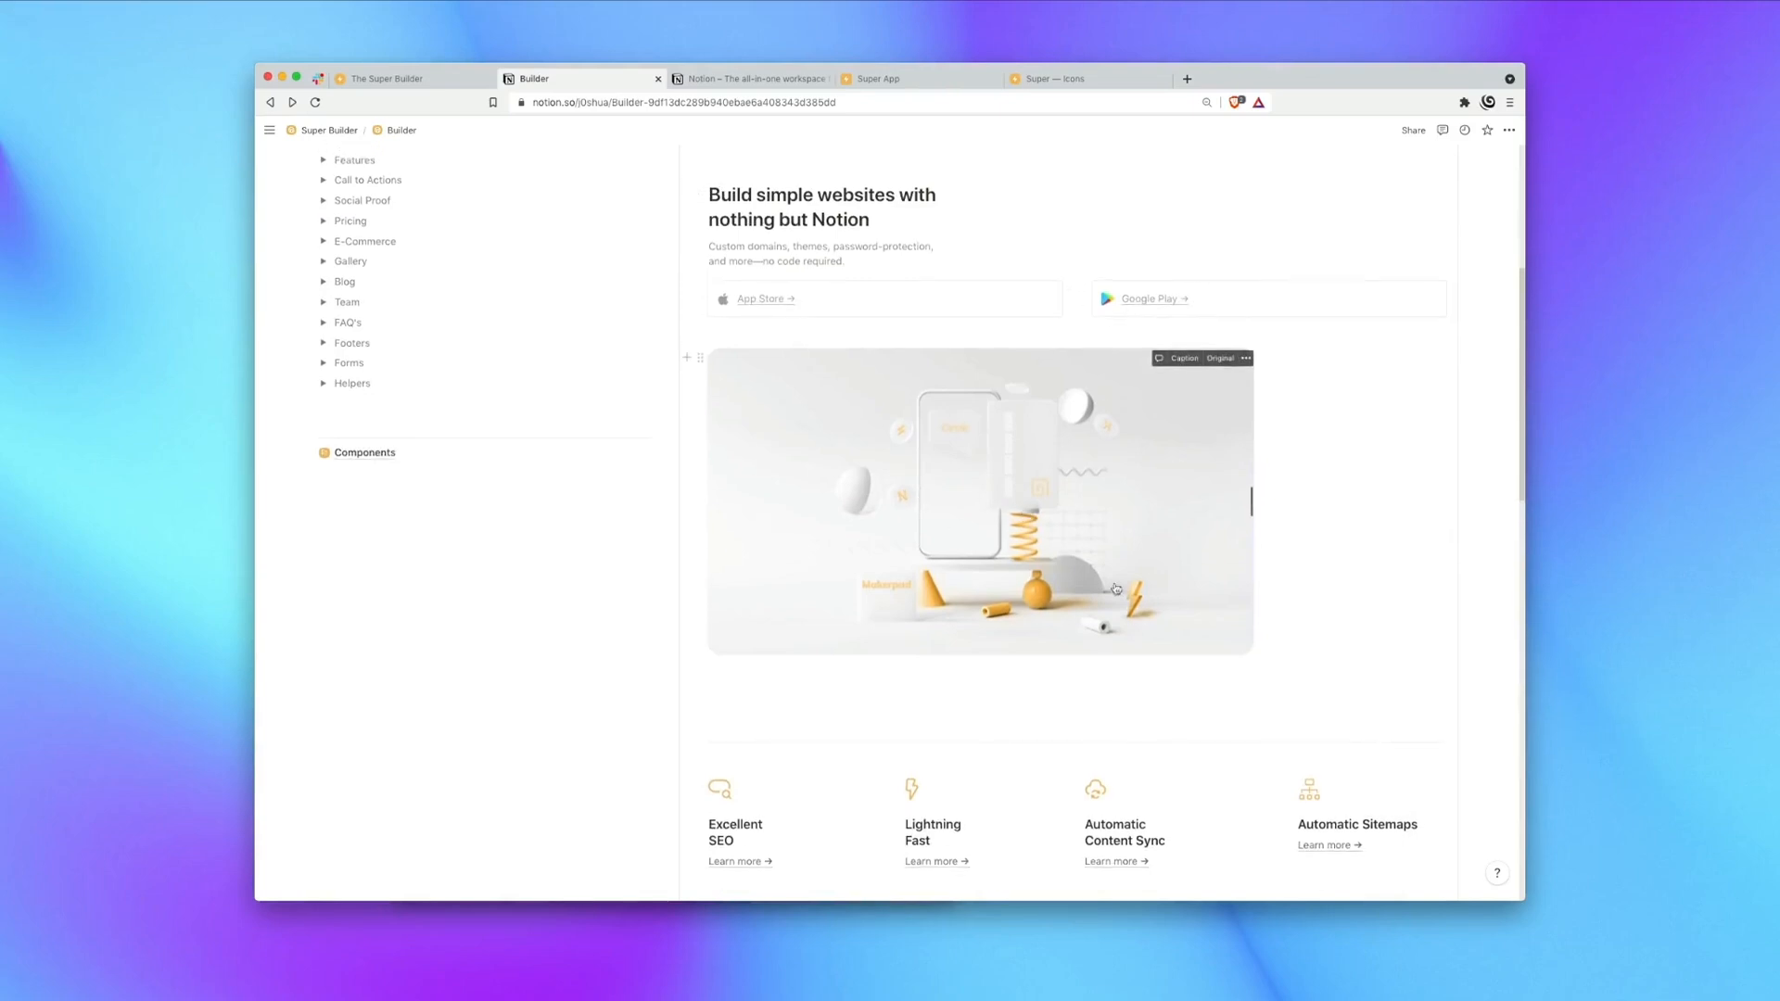
pyautogui.moveTo(1055, 593)
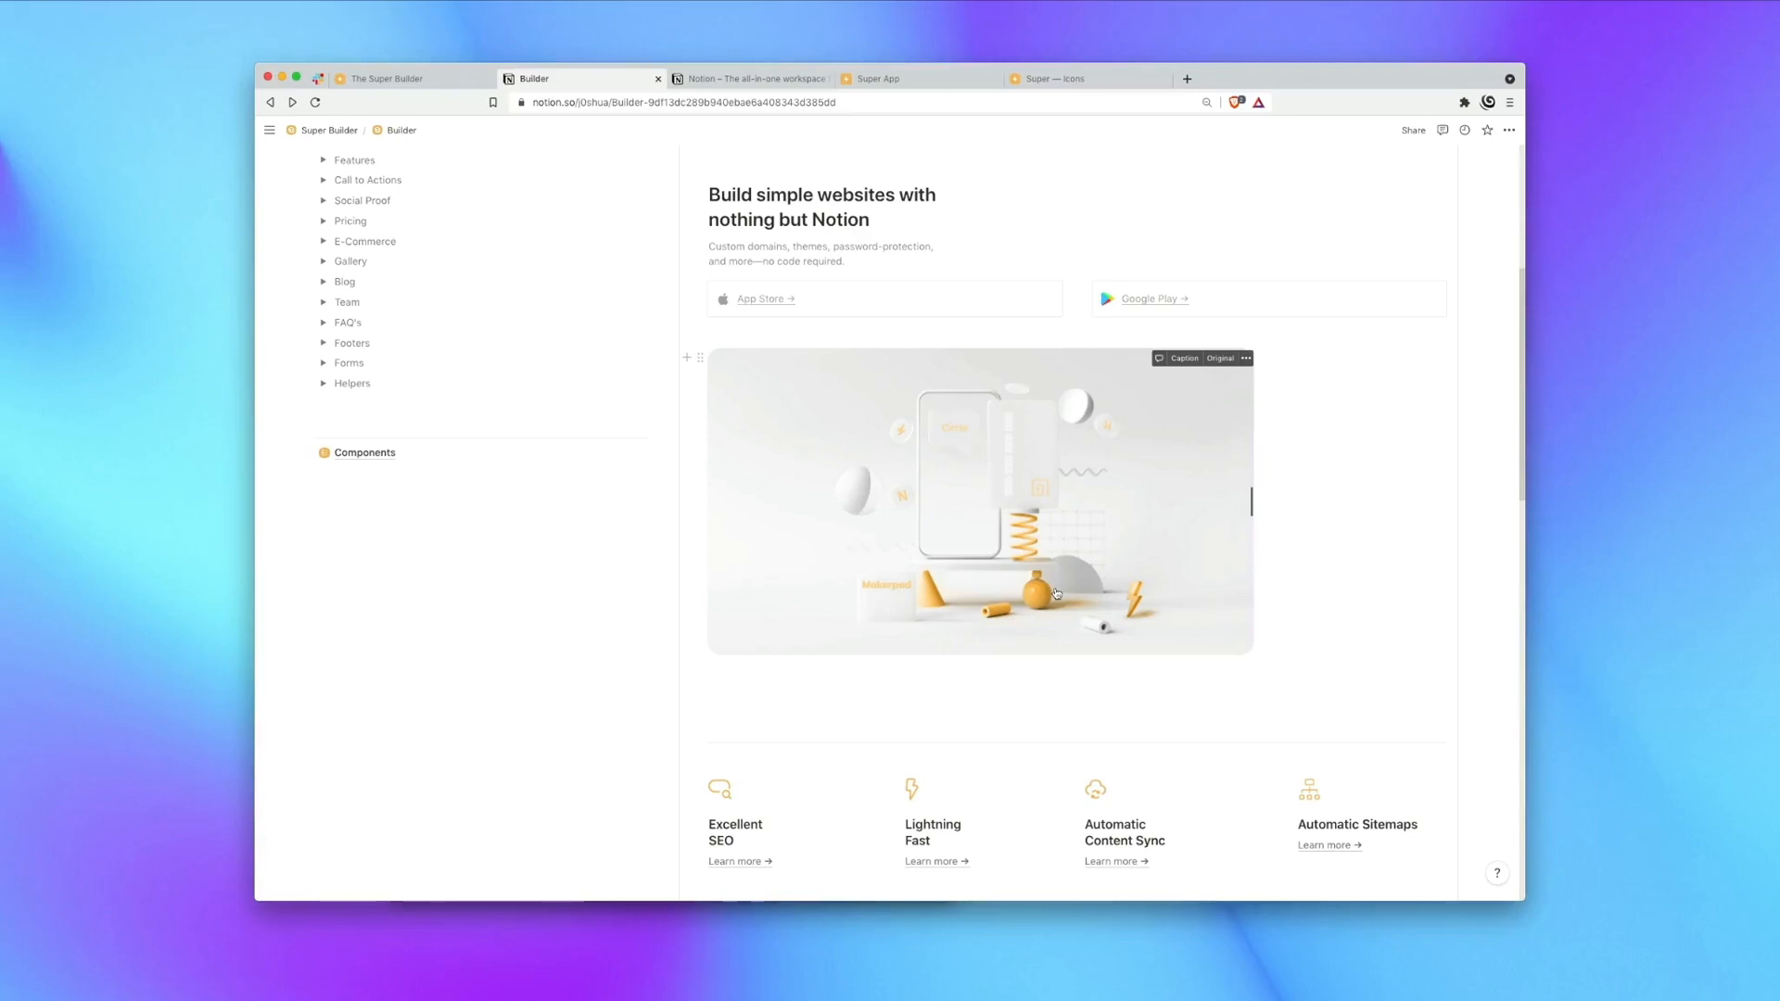
pyautogui.scroll(-3)
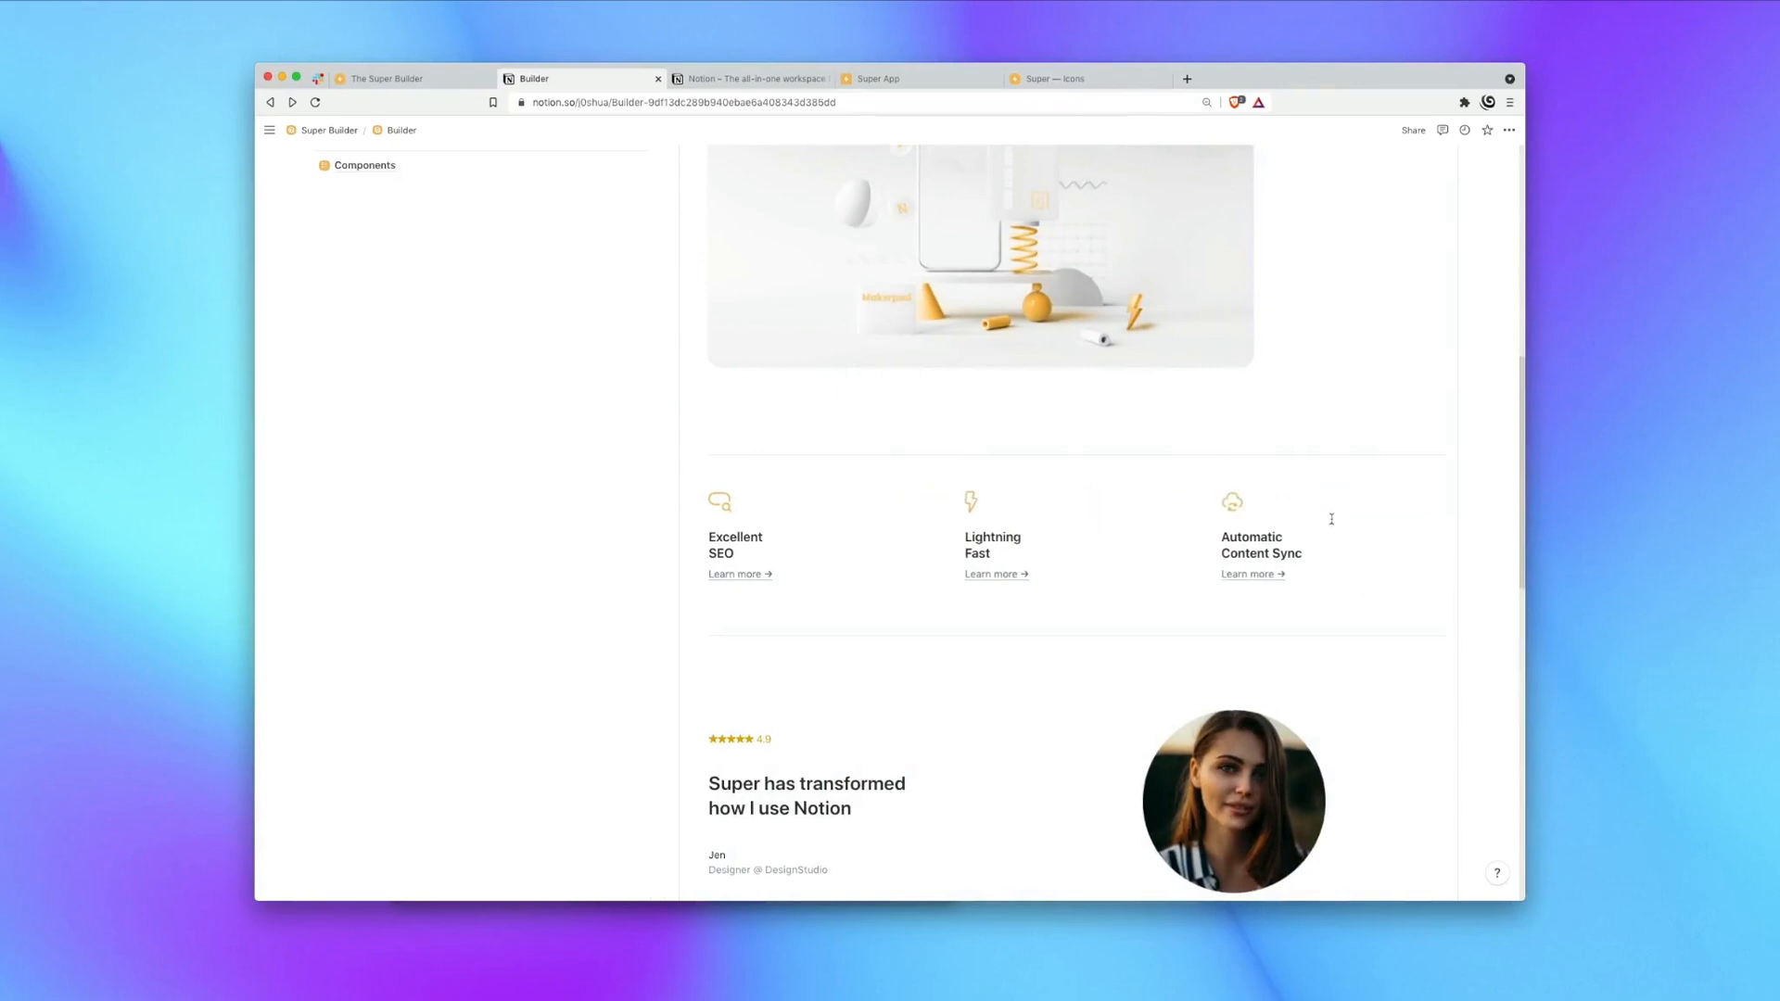
pyautogui.click(1058, 78)
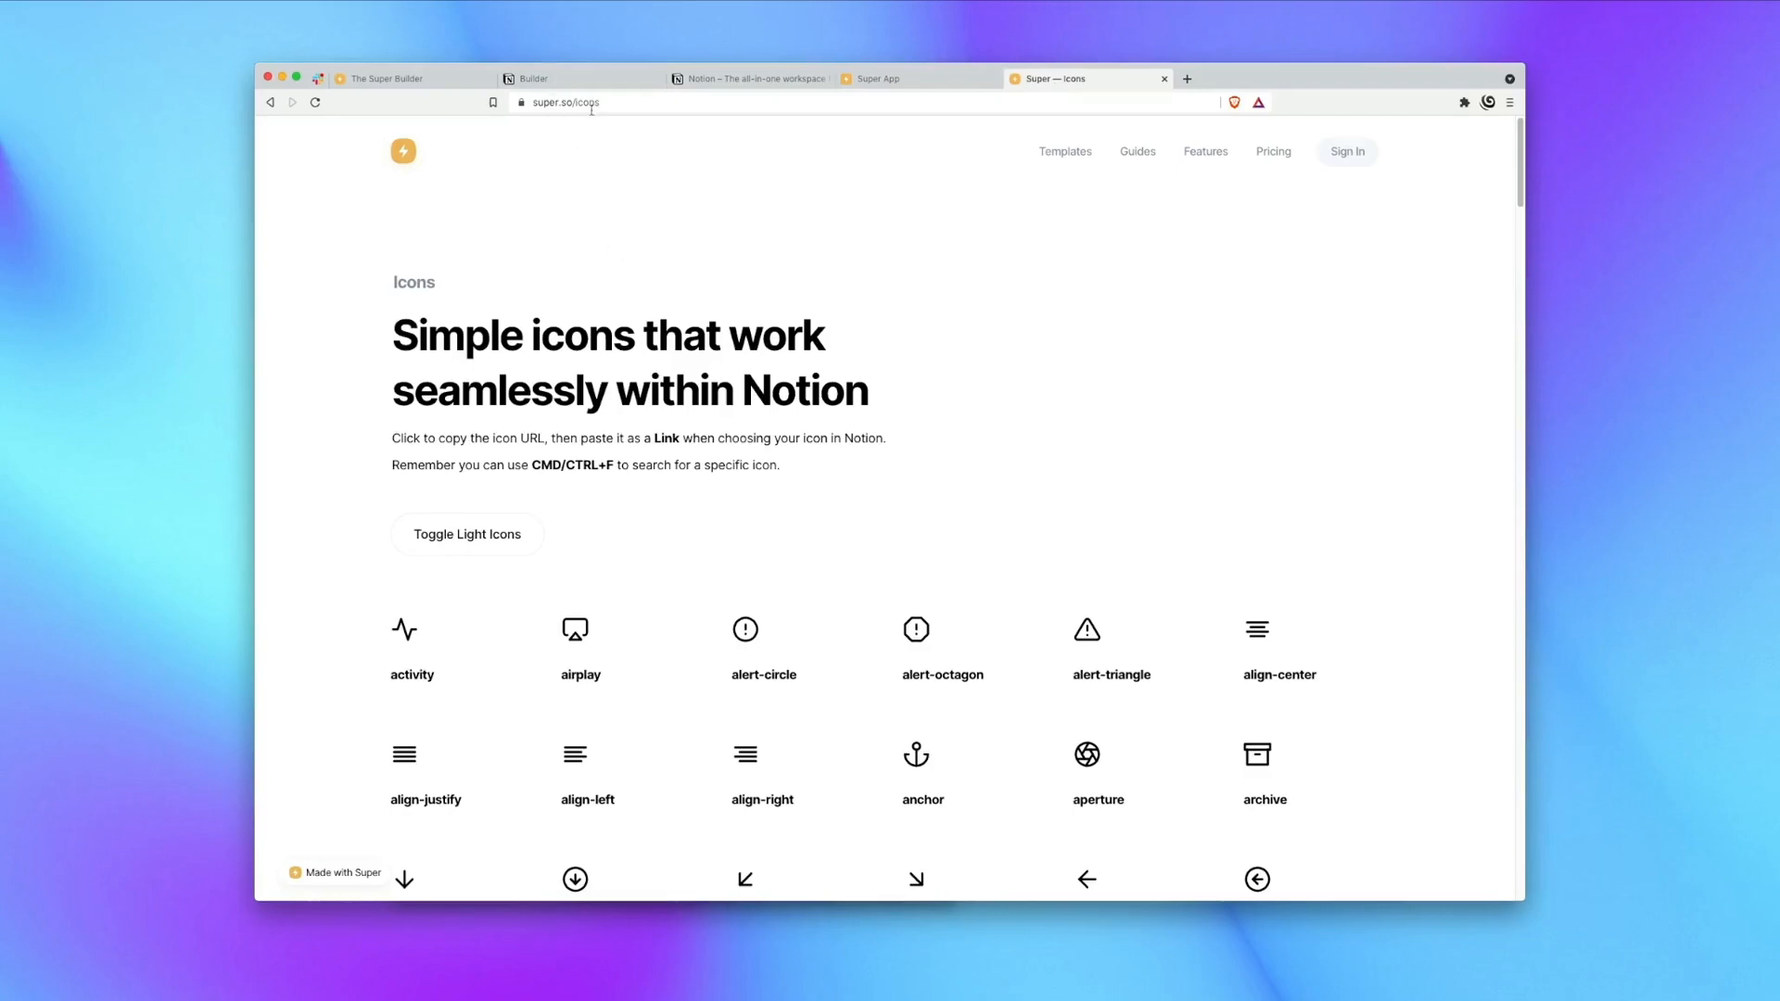
# Find the globe icon in the super.so/icons grid and copy its link.
pyautogui.scroll(-3)
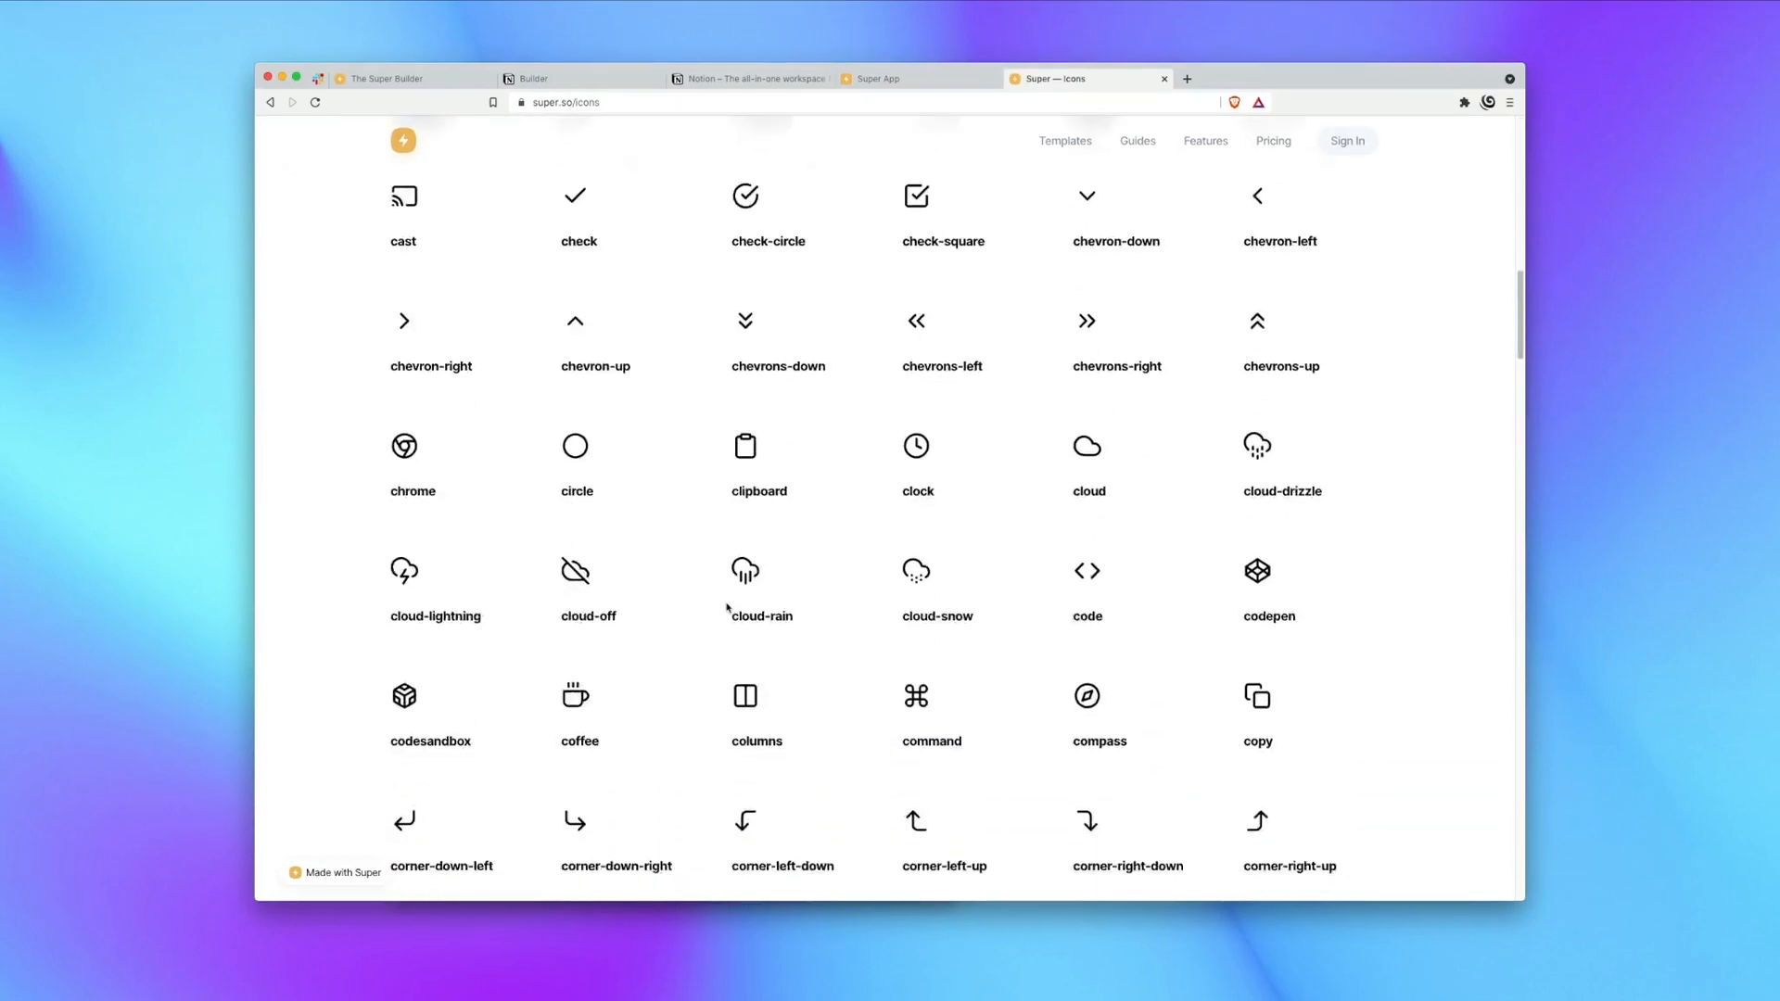
pyautogui.scroll(-3)
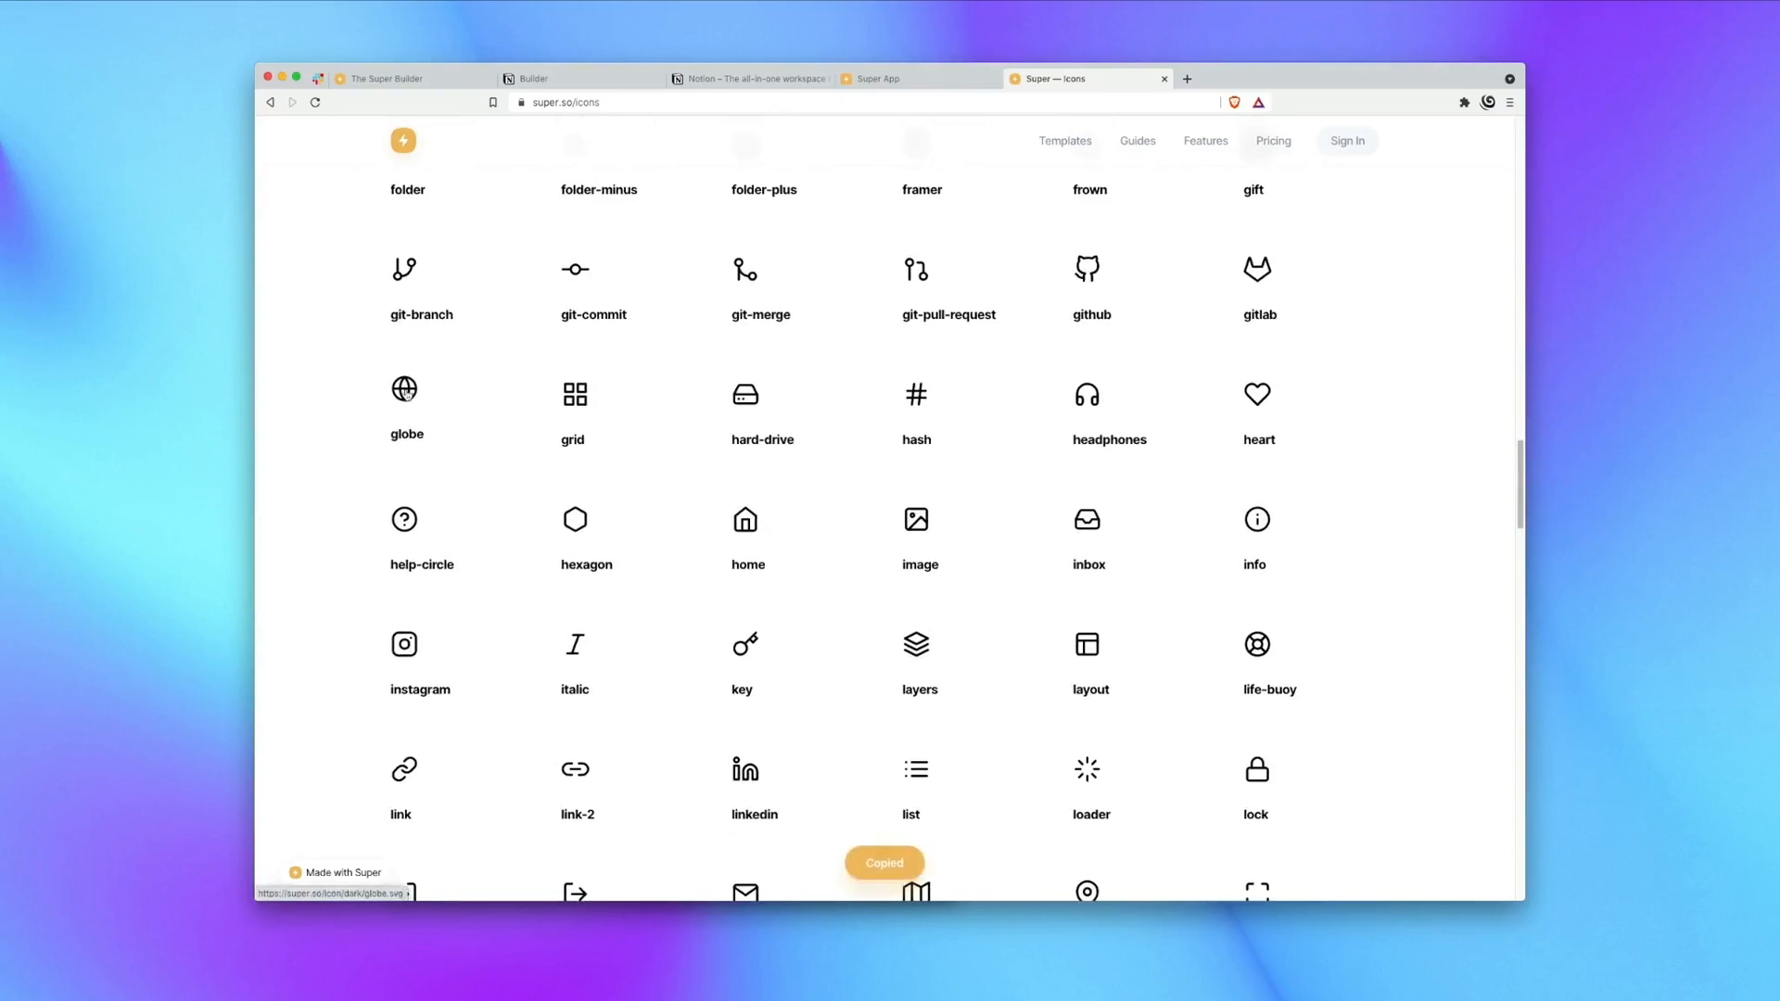
pyautogui.click(553, 78)
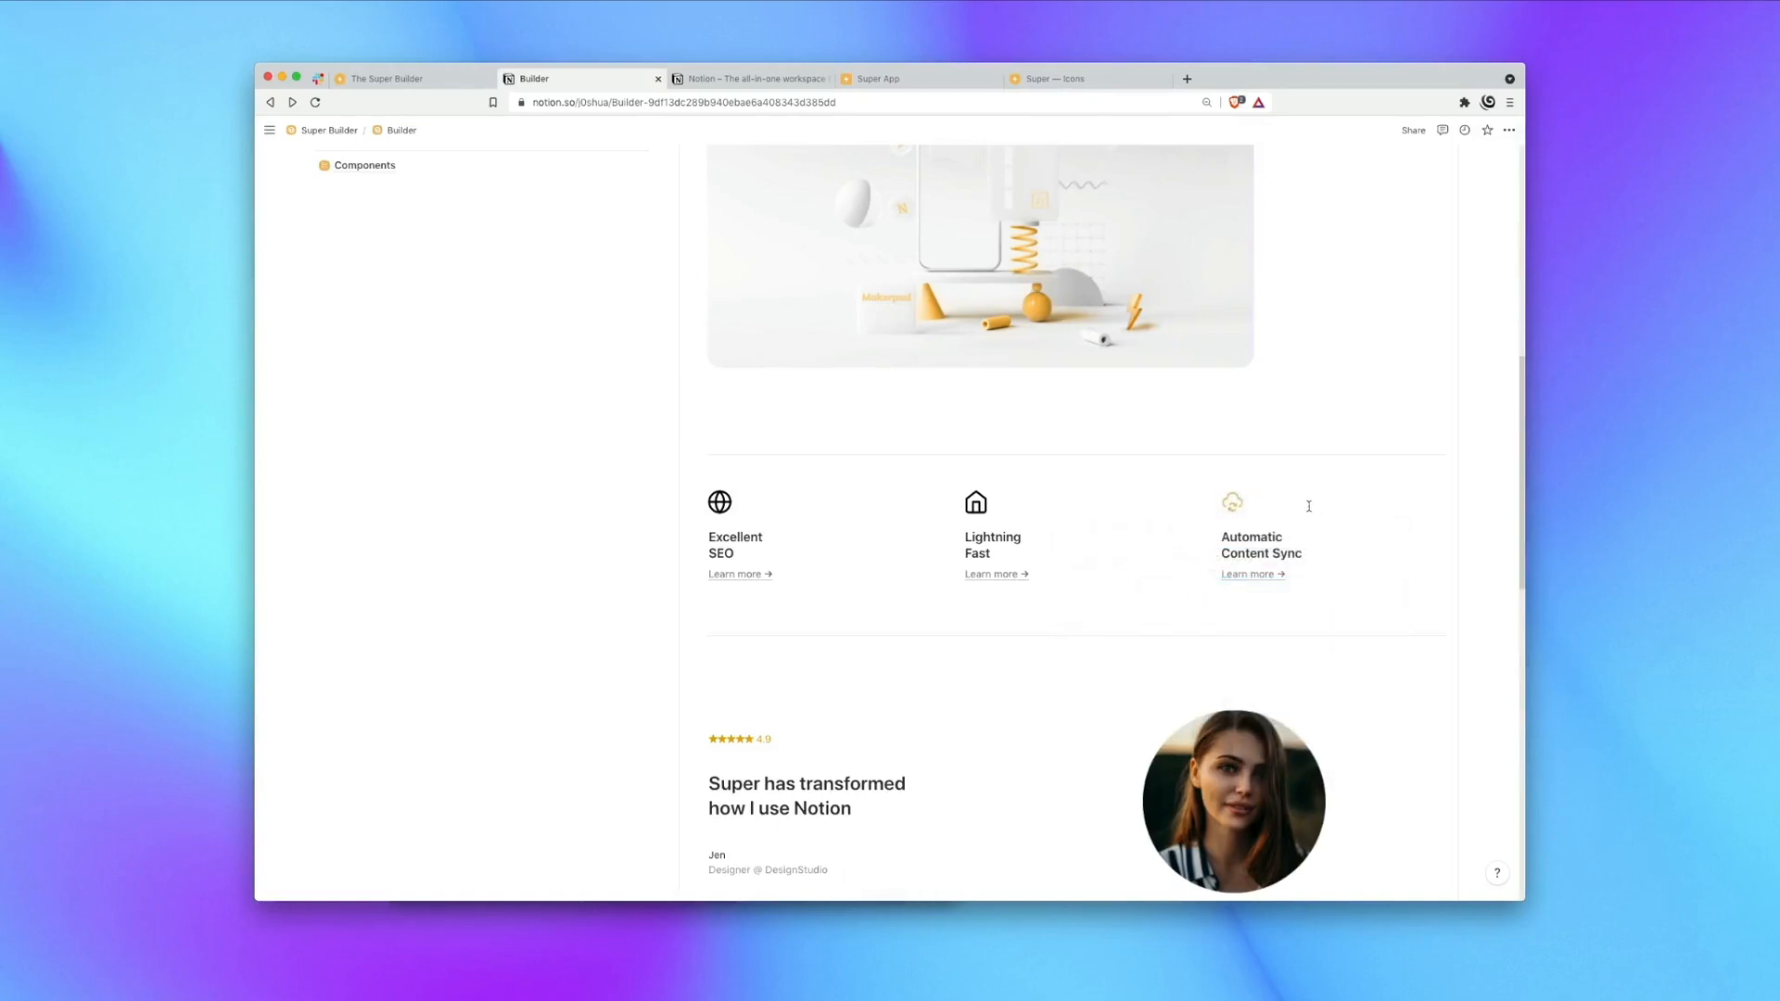
# Paste the copied icon URL as the linked icon for a feature.
pyautogui.press('Cmd+A')
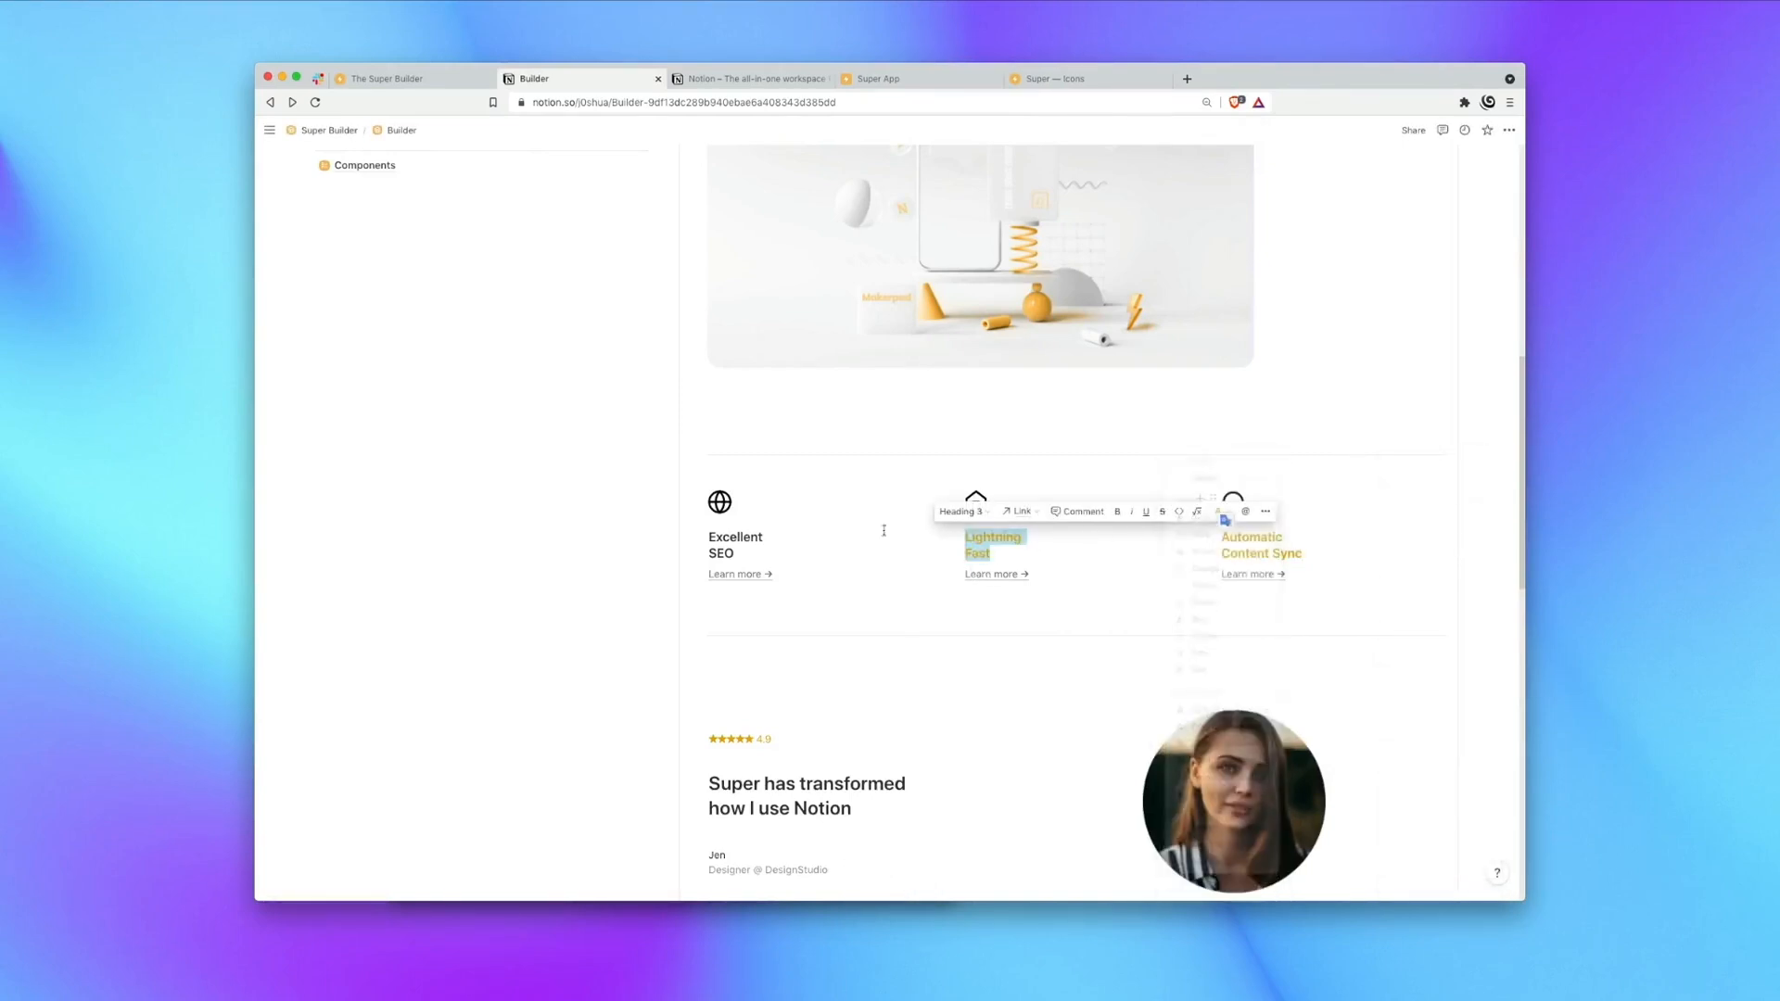
pyautogui.press('shift+cmd+h')
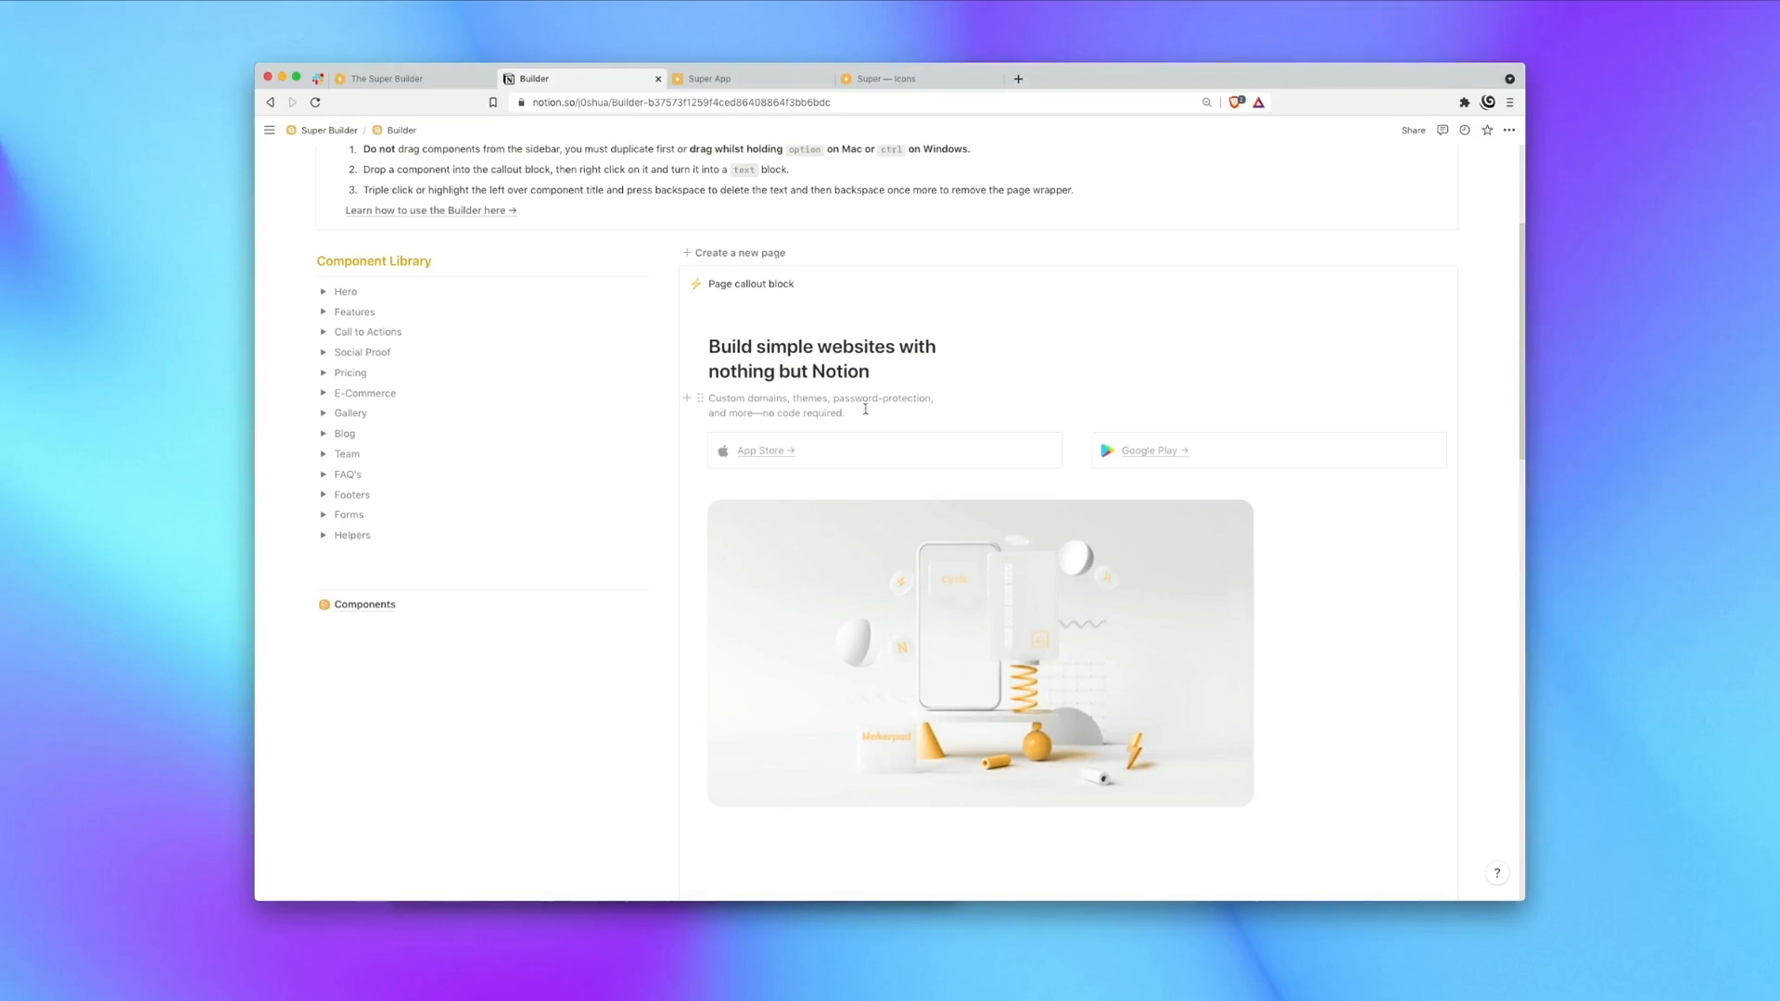
pyautogui.moveTo(899, 425)
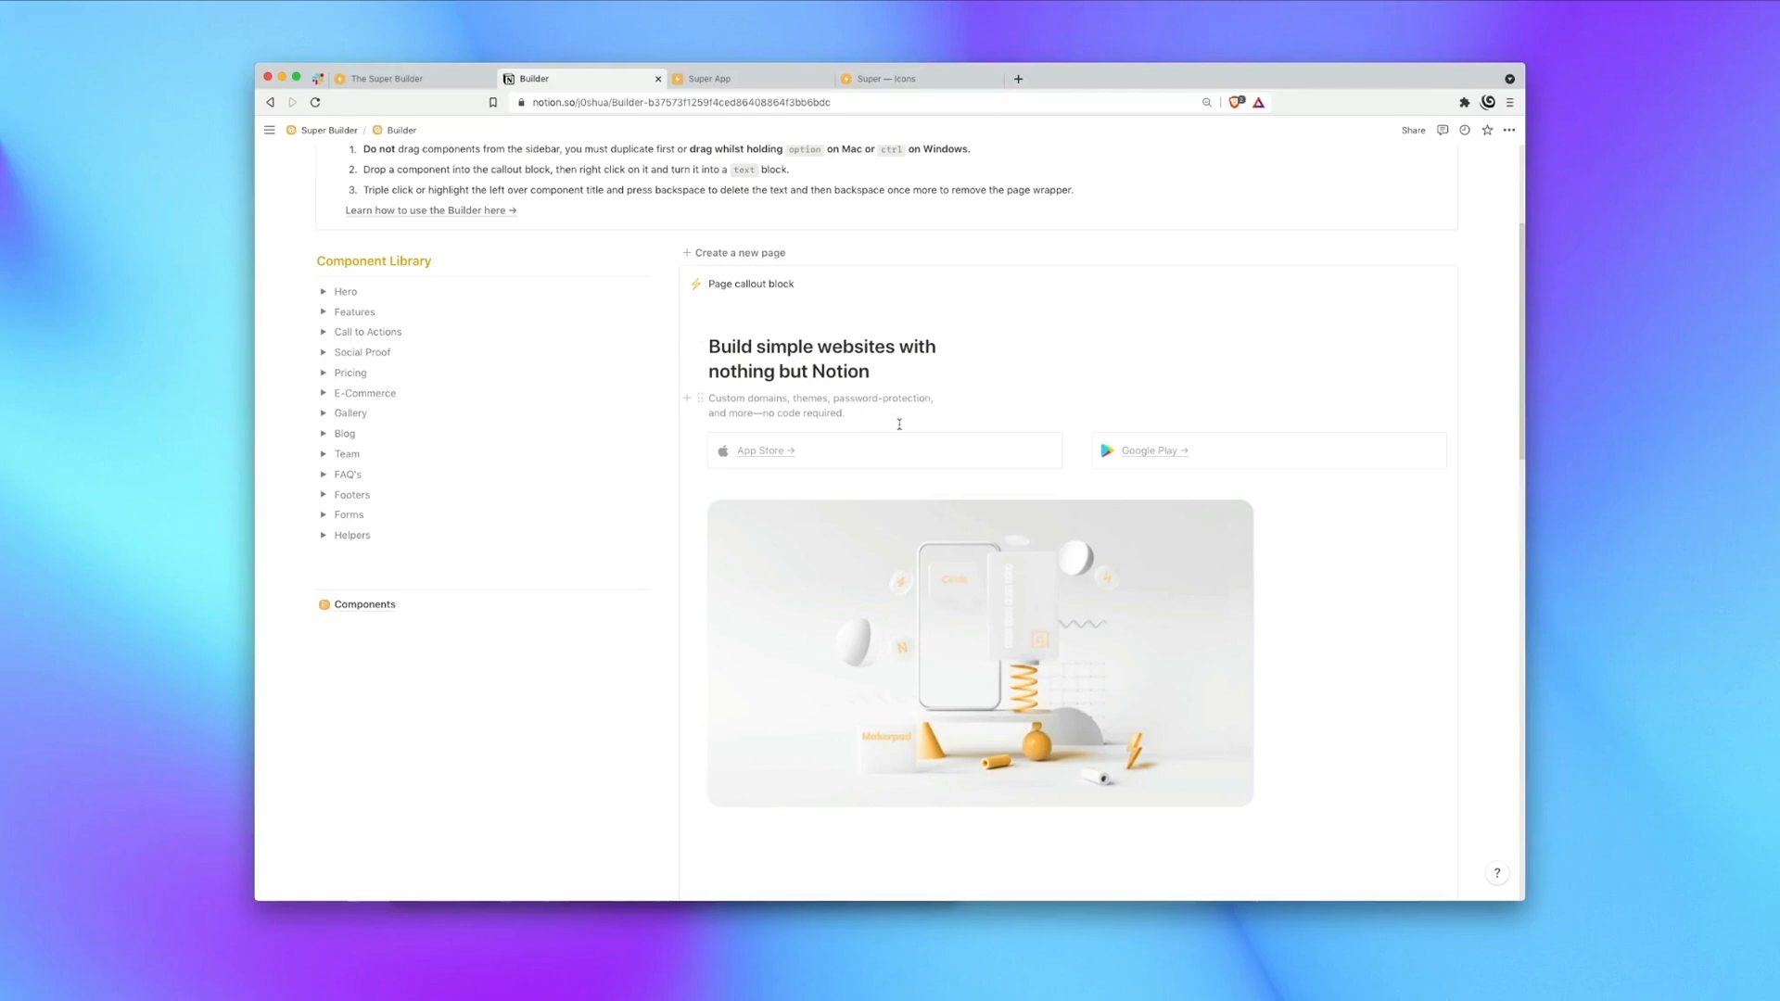
pyautogui.scroll(-3)
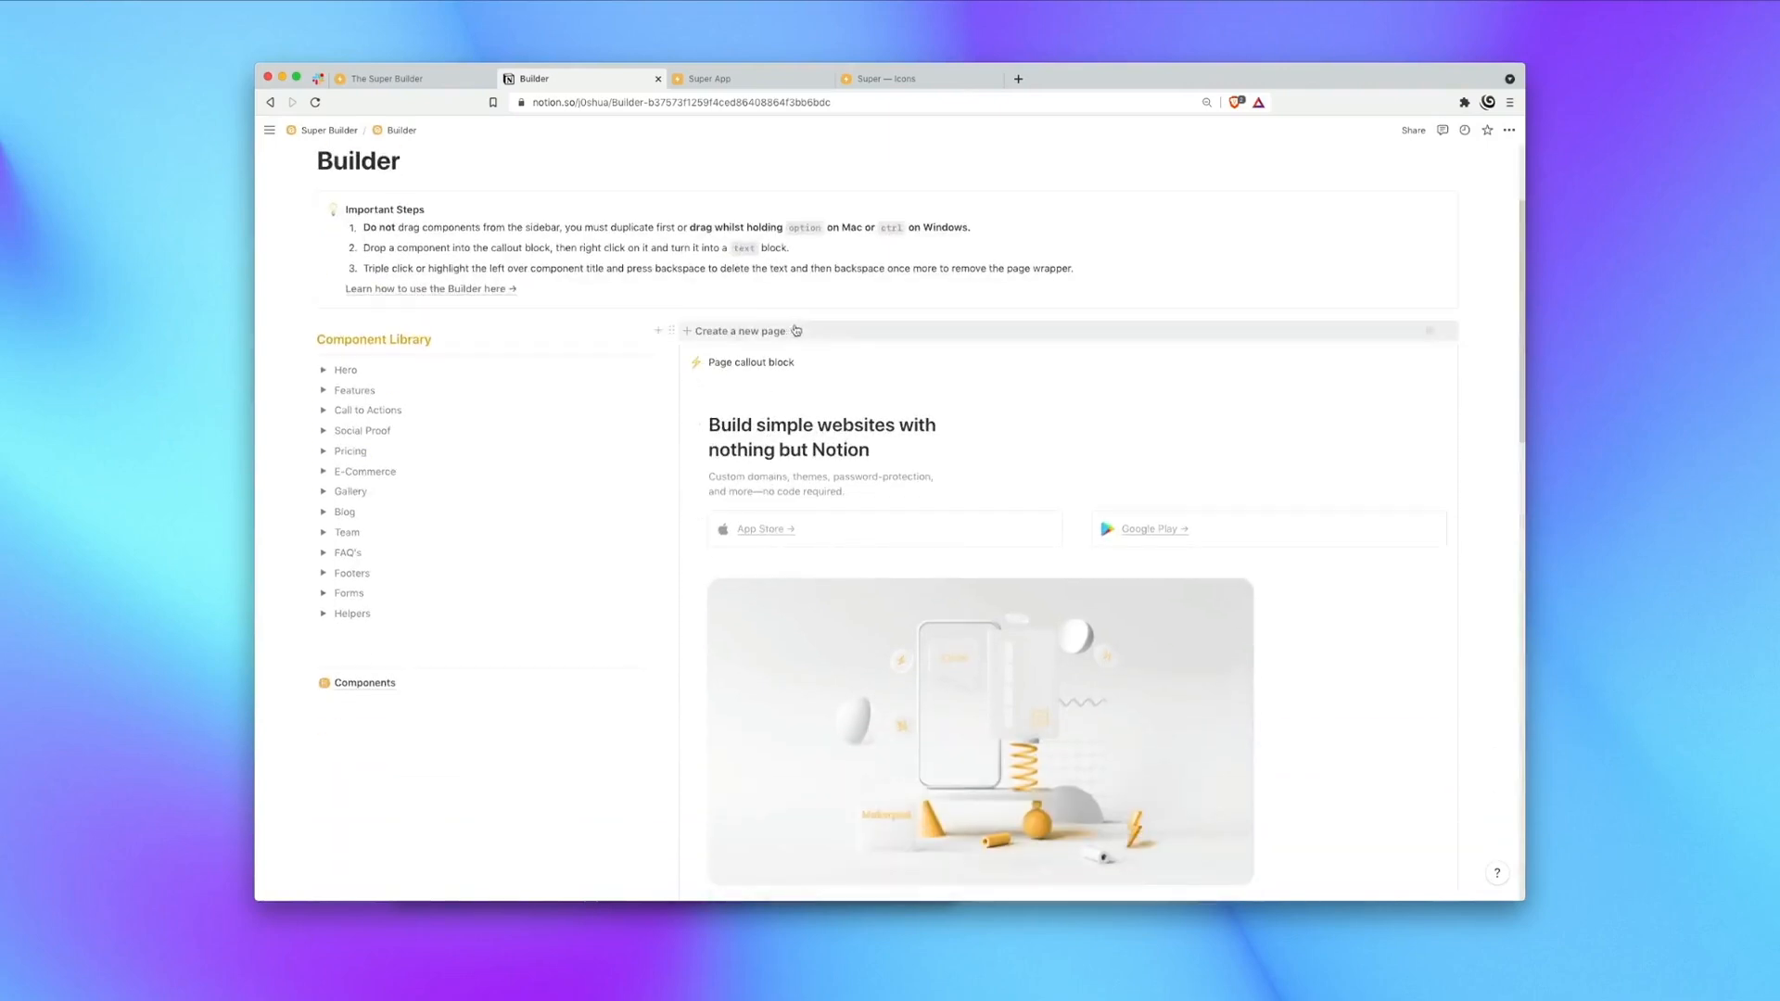
pyautogui.moveTo(1431, 331)
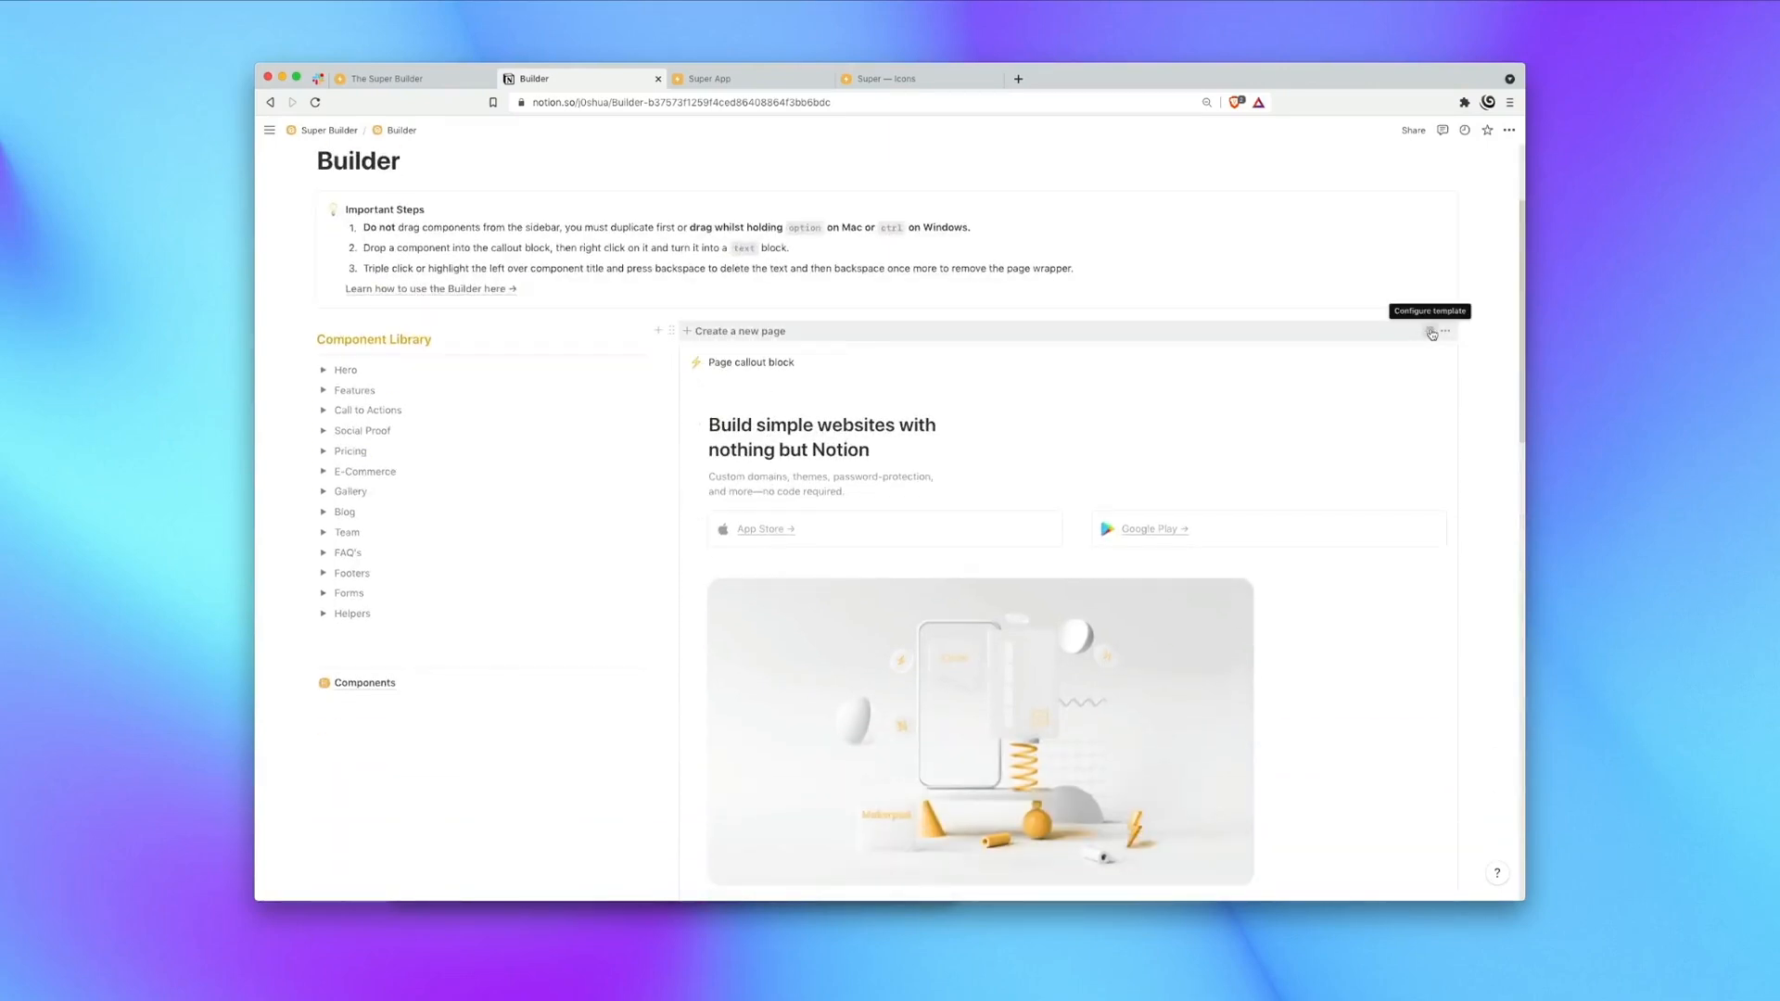
pyautogui.click(1431, 333)
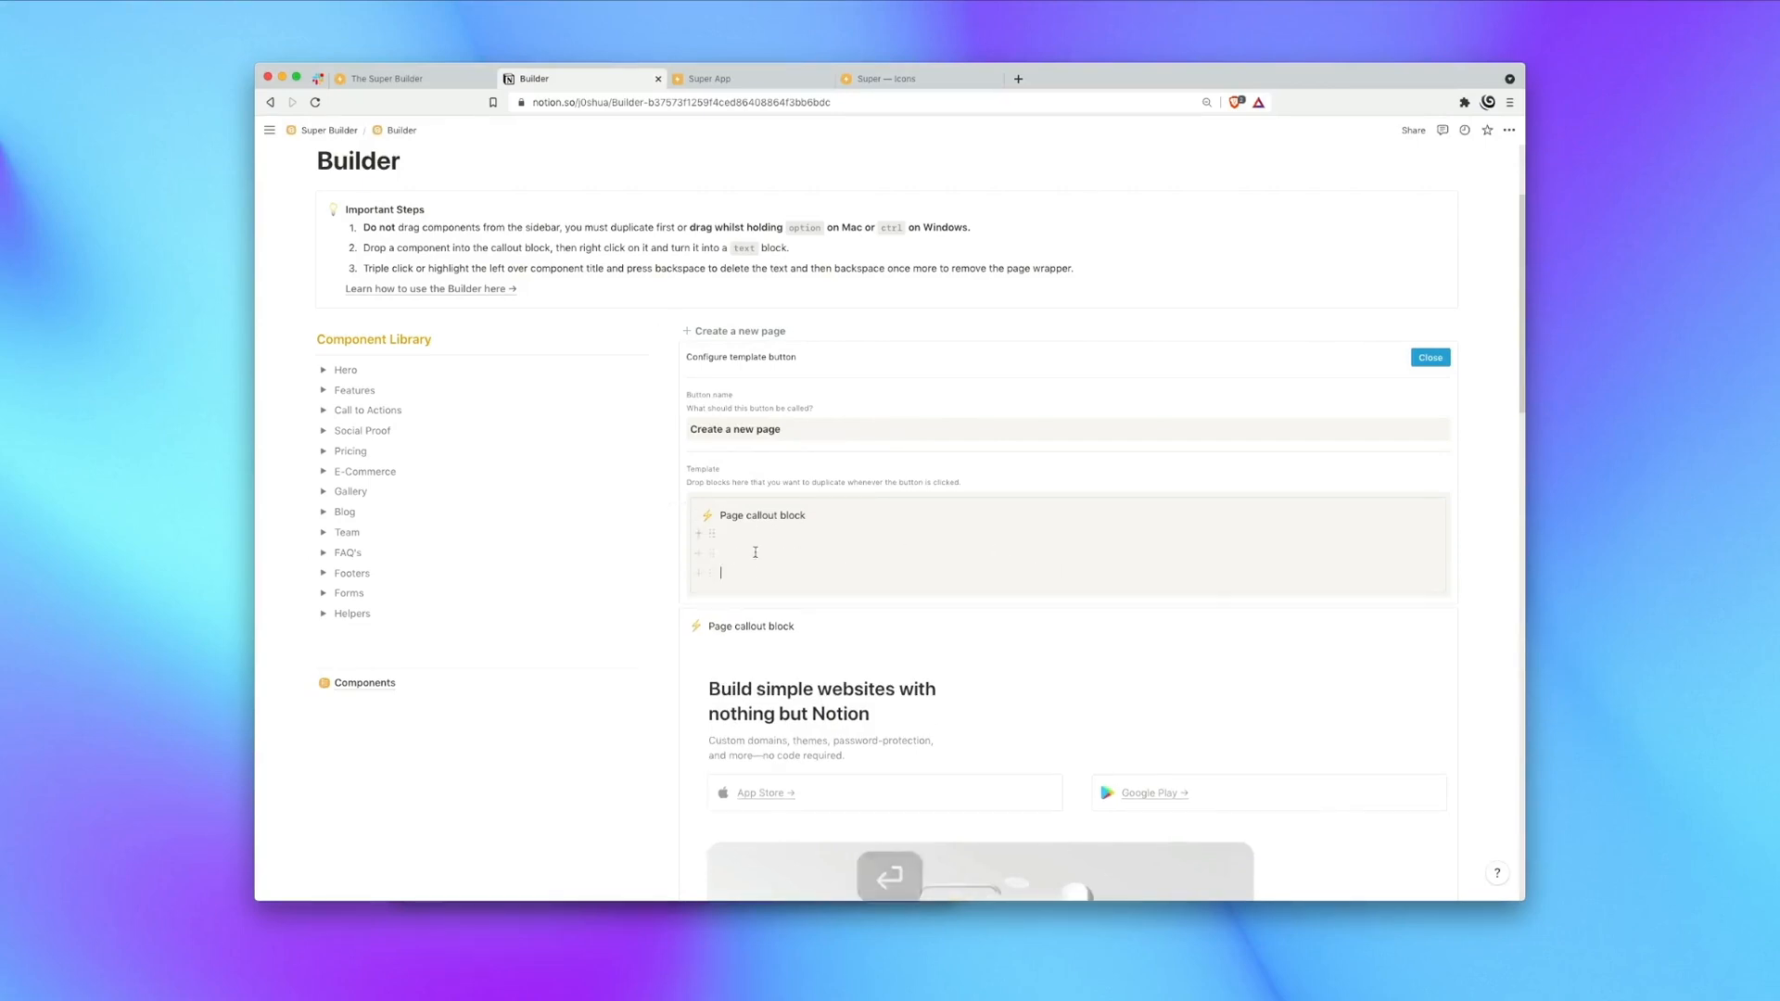
pyautogui.click(1430, 357)
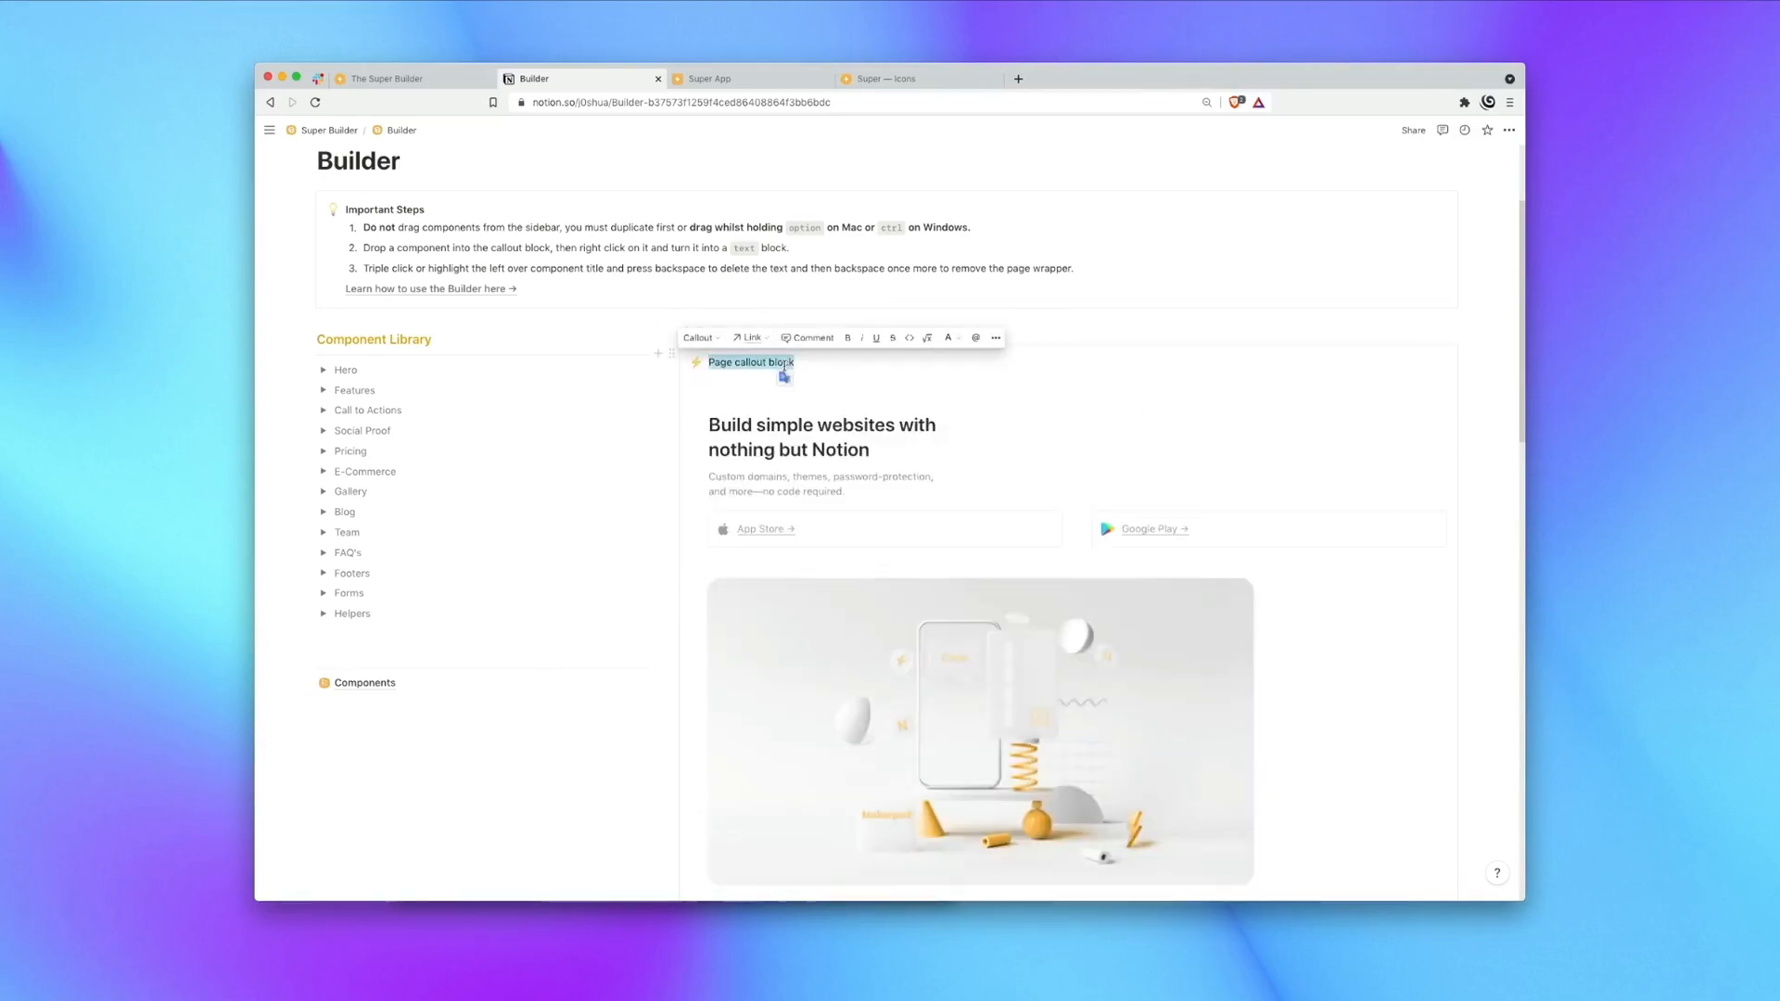
# Rename the callout 'My Landing Page', turn it into a page and open it.
pyautogui.write('My Landing')
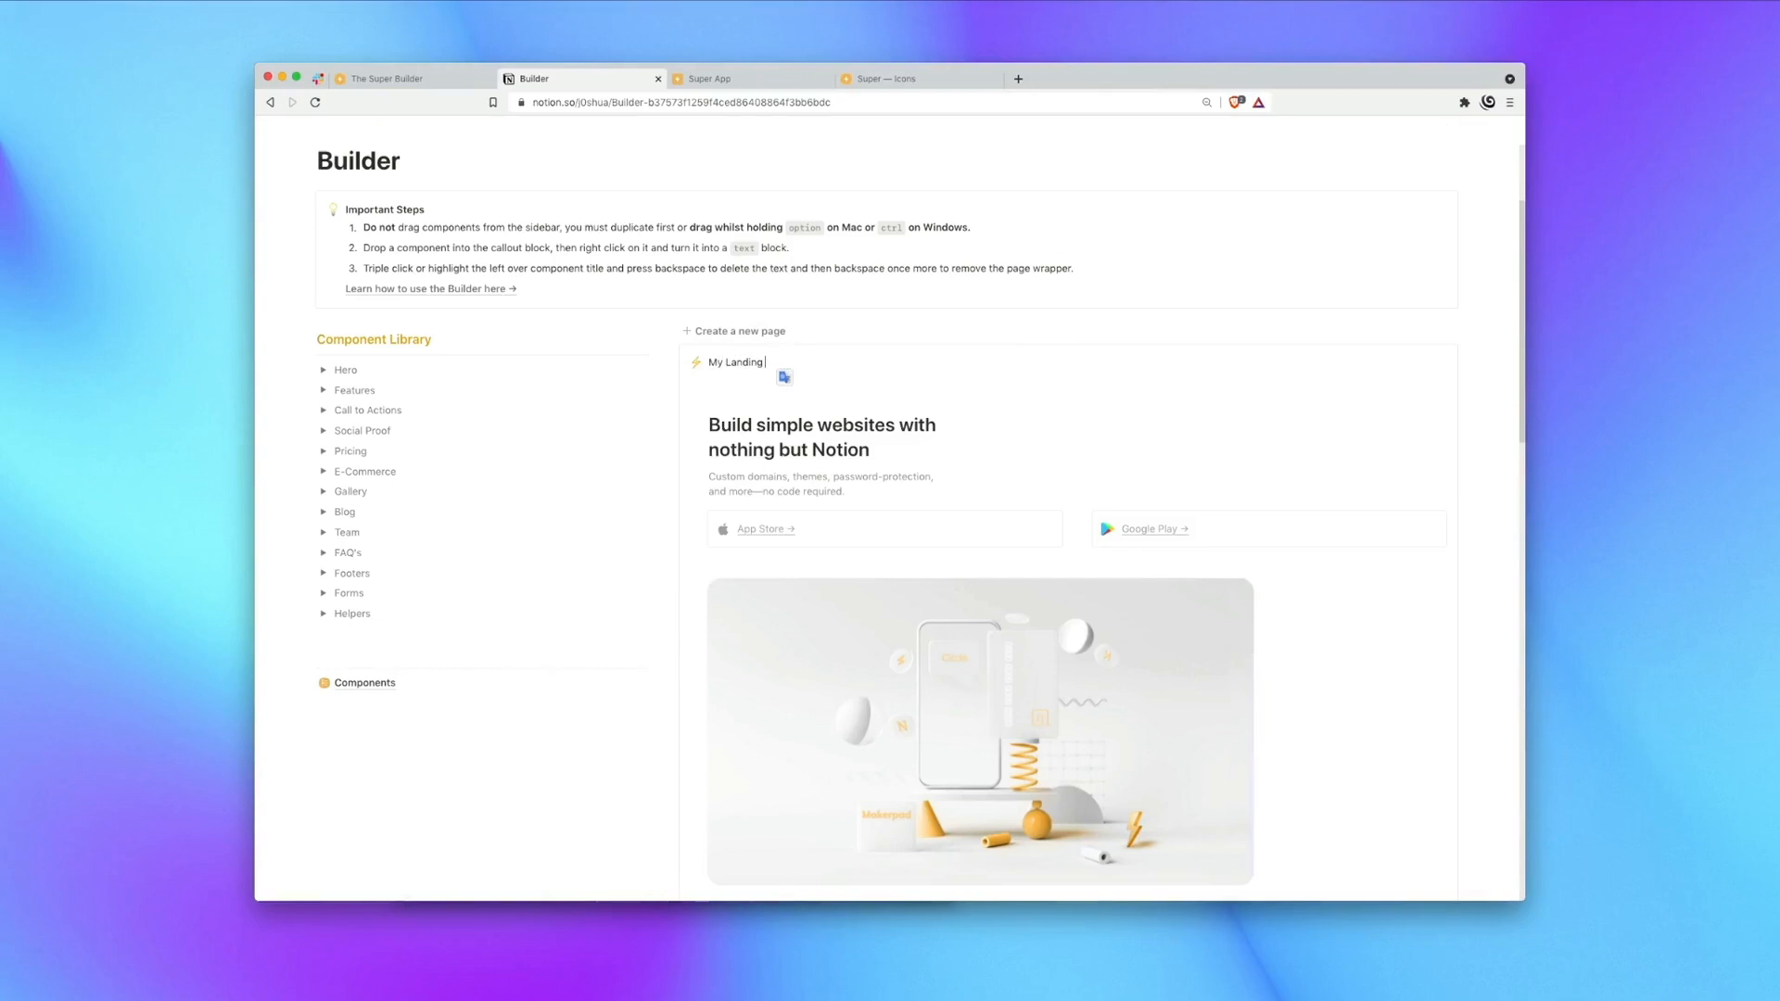
pyautogui.rightClick(677, 361)
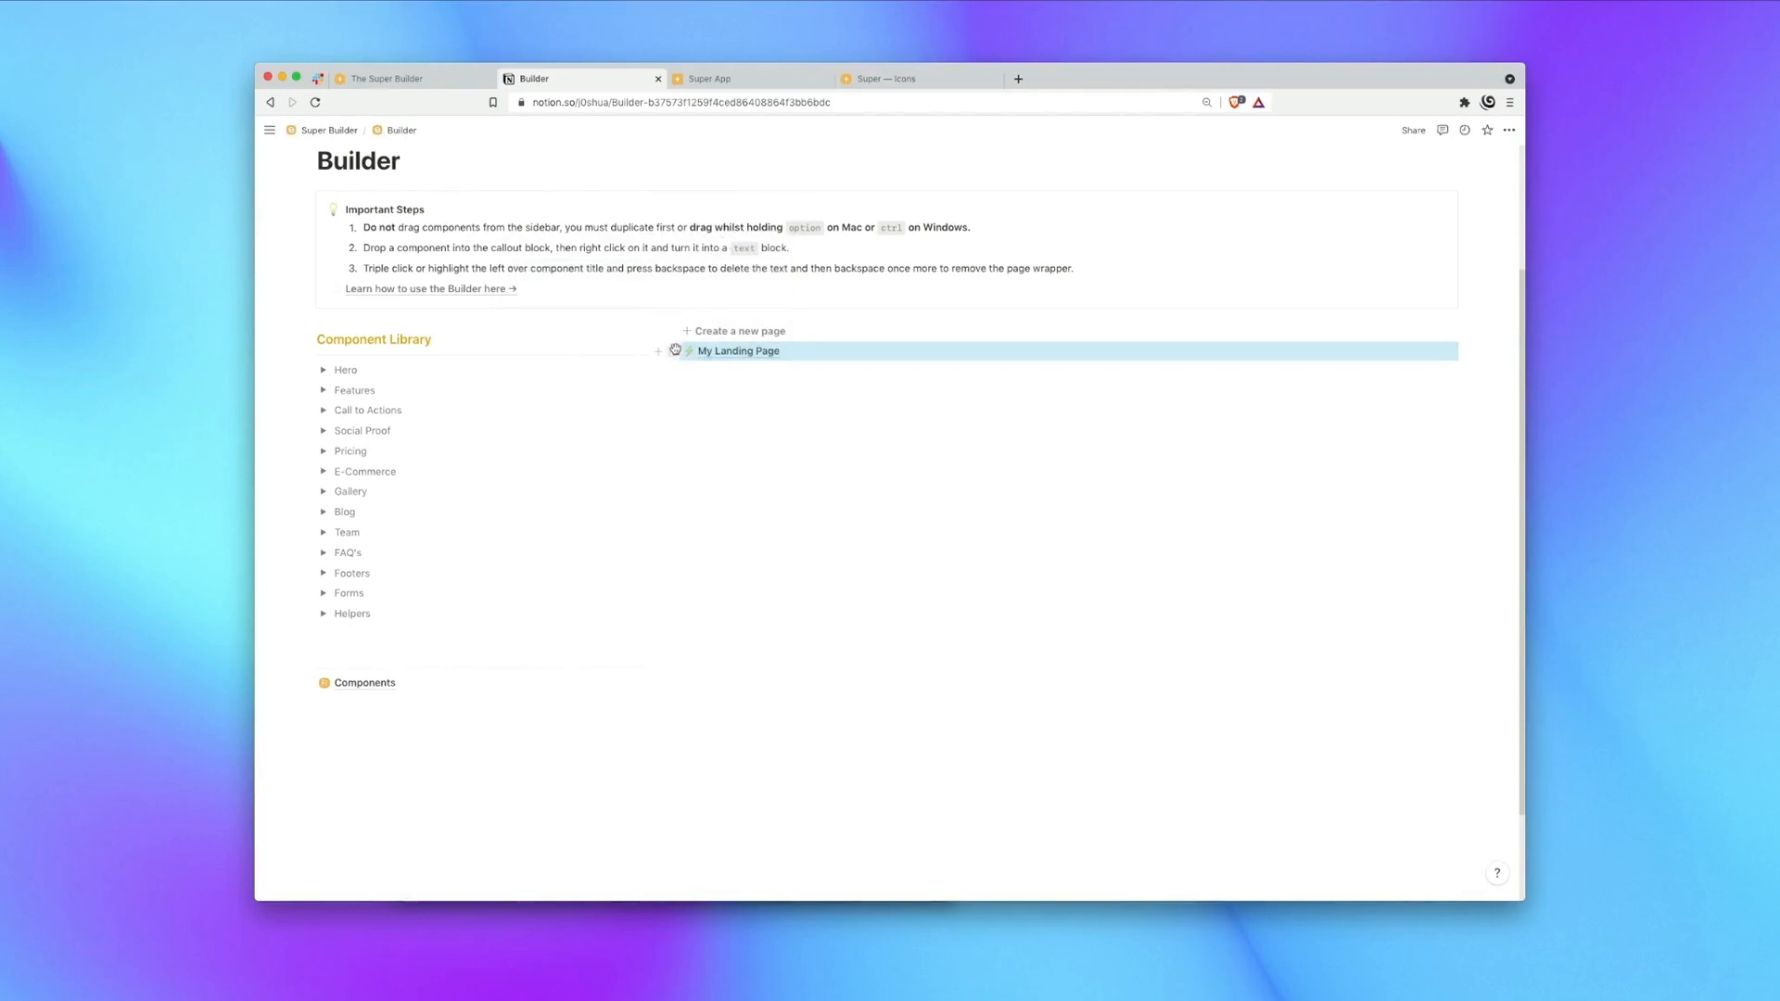
pyautogui.click(269, 130)
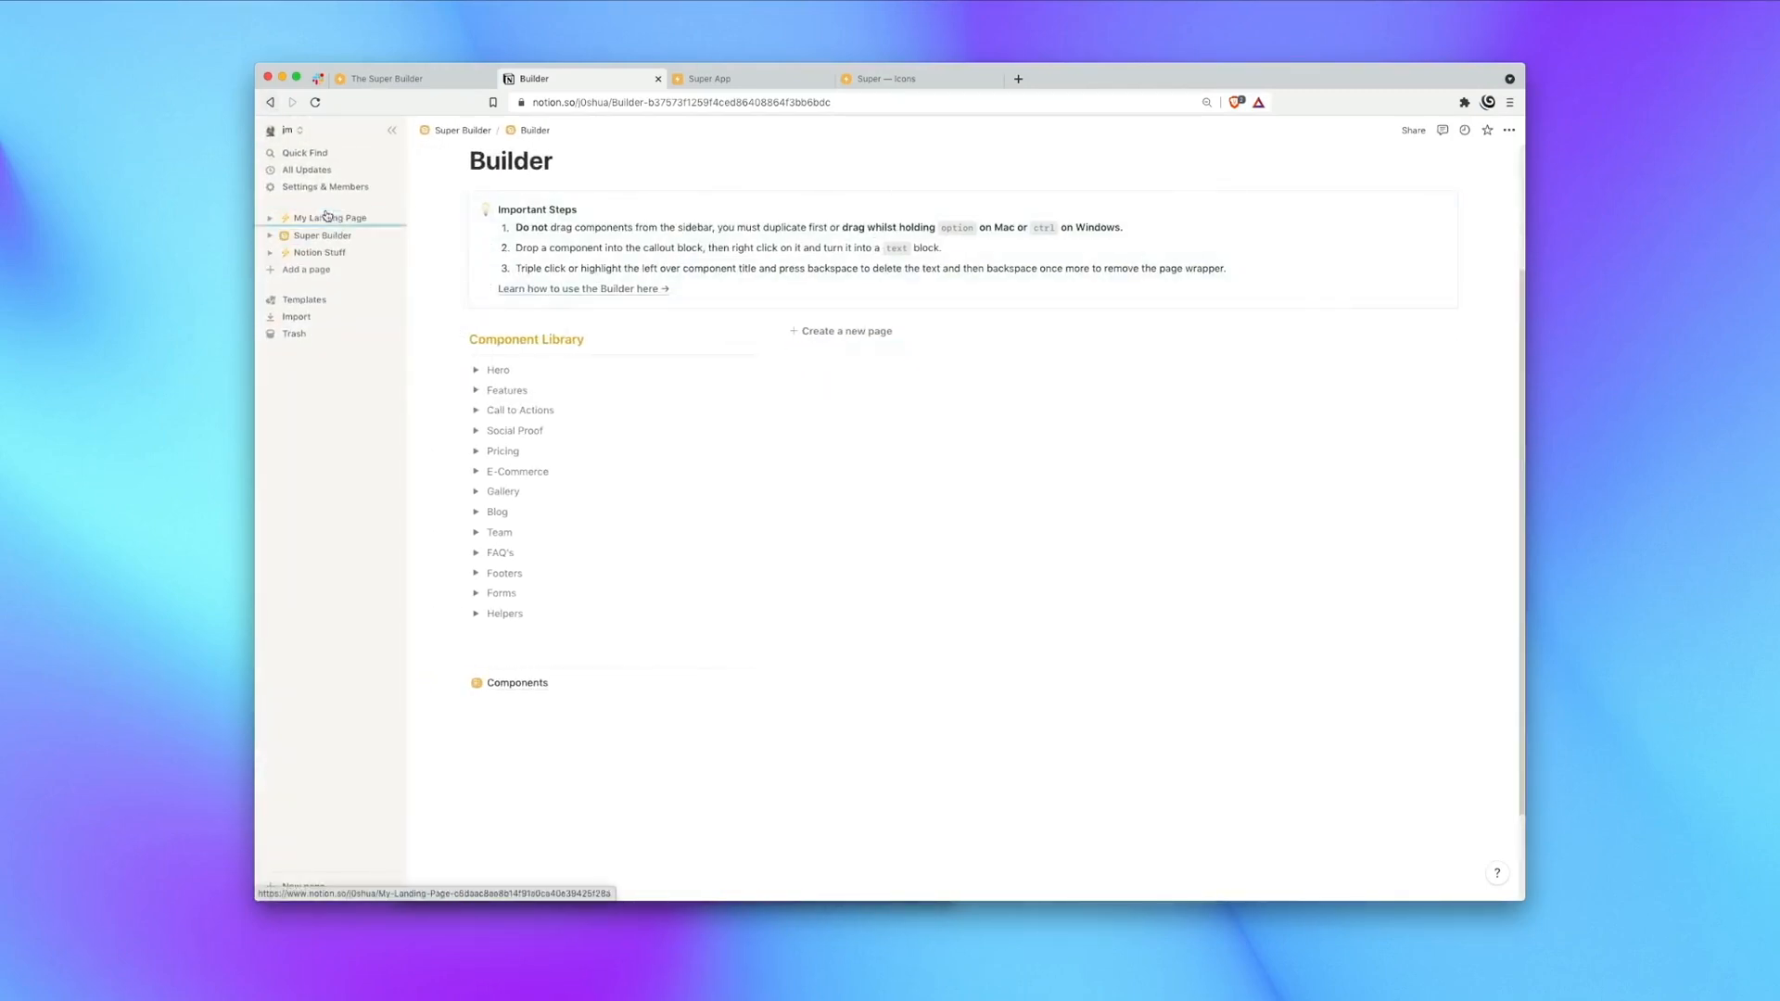
pyautogui.click(326, 217)
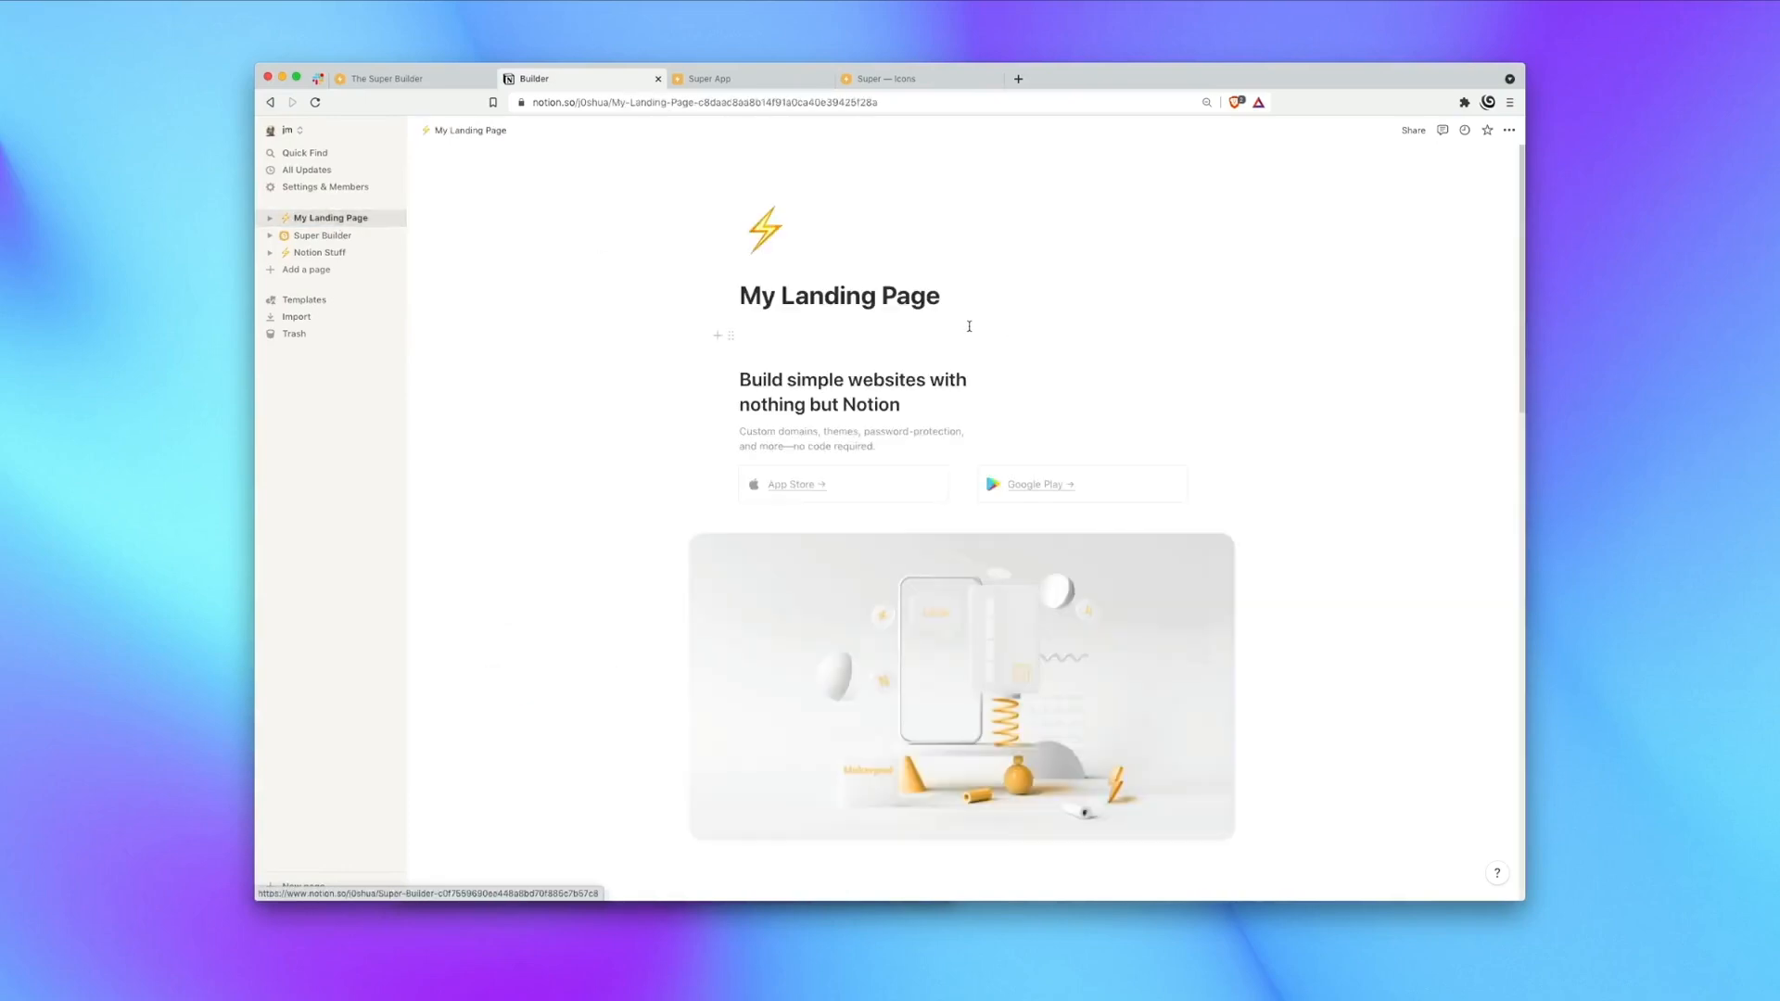
pyautogui.scroll(-3)
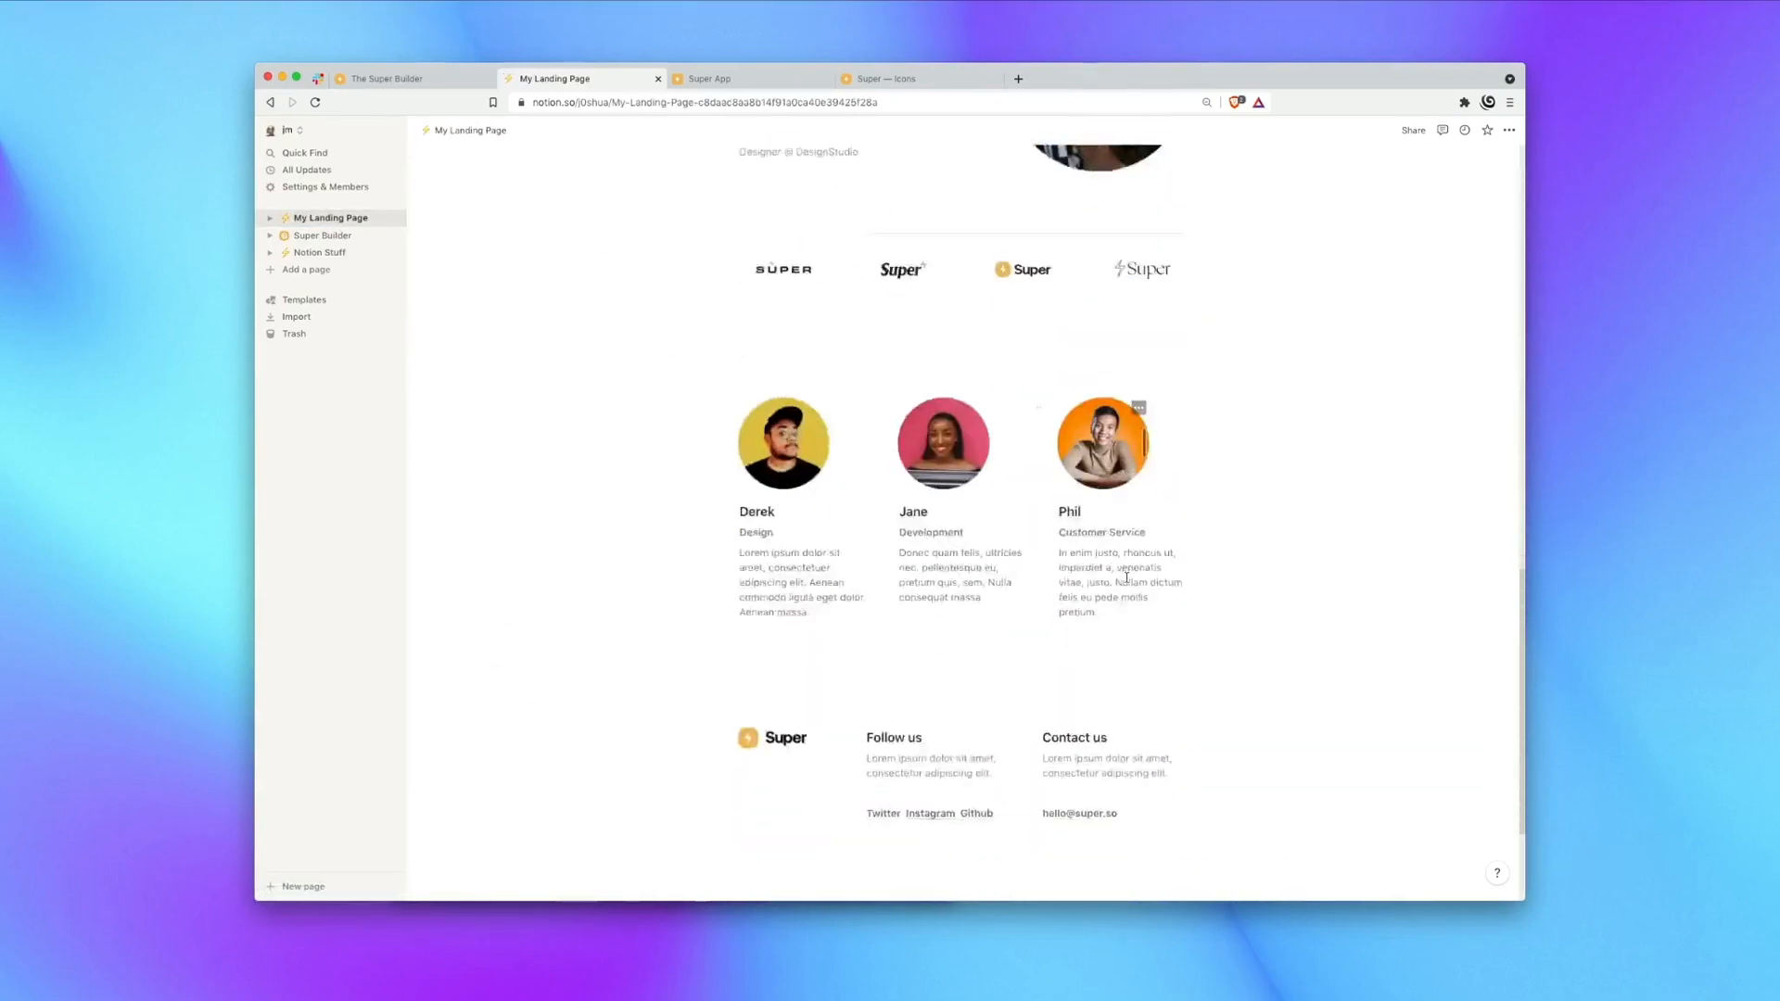
pyautogui.scroll(3)
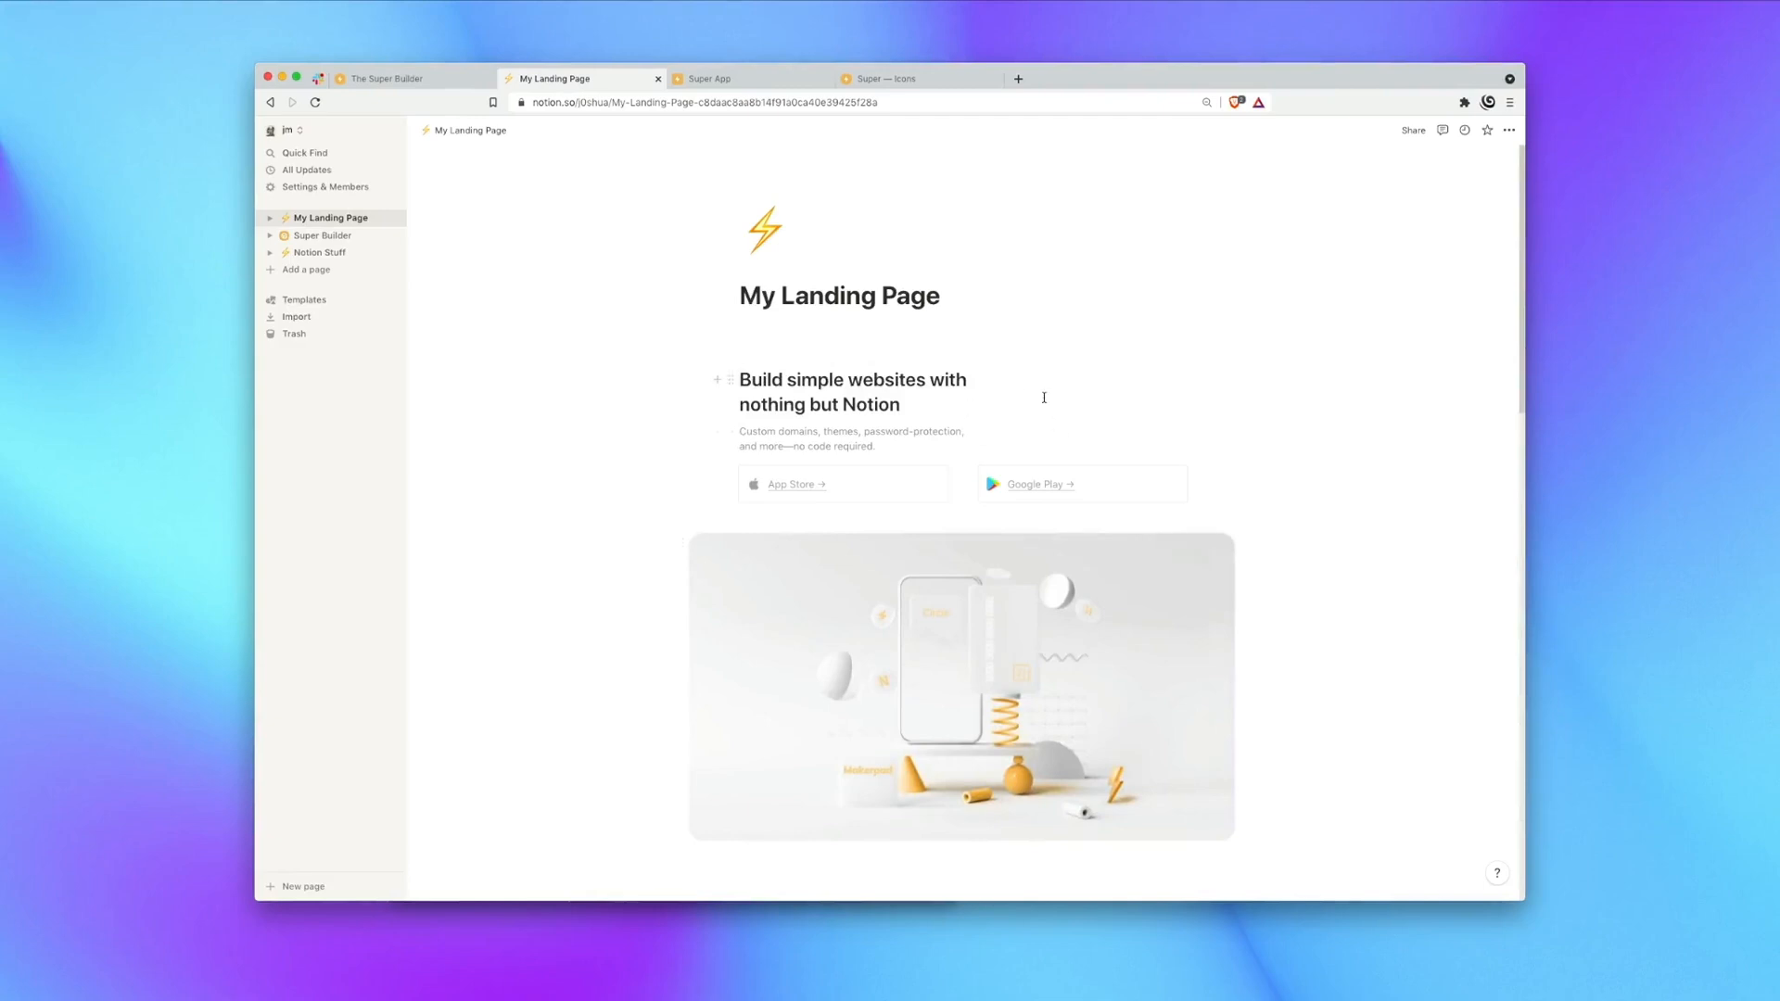
# Share My Landing Page to the web and copy its public link.
pyautogui.click(1413, 129)
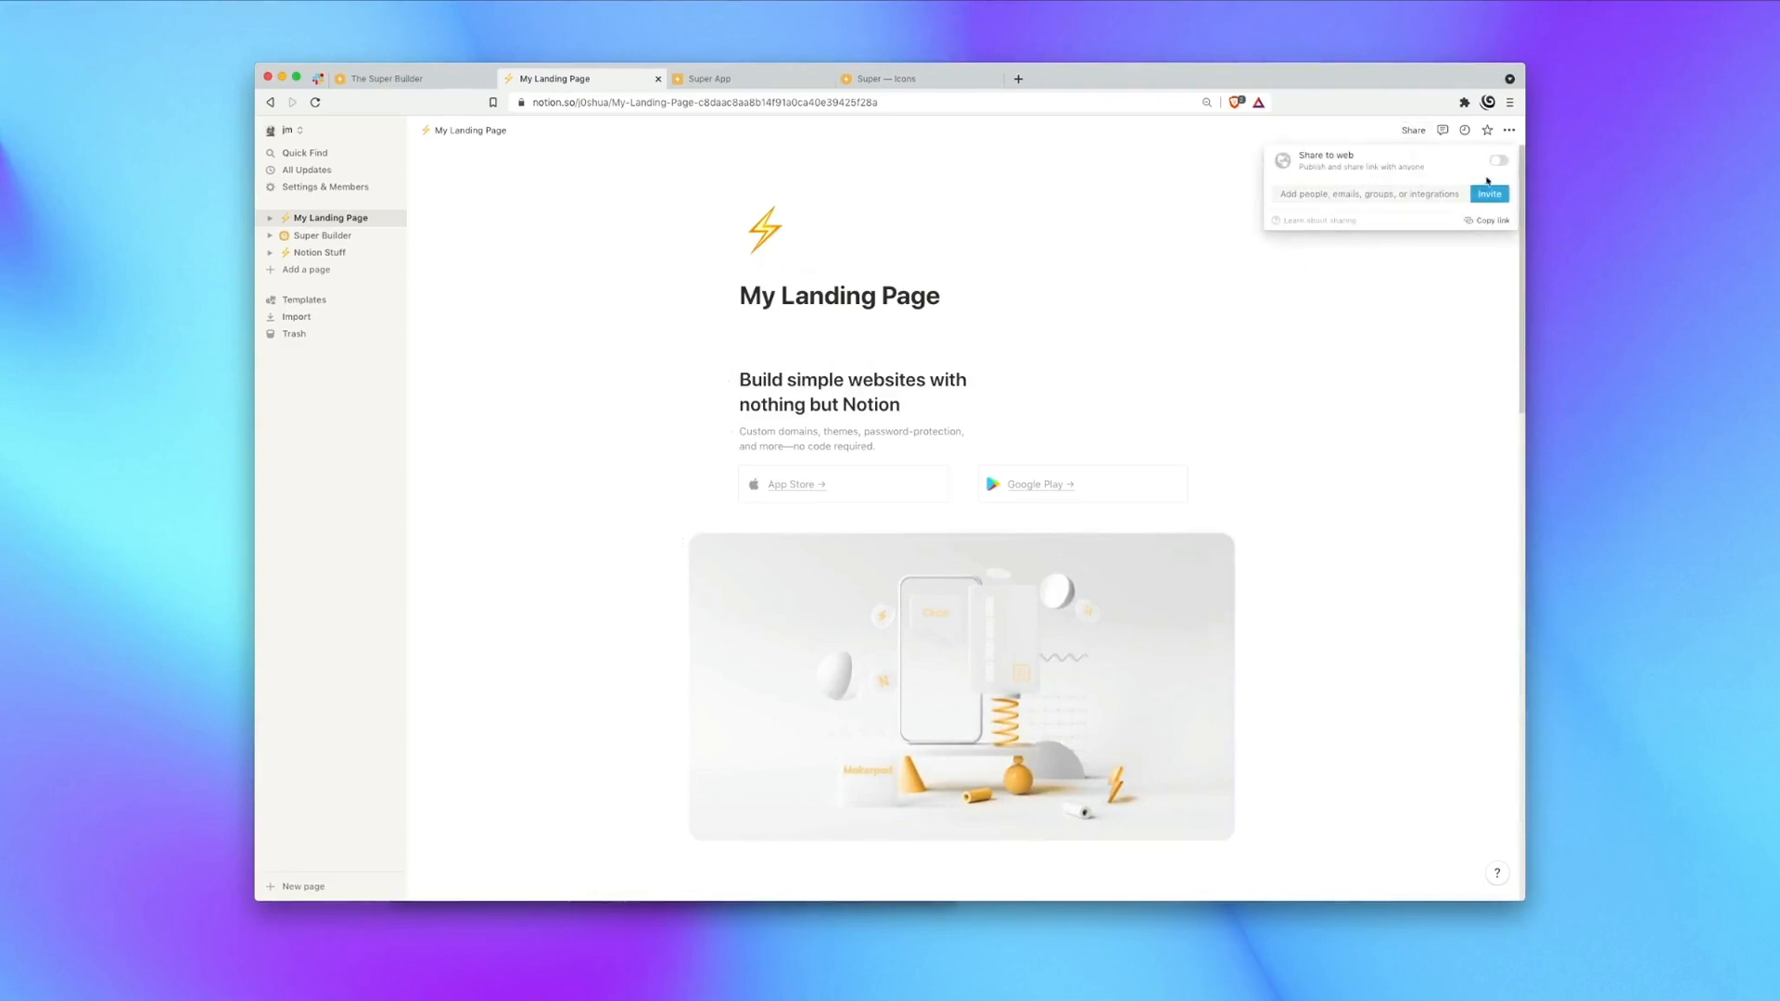
pyautogui.click(1498, 160)
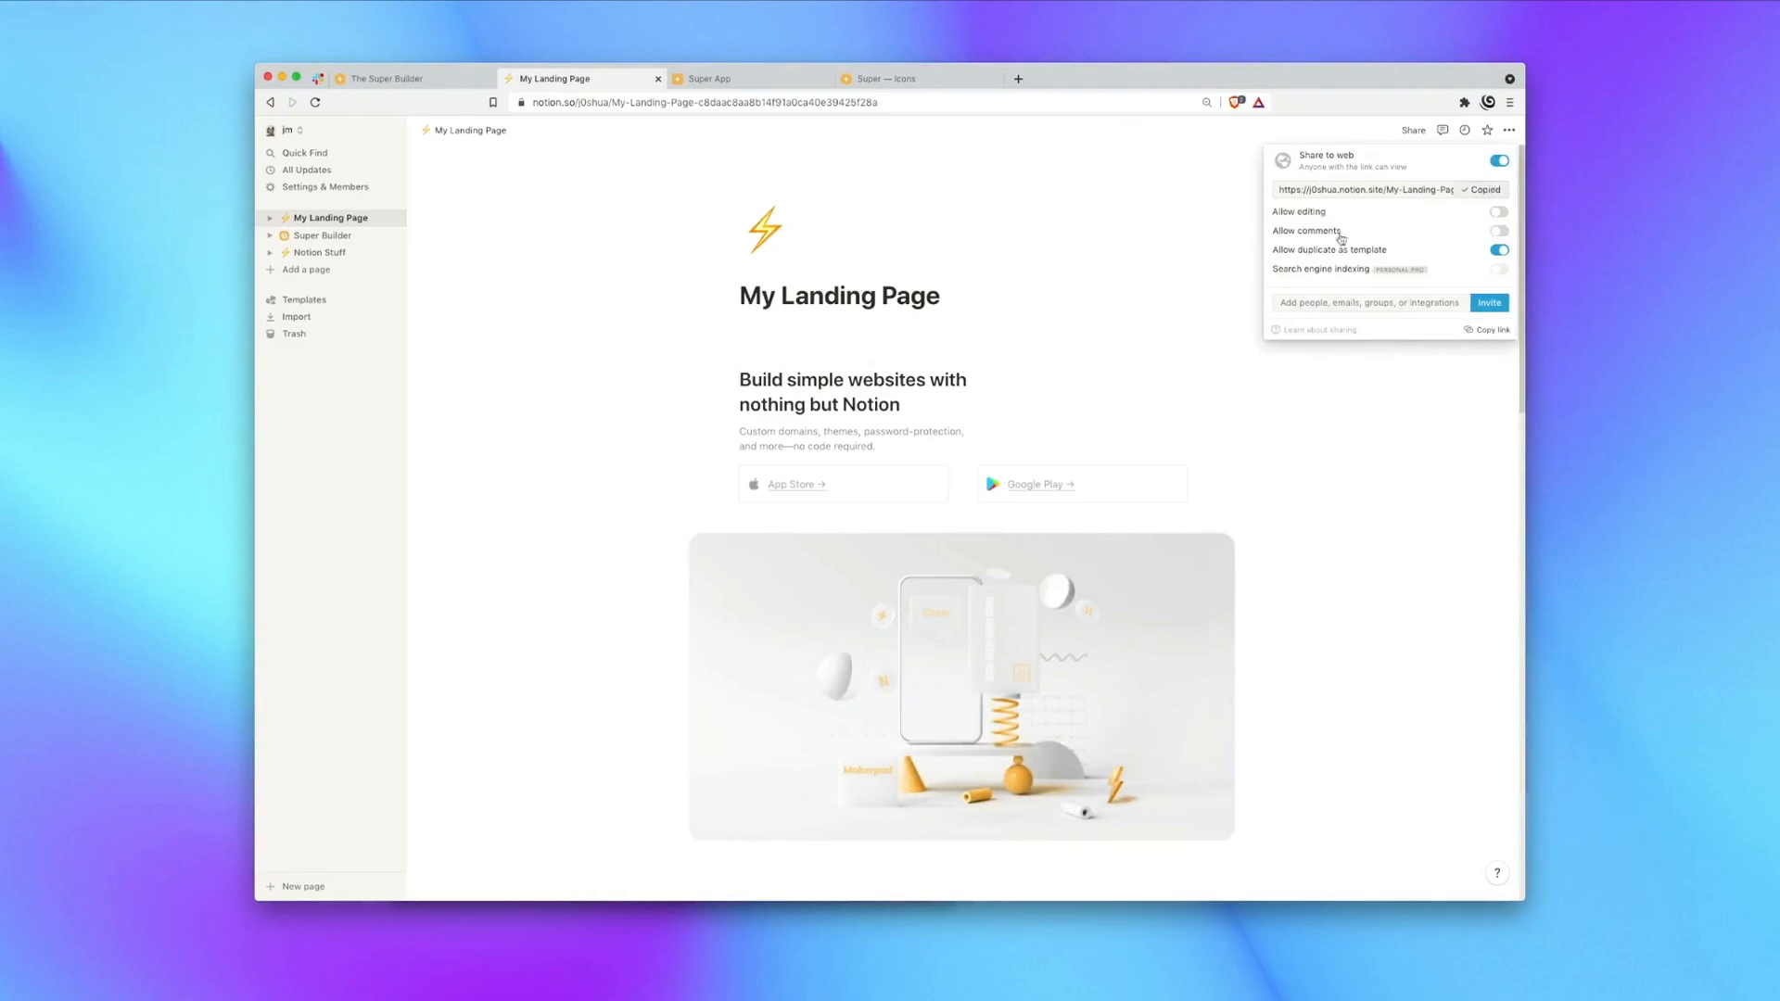
pyautogui.click(712, 77)
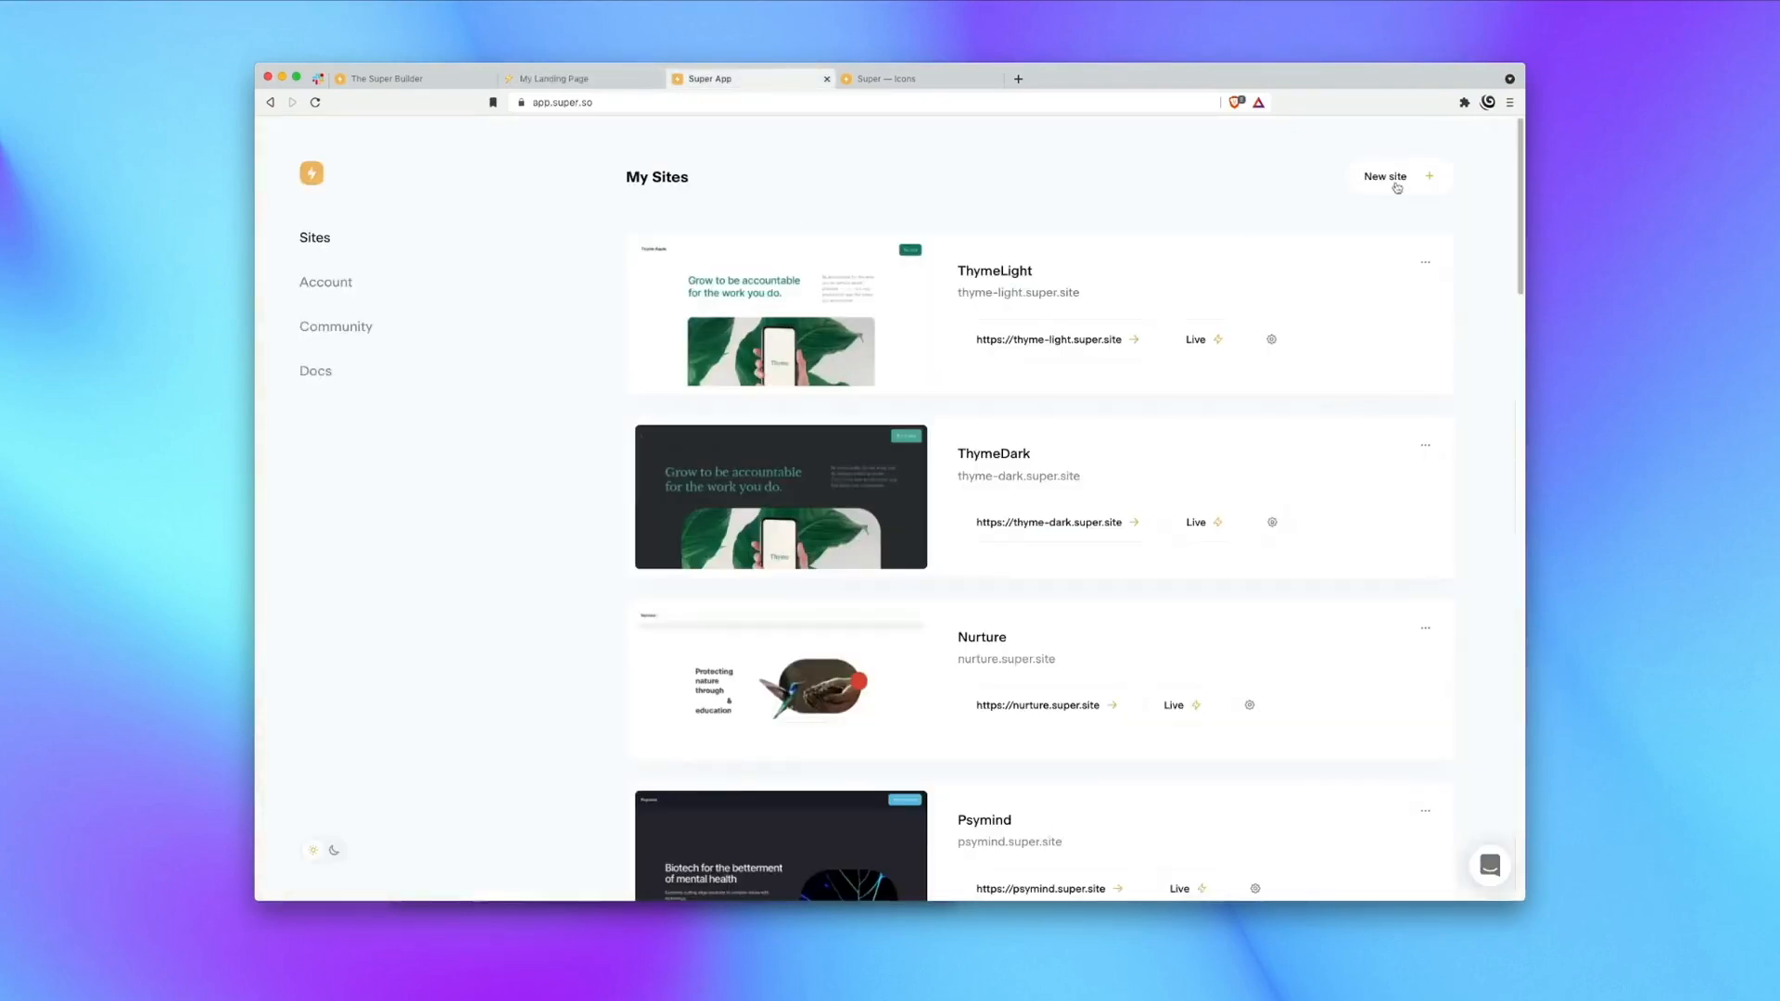
# Create a new Super site named My Landing Page from the pasted Notion page link.
pyautogui.click(1397, 177)
pyautogui.write('My Landing Page')
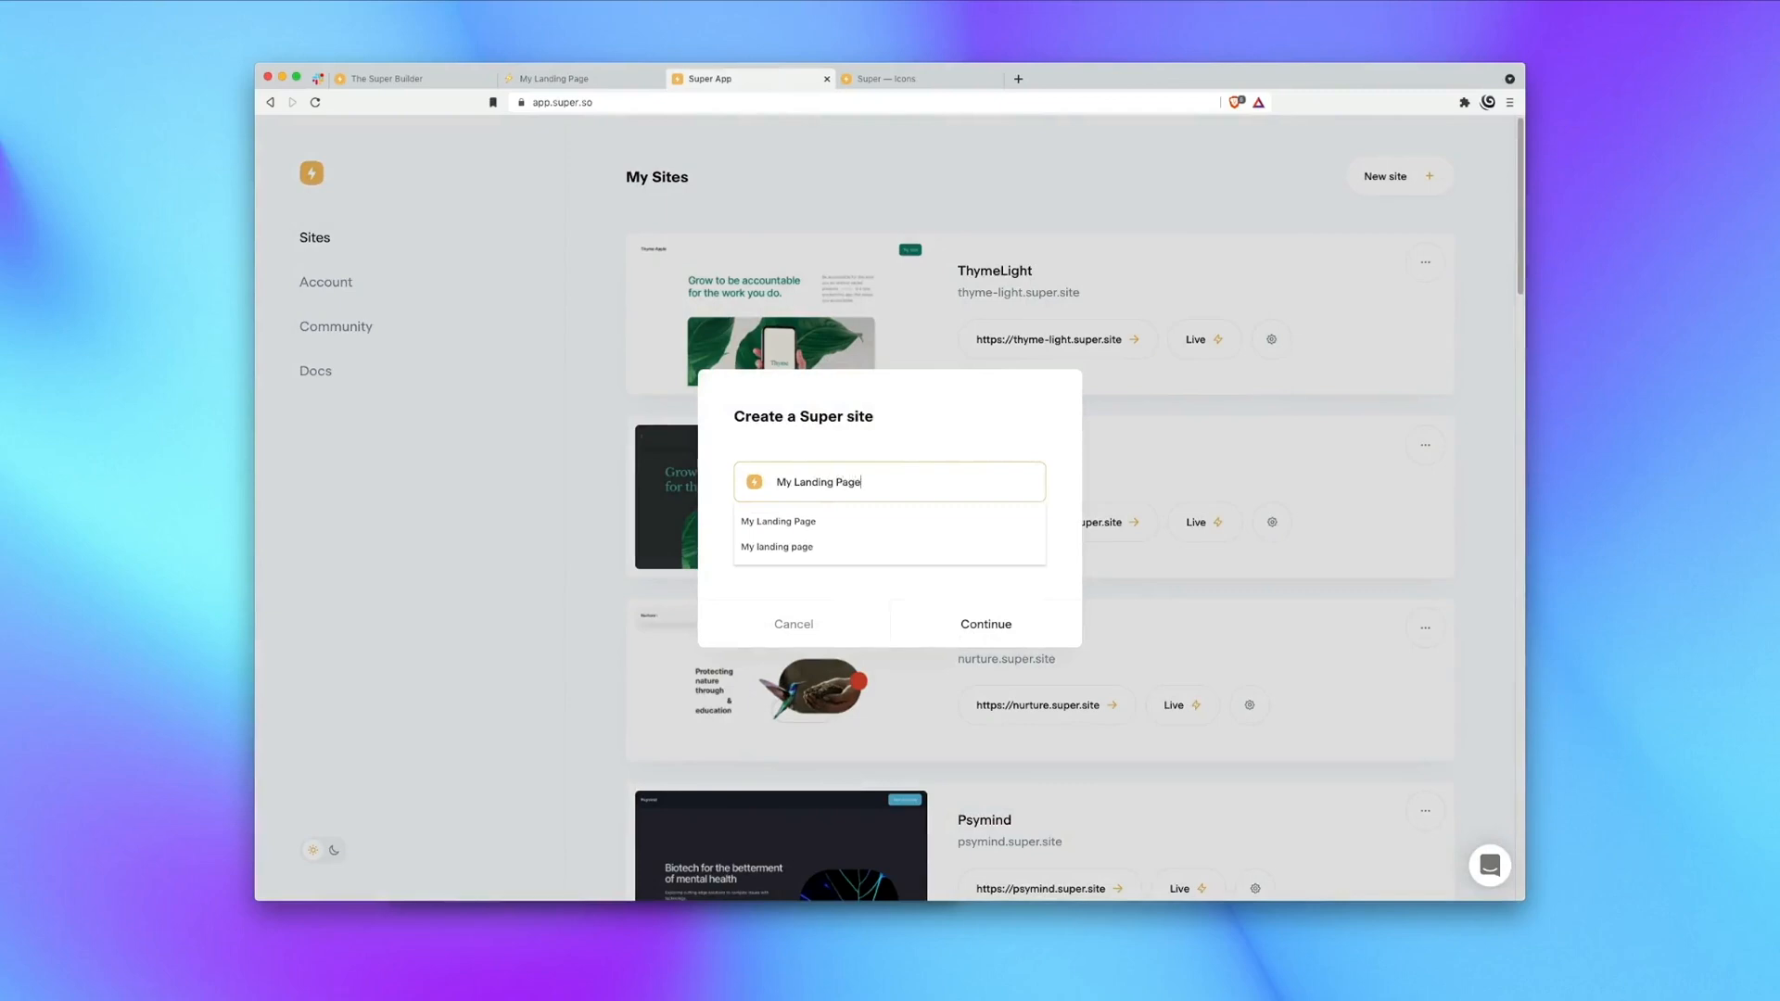
pyautogui.click(778, 521)
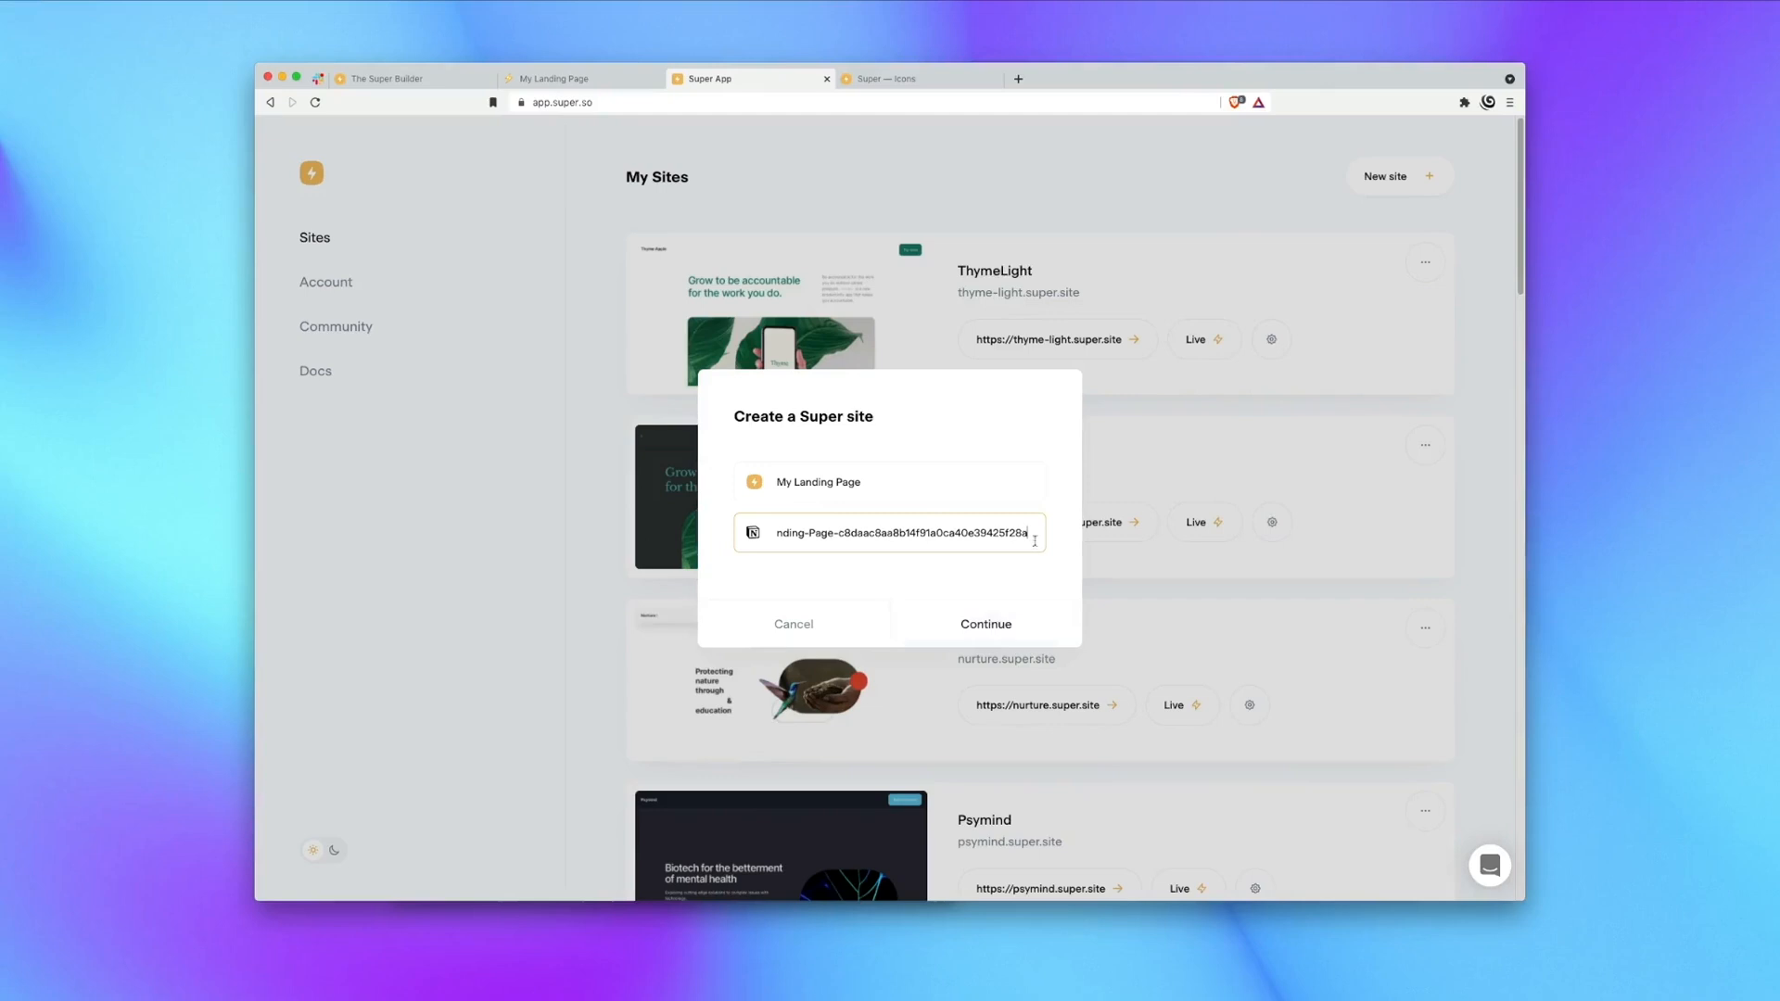
pyautogui.click(986, 624)
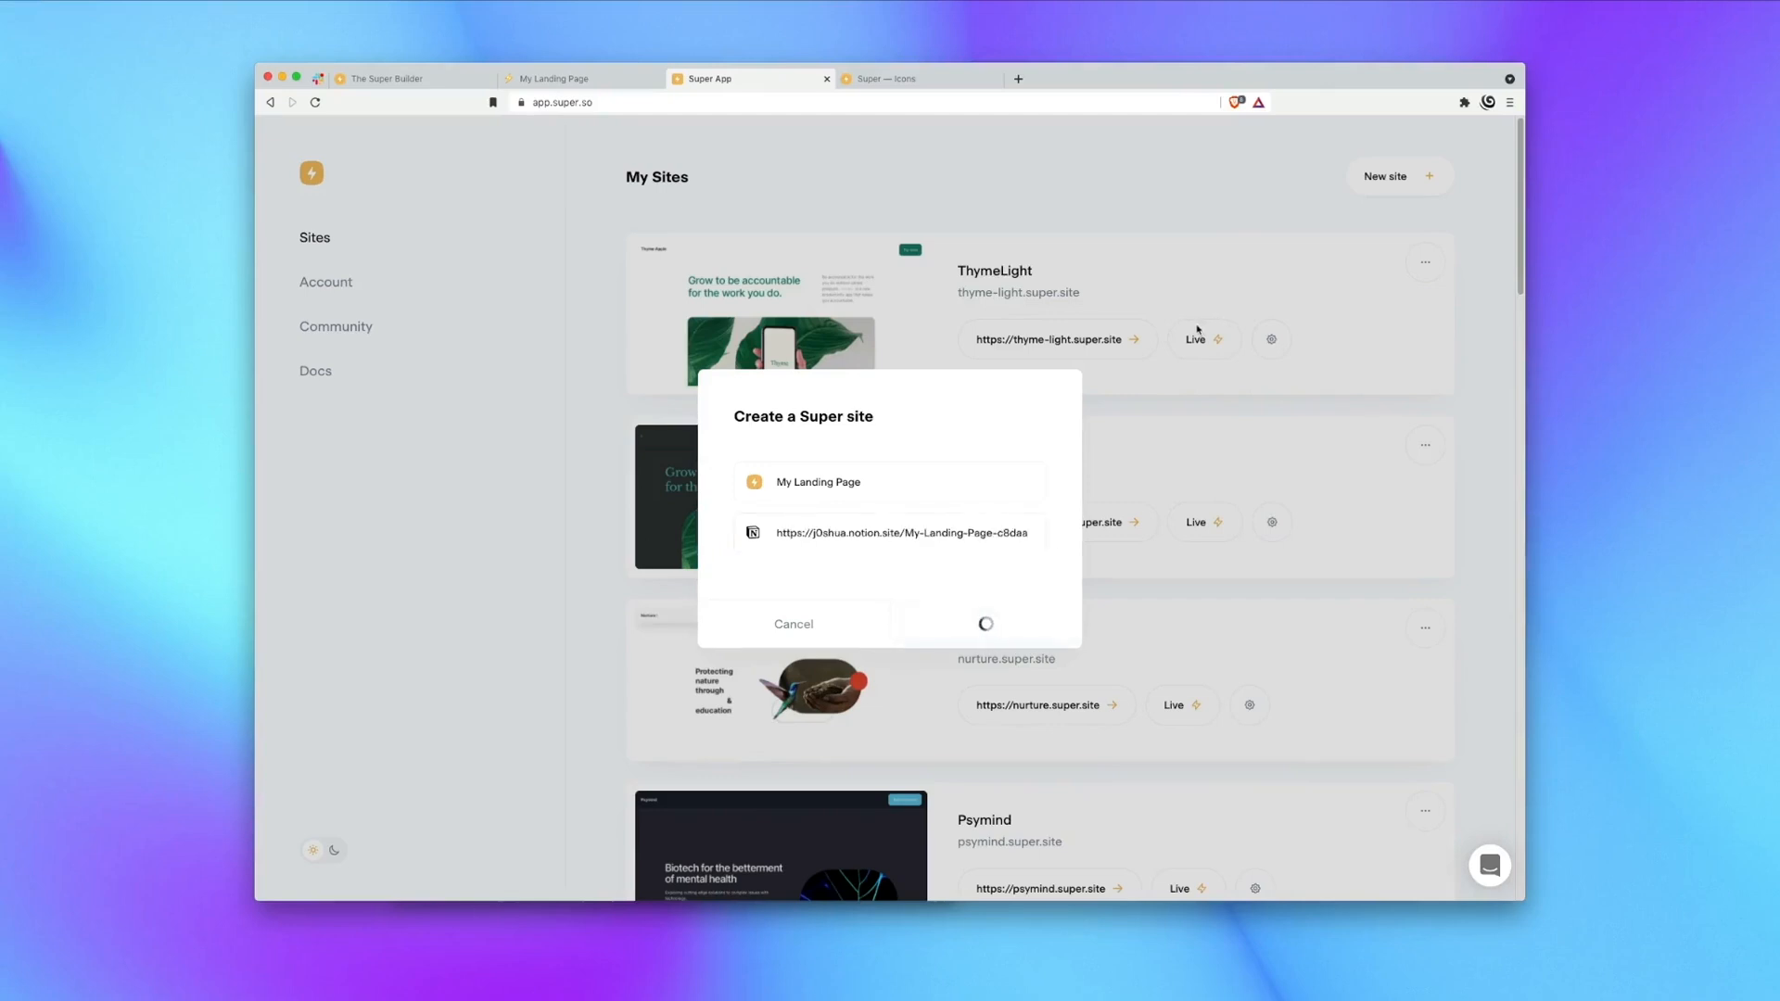
pyautogui.moveTo(1195, 309)
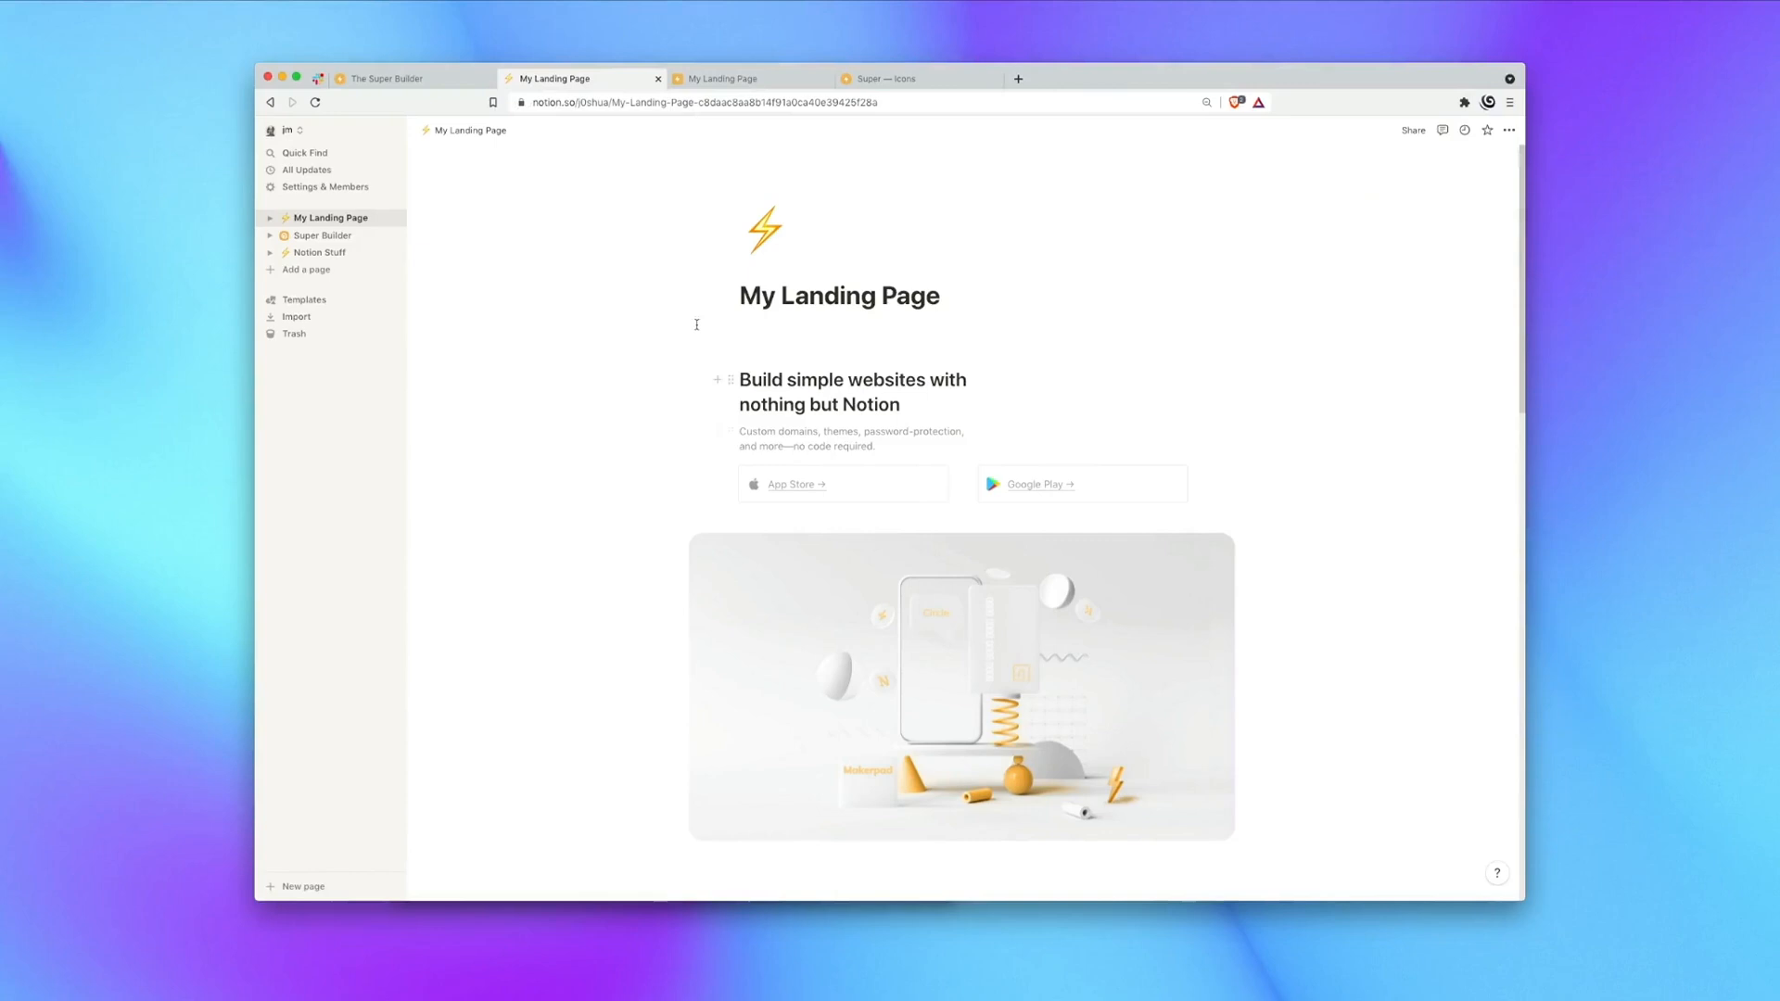
# Browse the Themes gallery to the Zap theme's install notes, then return to the Super dashboard.
pyautogui.click(322, 235)
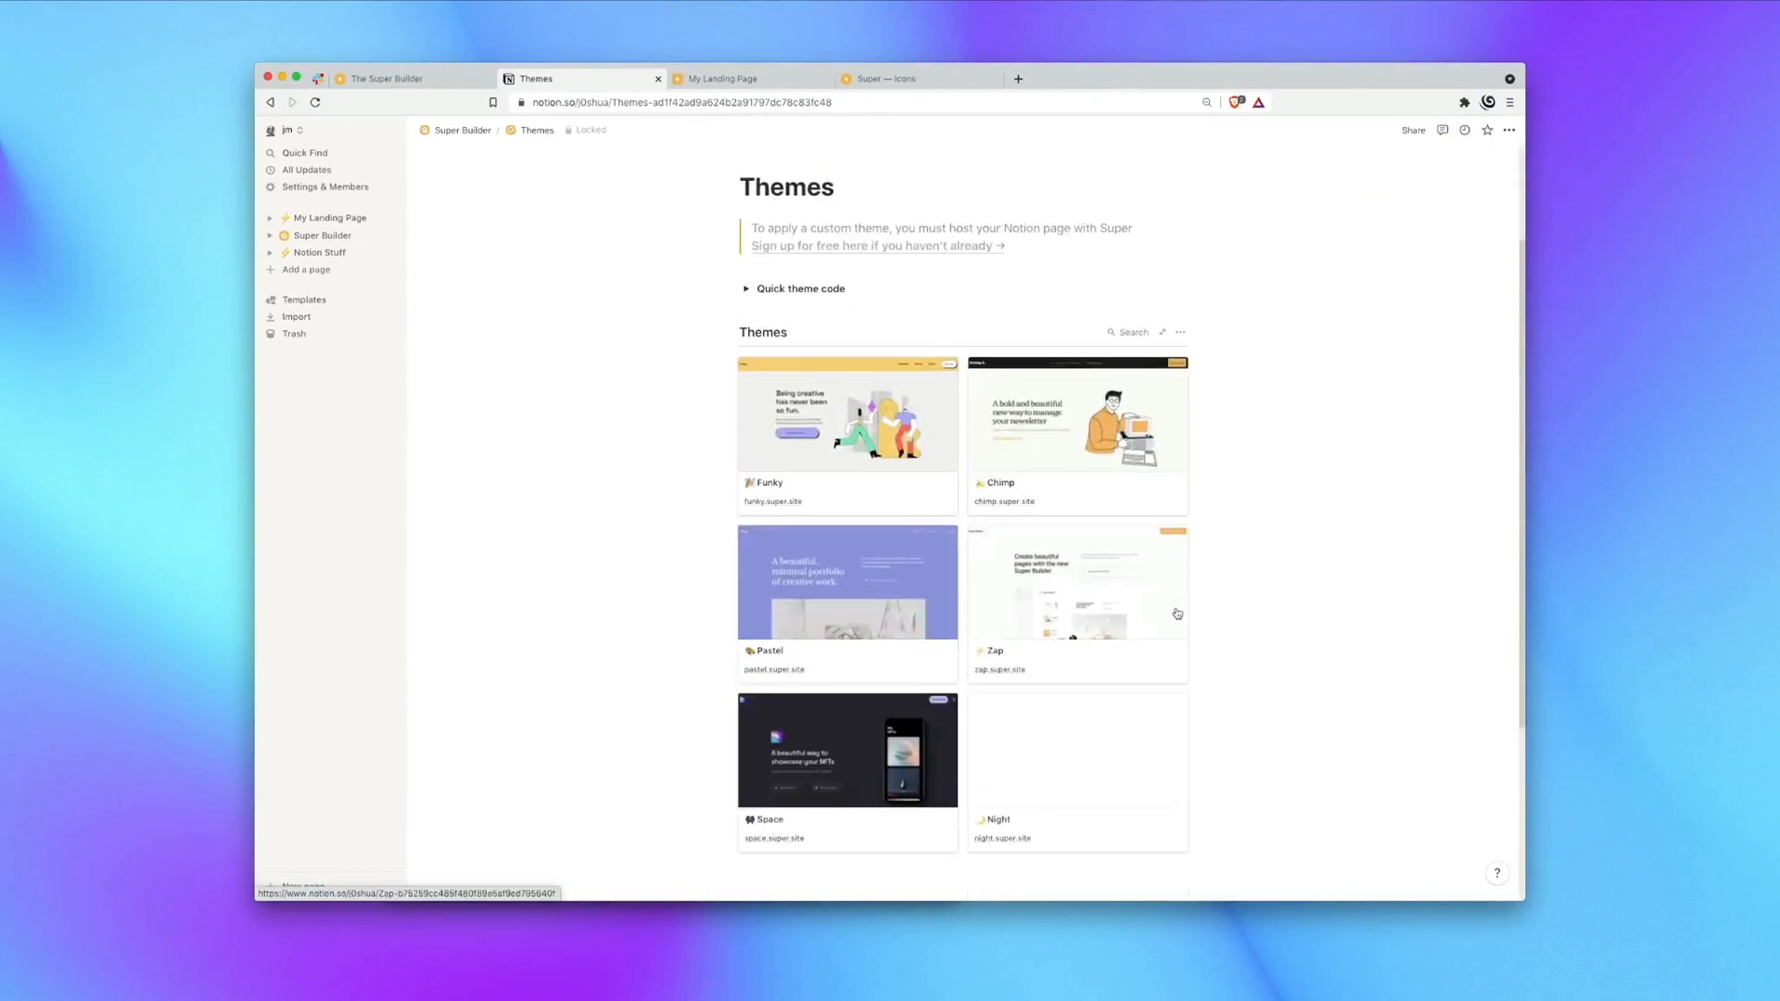
pyautogui.scroll(-3)
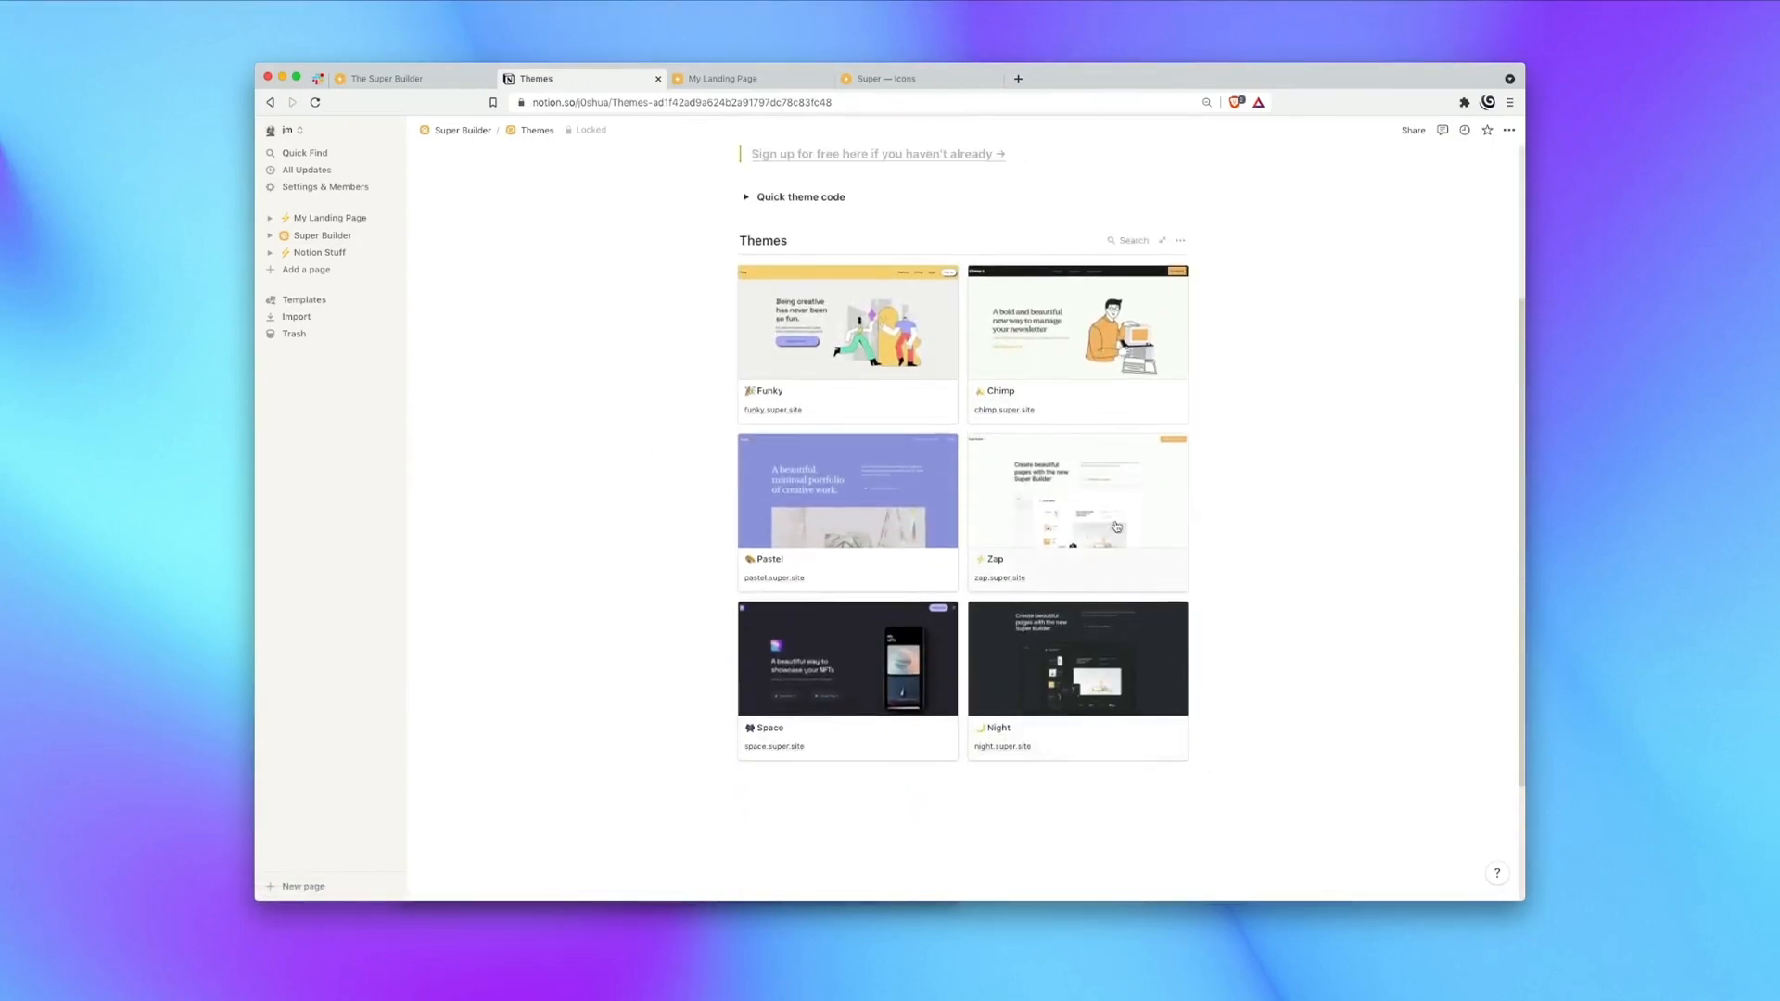
pyautogui.click(1115, 526)
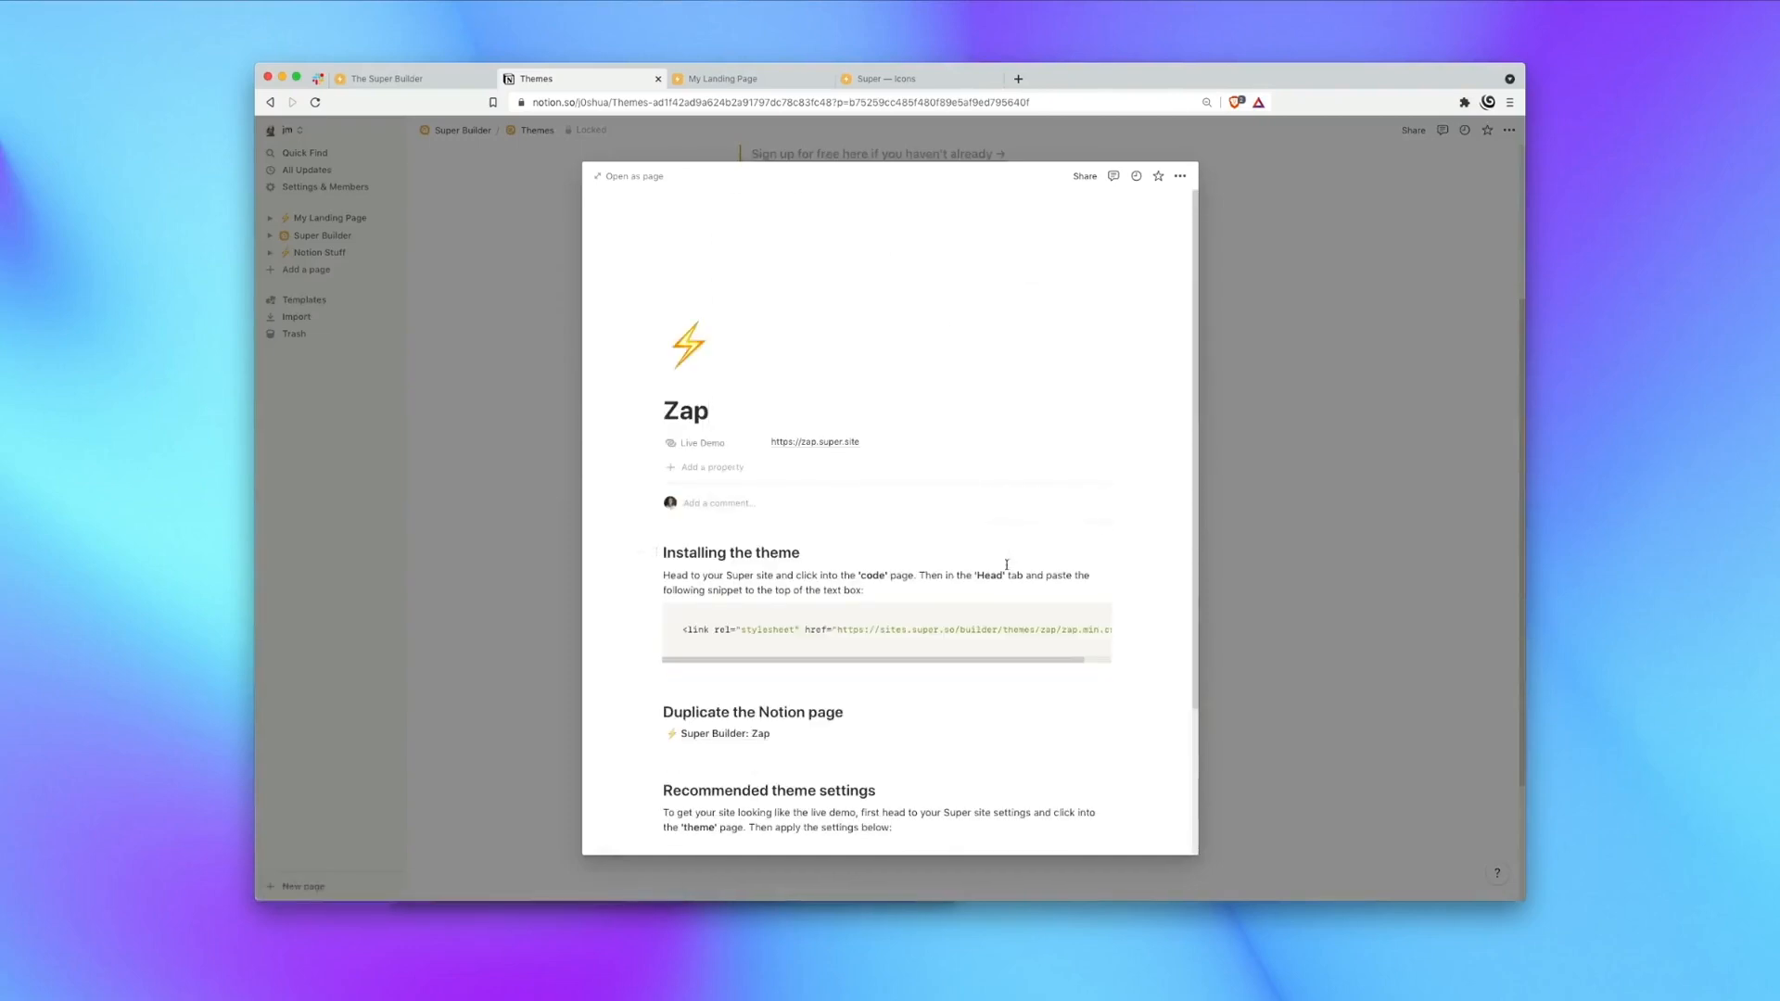
pyautogui.scroll(-3)
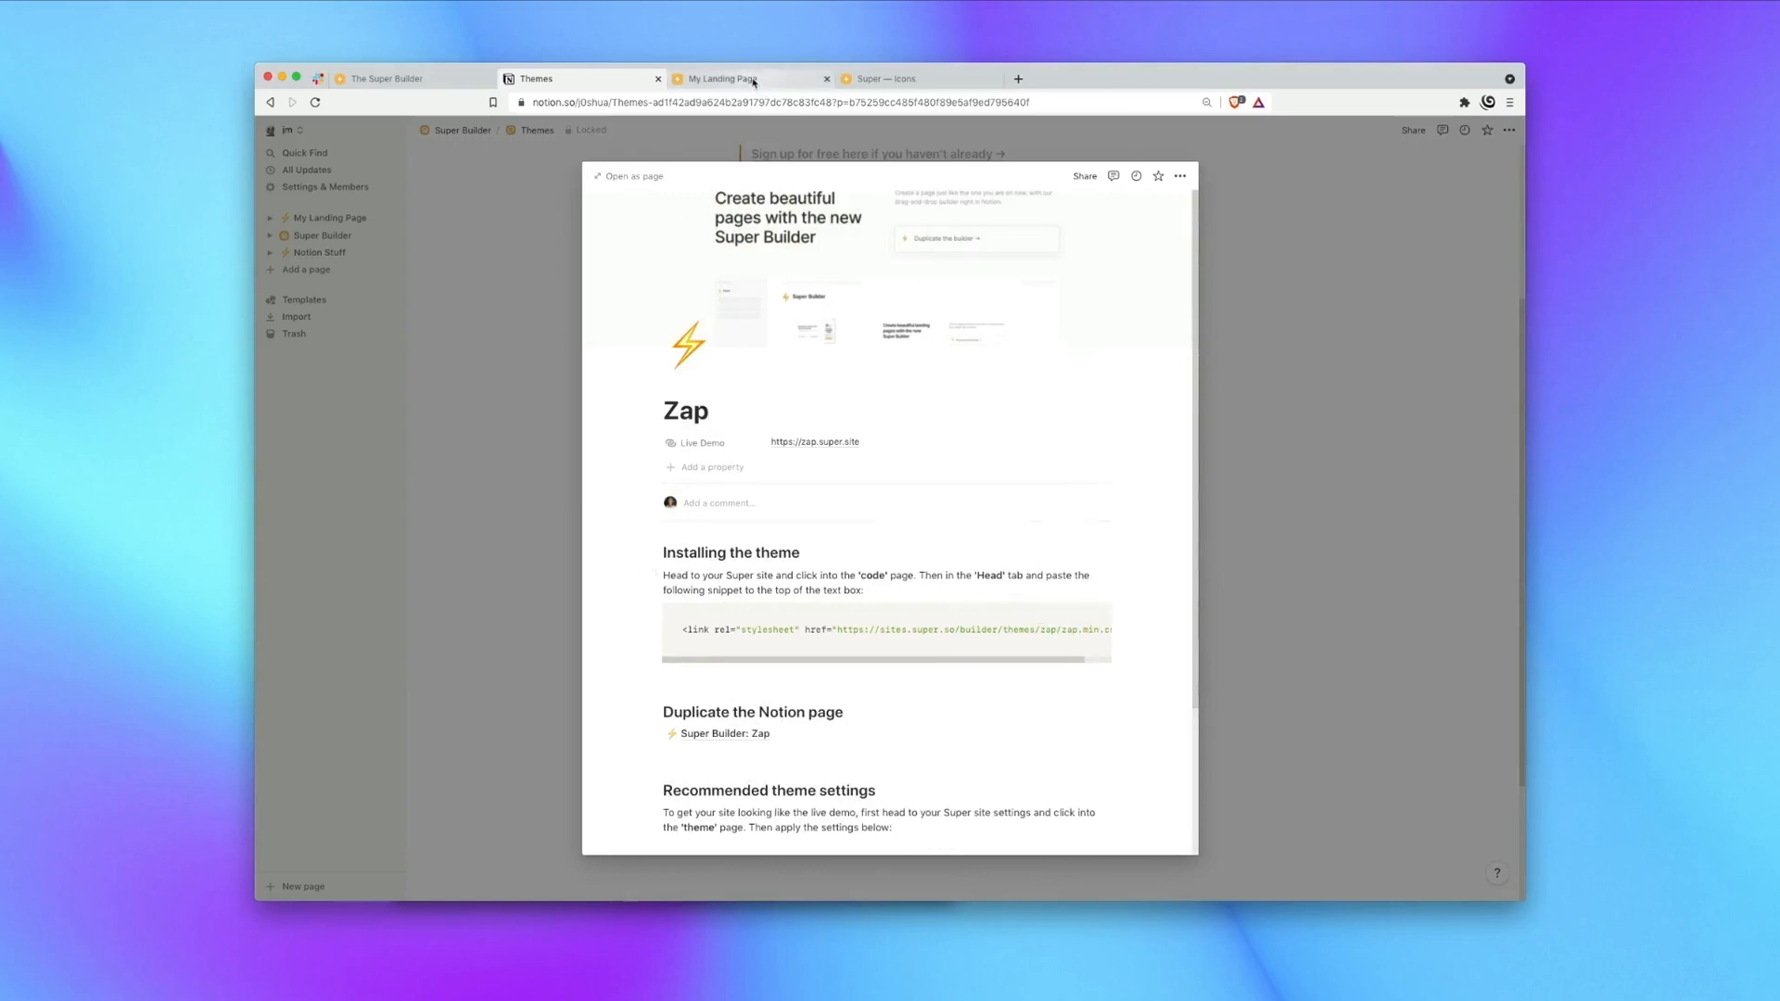
pyautogui.click(735, 78)
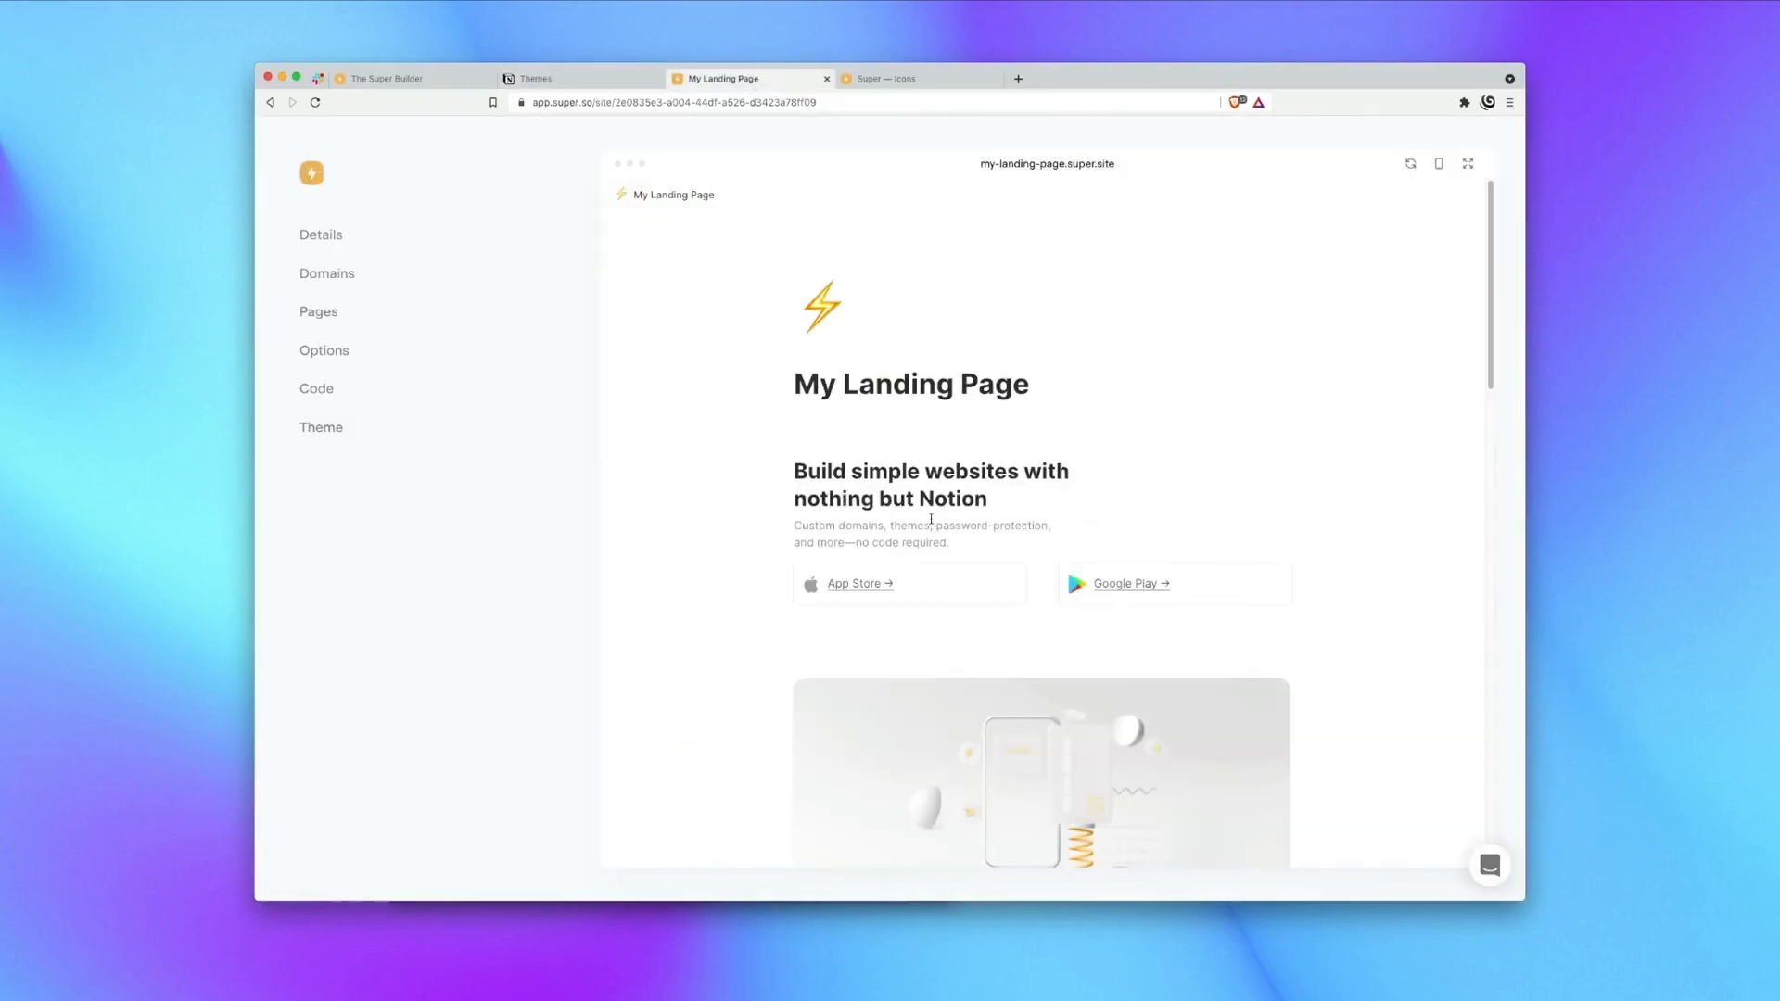
# Paste the zap.min.css stylesheet link into the site's head code and return to the Notion guide.
pyautogui.click(316, 389)
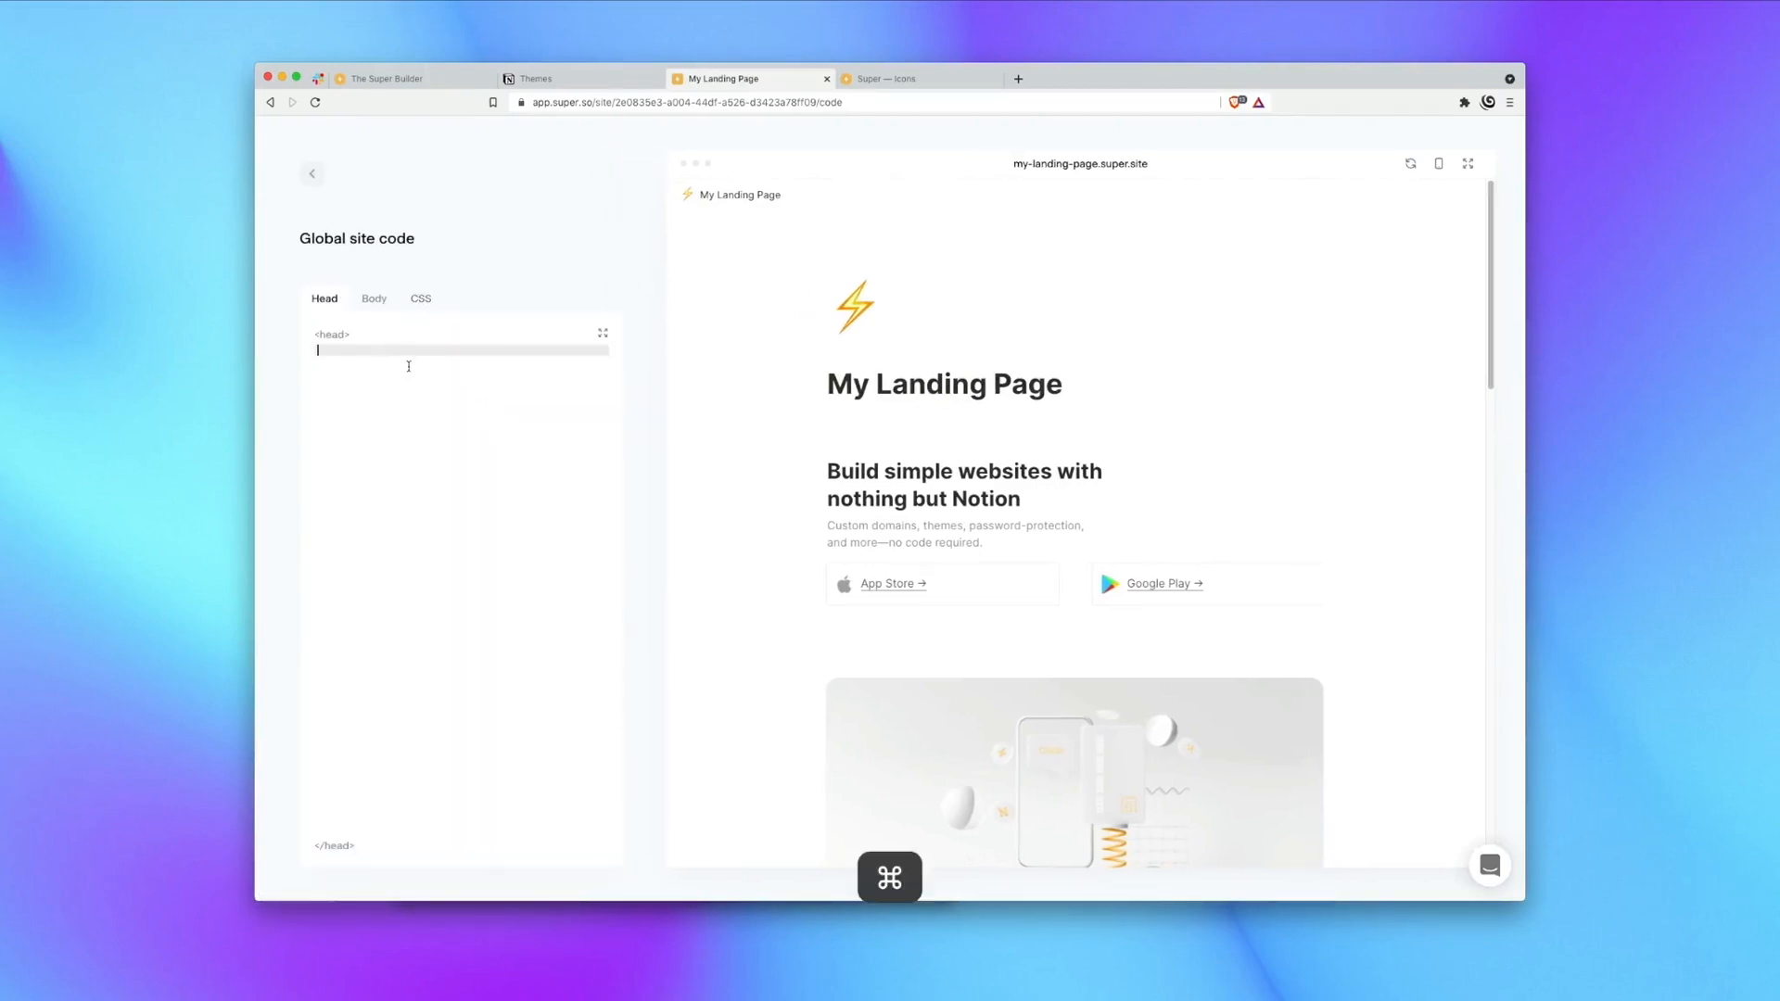
pyautogui.write('<link rel="stylesheet" href="https://sites.super.so/builder/themes/zap/zap.min.css">')
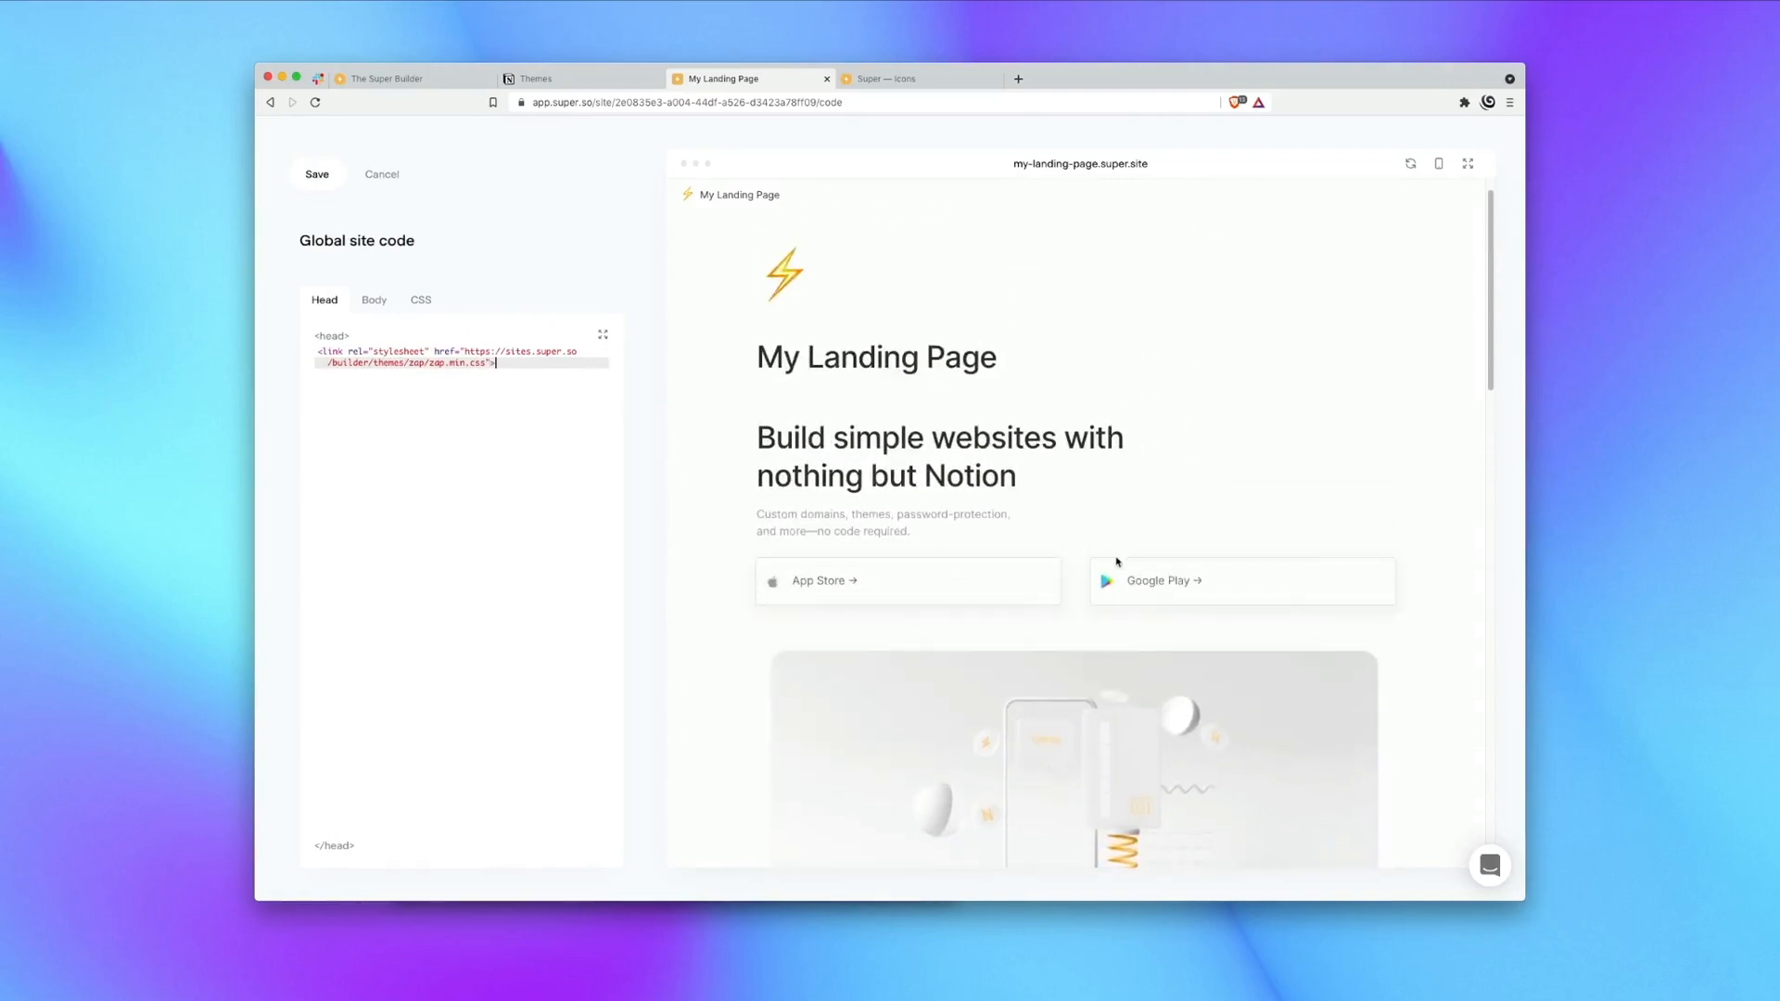
pyautogui.scroll(-3)
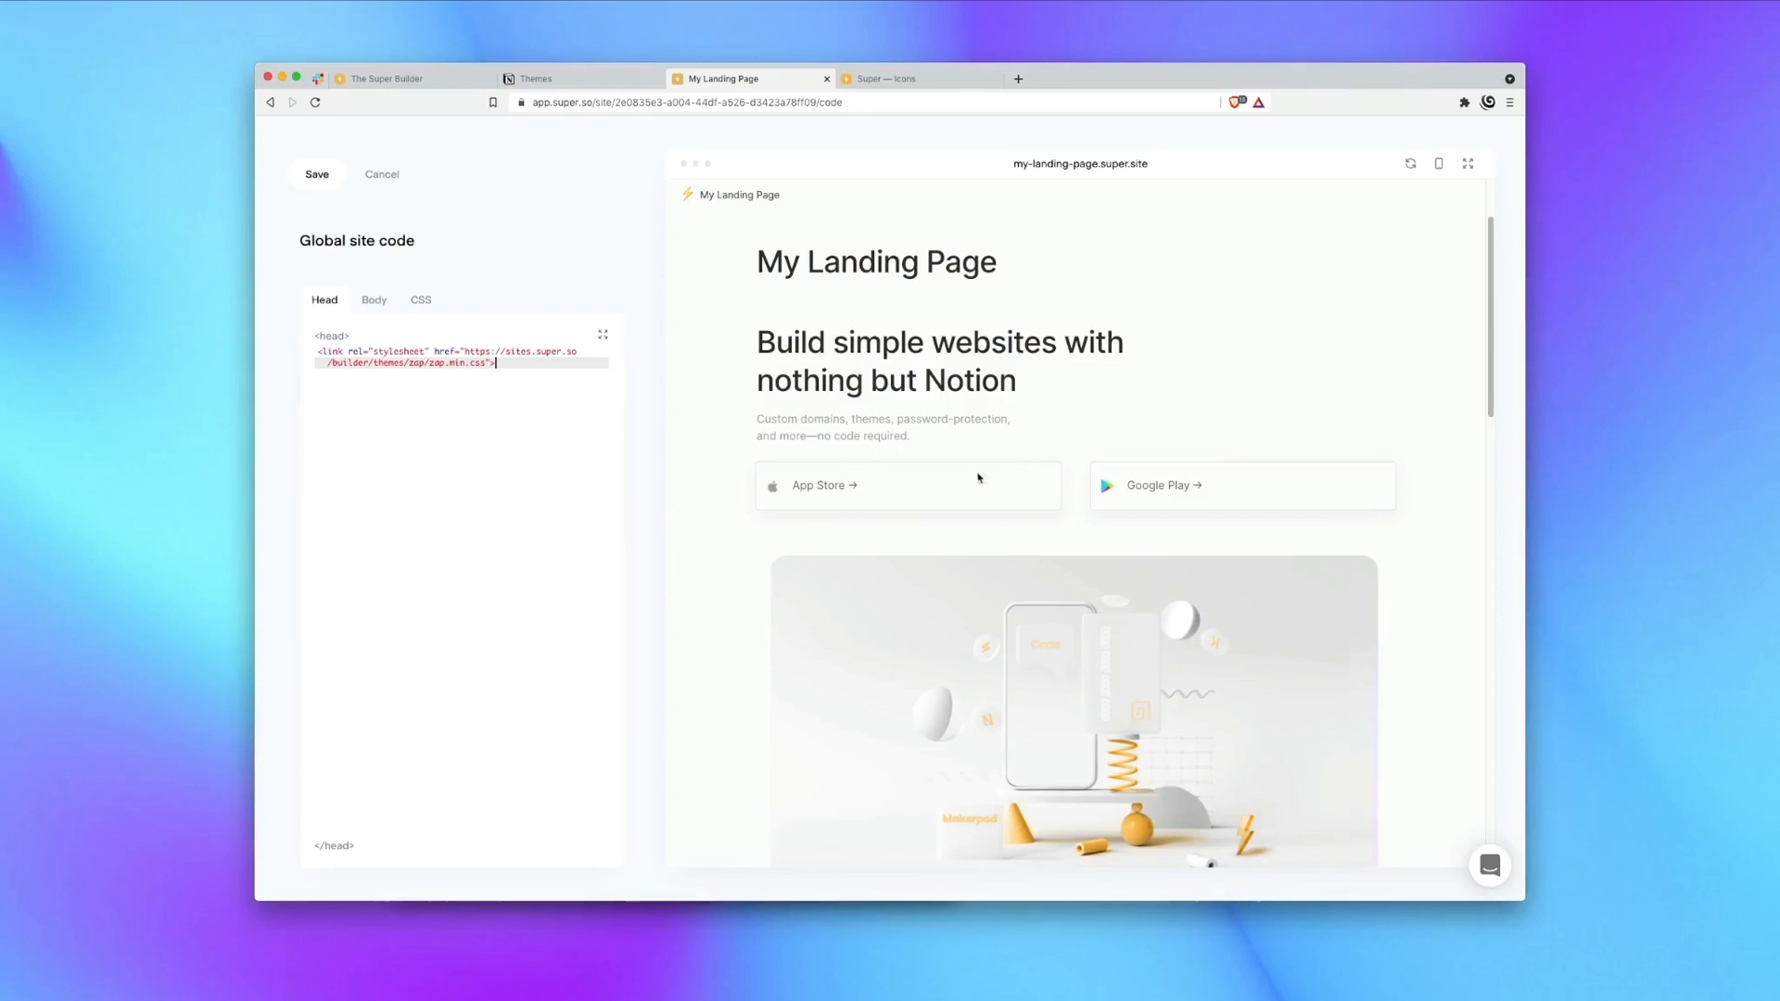
pyautogui.scroll(-3)
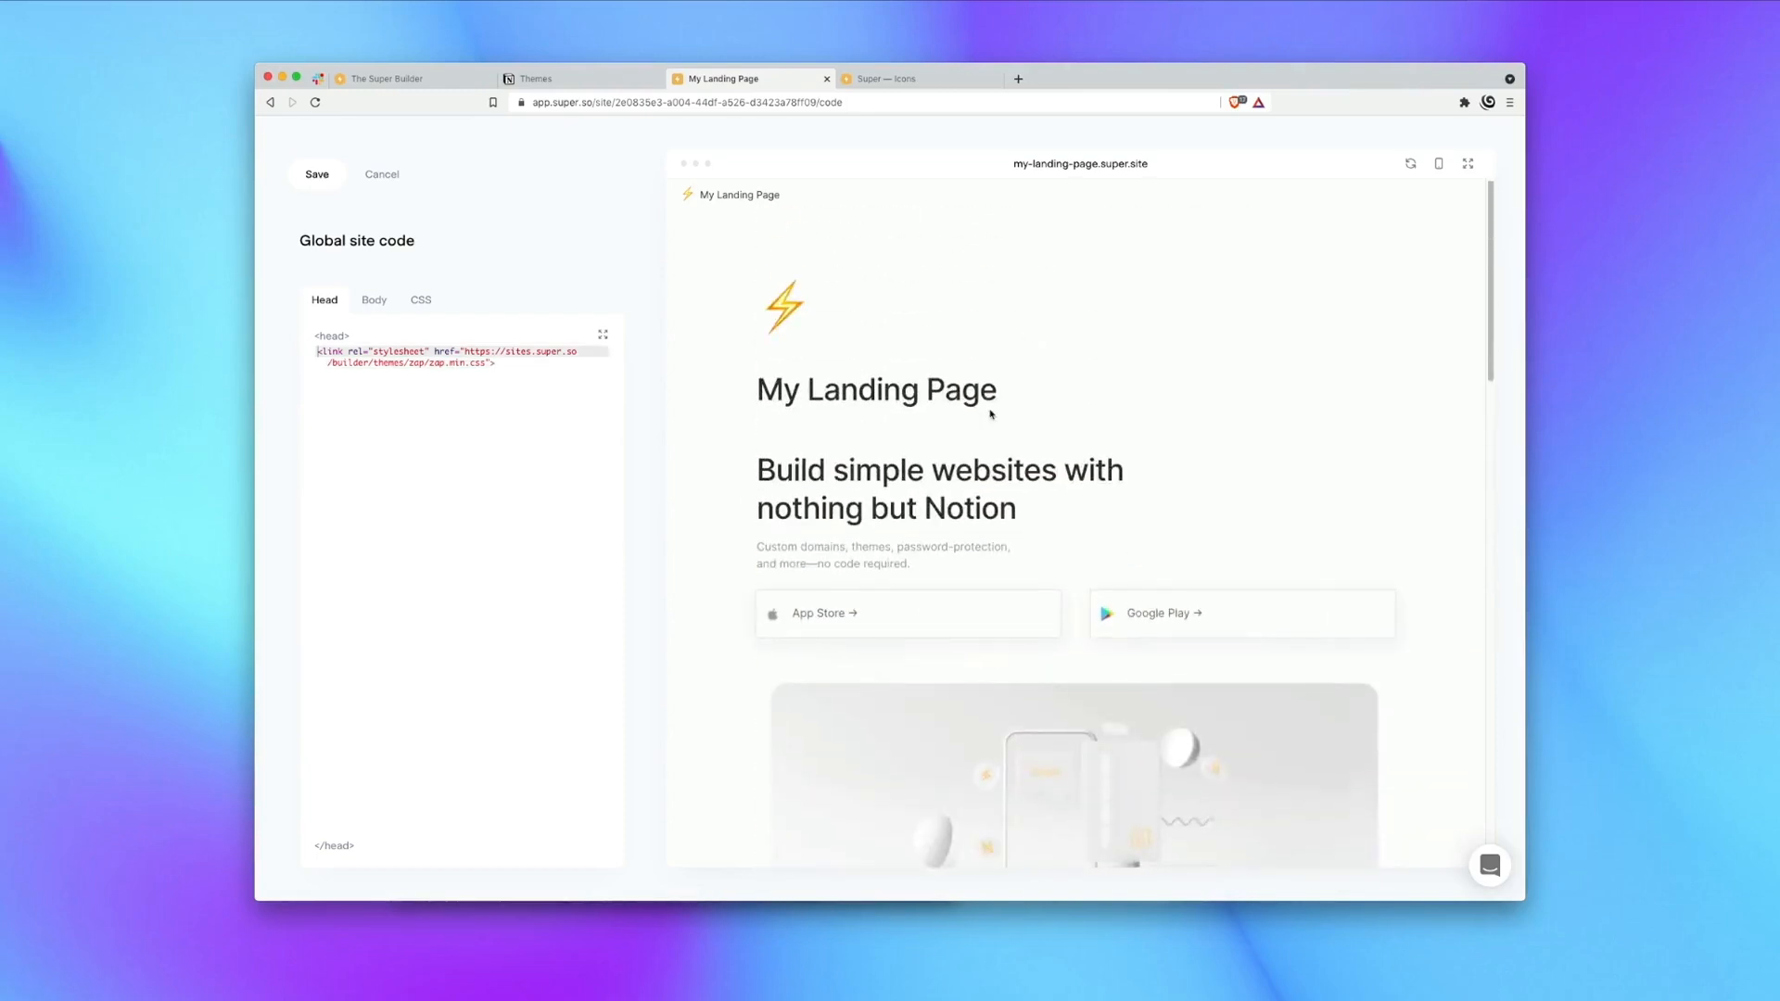
pyautogui.click(536, 78)
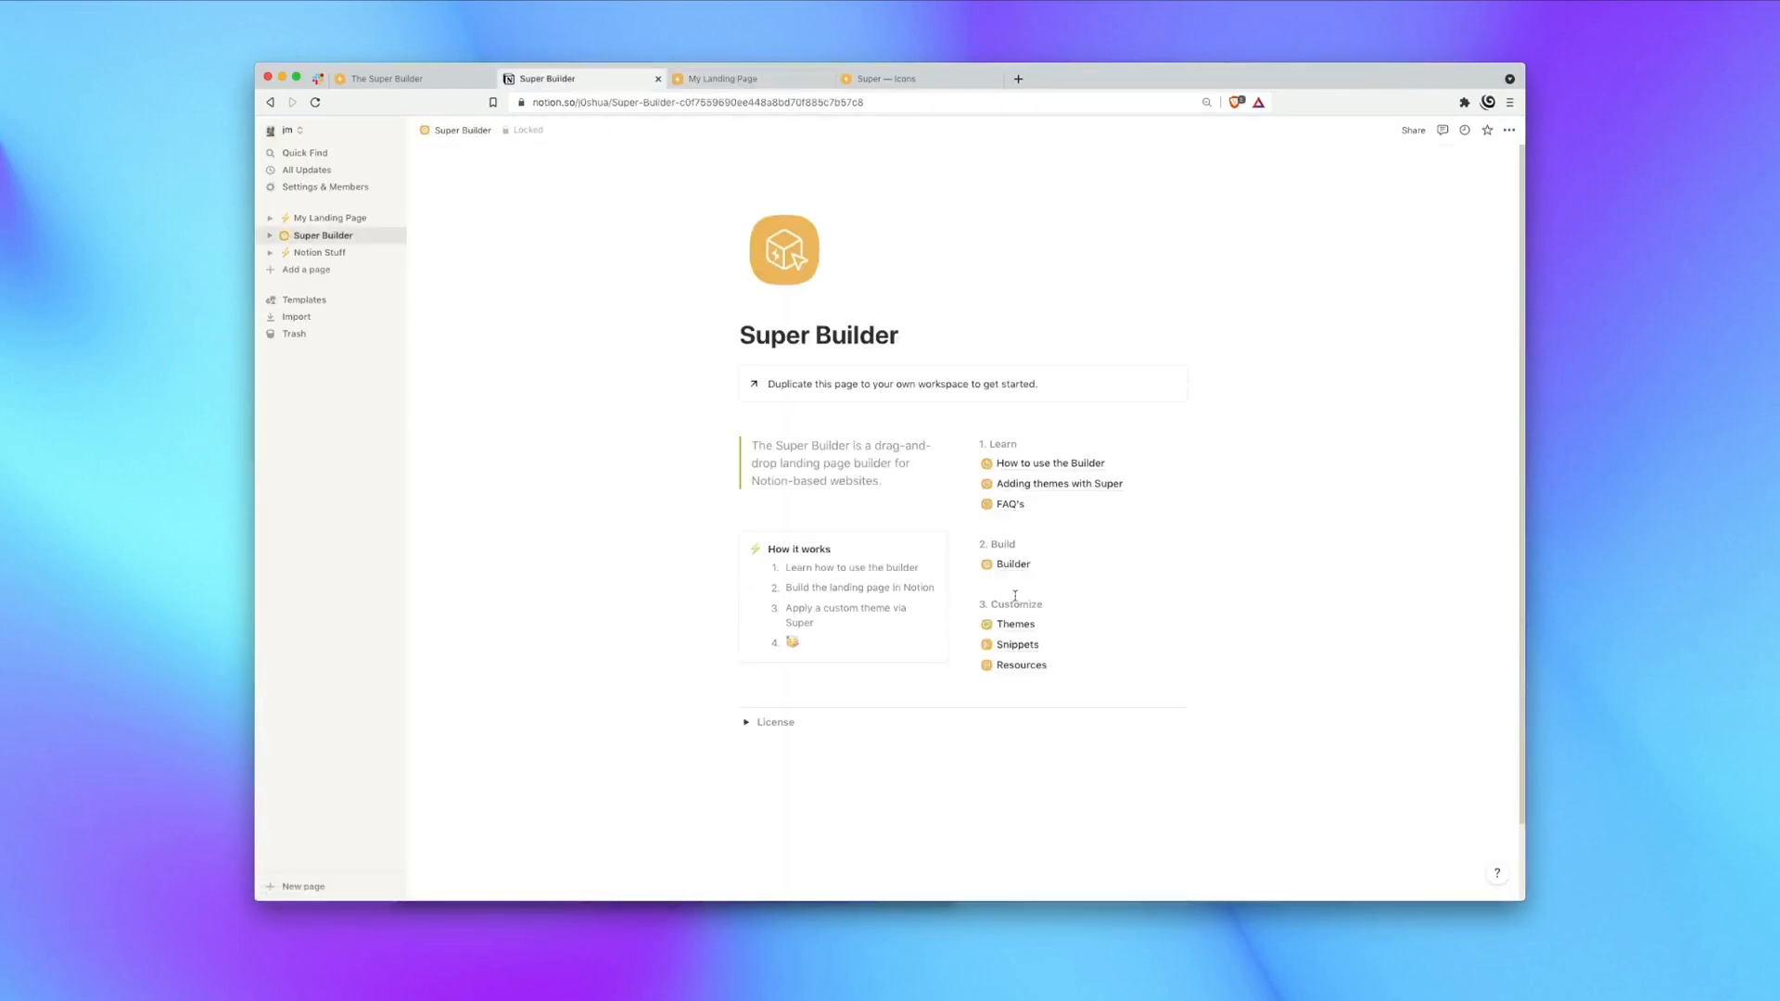
pyautogui.moveTo(1019, 646)
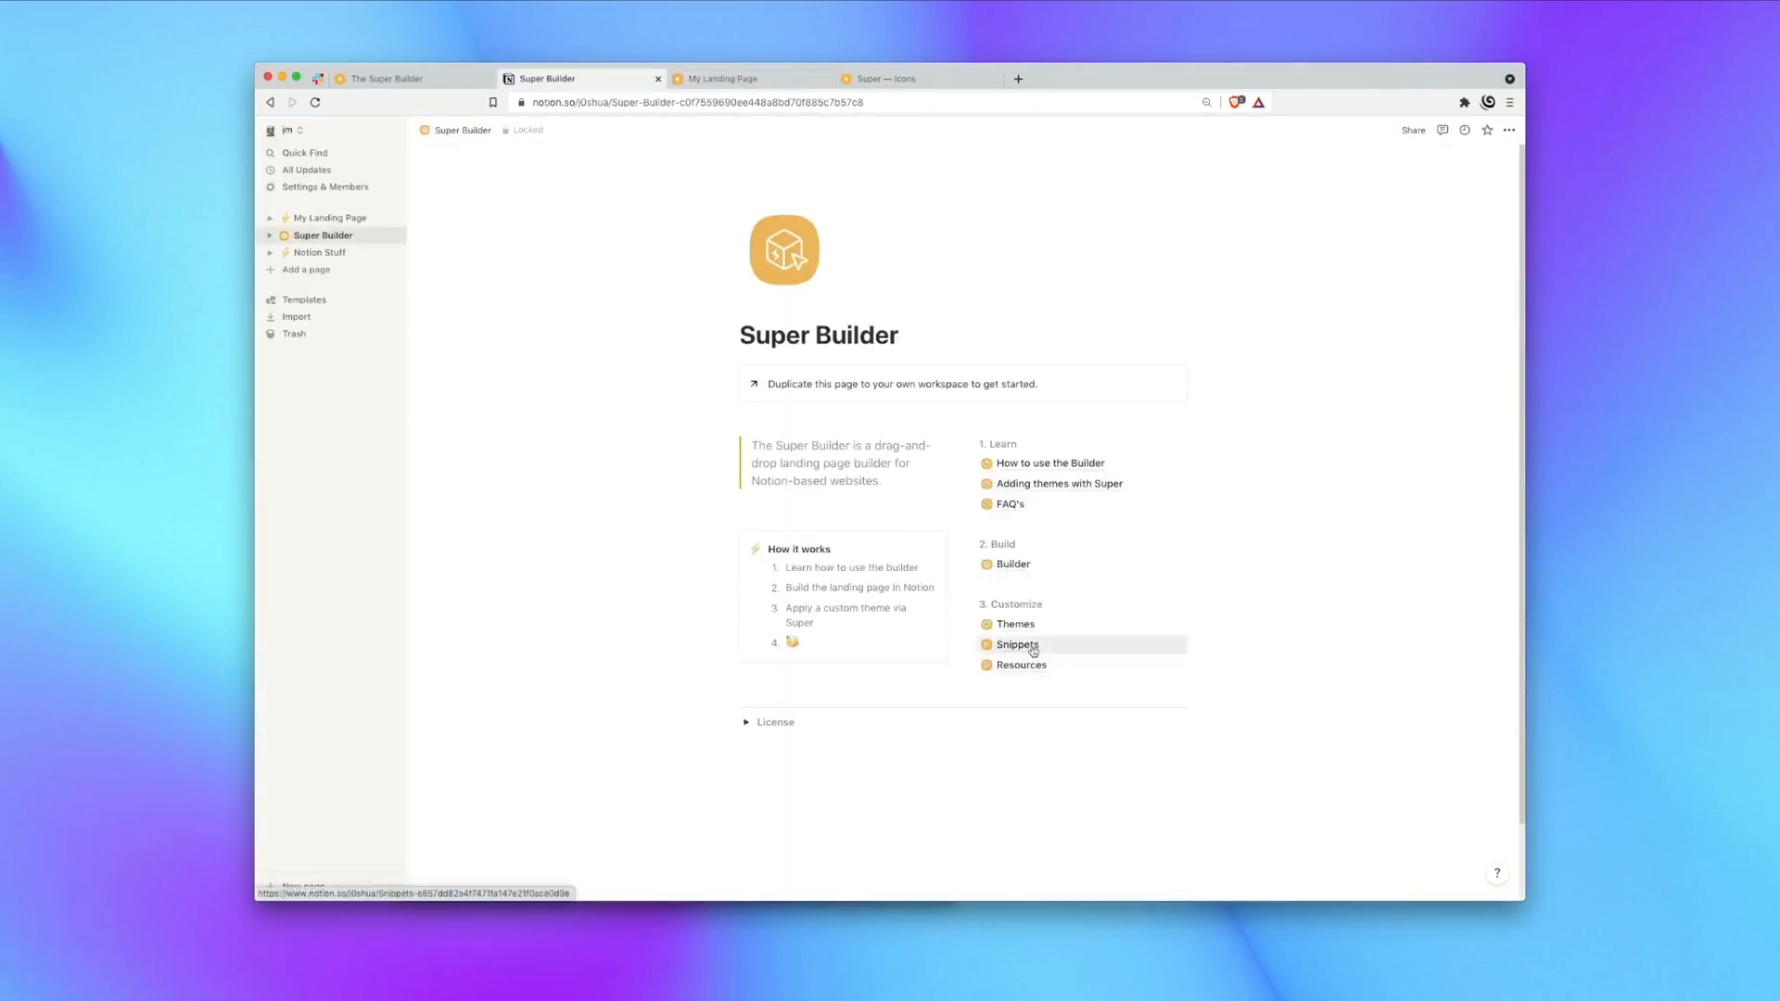
# Find and copy the Hide the Notion header CSS block on the Snippets page.
pyautogui.click(1017, 644)
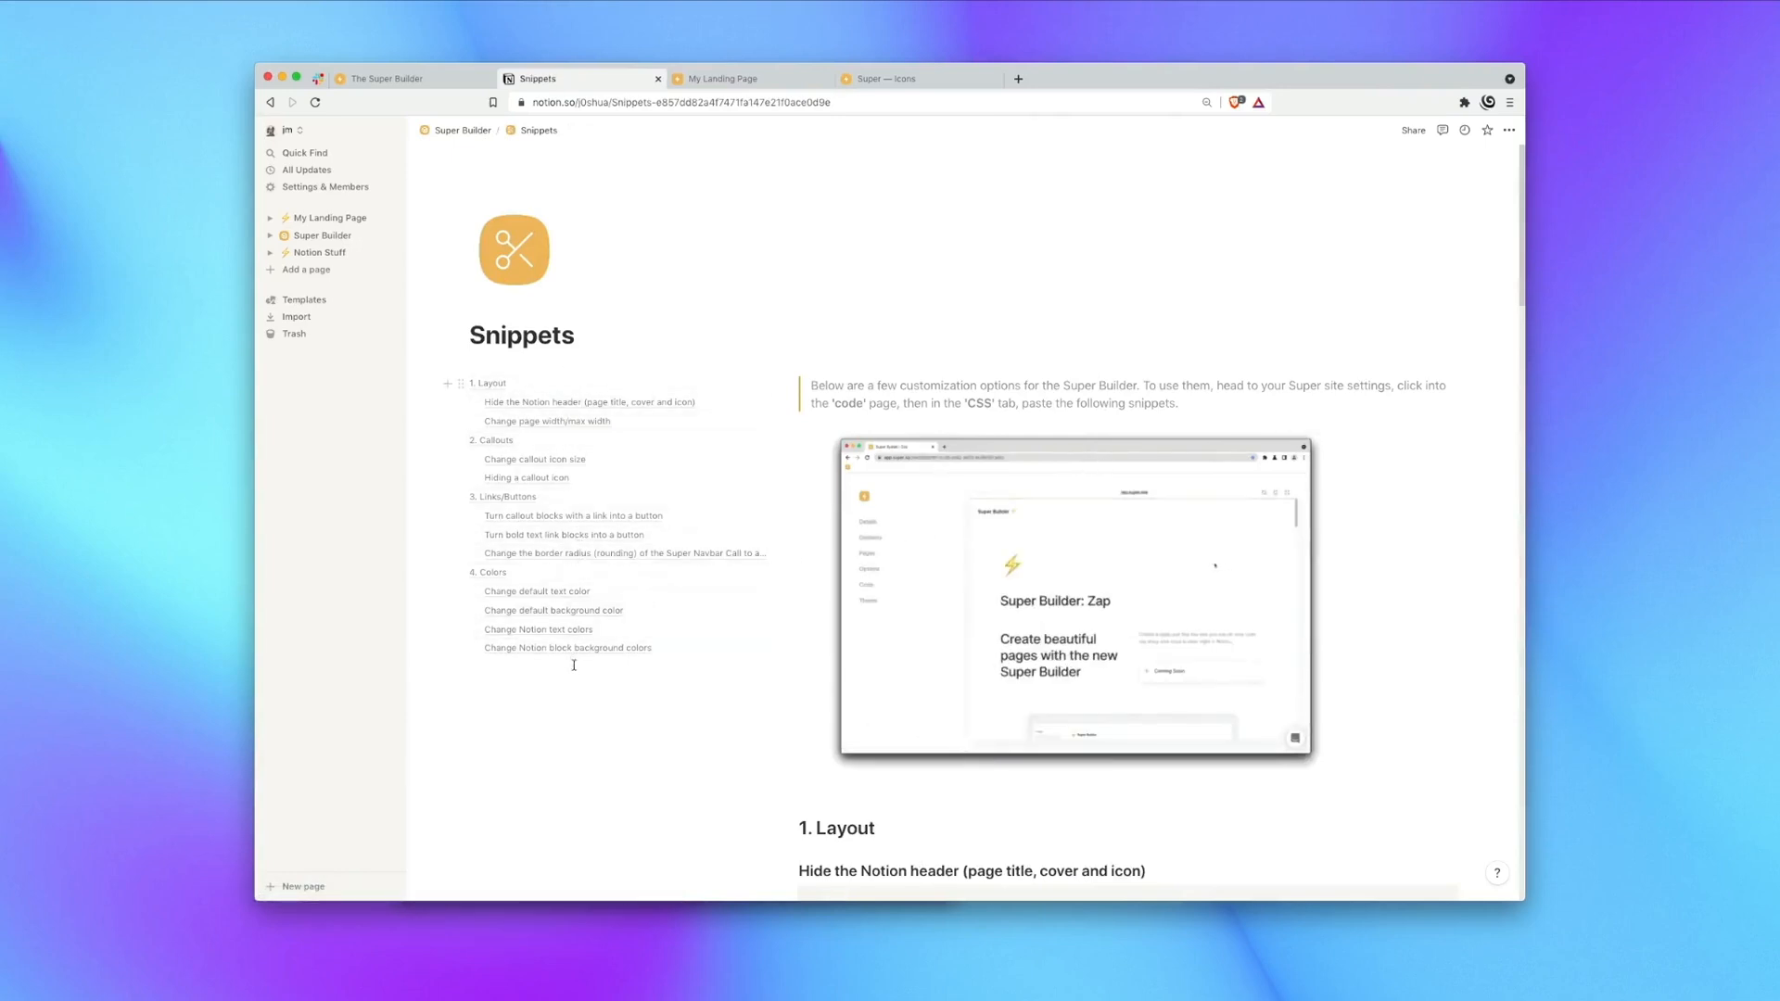
pyautogui.scroll(-3)
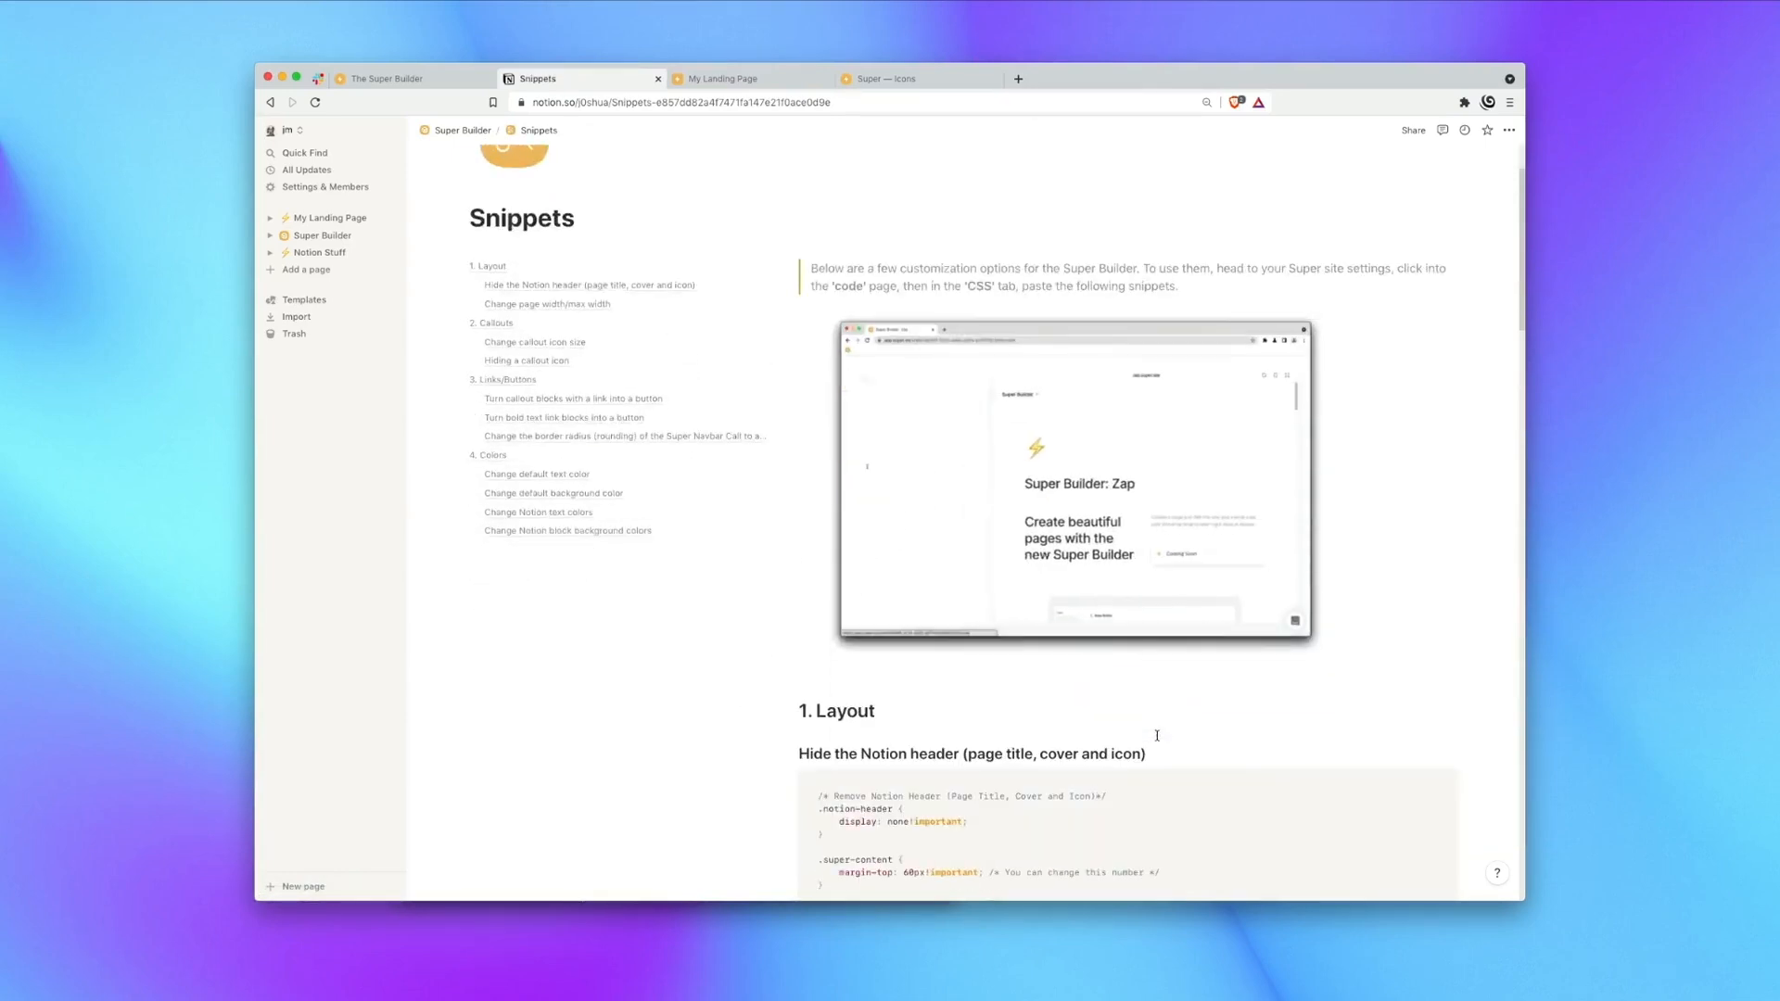
pyautogui.scroll(-3)
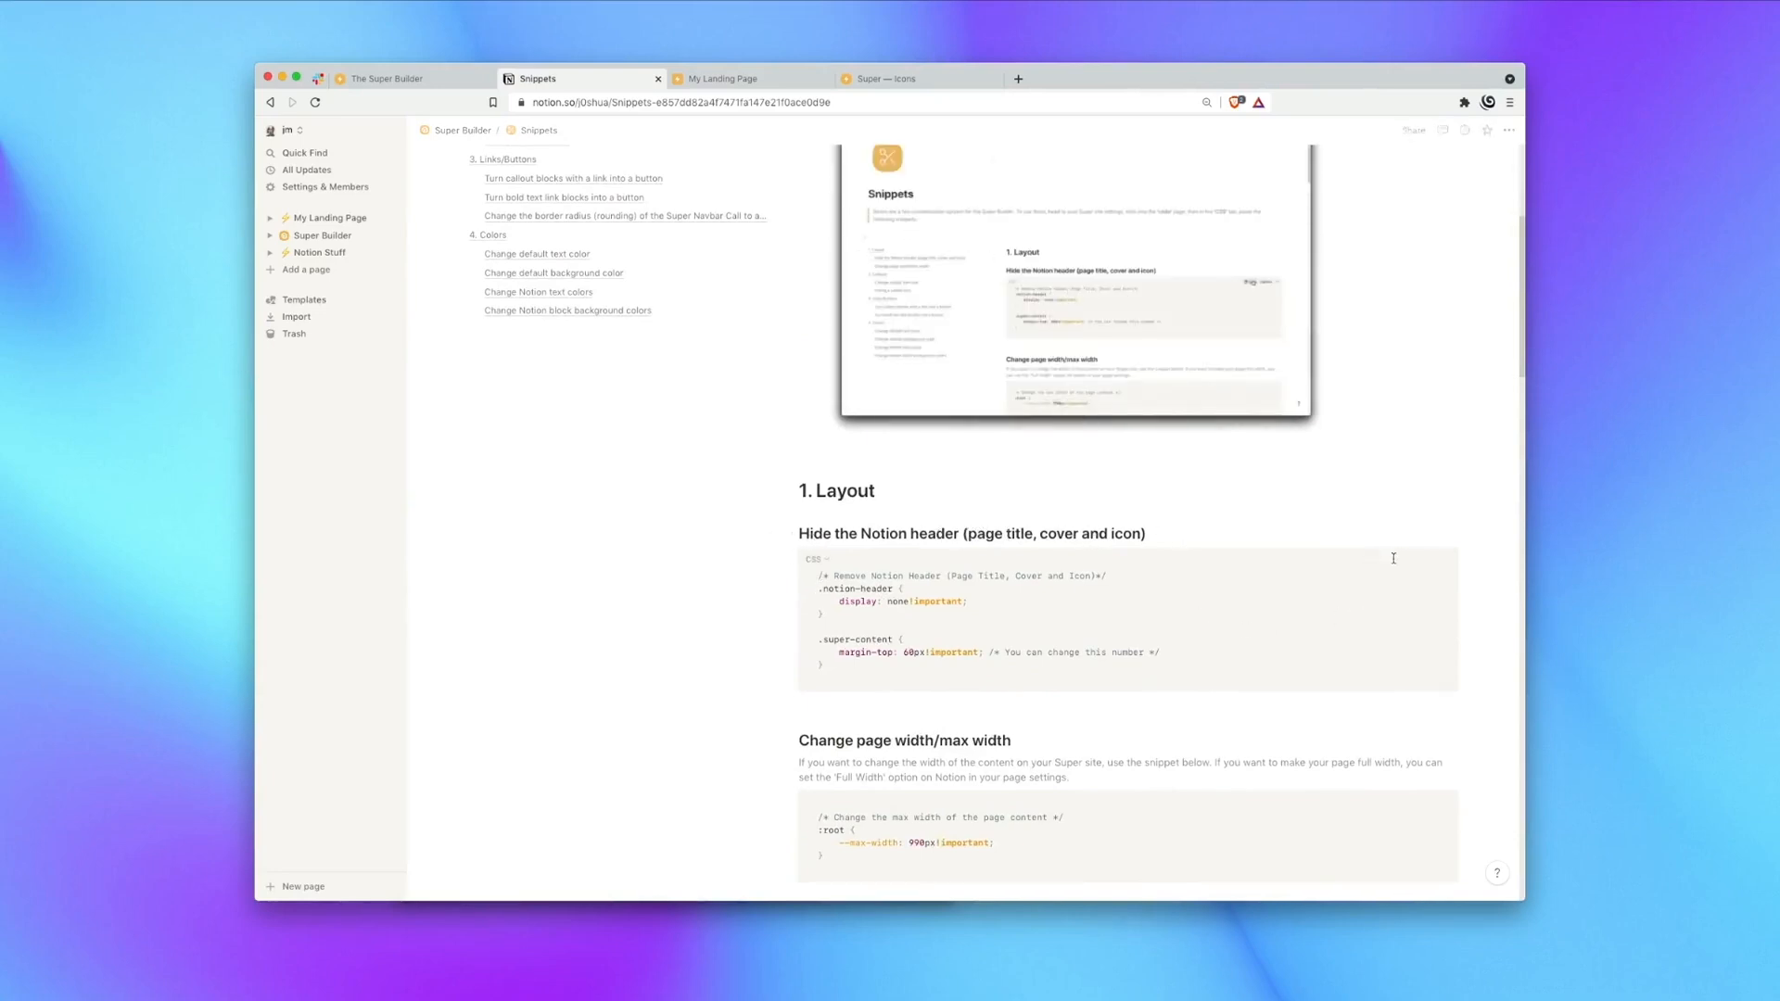
pyautogui.click(719, 78)
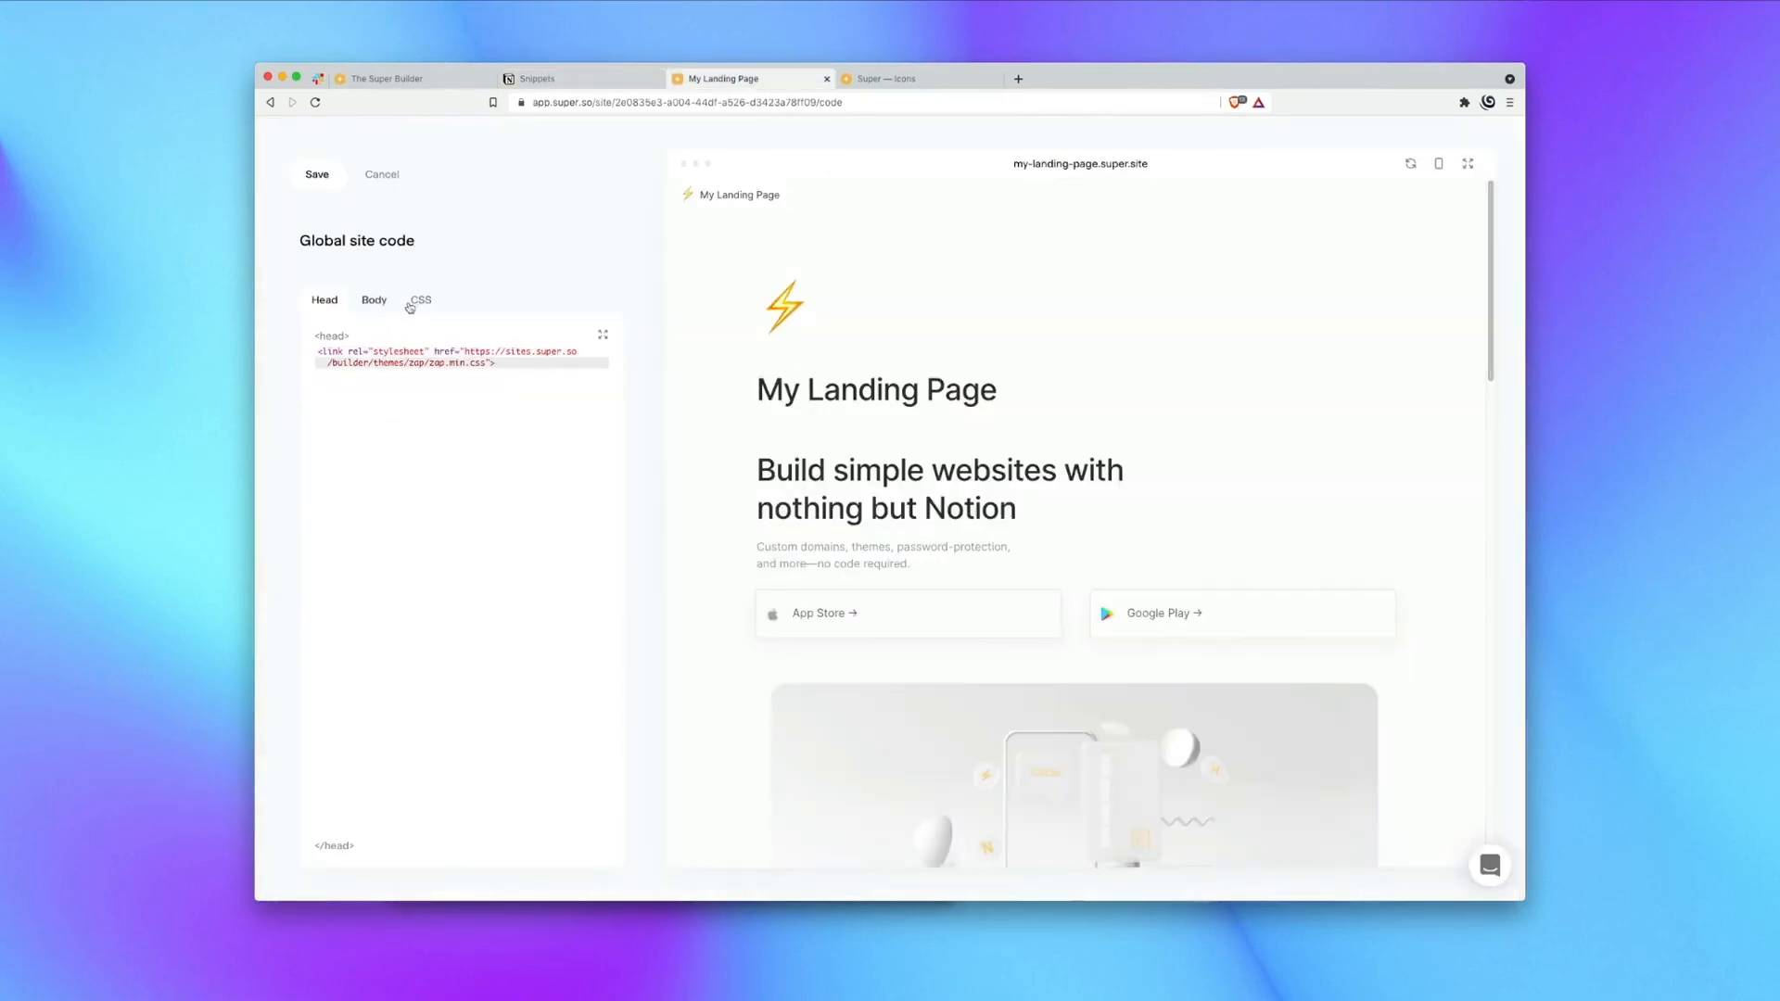
# Paste the header-hiding snippet into the site's global CSS and save the code.
pyautogui.click(420, 300)
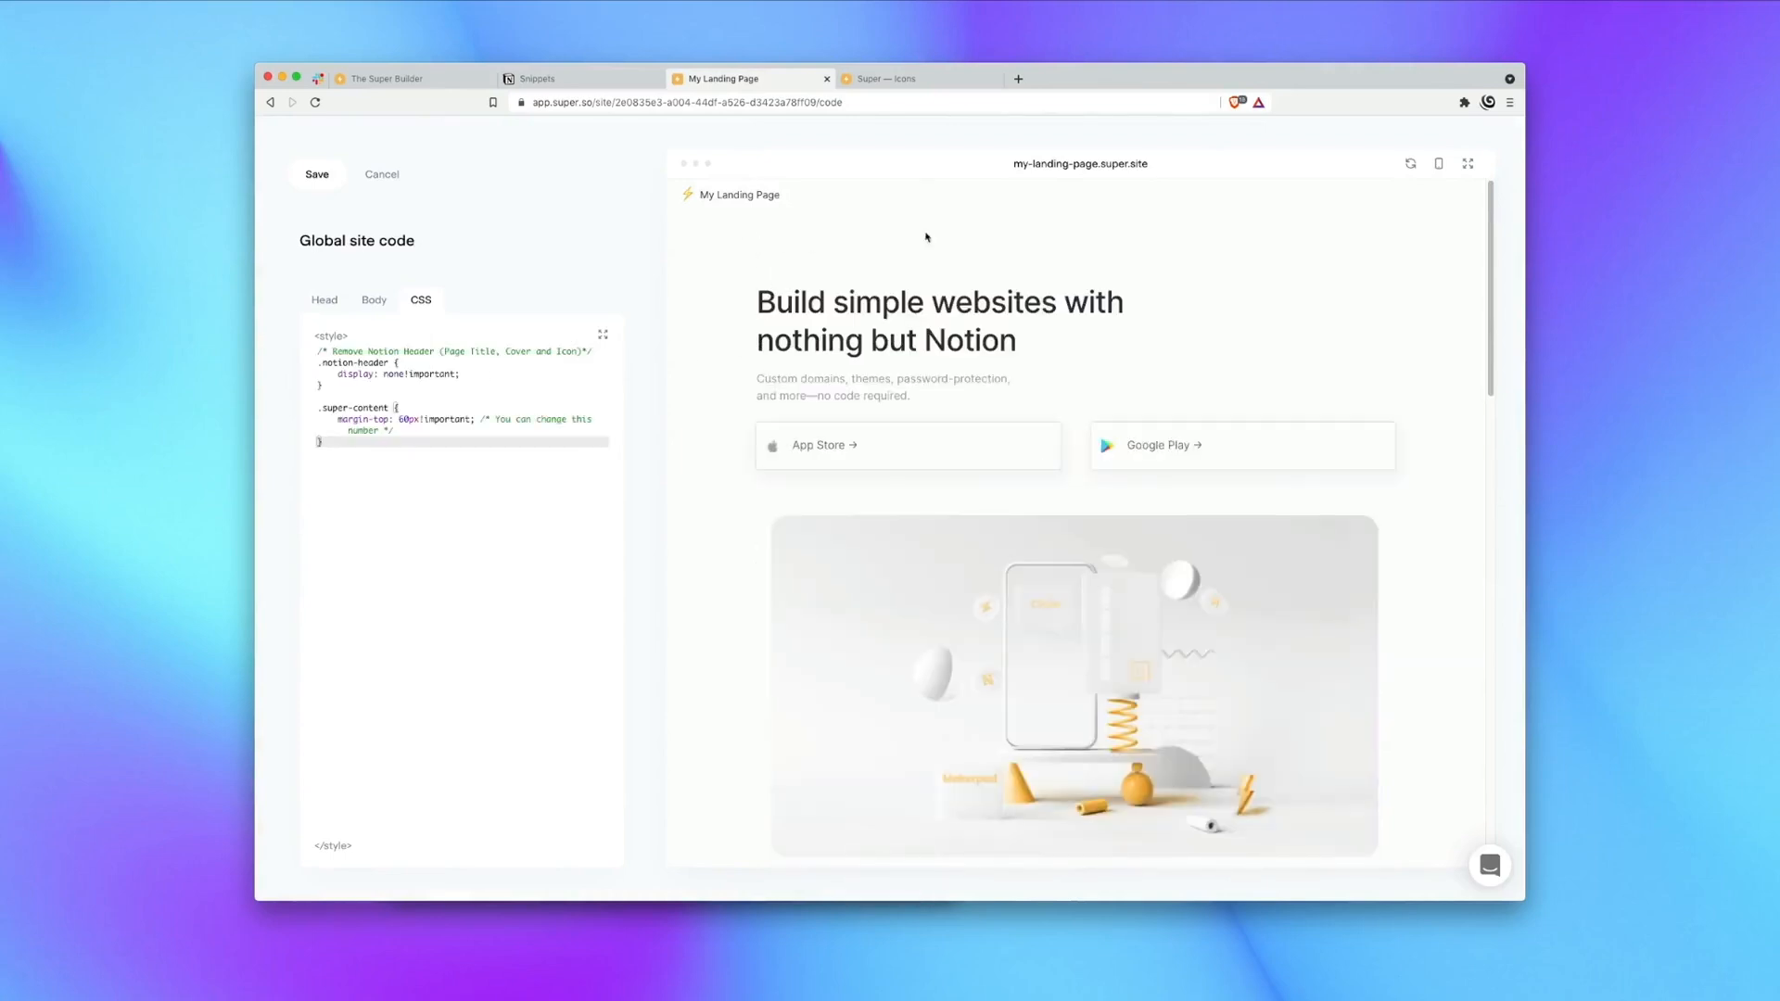
pyautogui.scroll(-3)
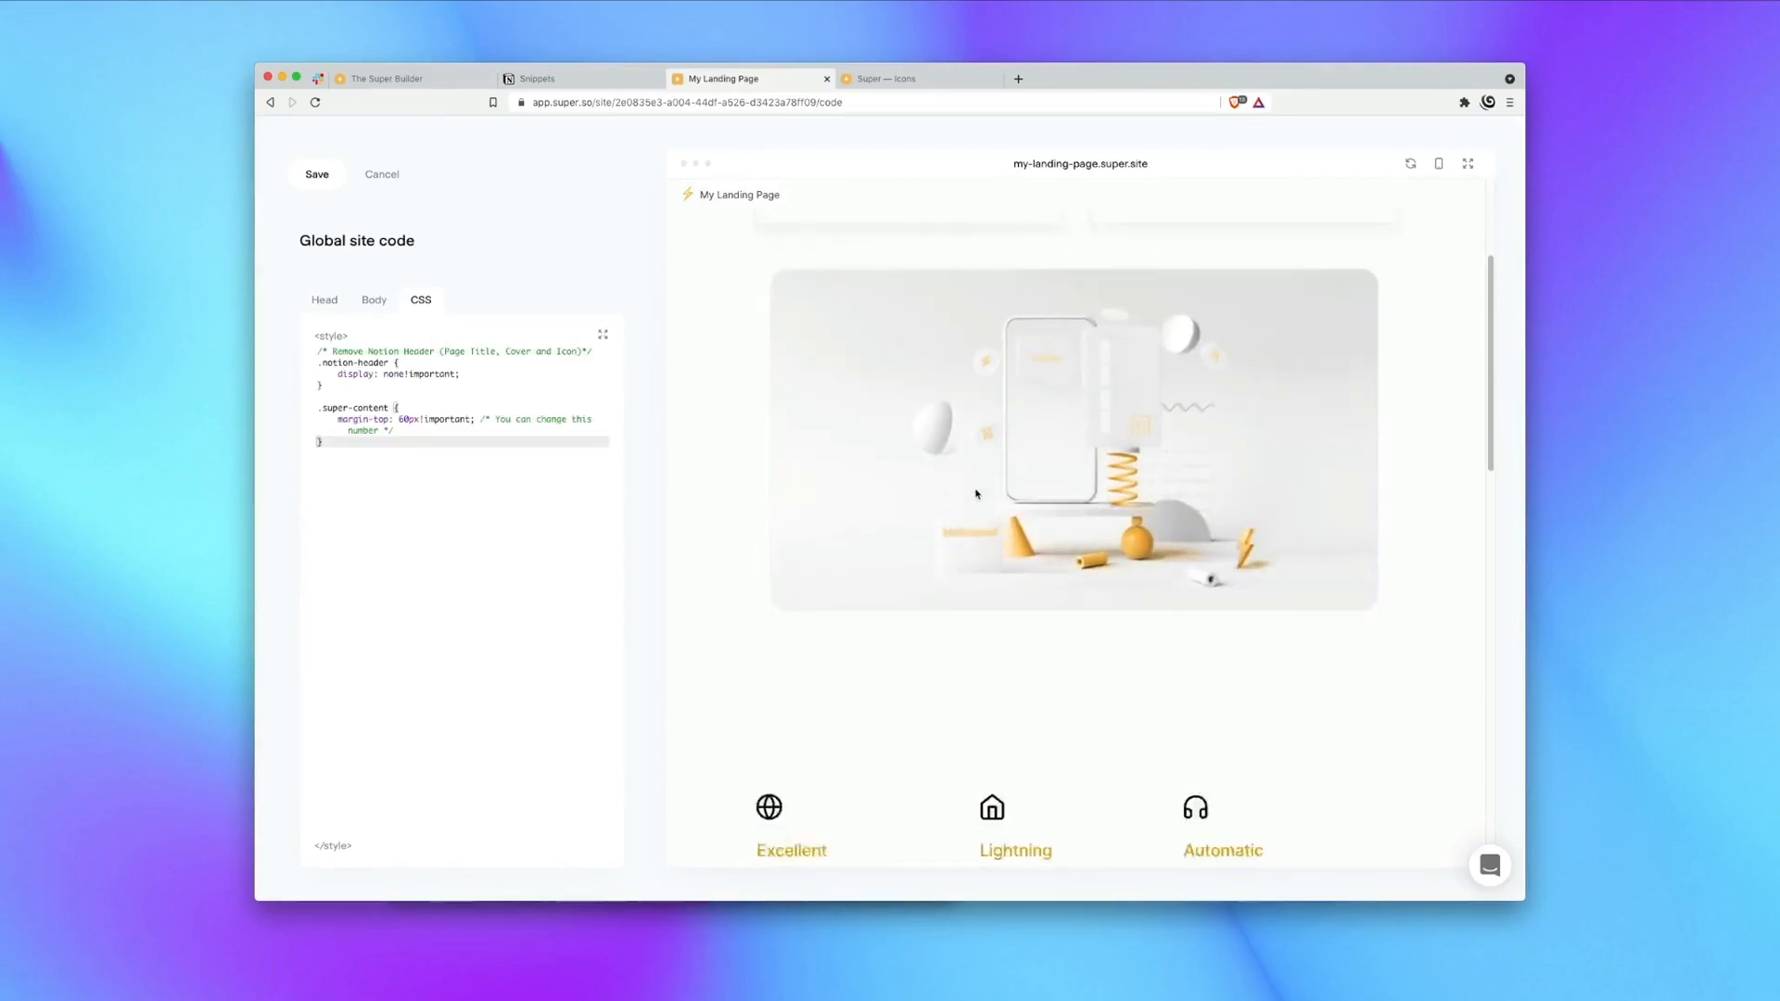
pyautogui.click(316, 174)
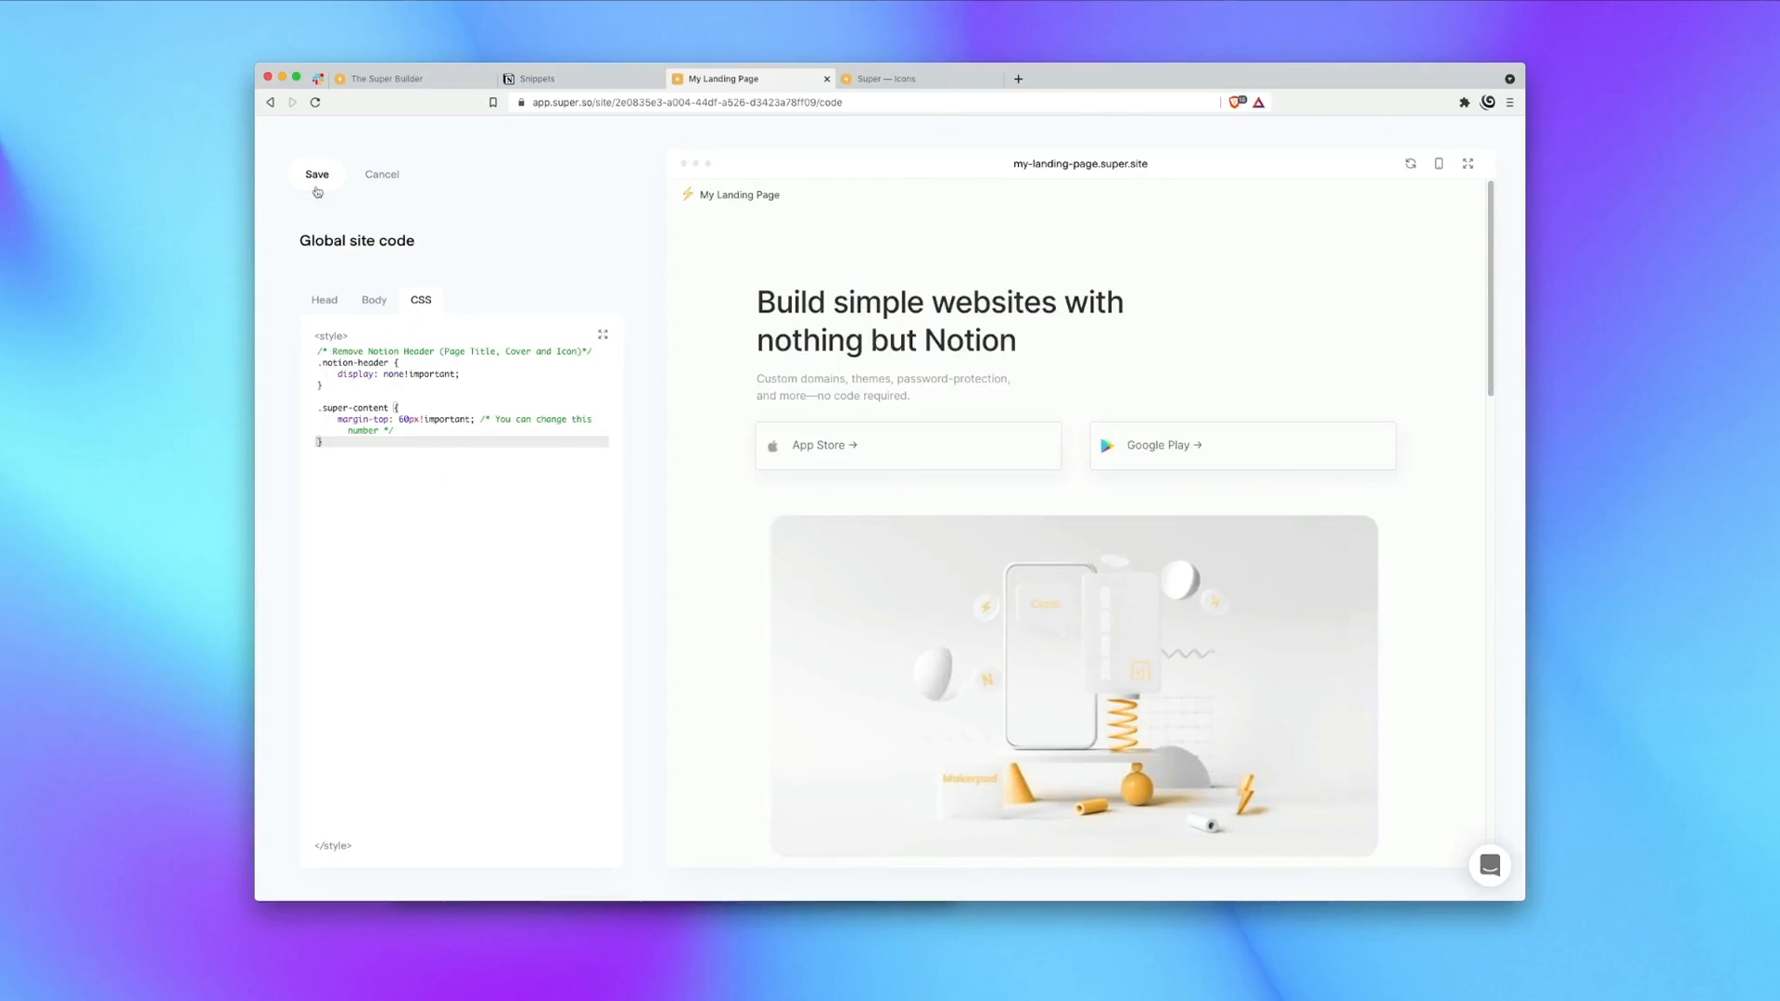
pyautogui.click(316, 174)
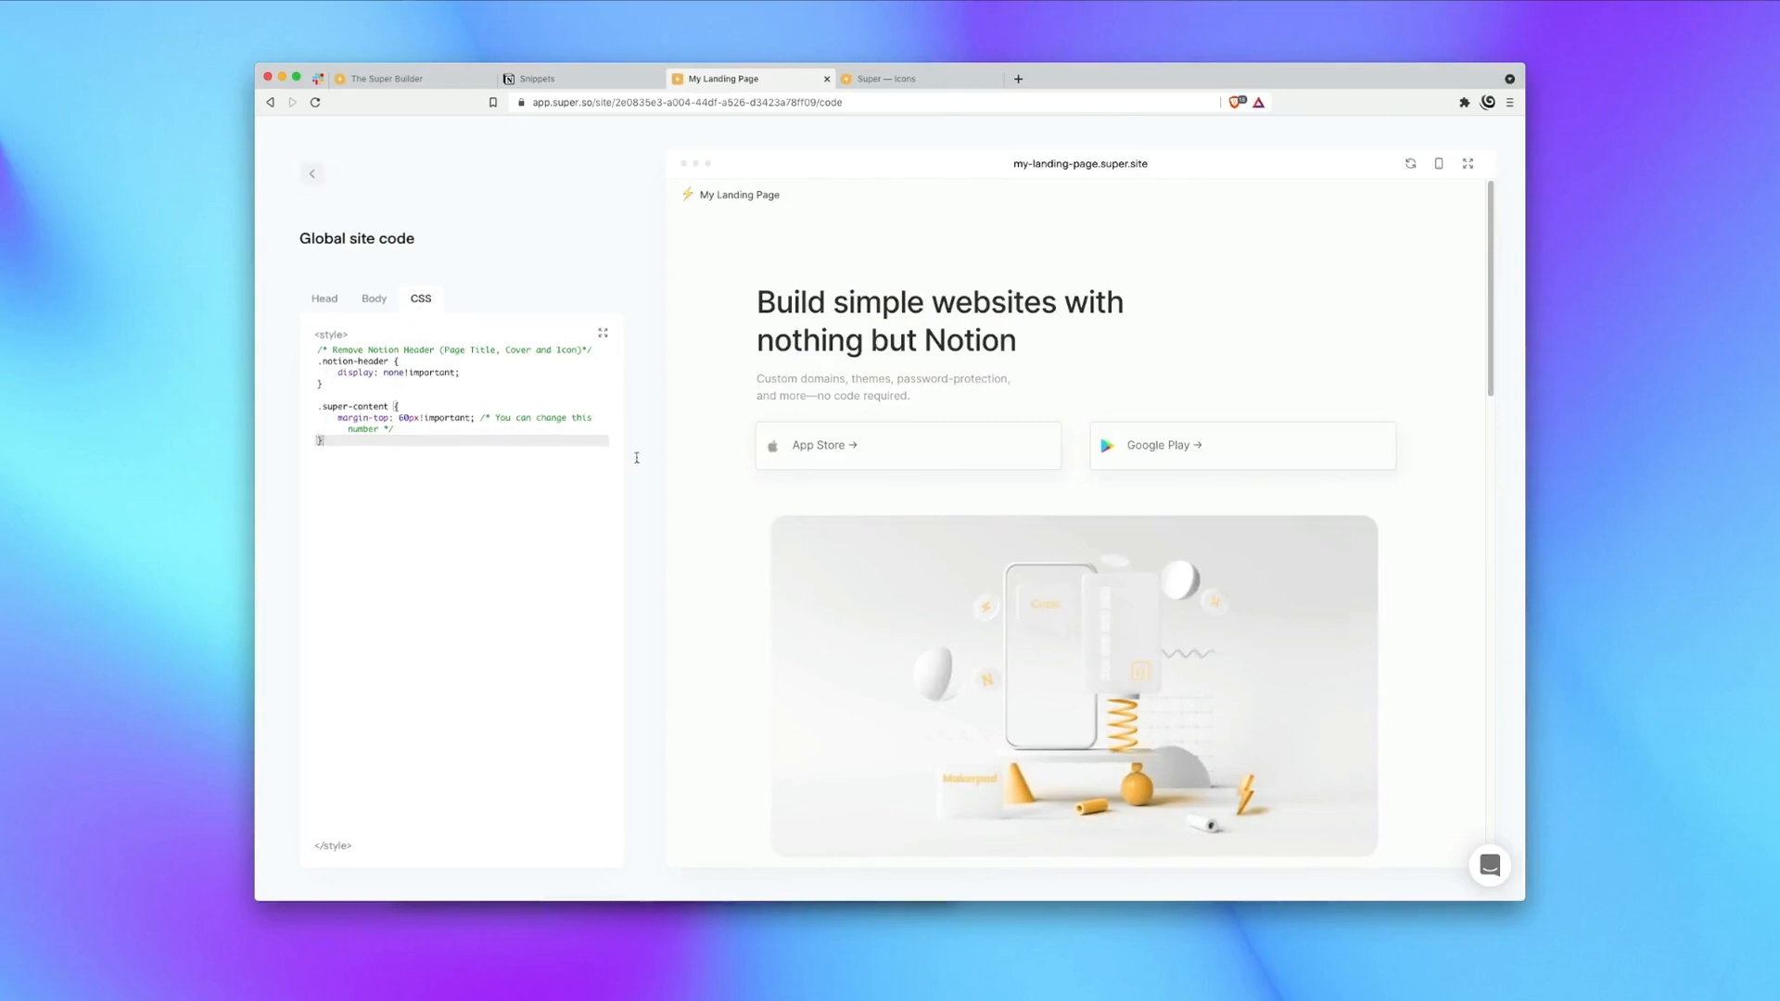
pyautogui.moveTo(1065, 318)
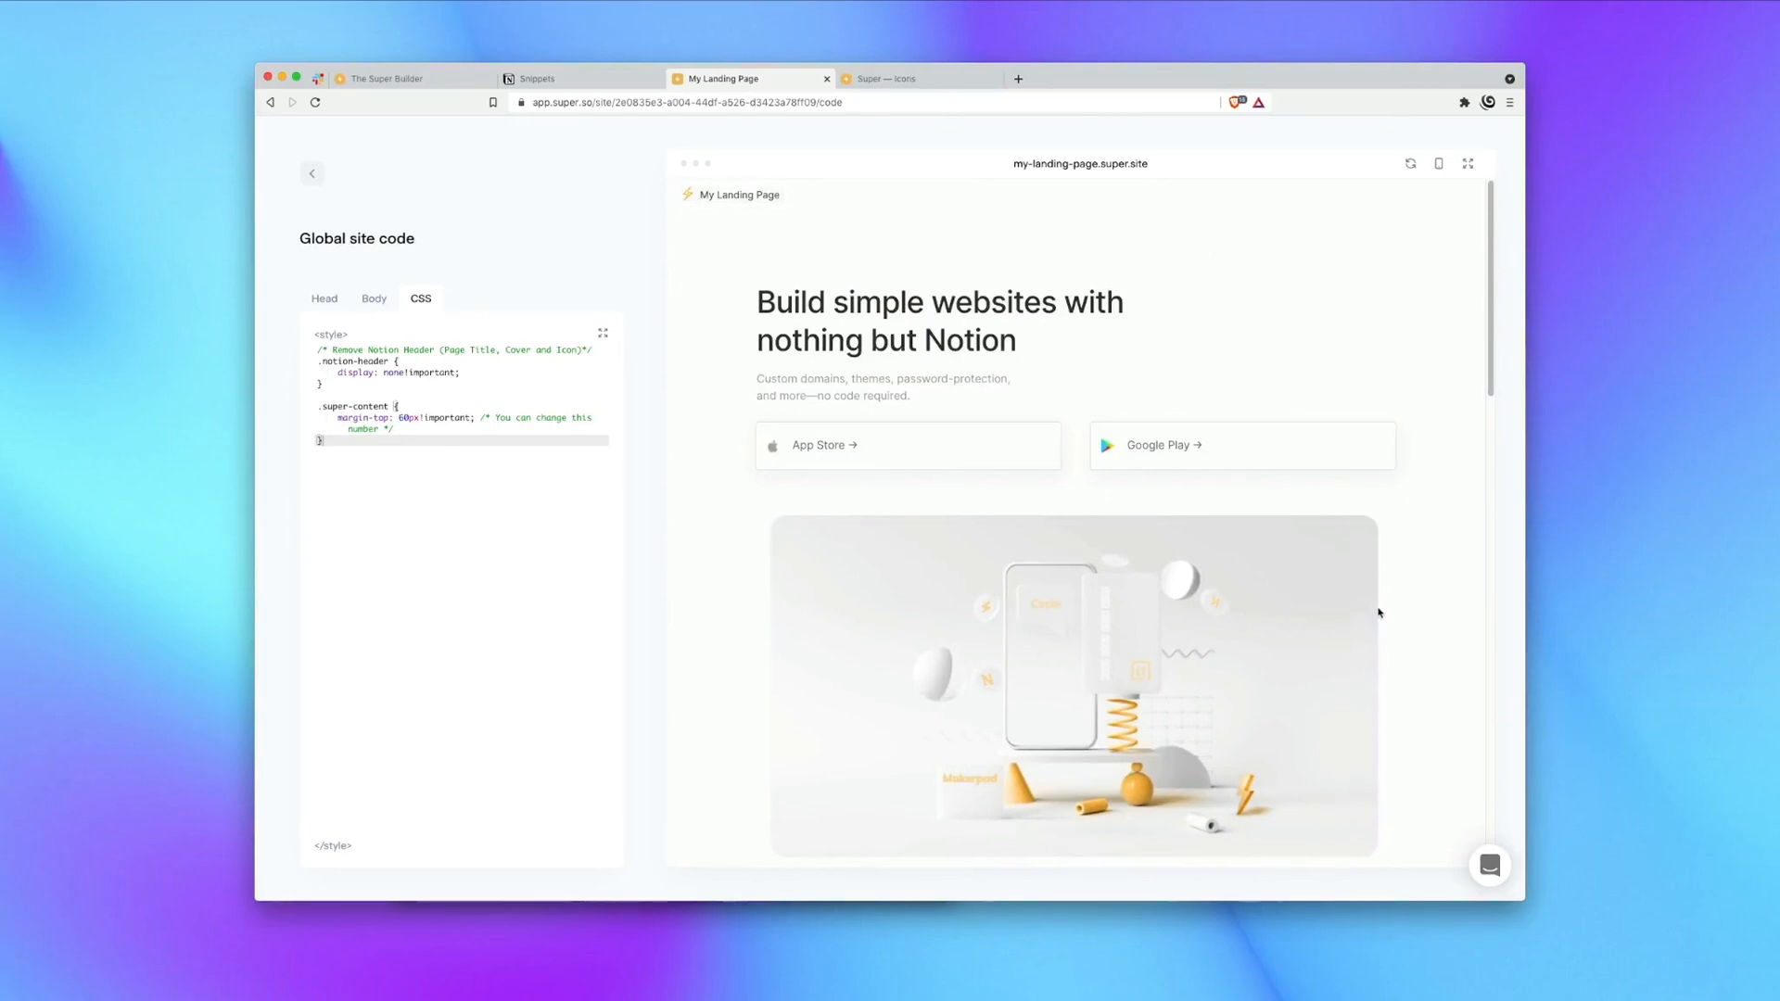
pyautogui.moveTo(1379, 640)
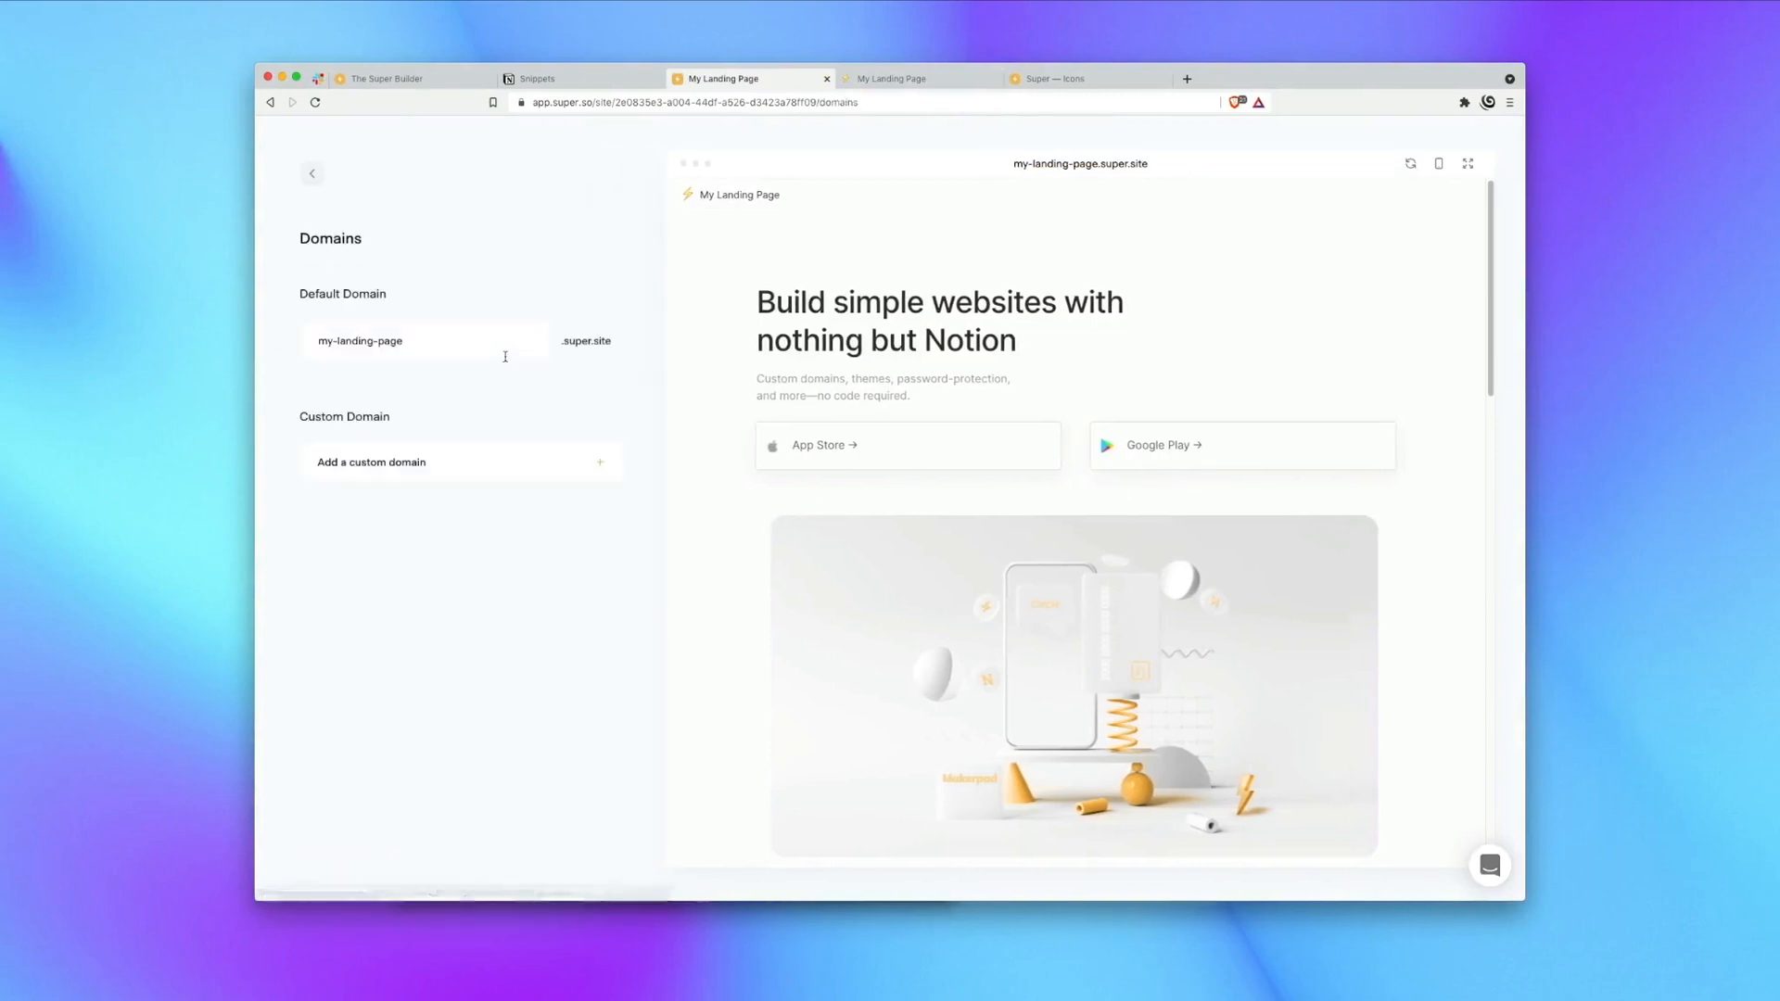
# Go back from the domain settings to the site's main settings overview.
pyautogui.click(312, 174)
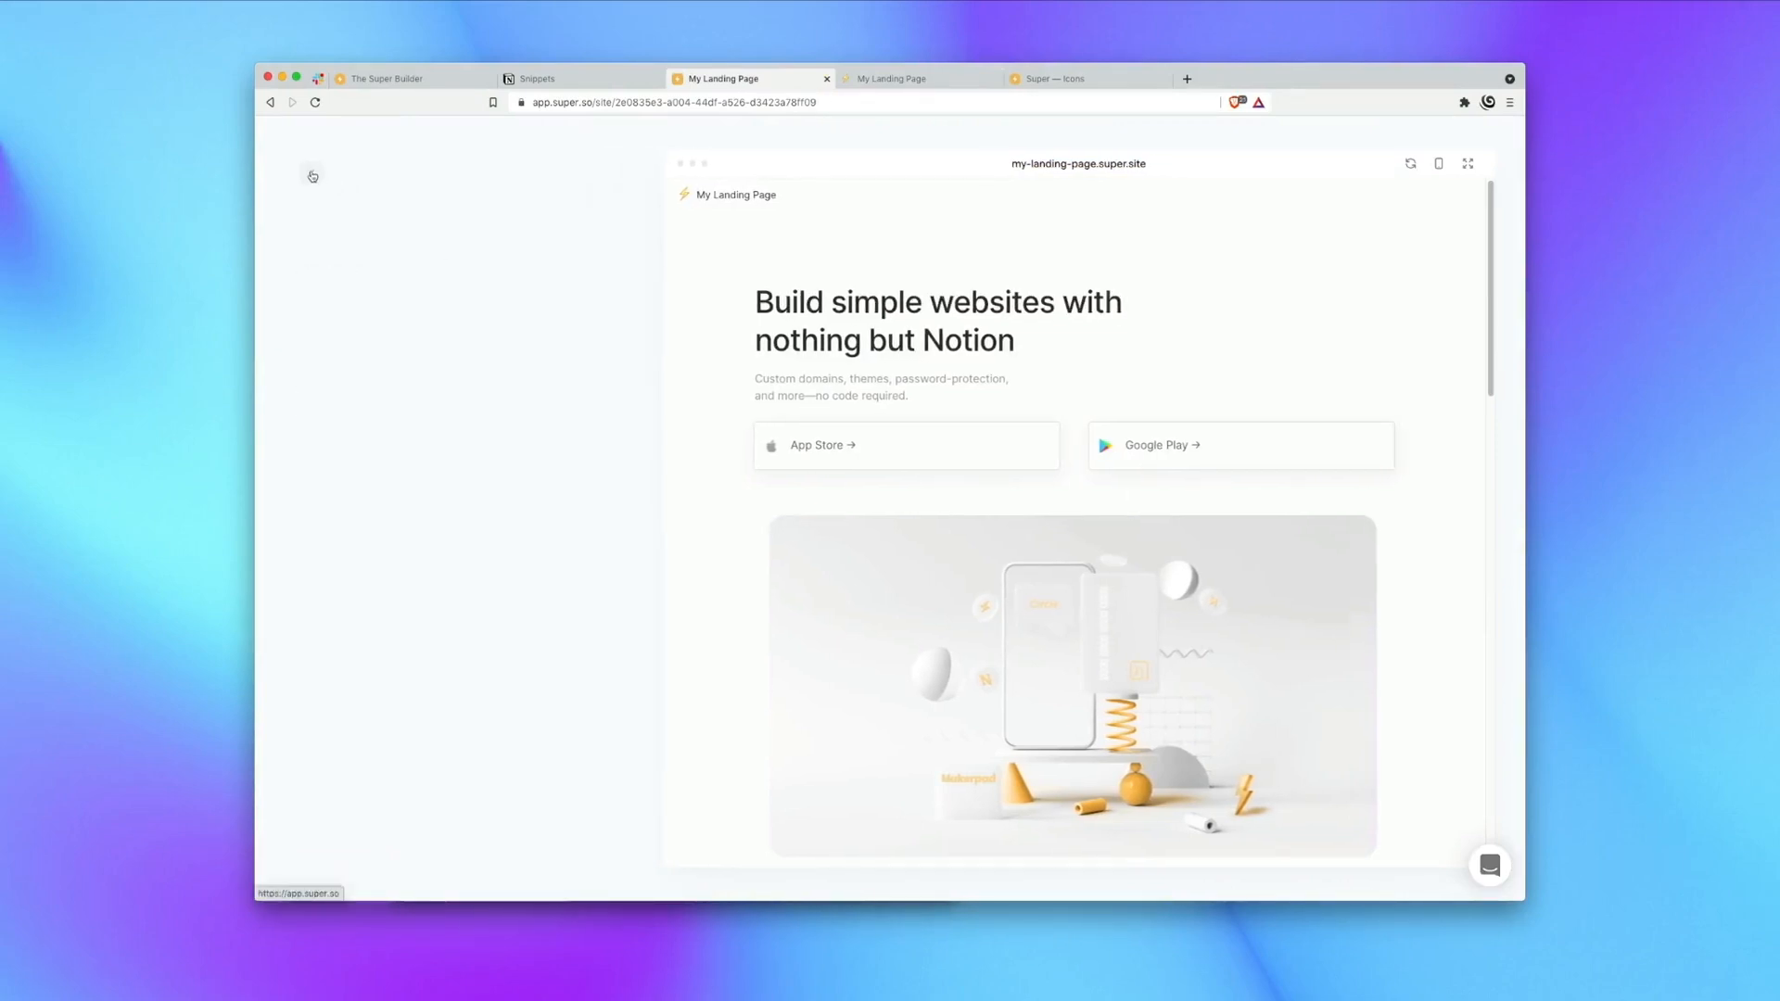
pyautogui.click(313, 174)
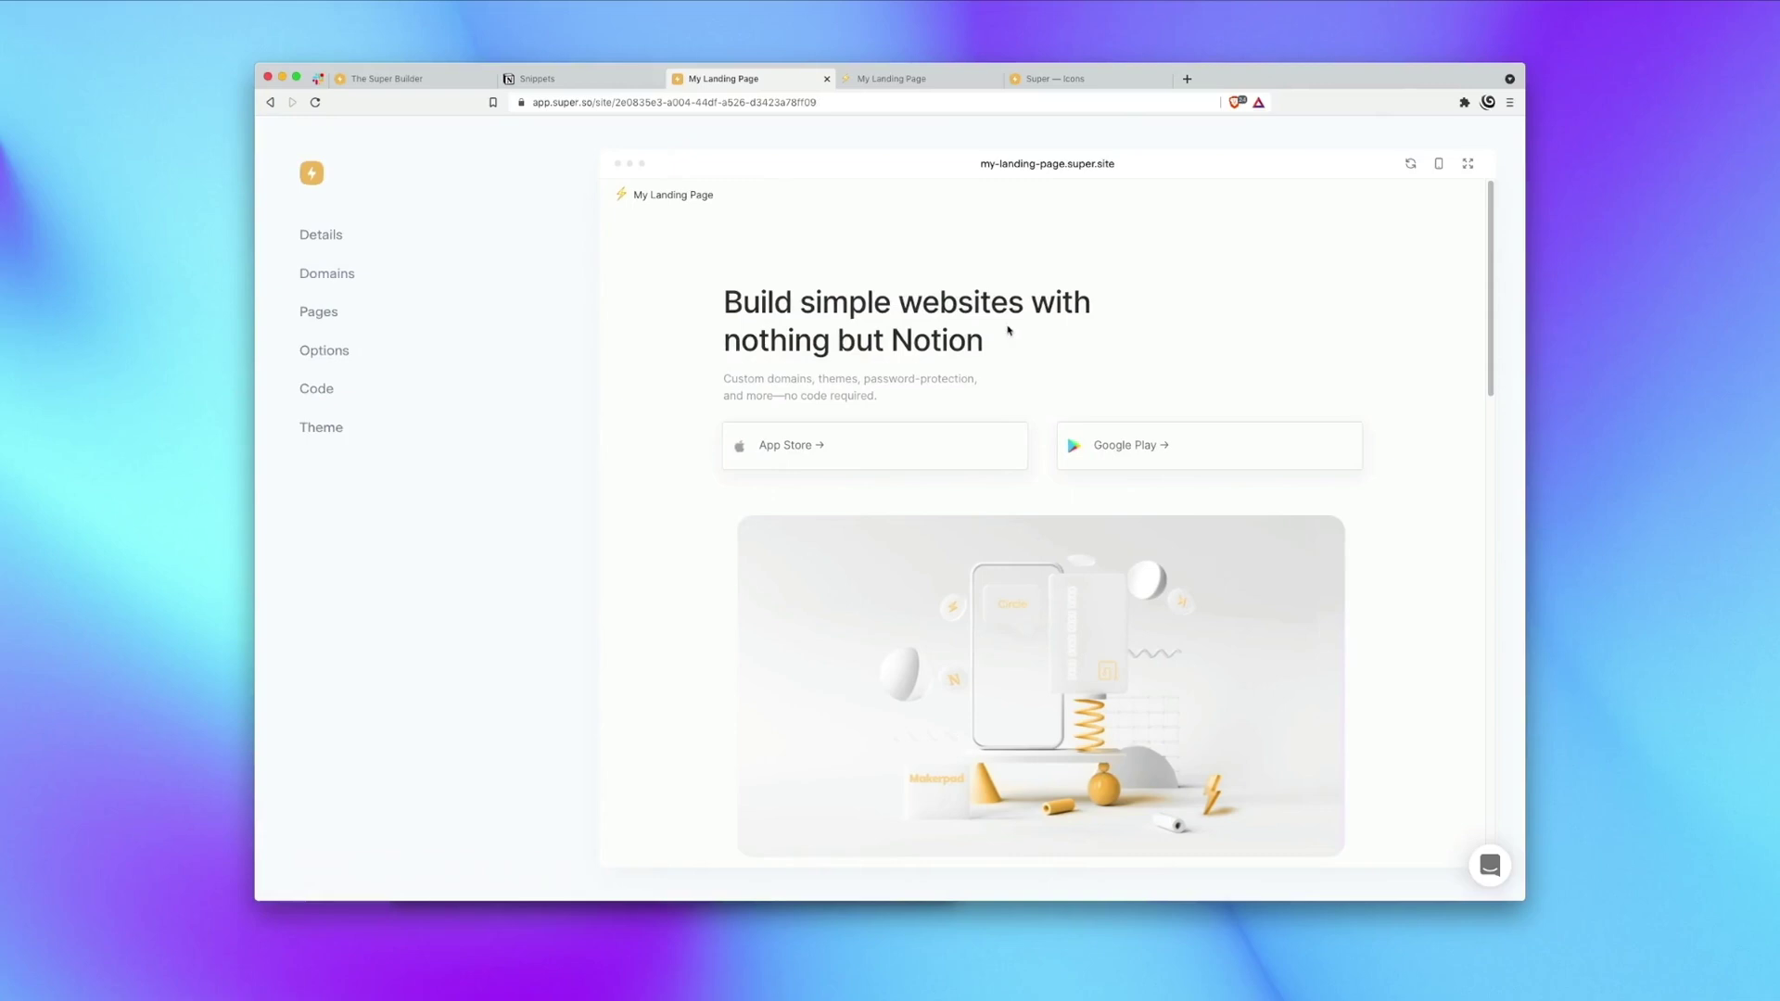
pyautogui.moveTo(1037, 356)
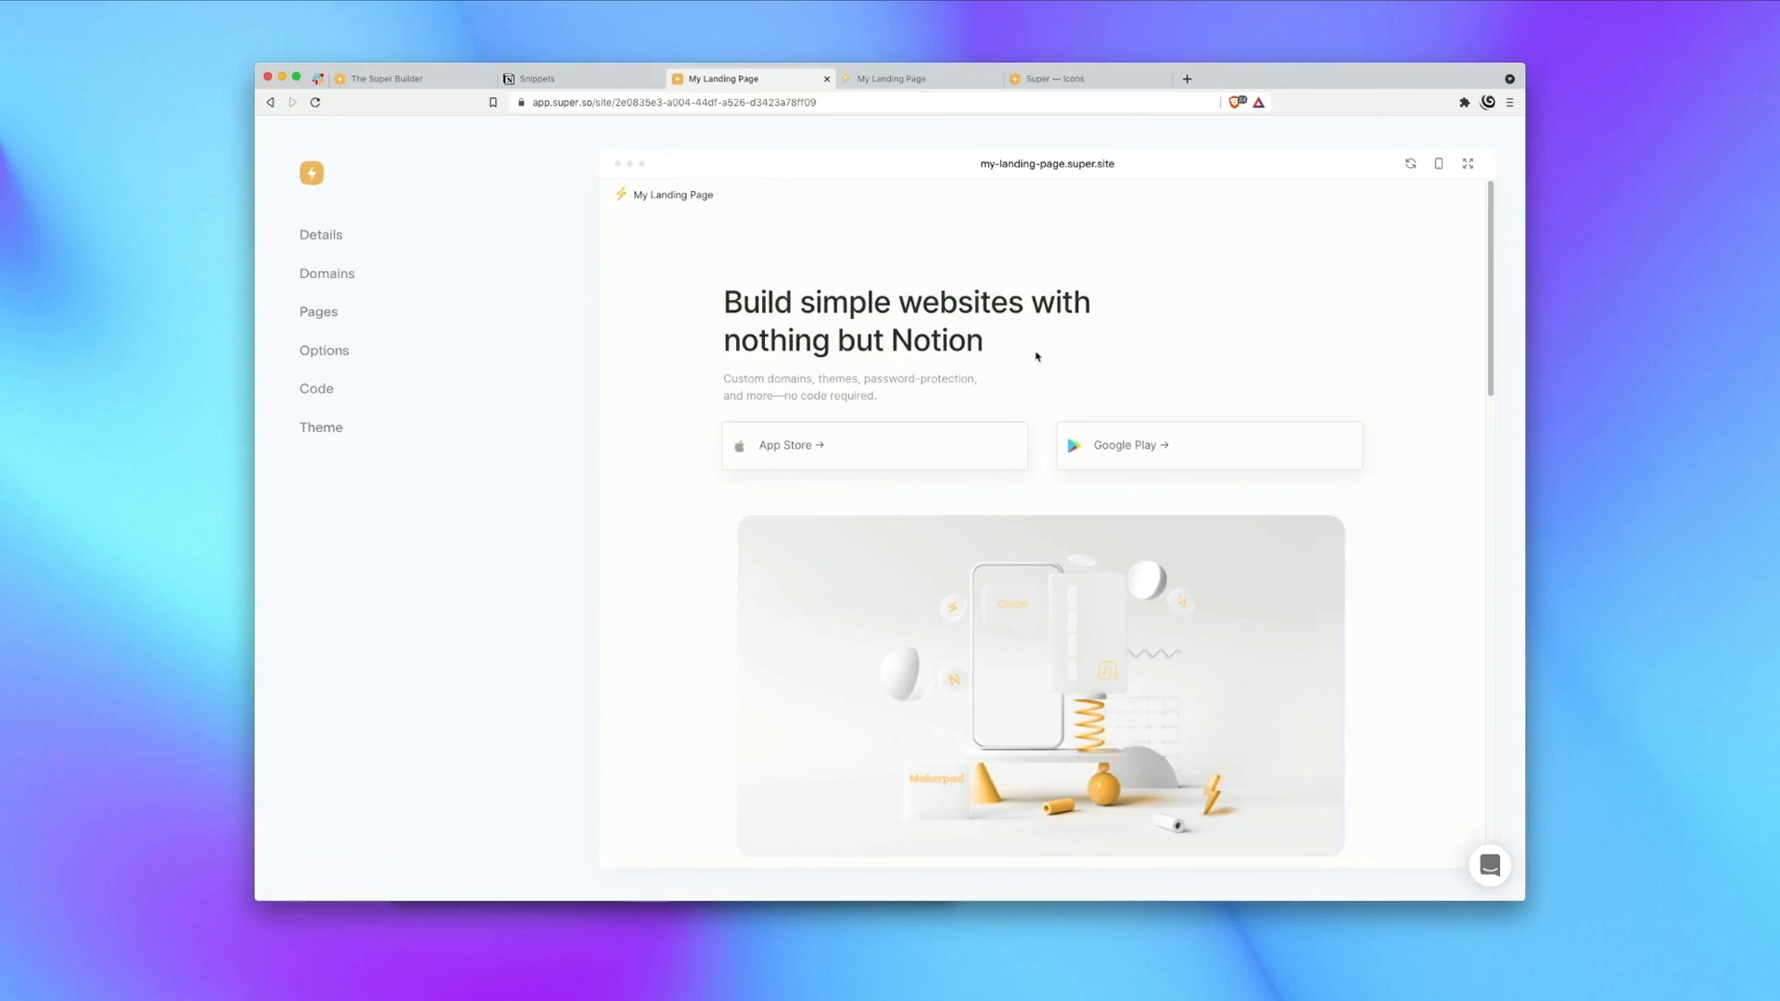
pyautogui.moveTo(1010, 360)
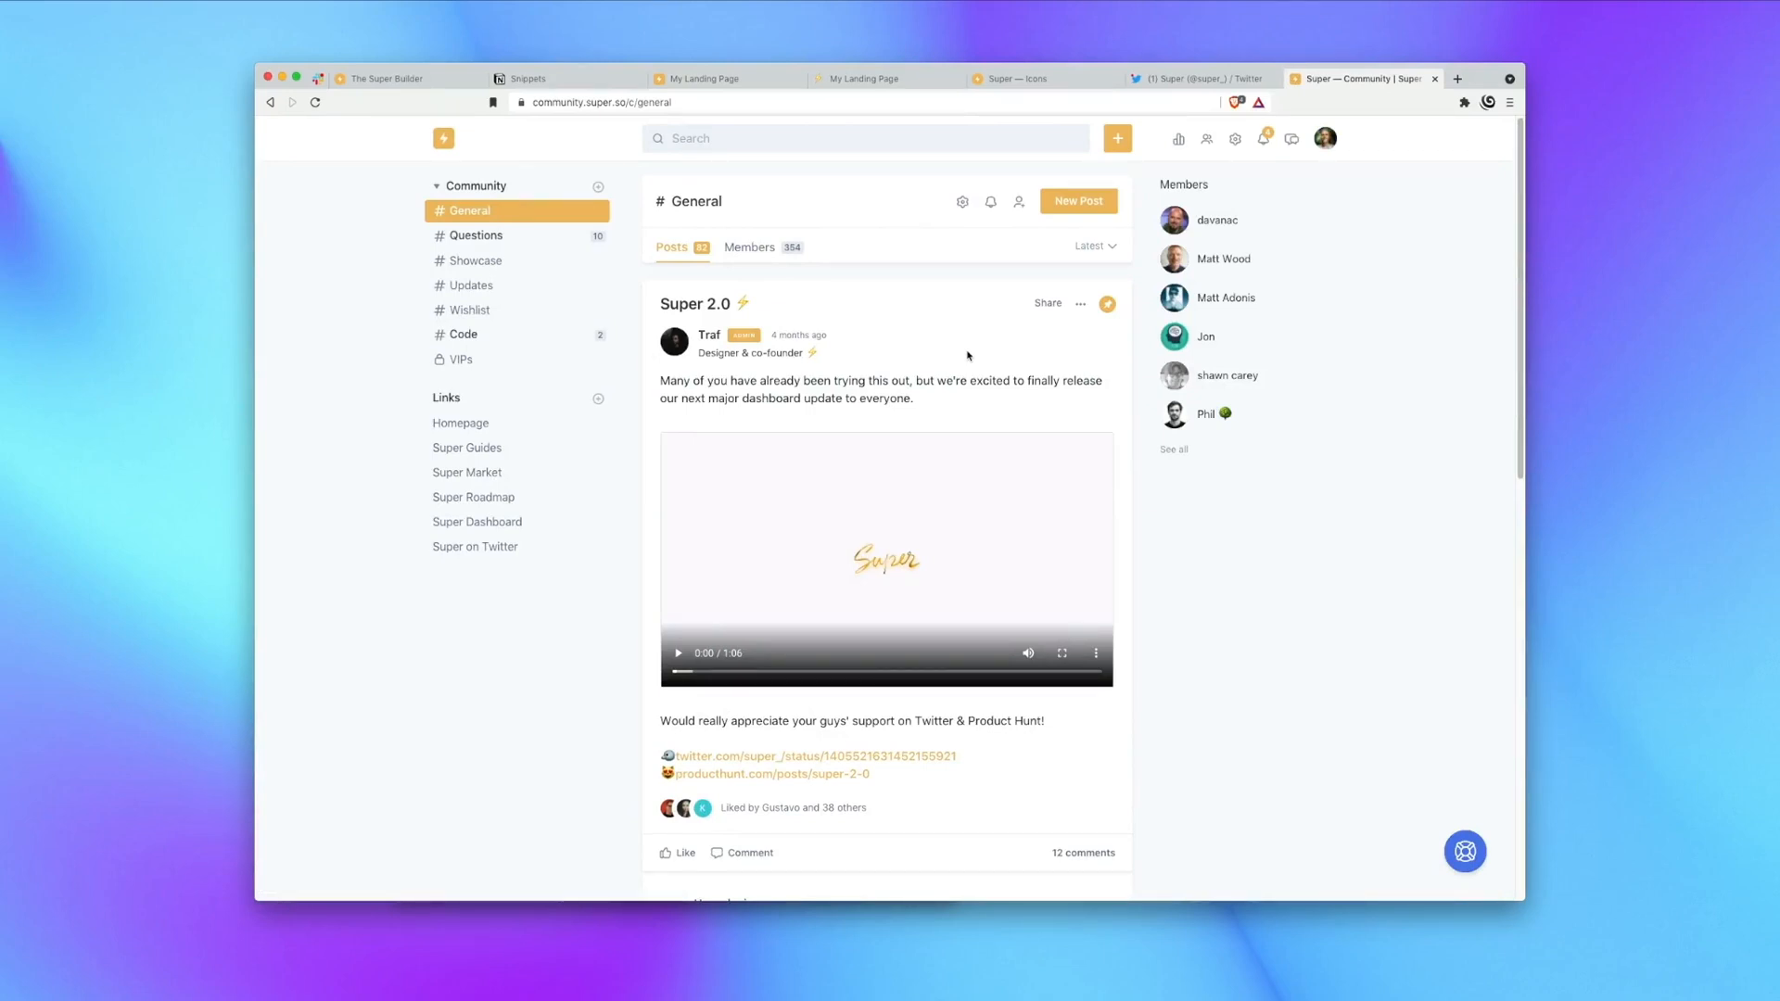
# Switch from the Super Community forum back to the My Landing Page site dashboard.
pyautogui.click(864, 78)
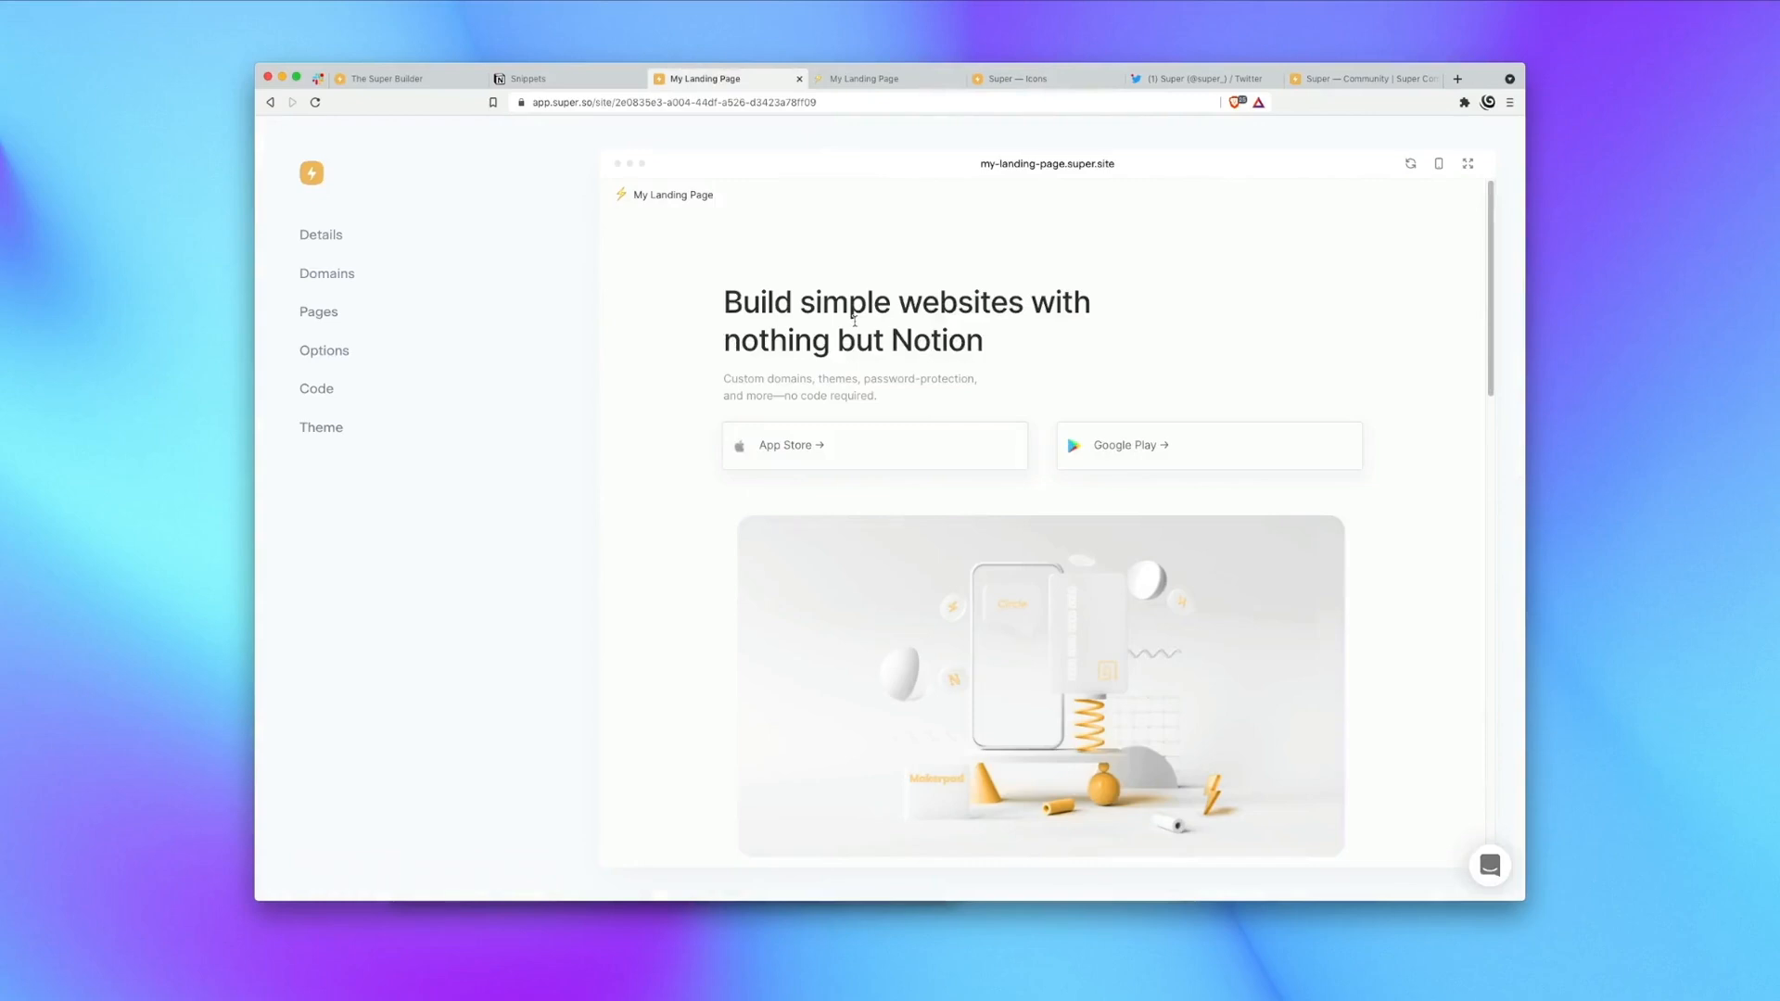
pyautogui.moveTo(1288, 244)
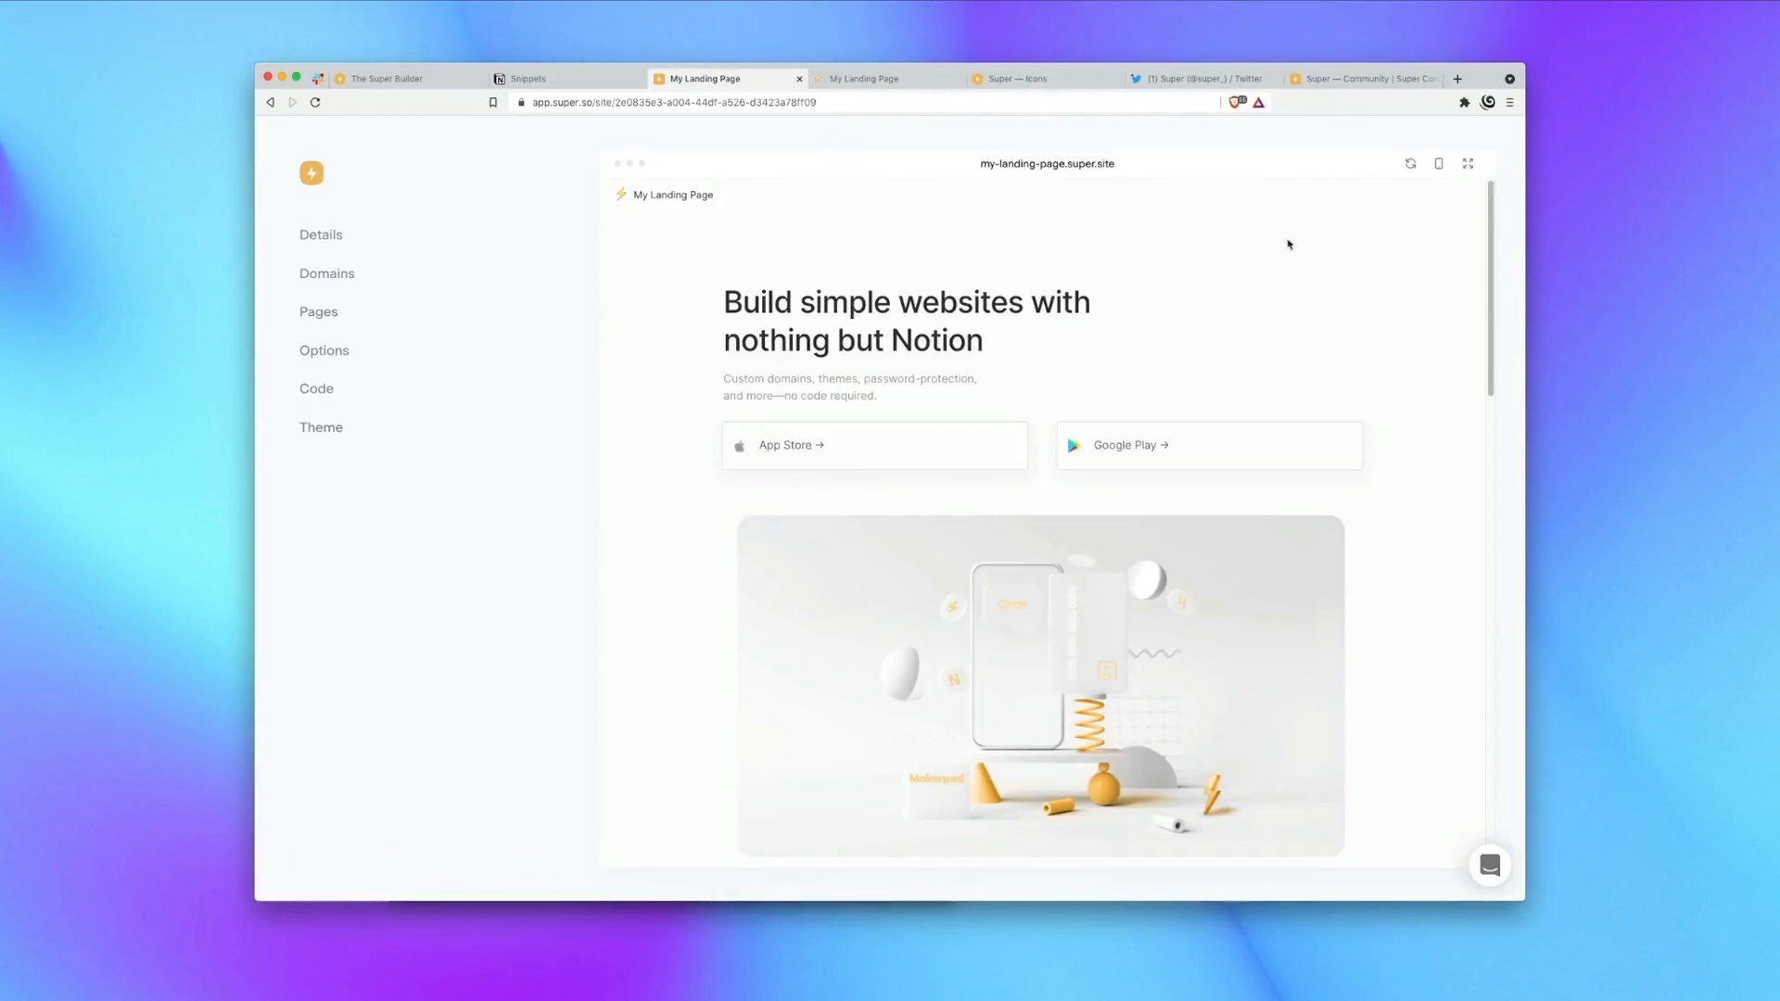